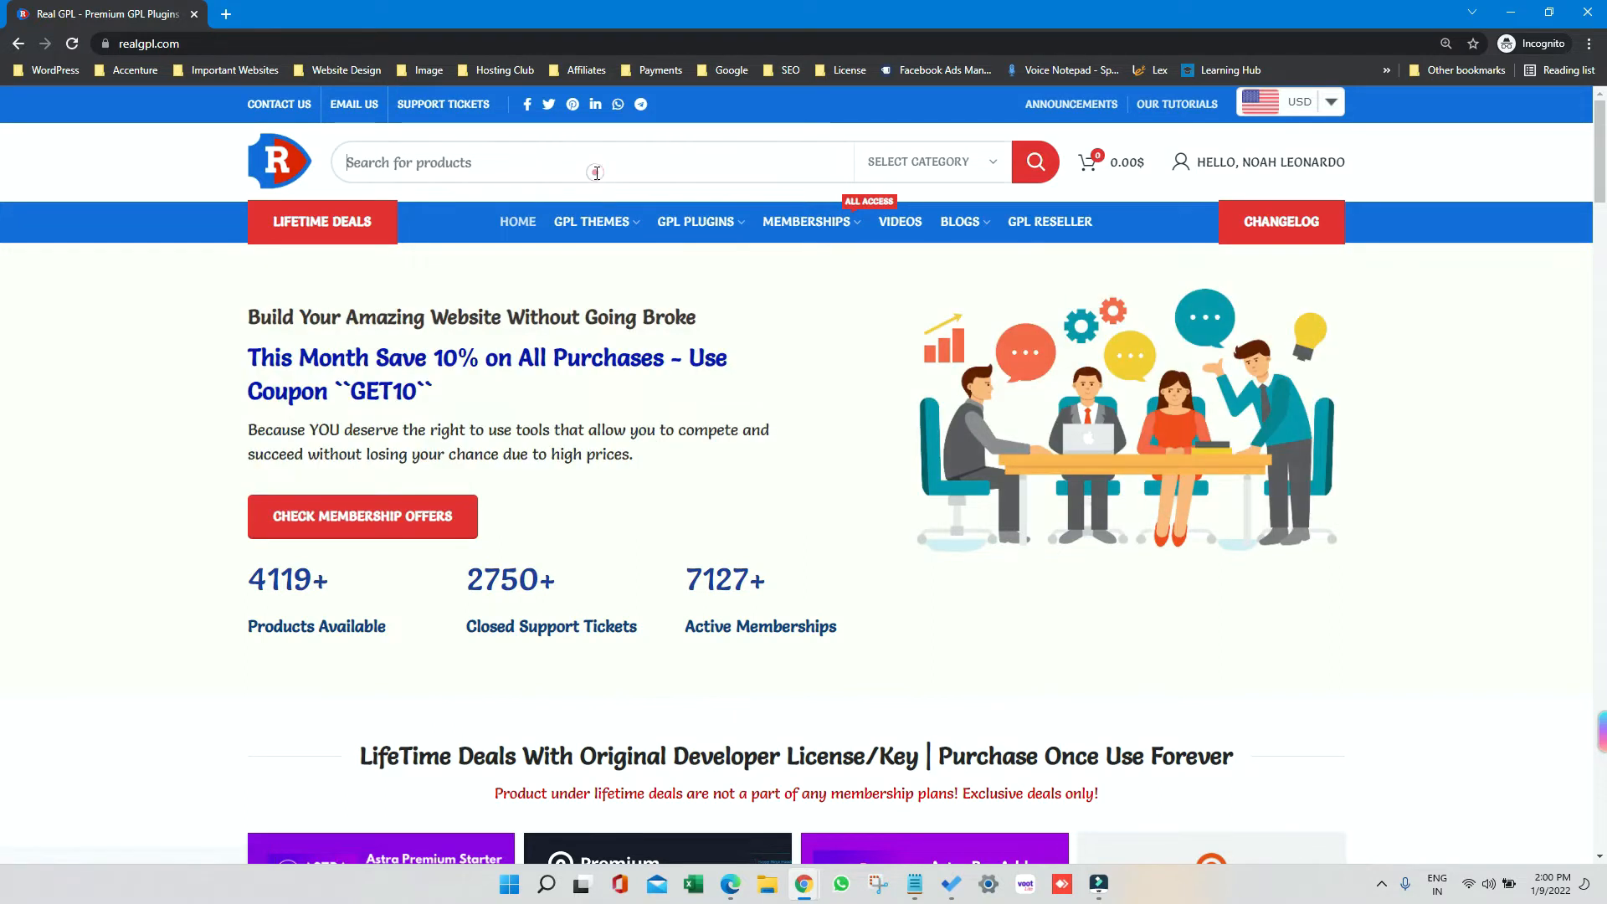
# Step: Search RealGPL for 'doct' and open the Doctreat Theme GPL v1.5.1 product page
pyautogui.write('doctreat')
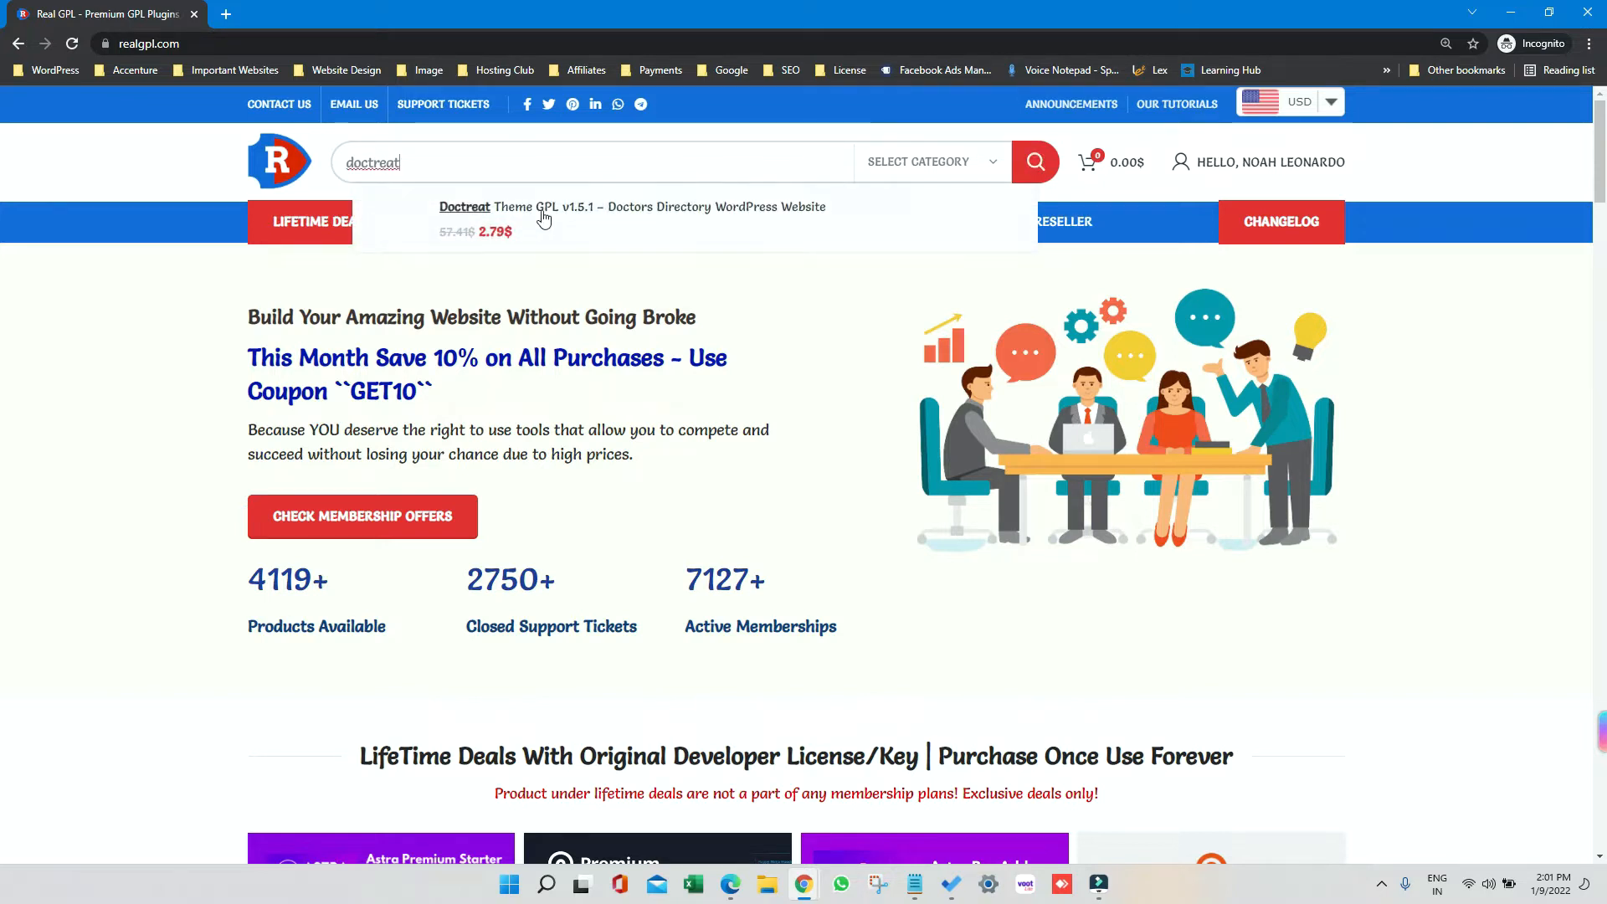
pyautogui.click(631, 211)
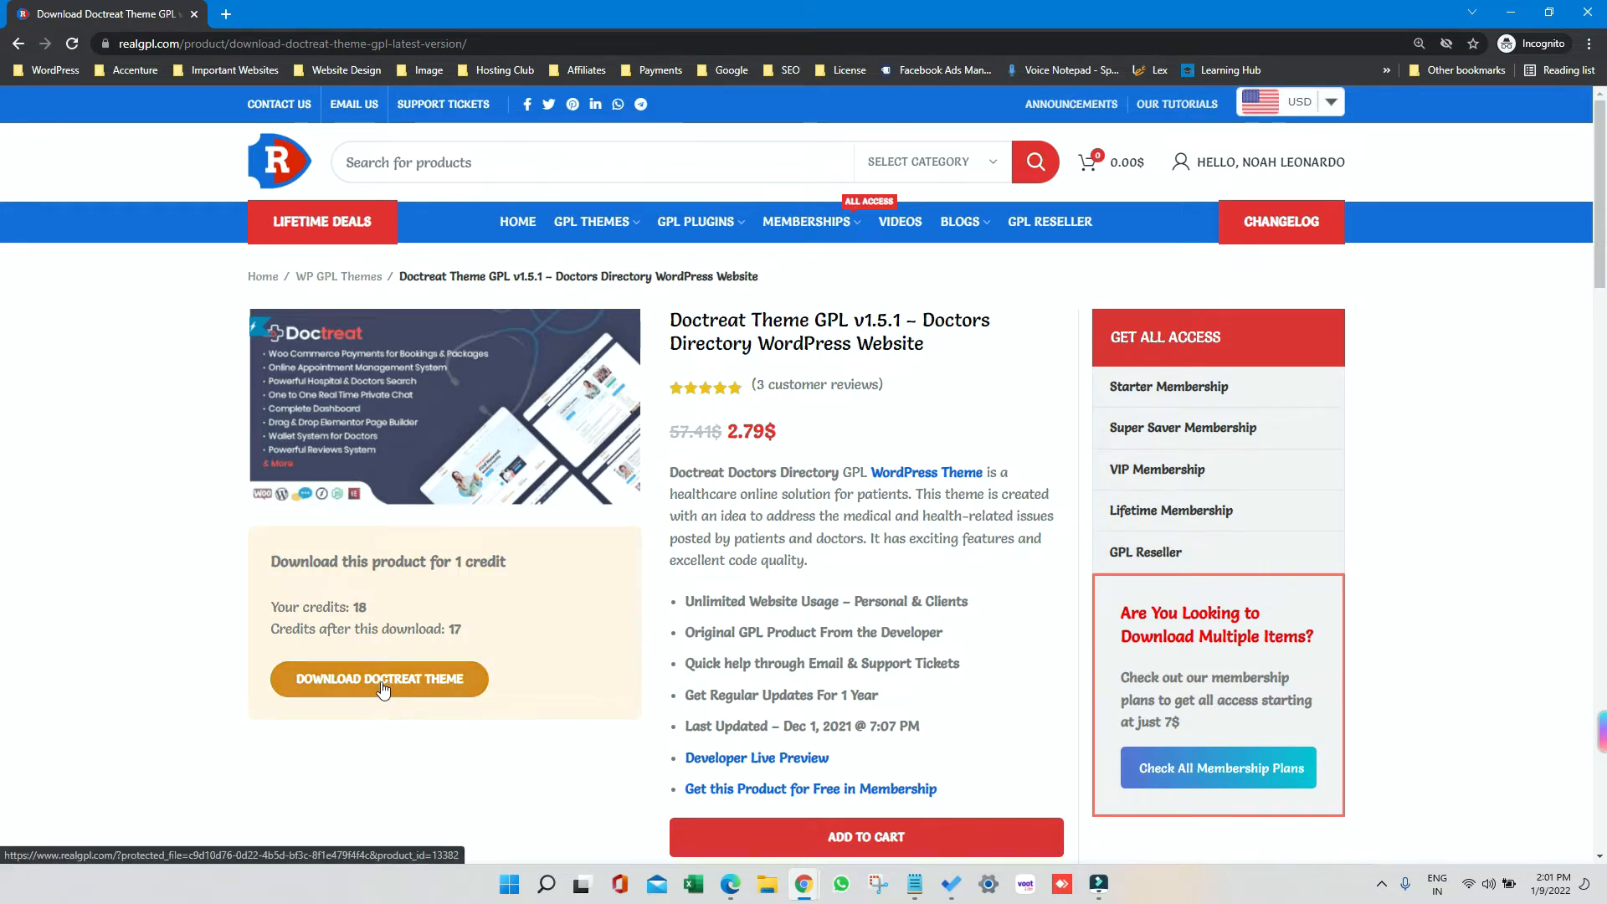
# Step: Download doctreat.zip for 1 credit and save it into the Videos folder
pyautogui.click(379, 678)
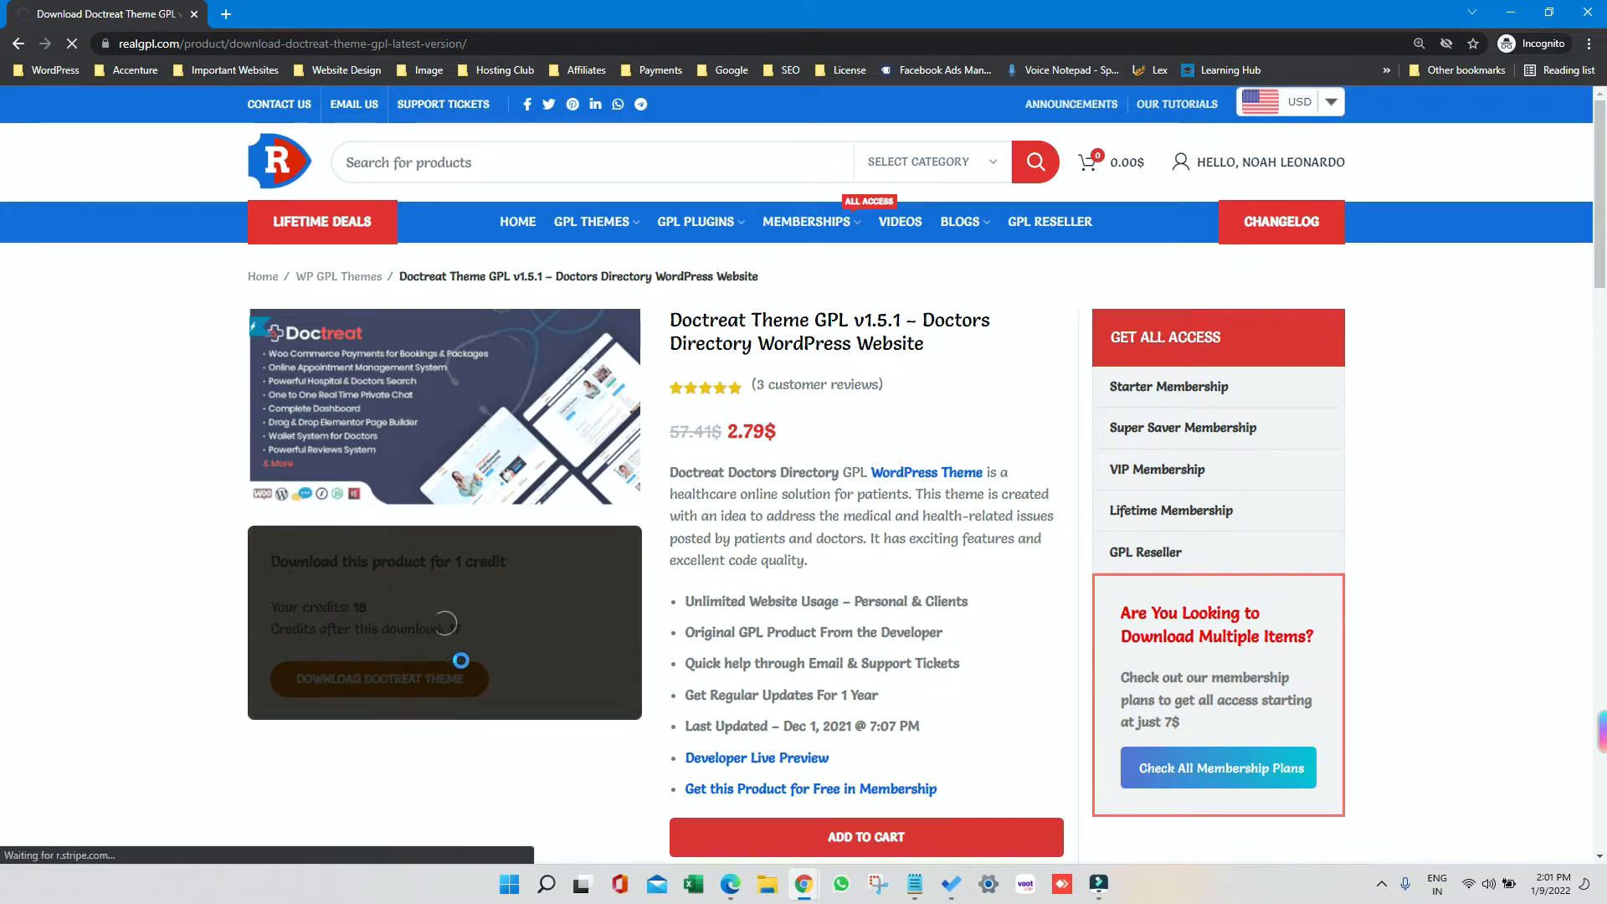
pyautogui.click(378, 678)
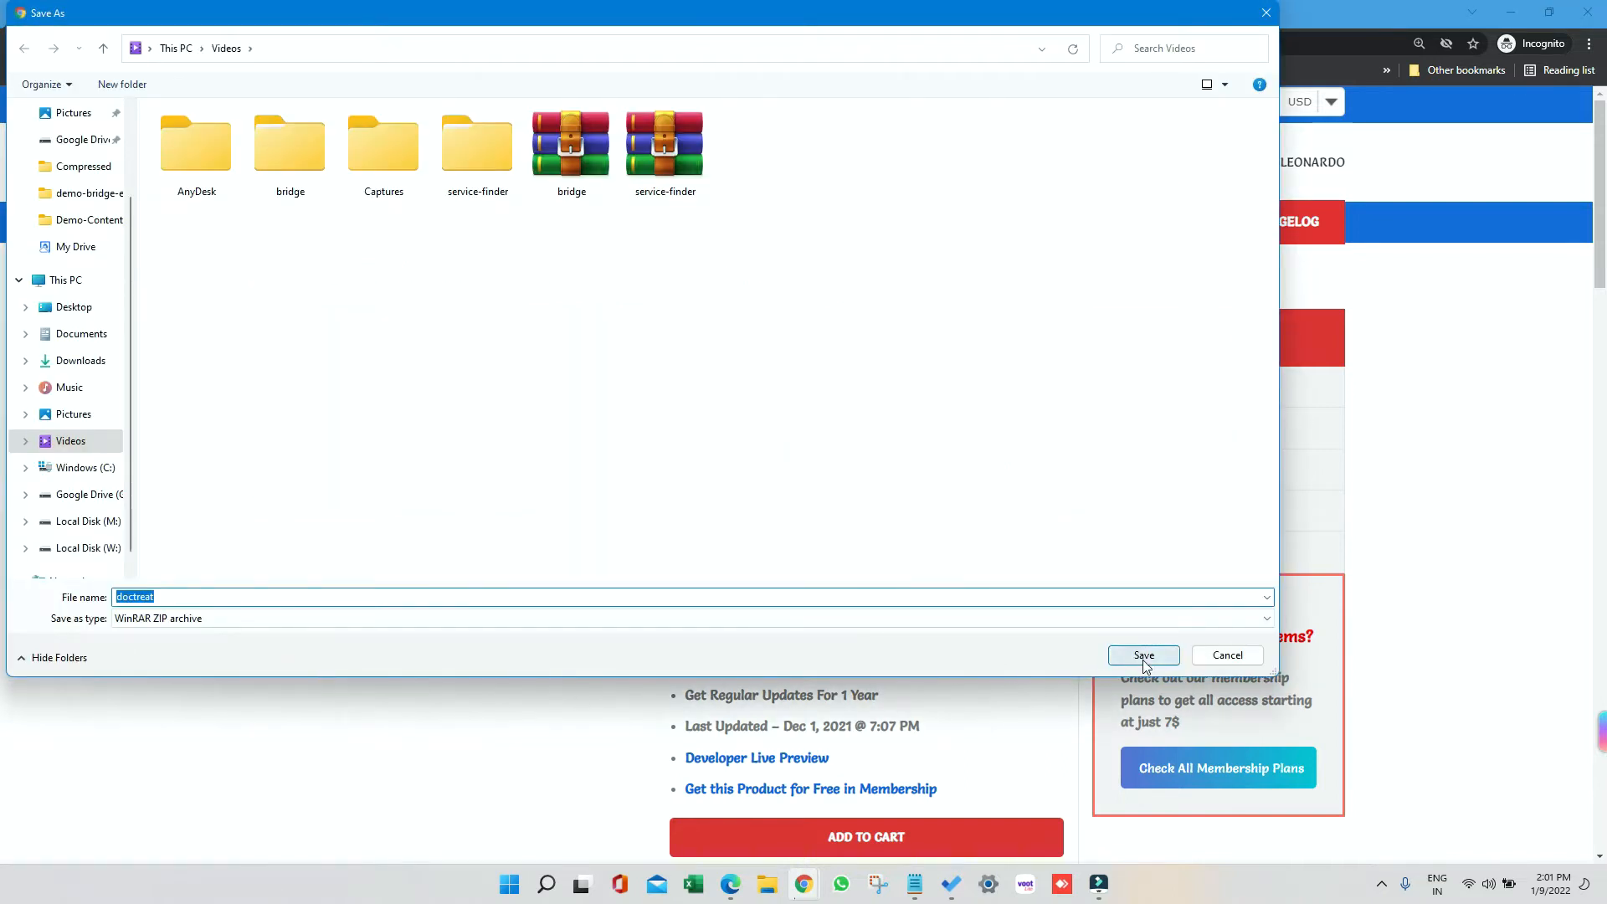
pyautogui.click(1143, 656)
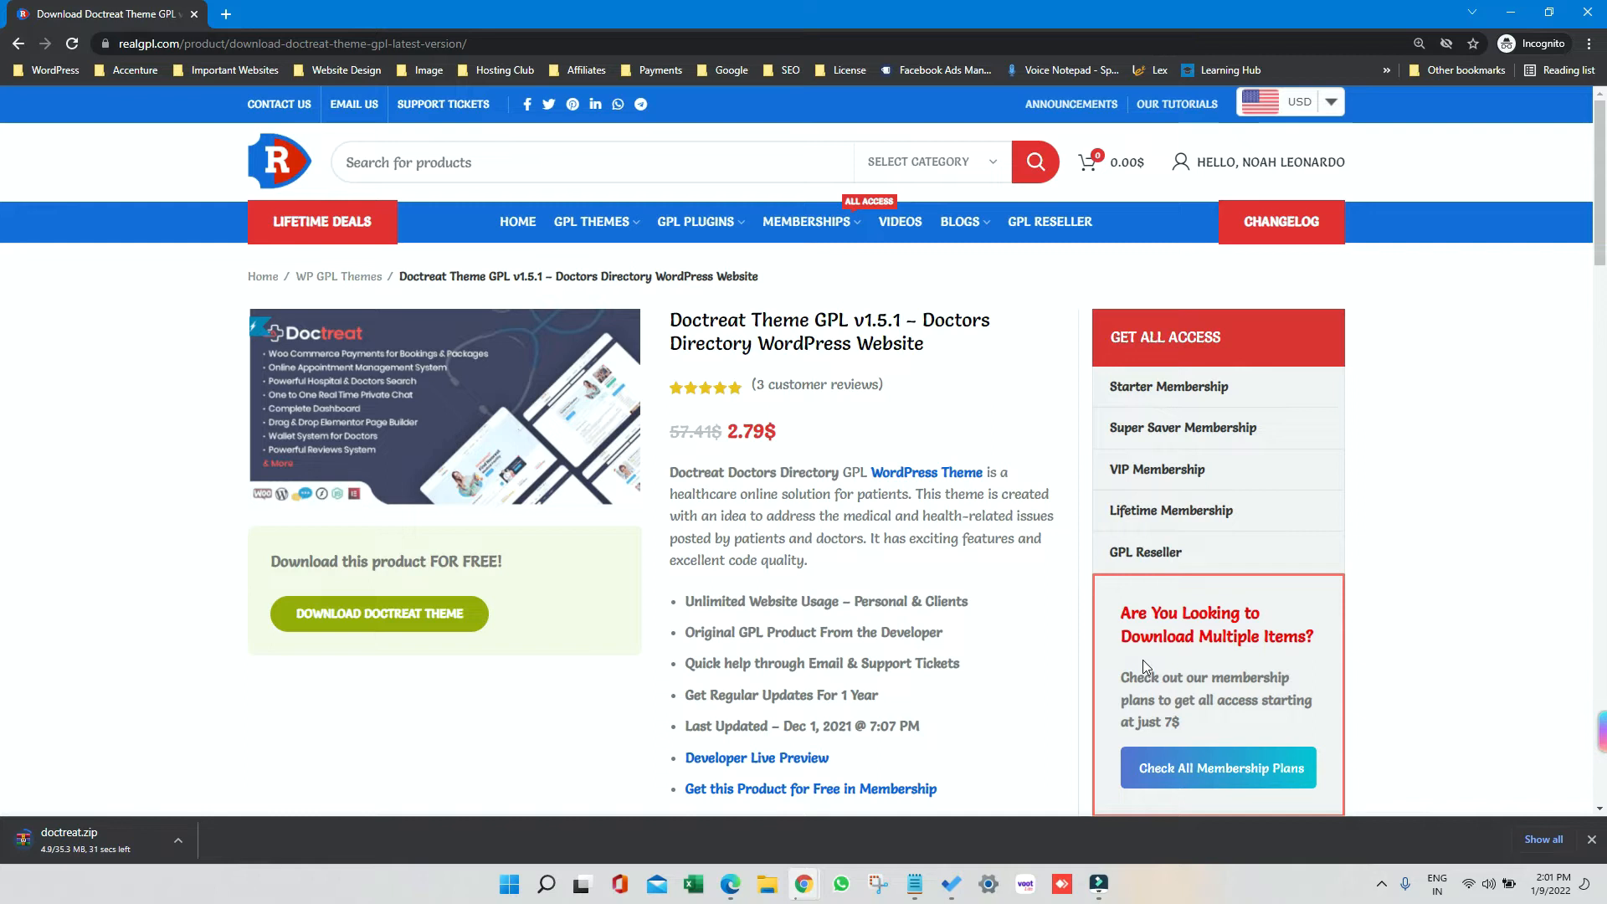
pyautogui.click(1268, 162)
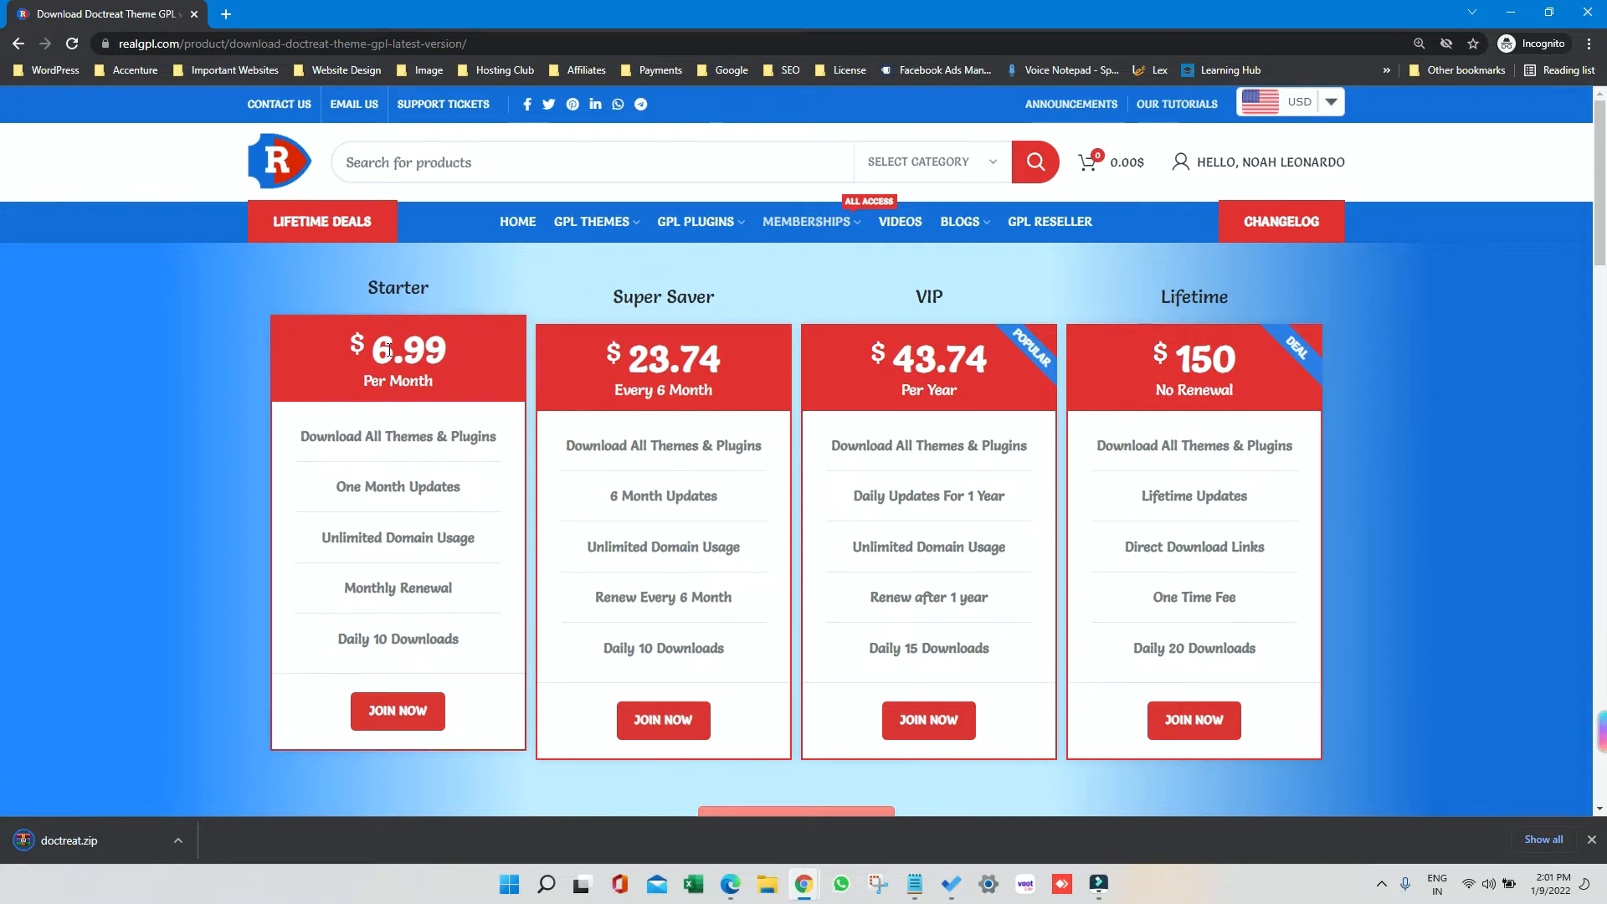
pyautogui.doubleClick(355, 639)
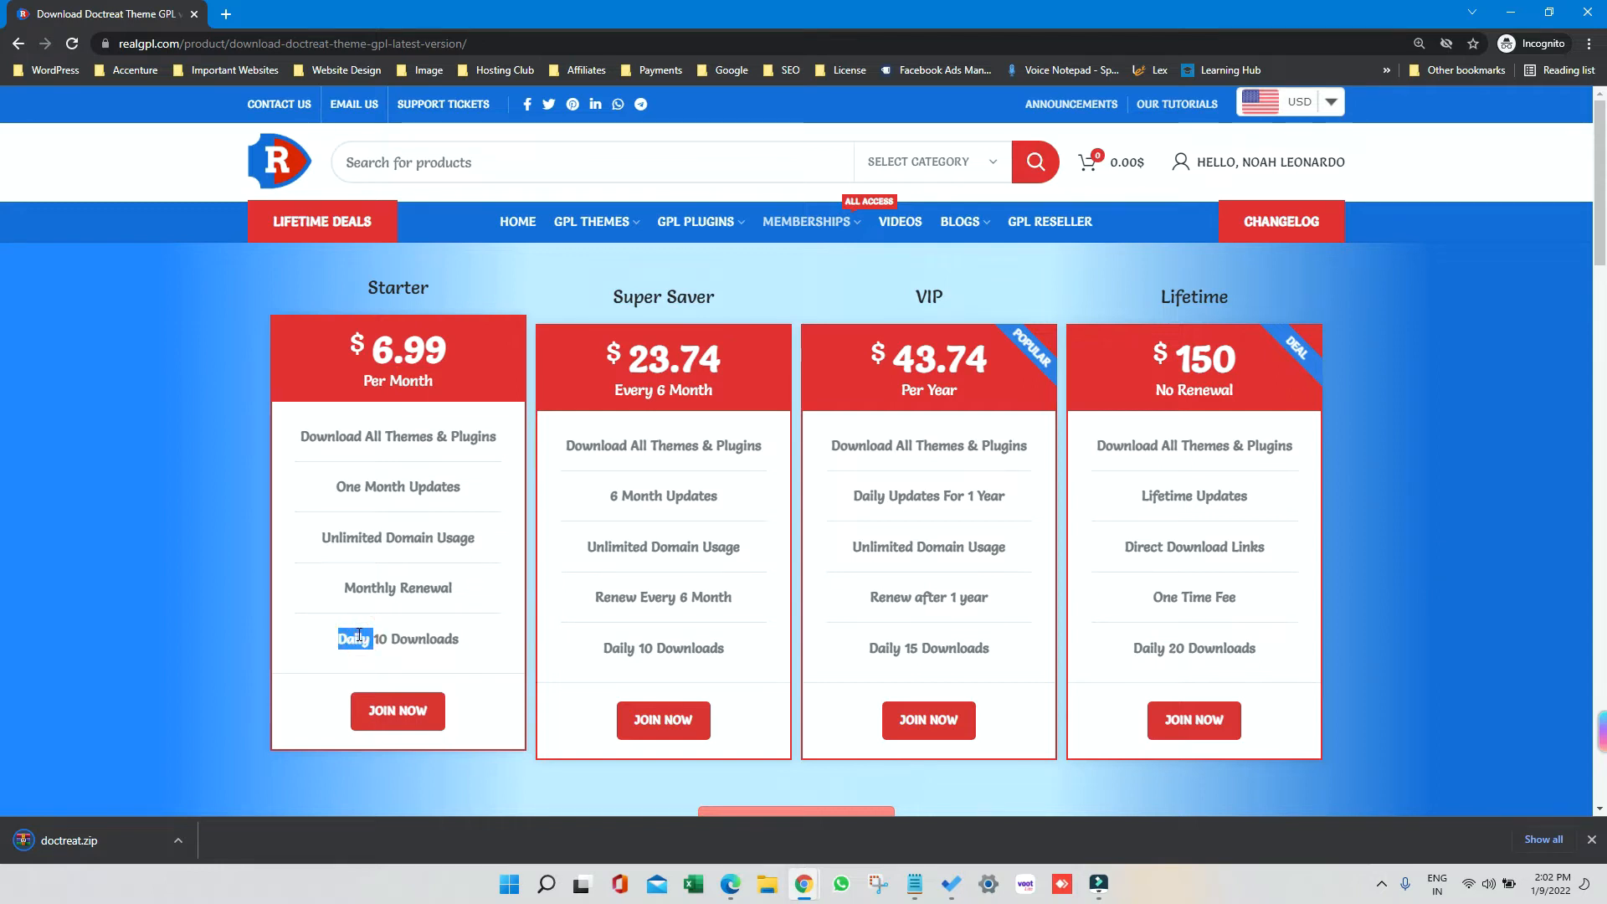
pyautogui.moveTo(353, 638); pyautogui.dragTo(460, 638)
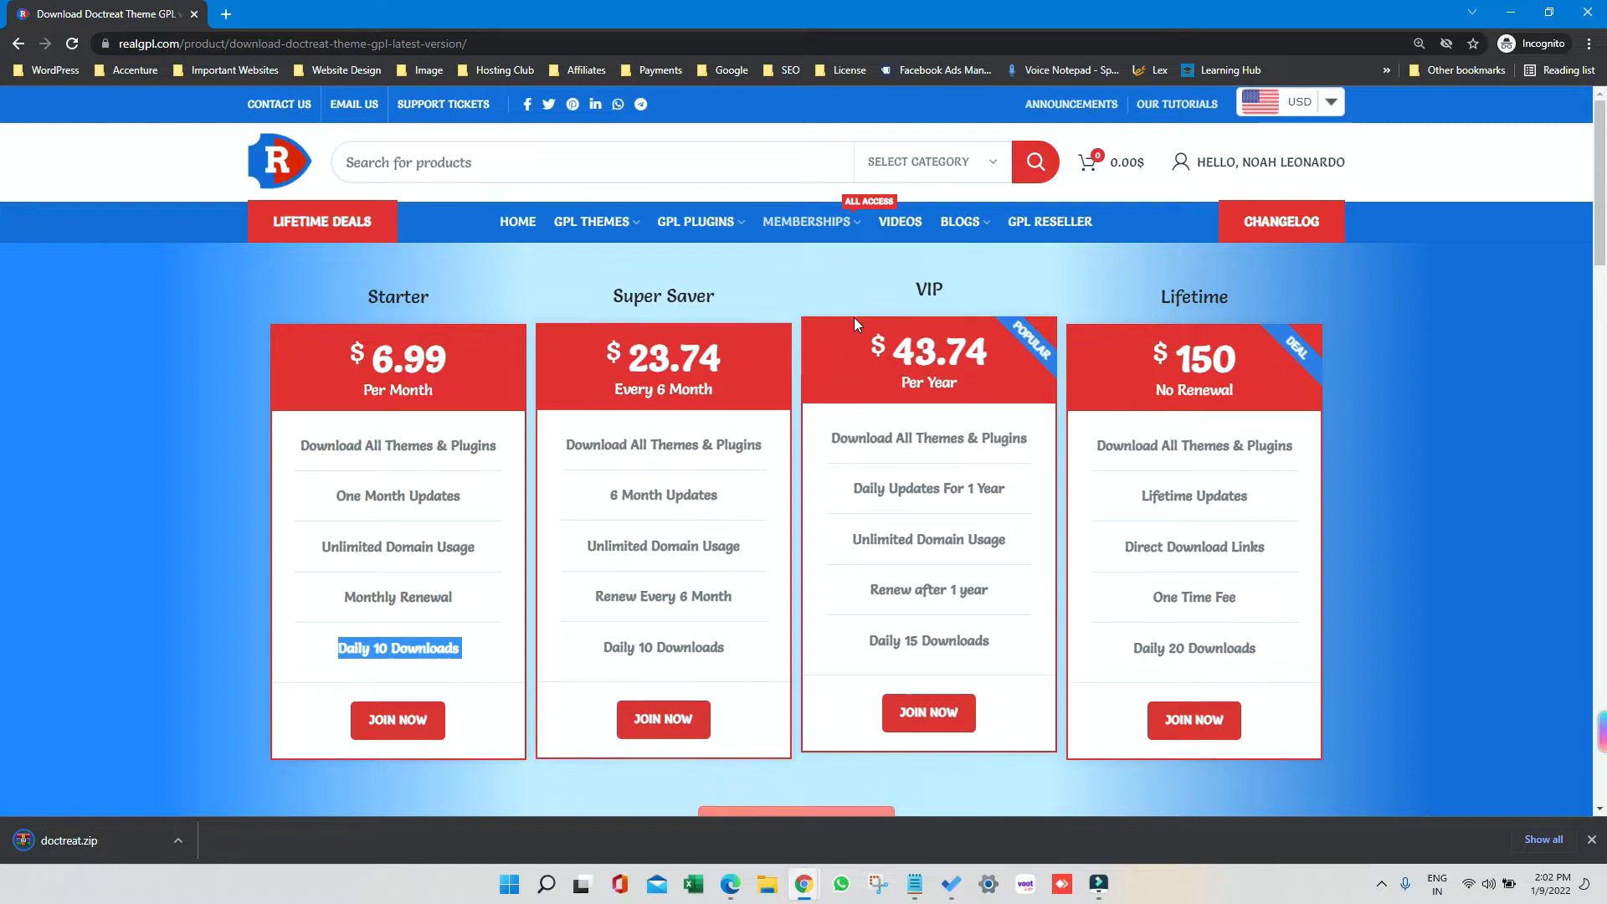
pyautogui.moveTo(899, 568)
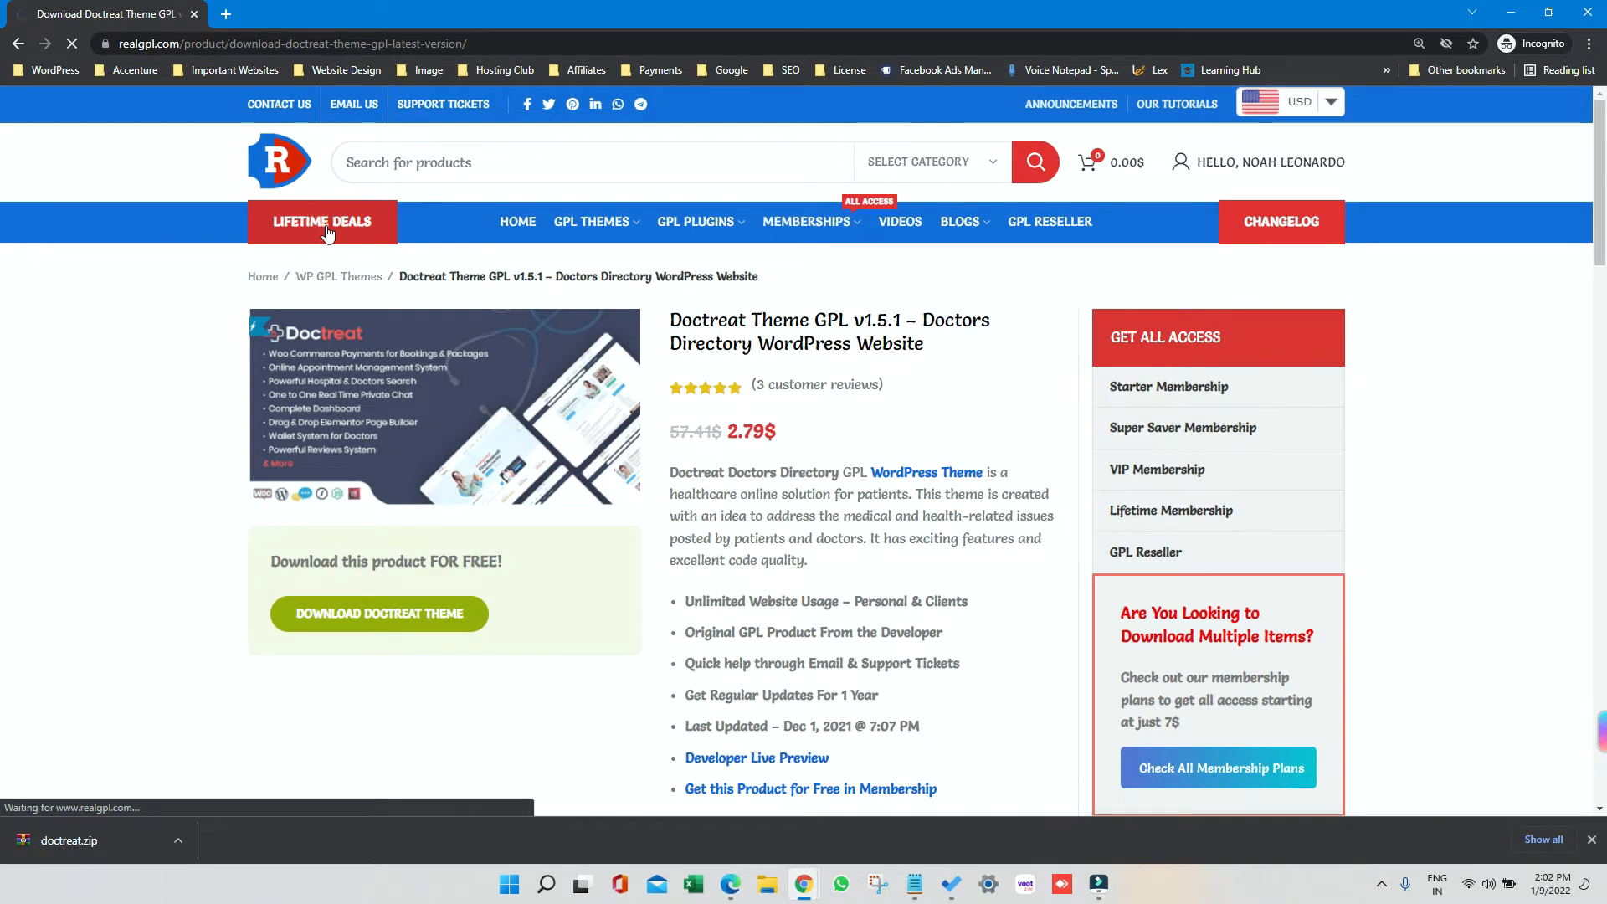
# Step: Visit Lifetime Deals, then extract doctreat.zip into a new doctreat folder in Videos
pyautogui.click(321, 221)
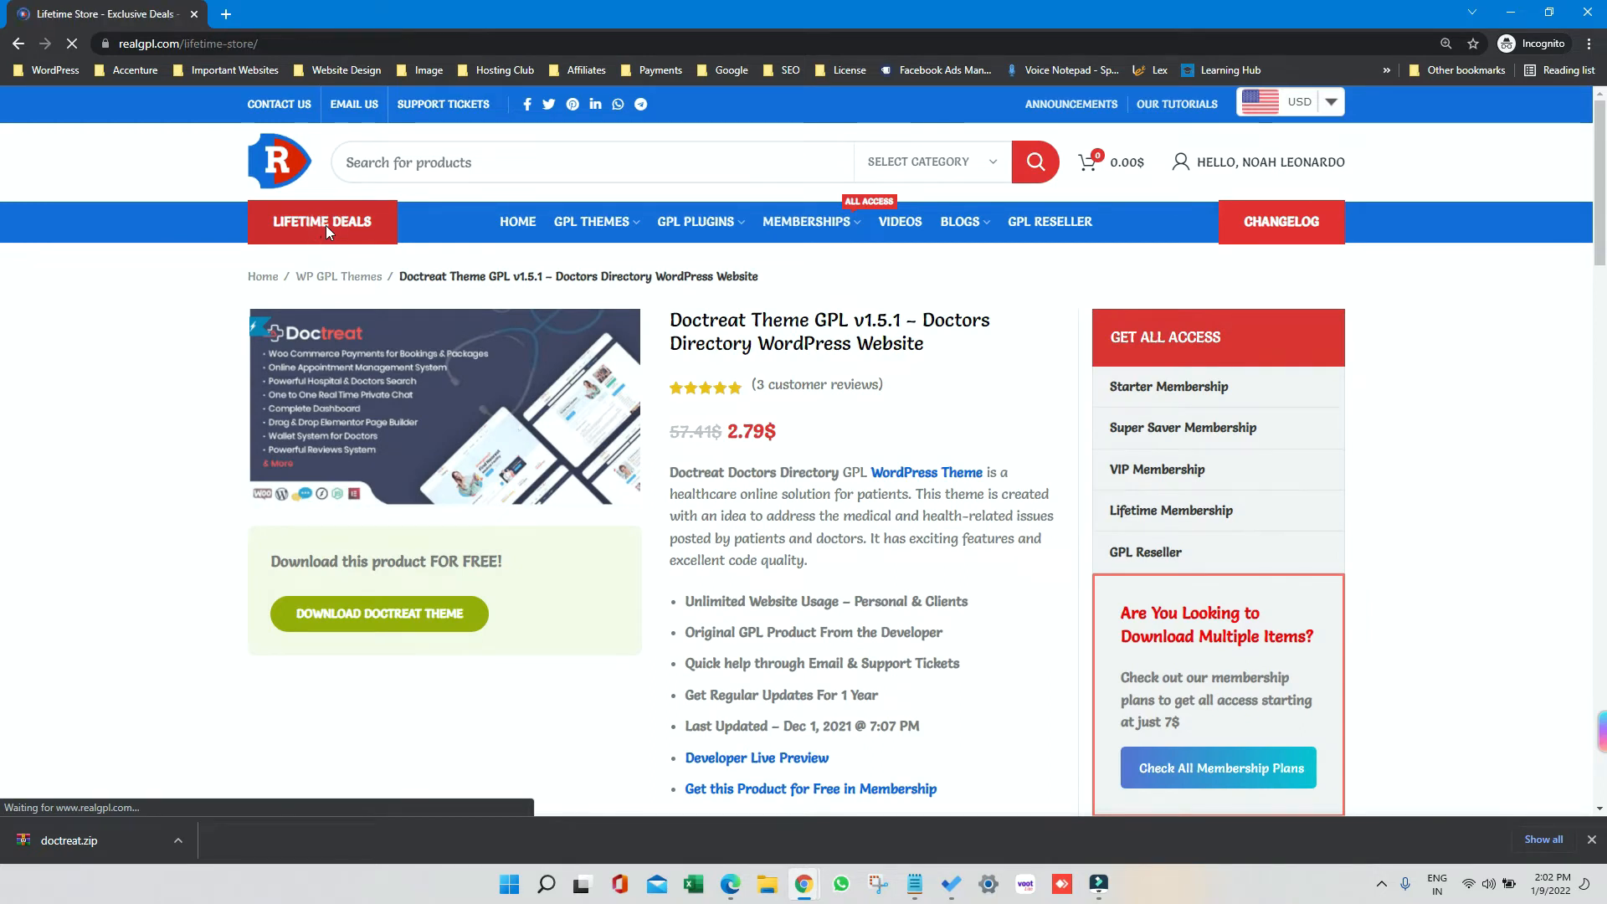
pyautogui.click(321, 221)
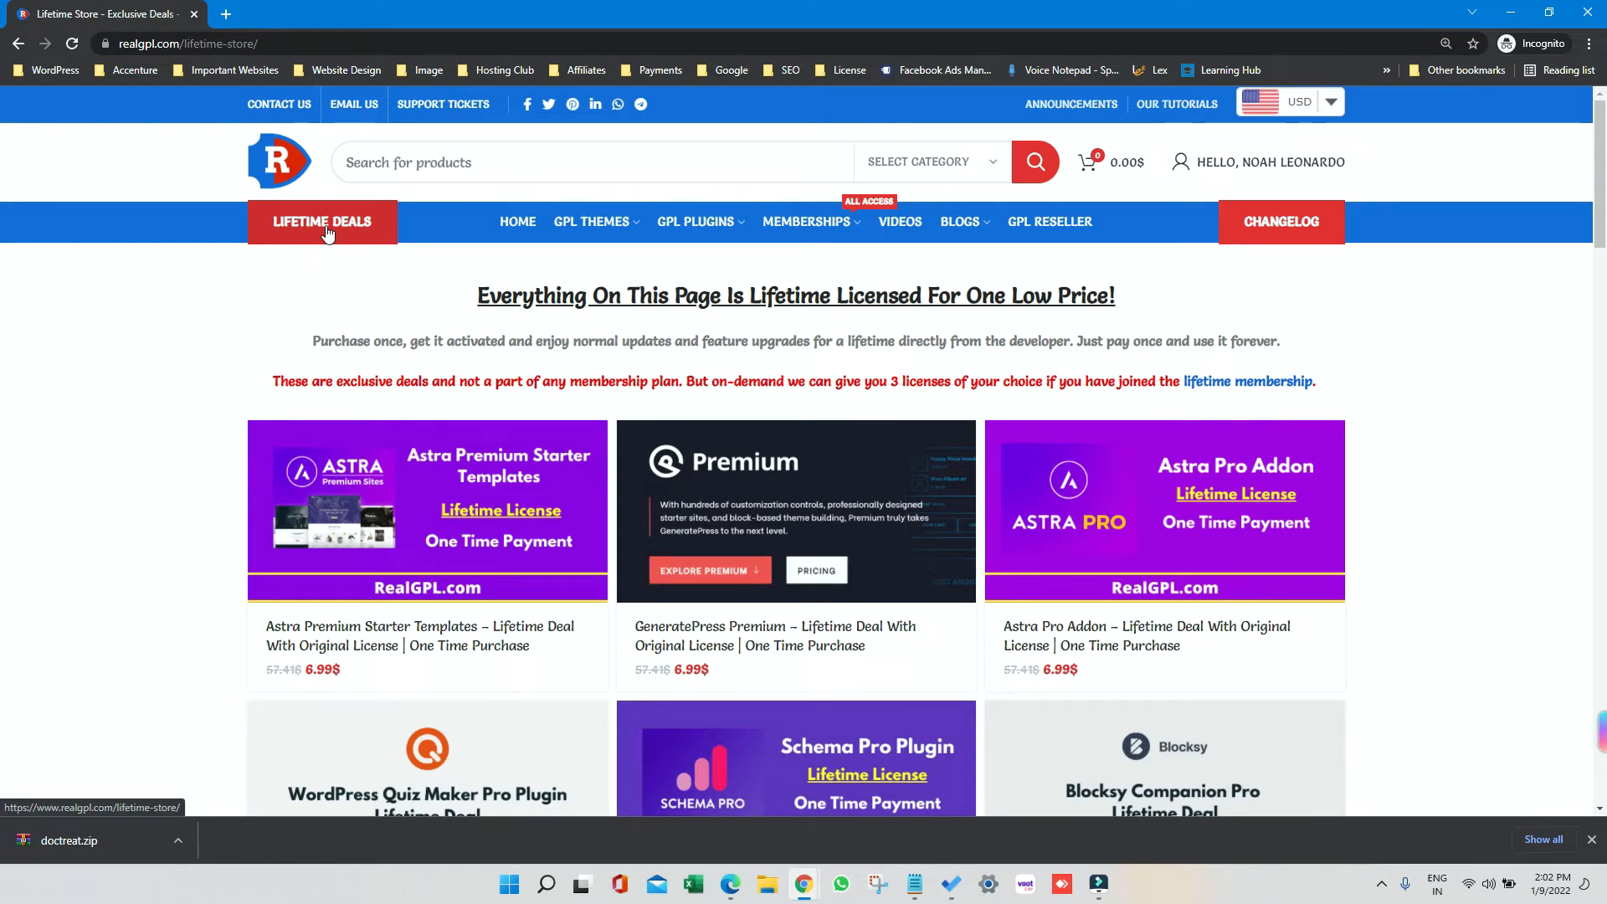
pyautogui.moveTo(217, 809)
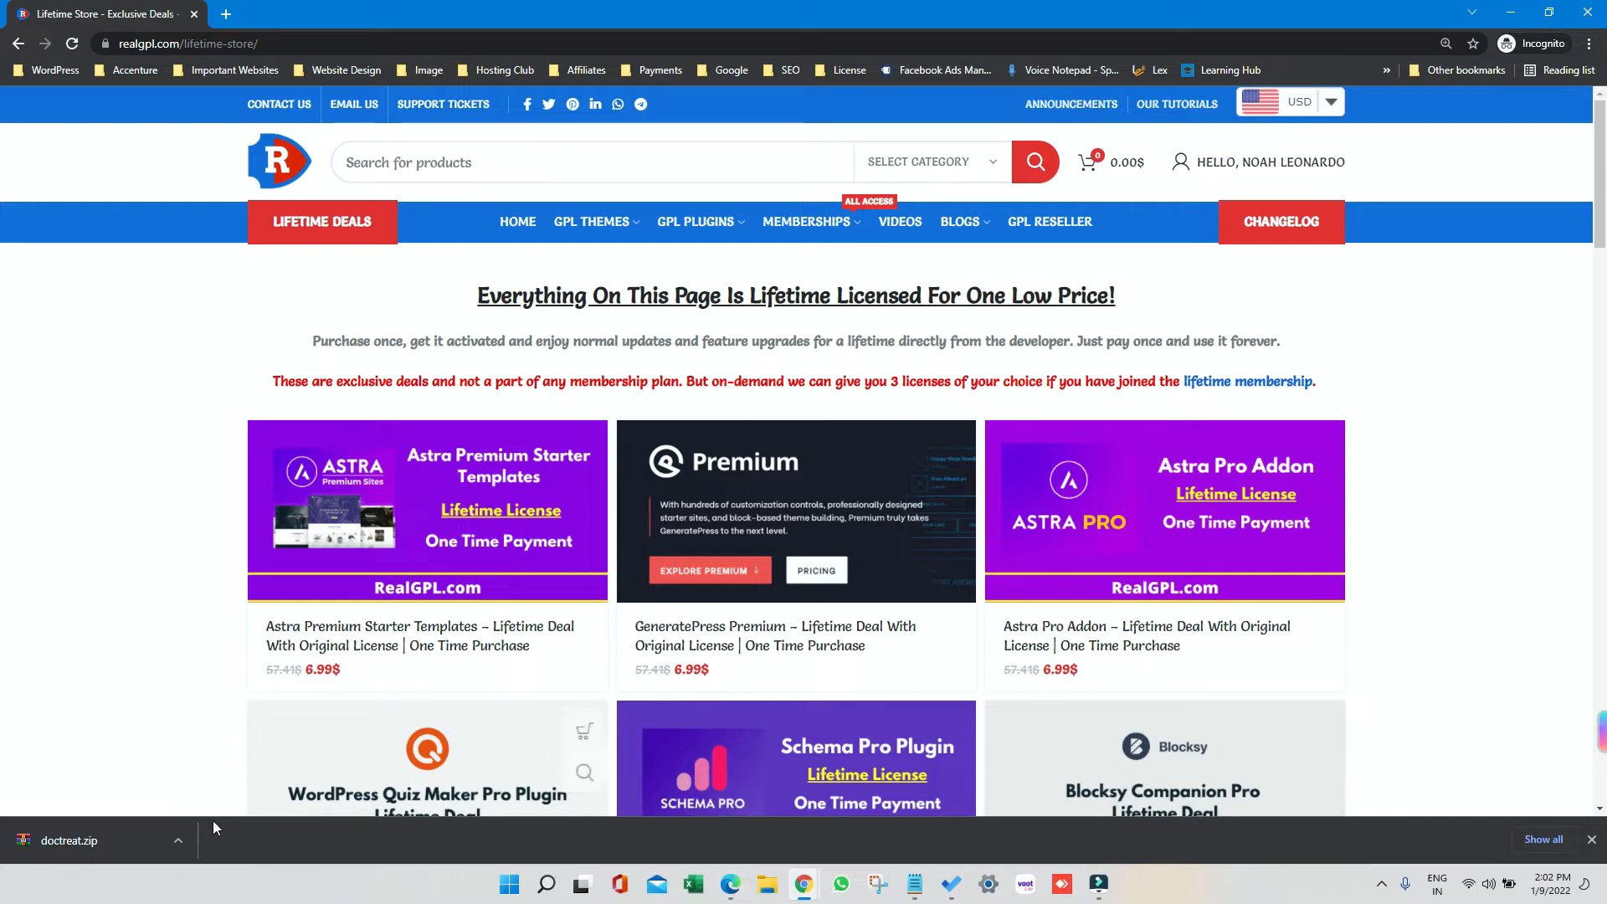
pyautogui.click(176, 840)
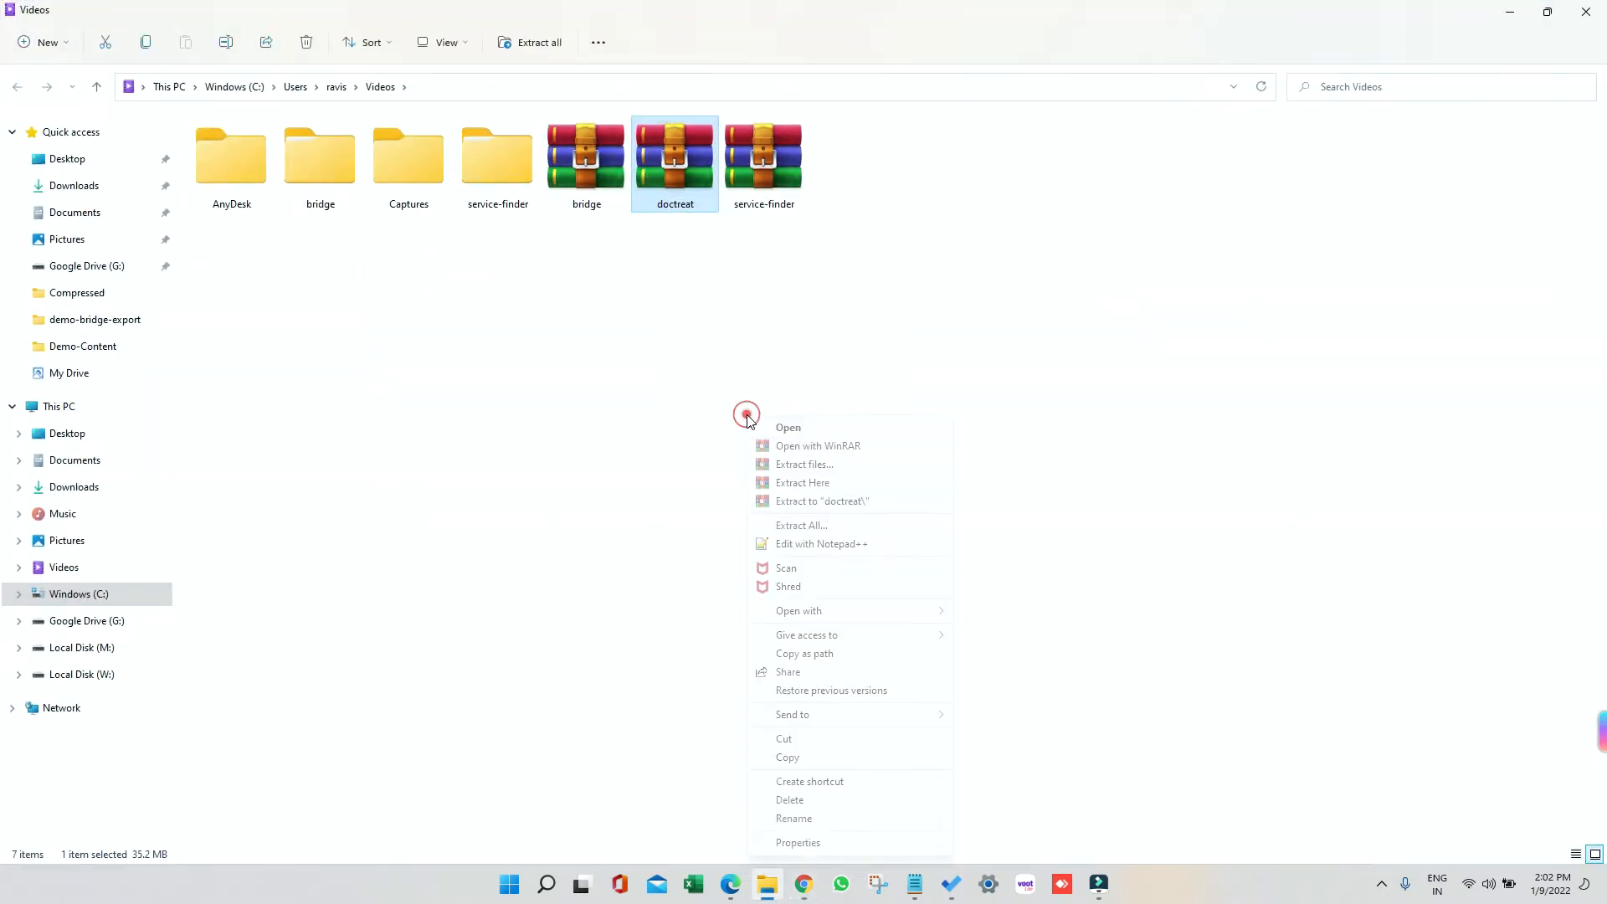
pyautogui.click(804, 464)
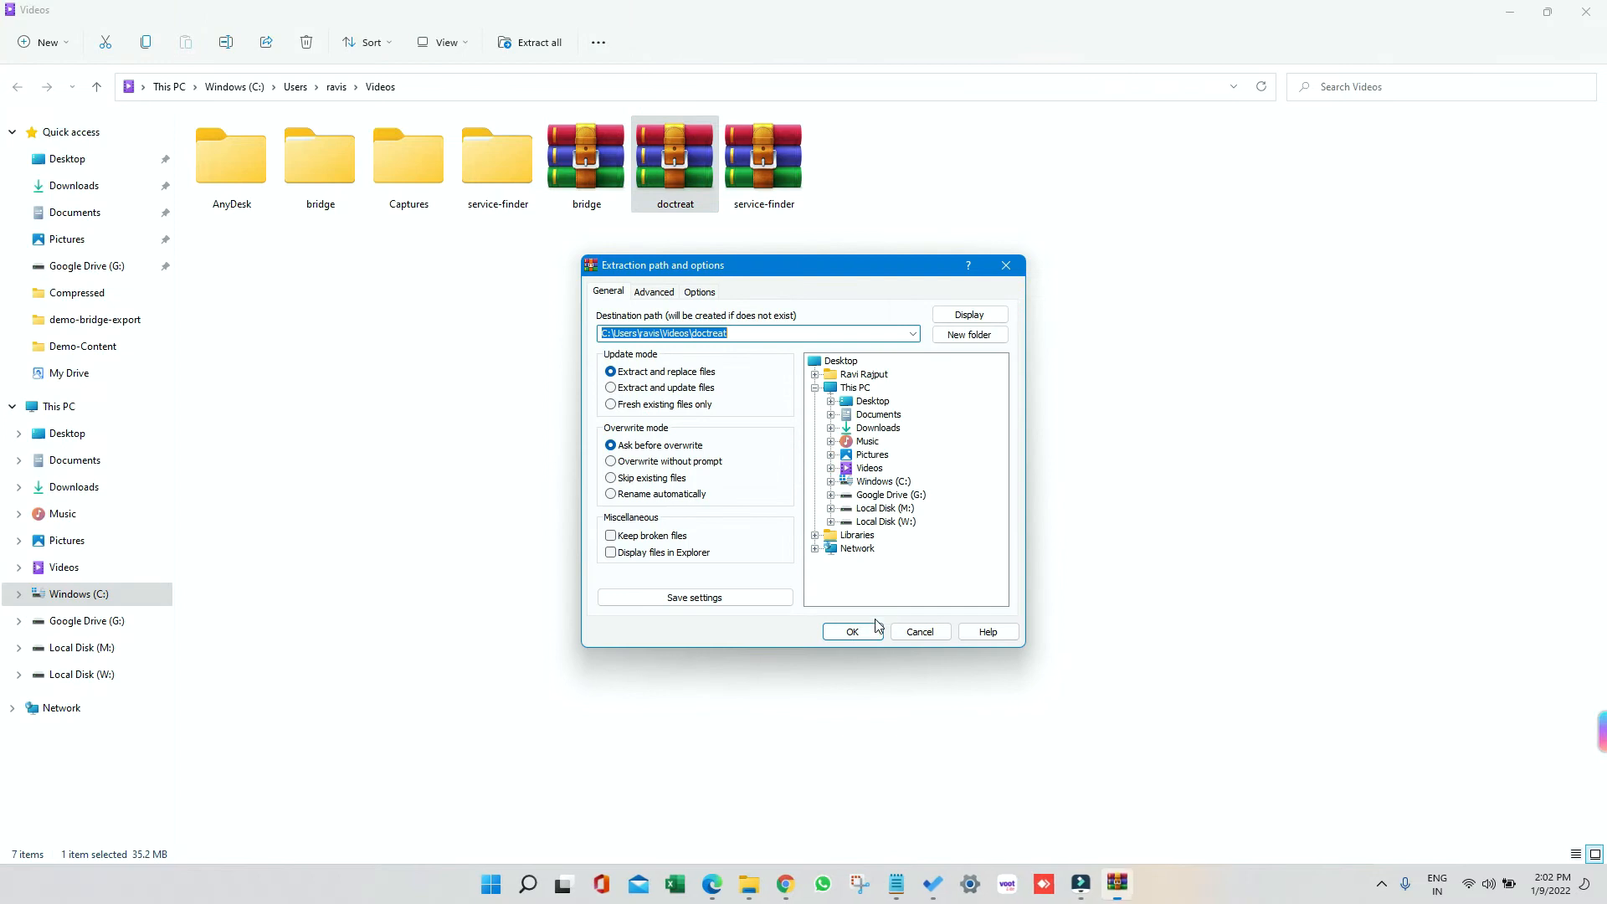
pyautogui.click(853, 631)
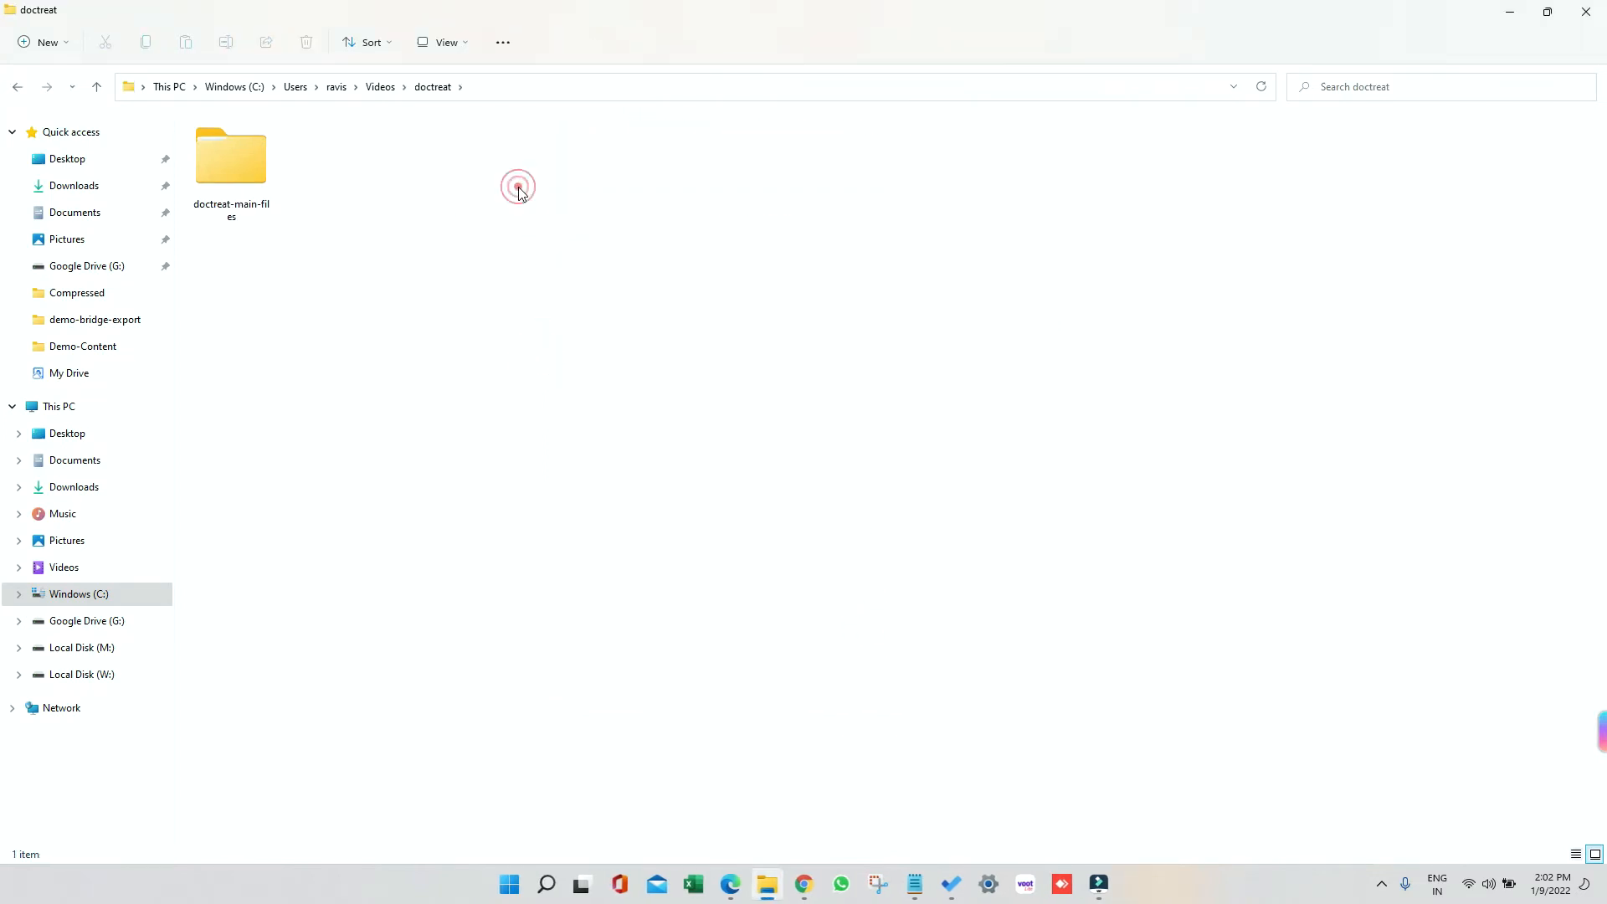
# Step: Open doctreat-main-files in Details view and select the doctreat and doctreat-child archives
pyautogui.doubleClick(229, 155)
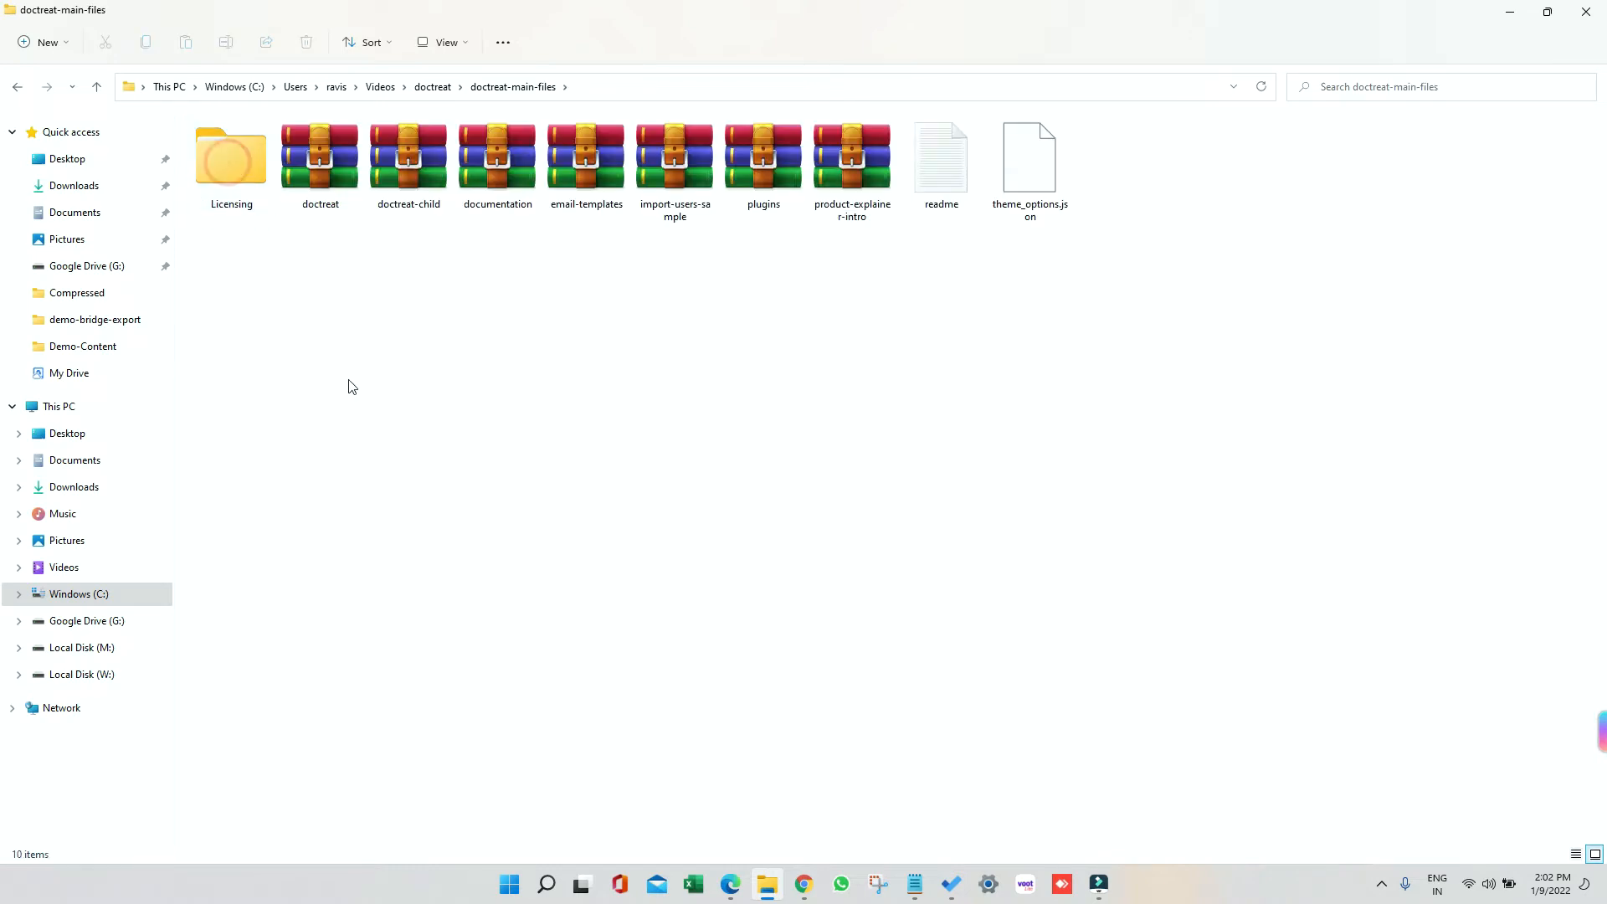
pyautogui.click(445, 42)
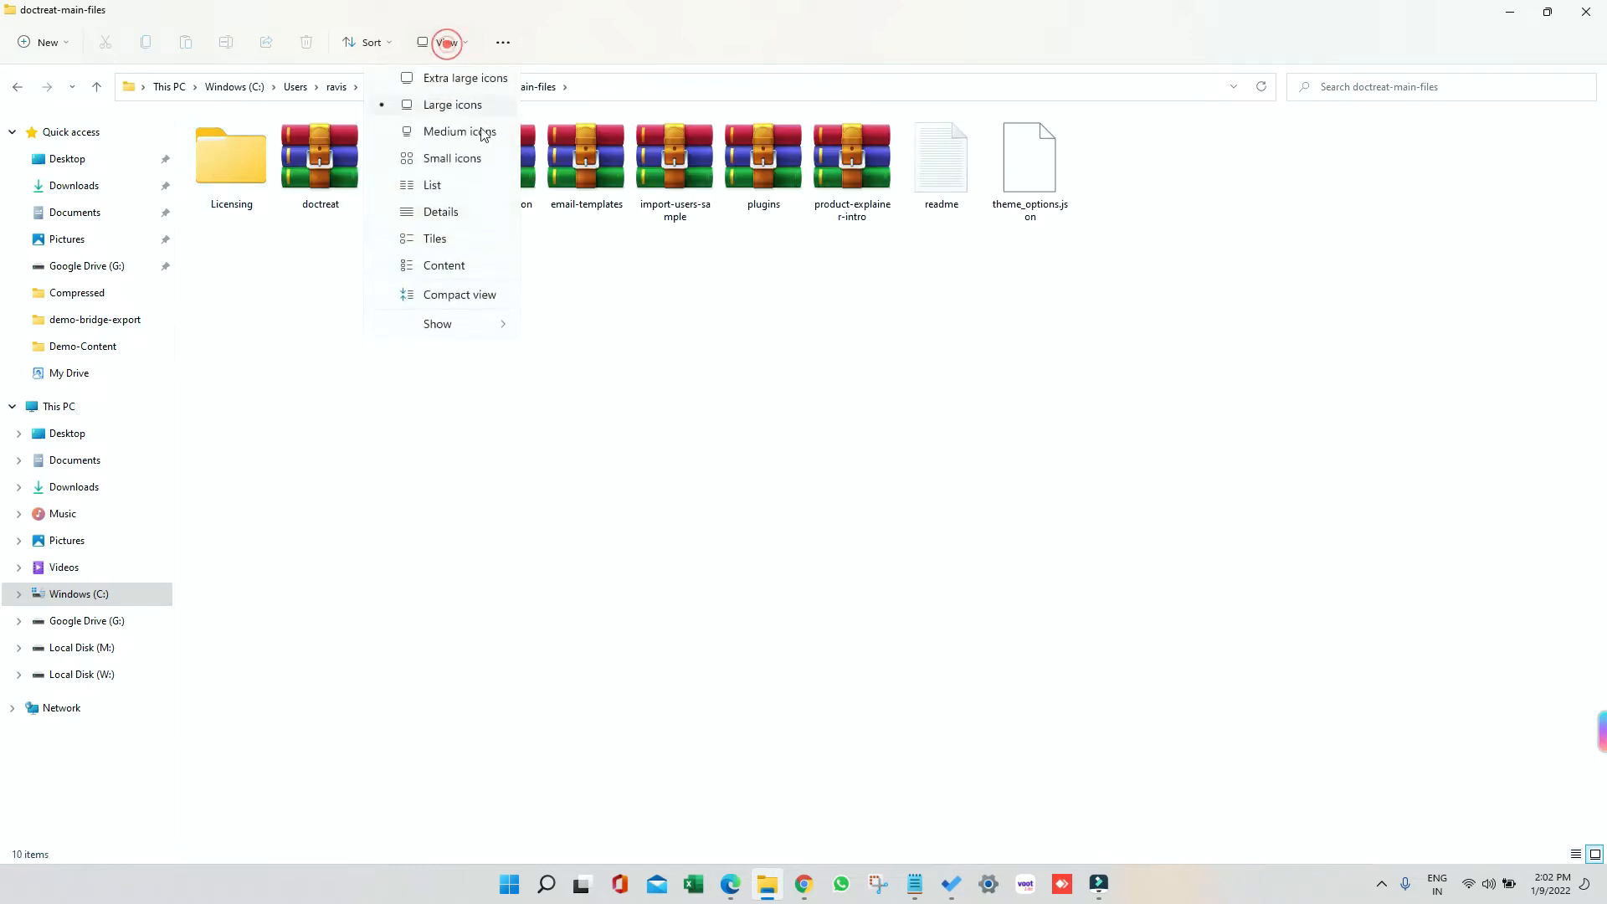
pyautogui.click(432, 211)
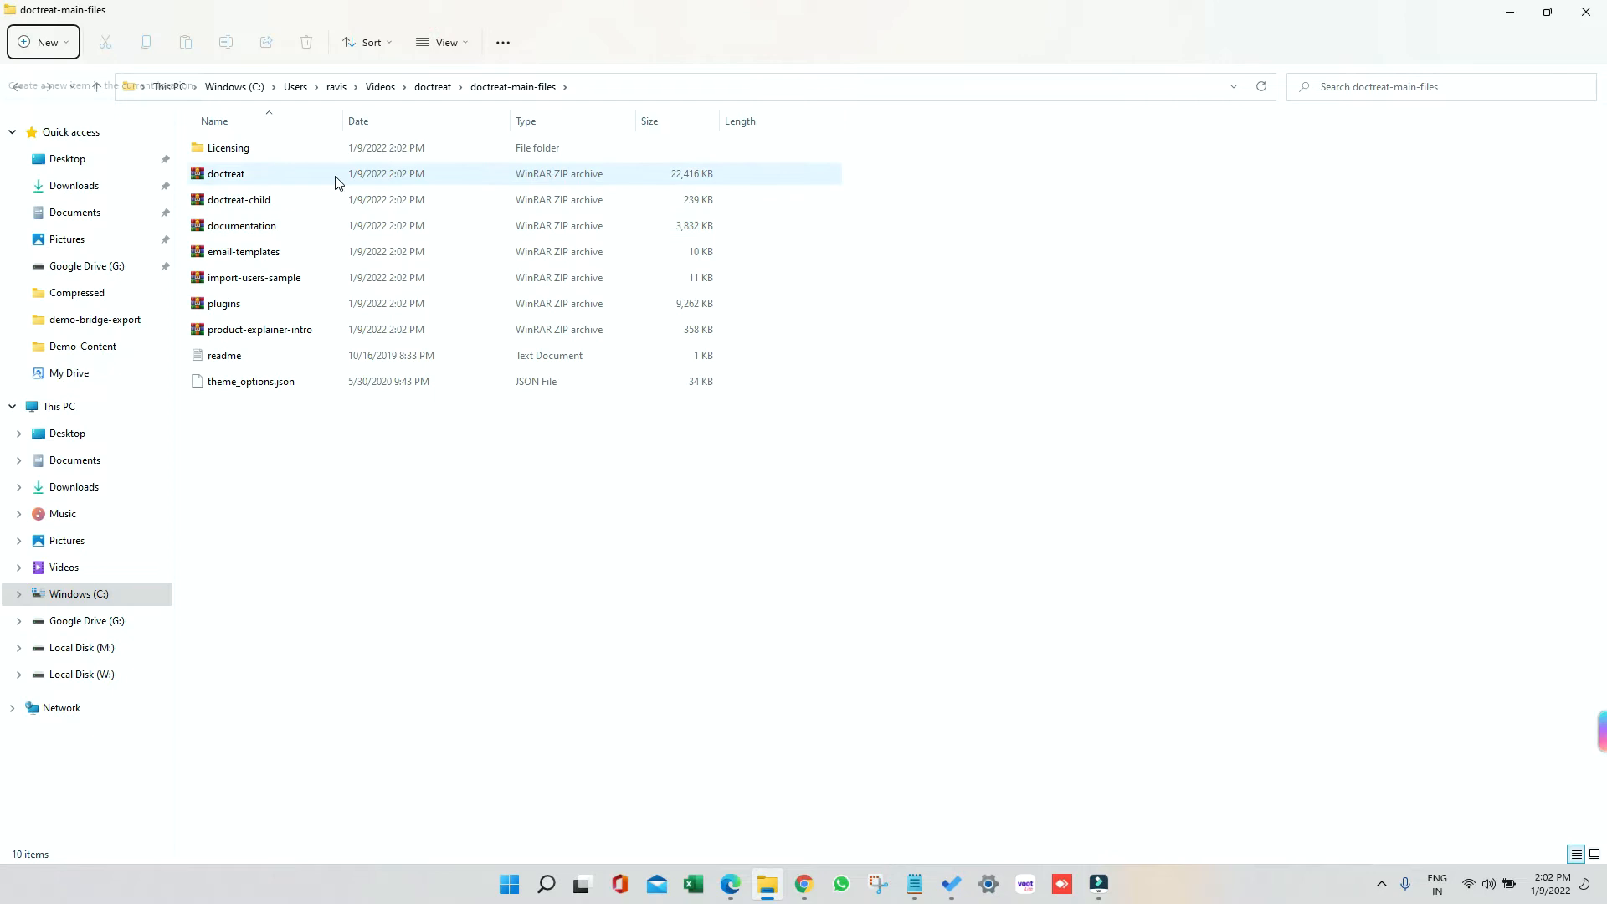
pyautogui.click(225, 173)
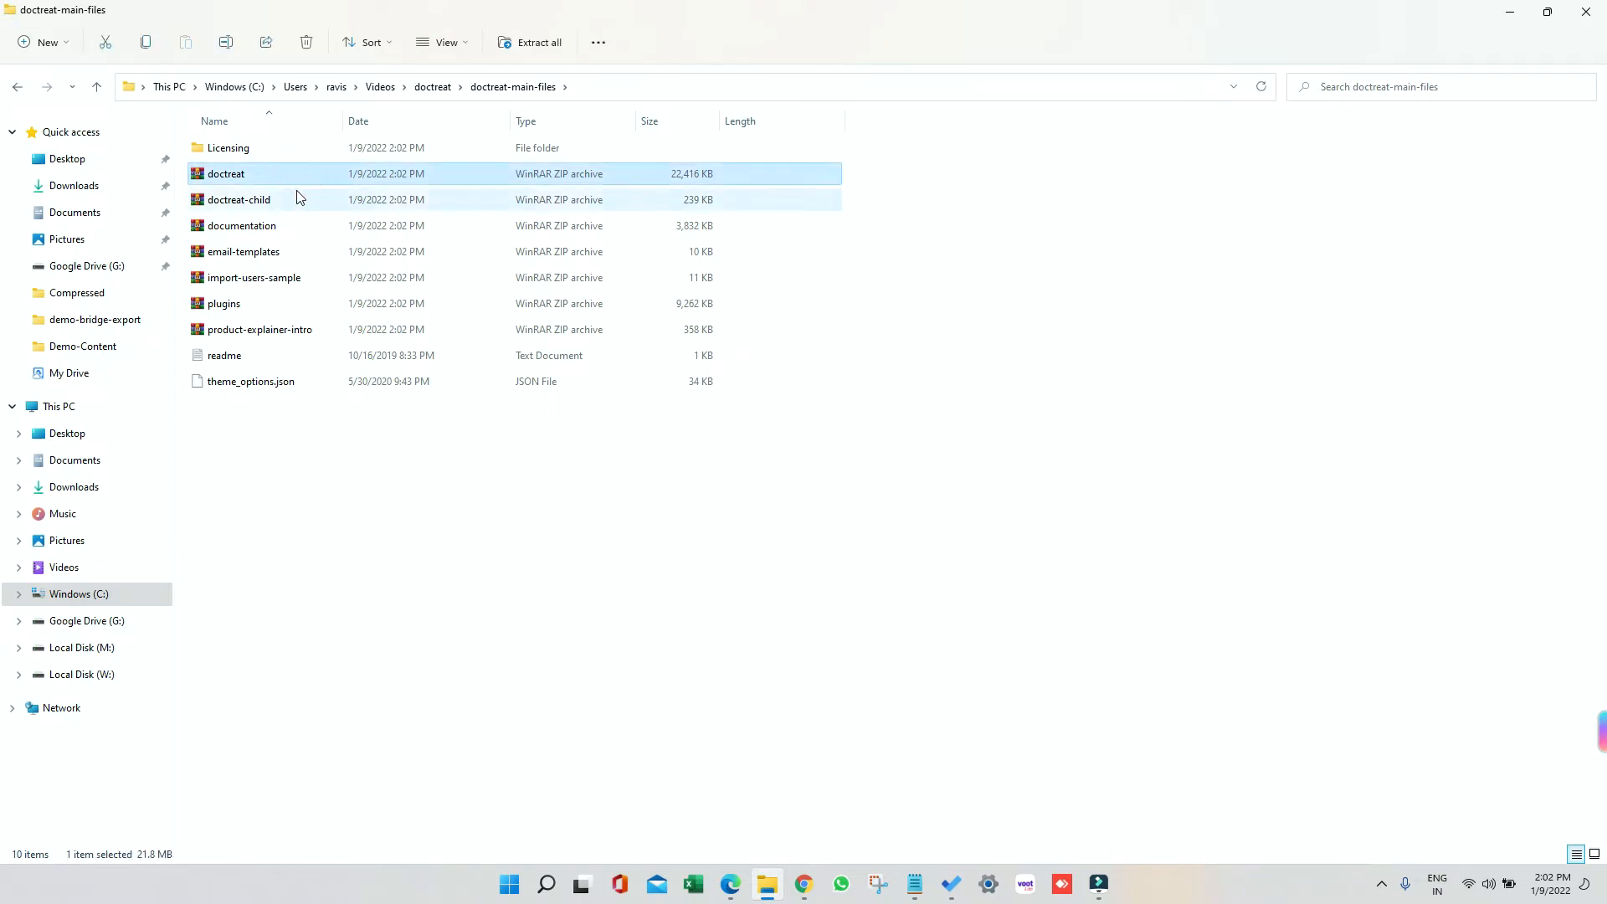
pyautogui.click(237, 200)
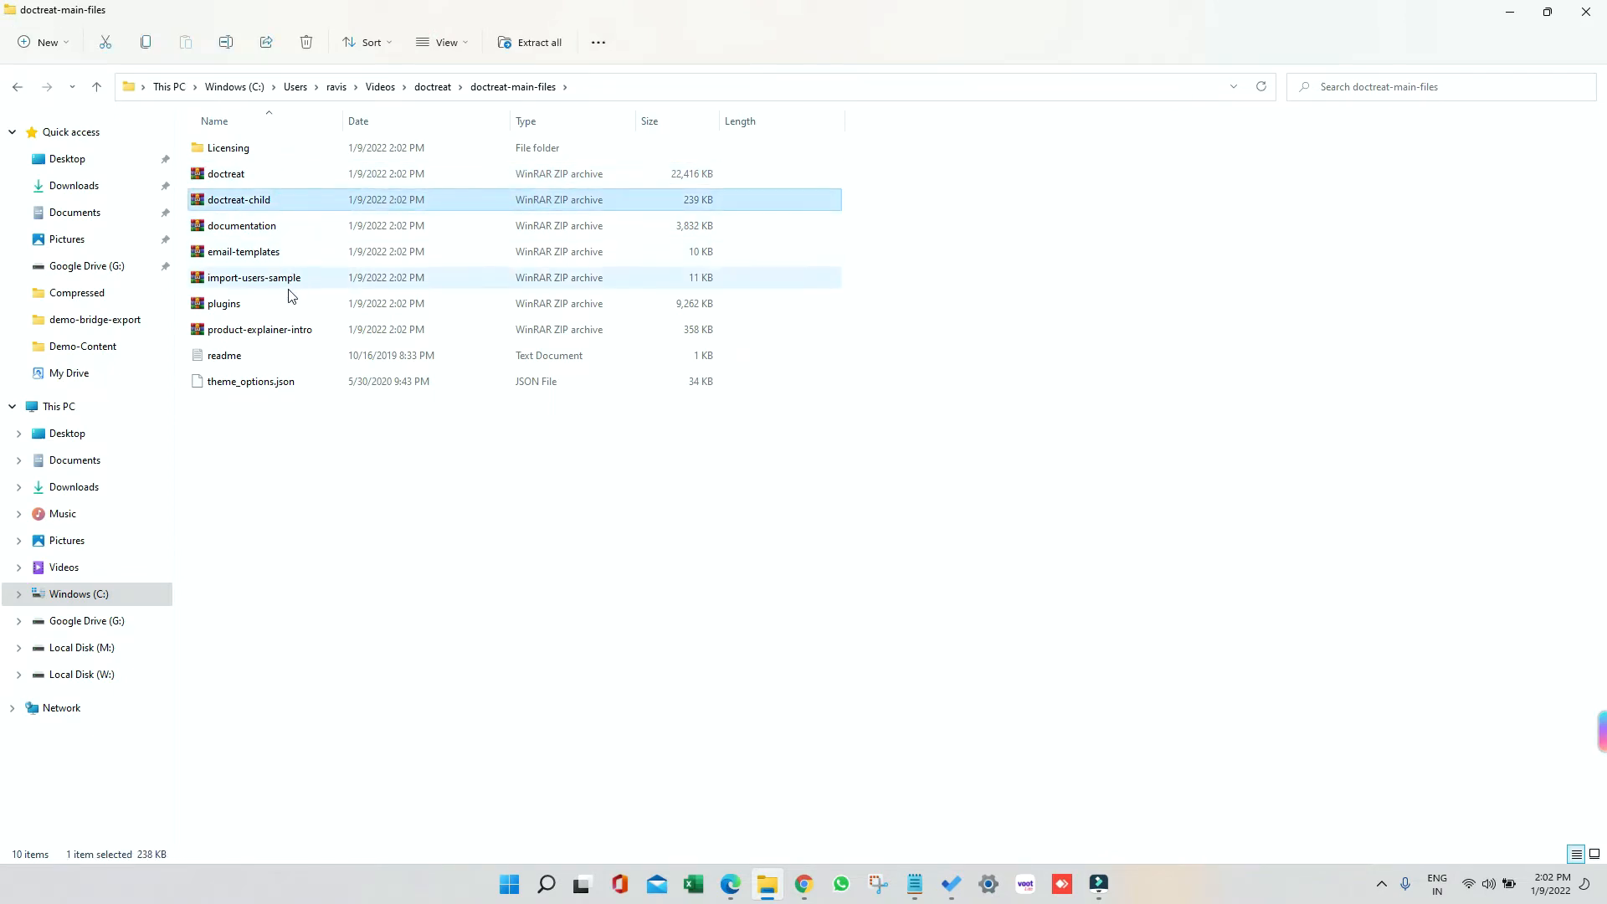
pyautogui.moveTo(287, 312)
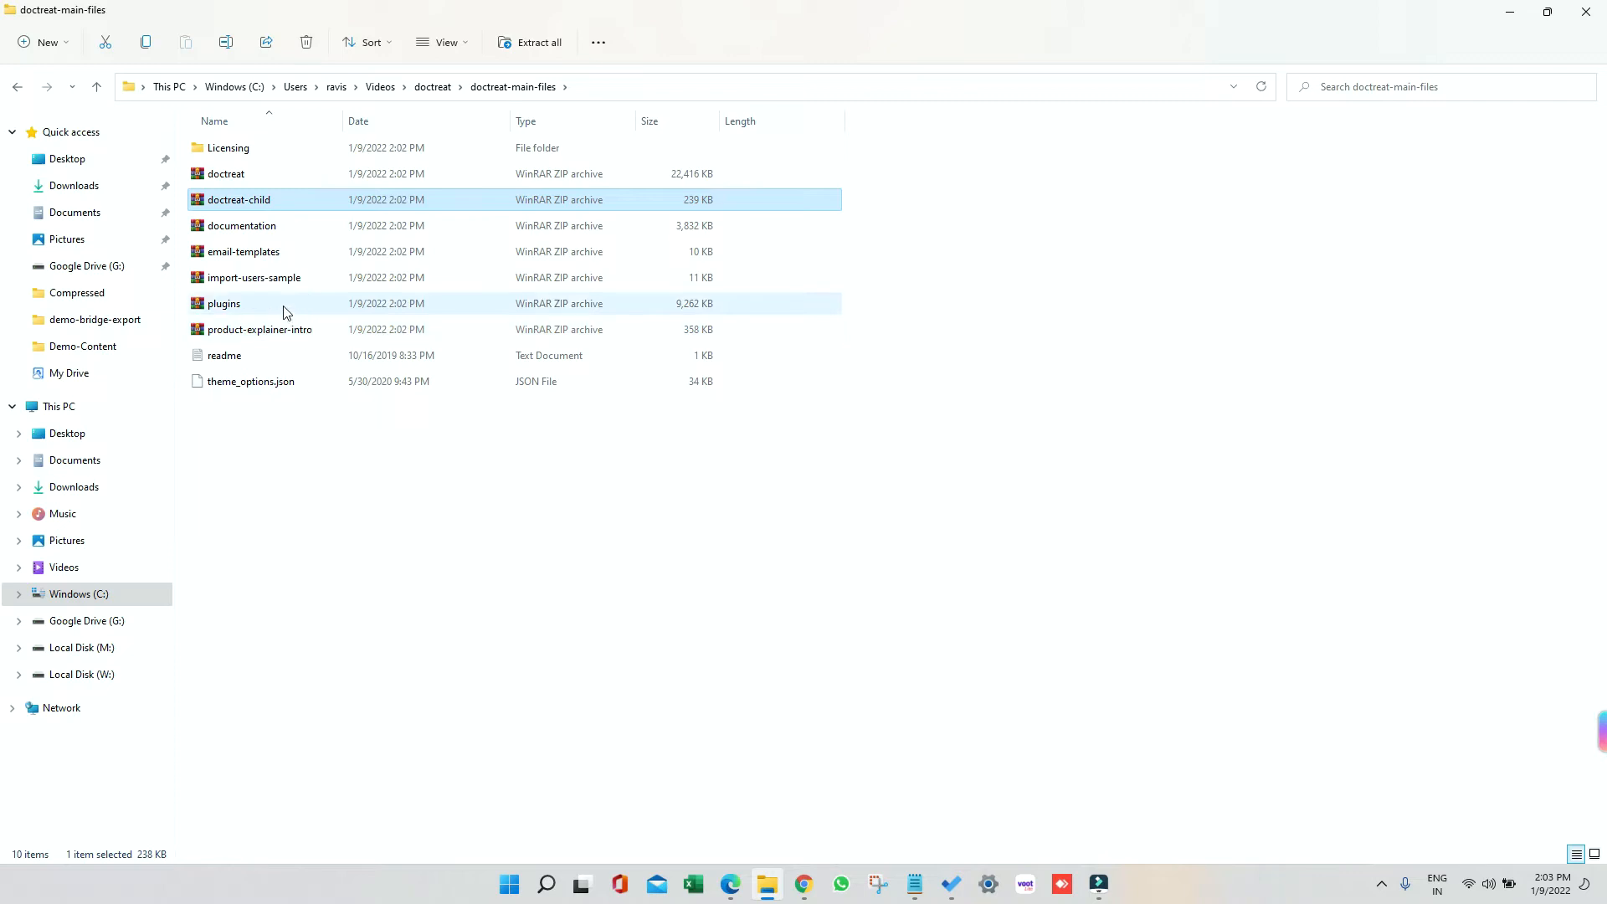
# Step: Inspect plugins.zip in WinRAR, close it, and return to the WordPress admin
pyautogui.doubleClick(223, 303)
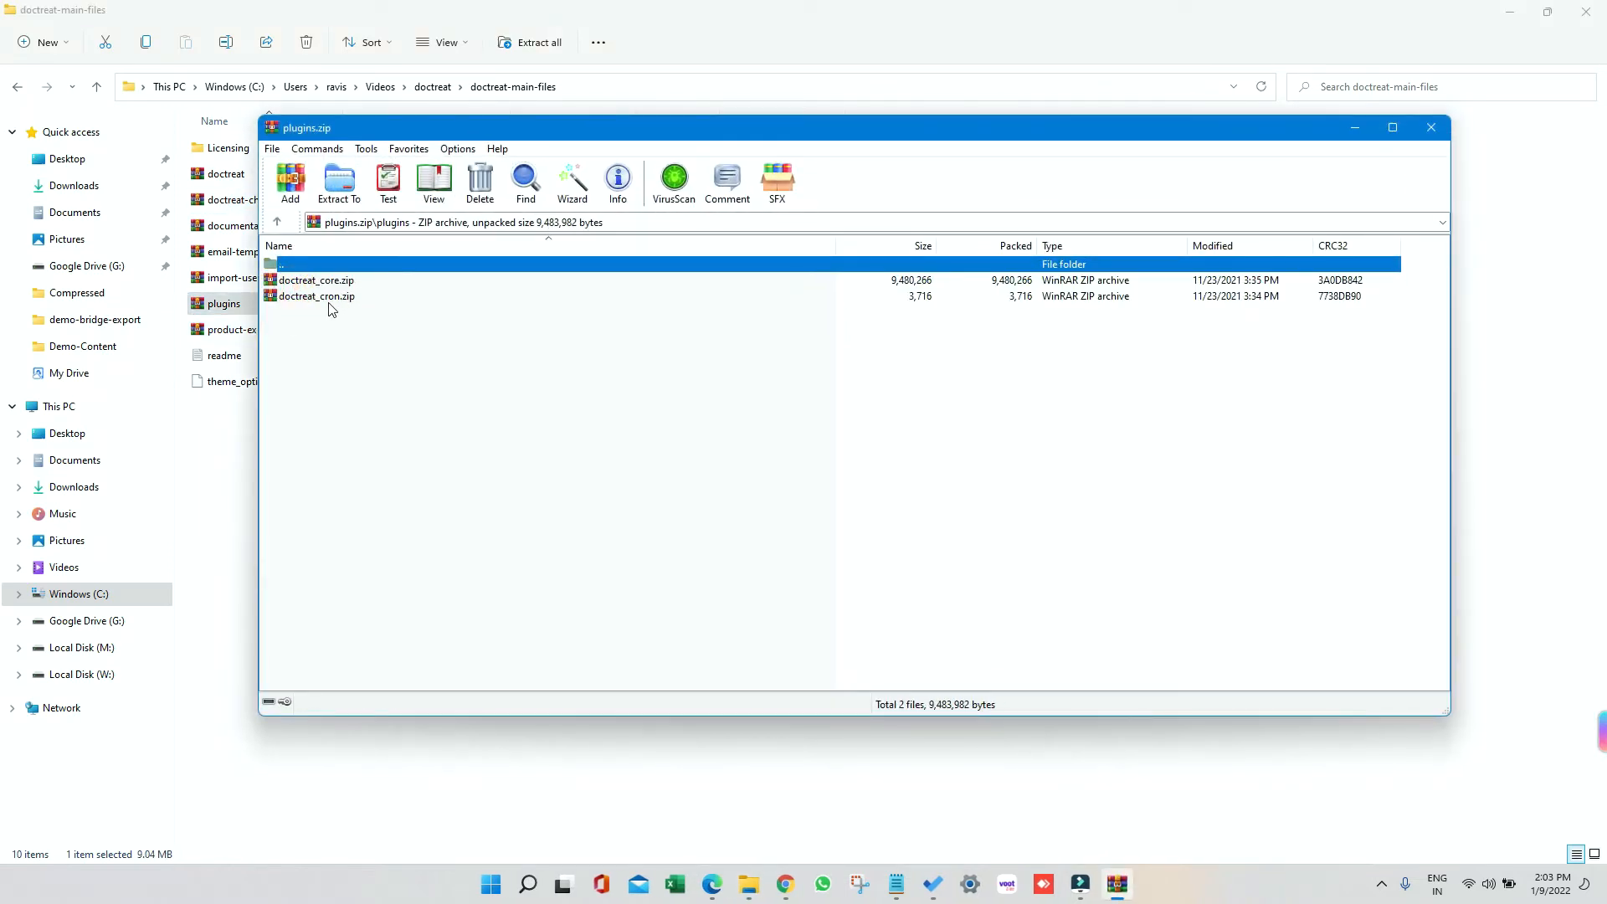
pyautogui.moveTo(589, 321)
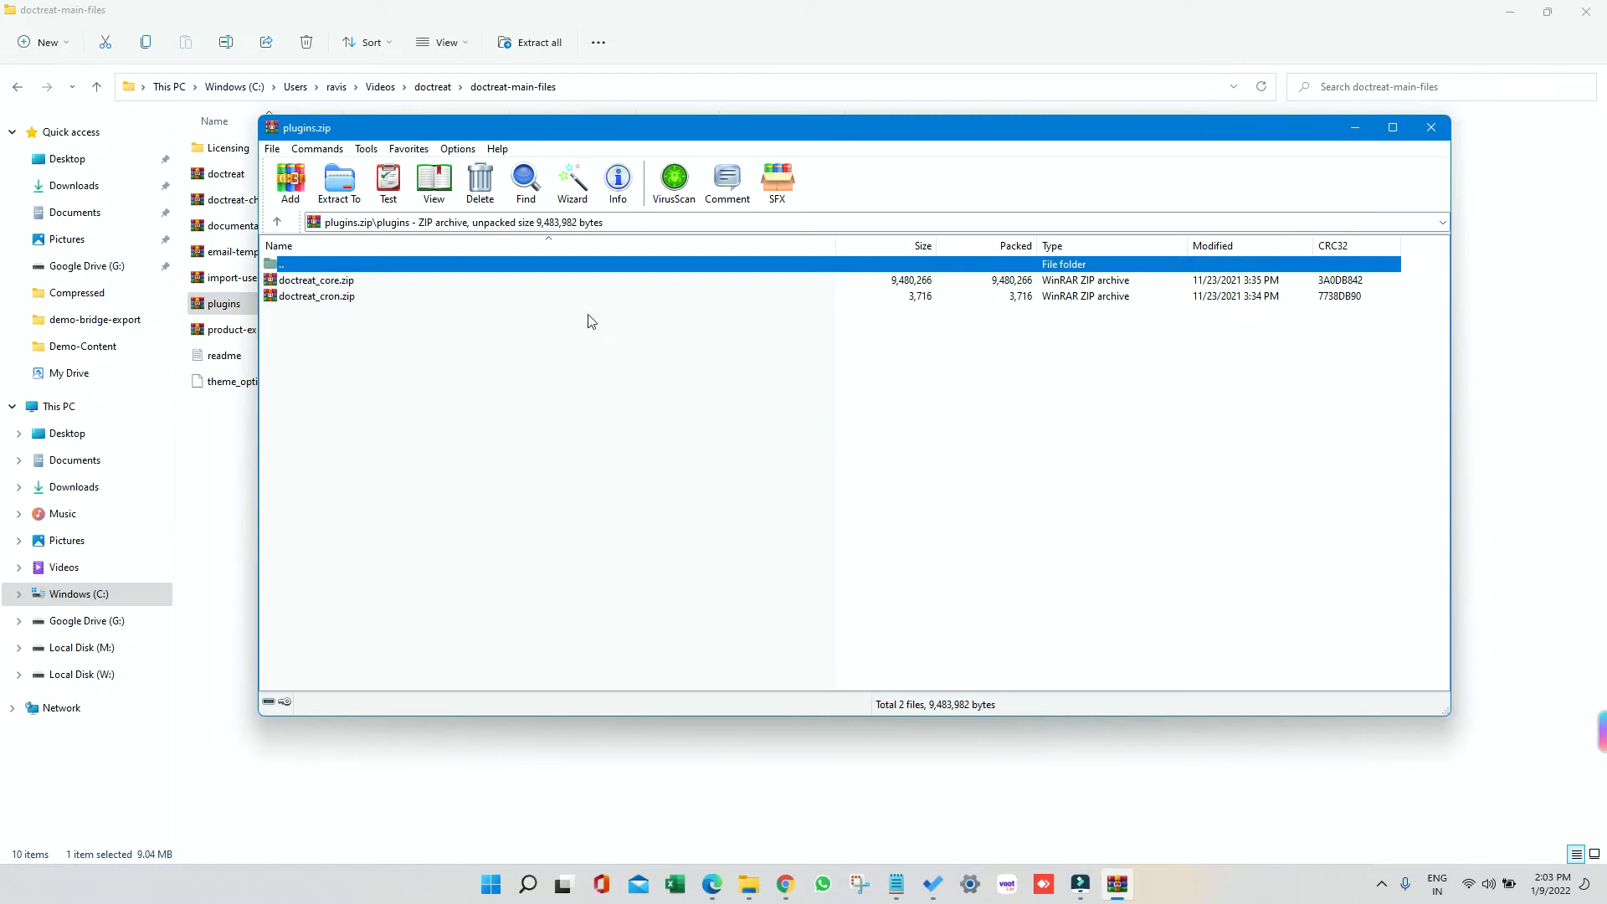
pyautogui.click(1430, 127)
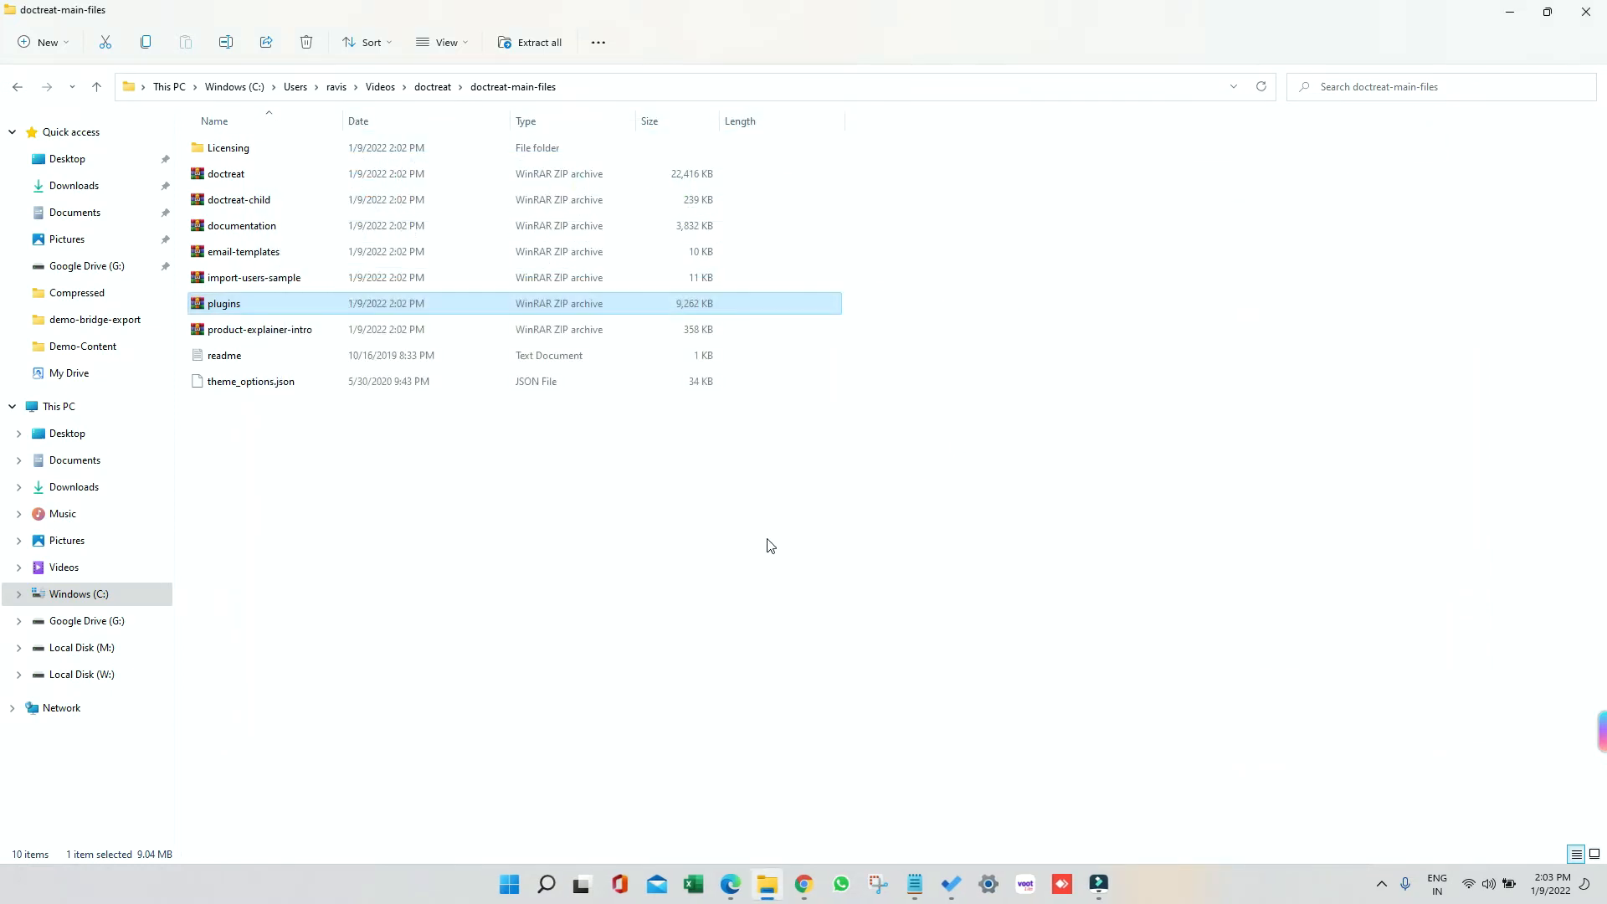
pyautogui.click(736, 884)
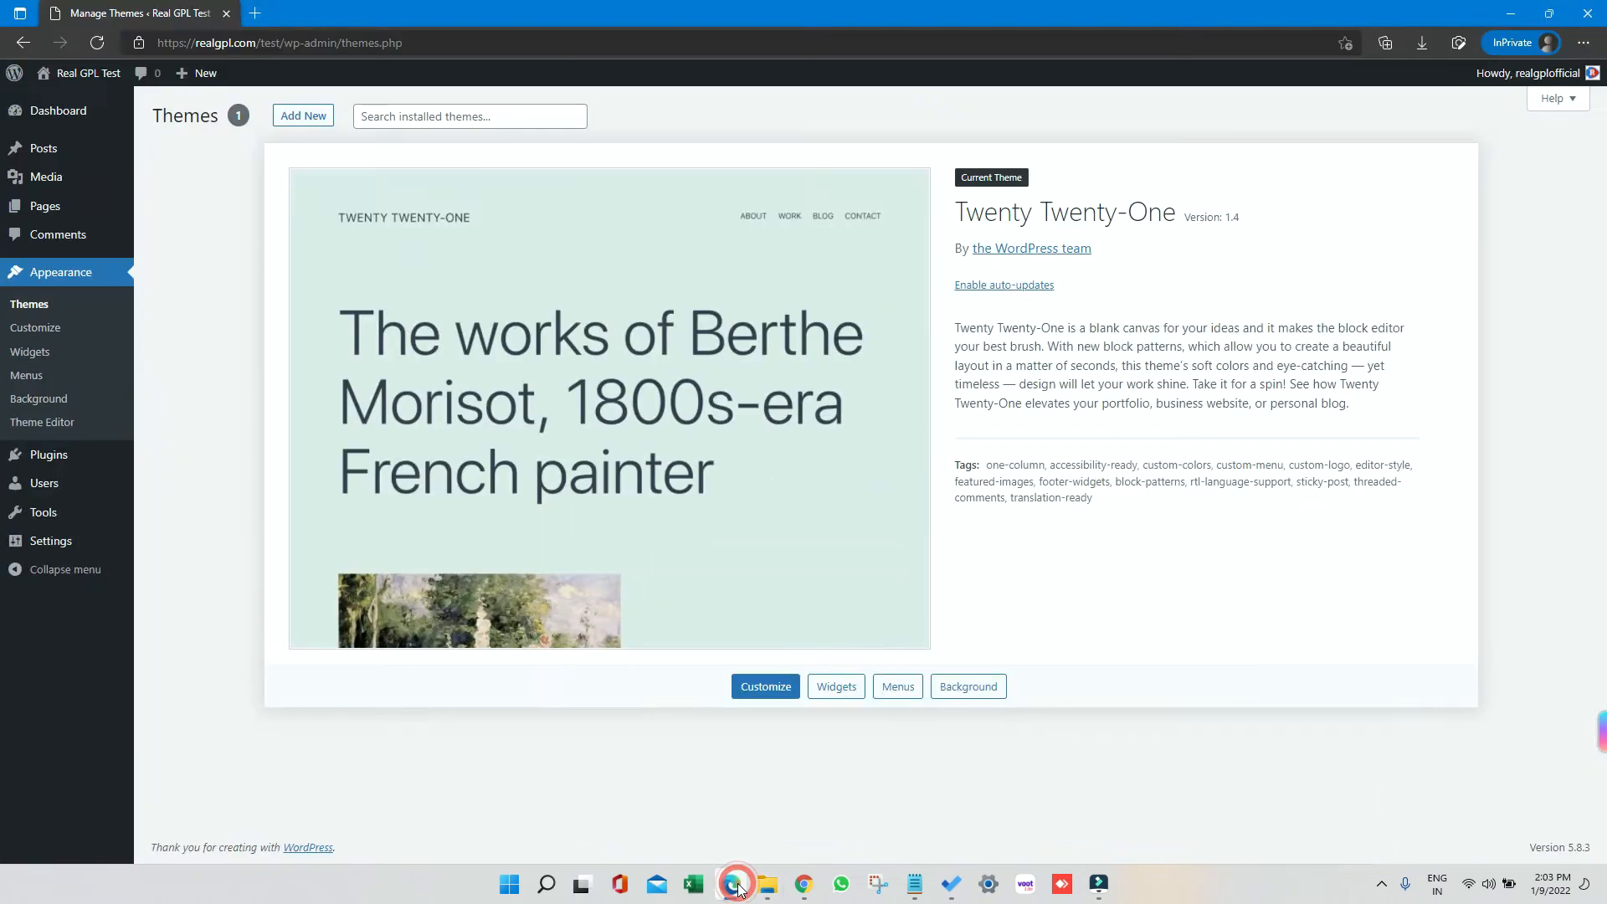
# Step: Upload a new theme, browsing to doctreat.zip in Videos > doctreat > doctreat-main-files
pyautogui.click(28, 303)
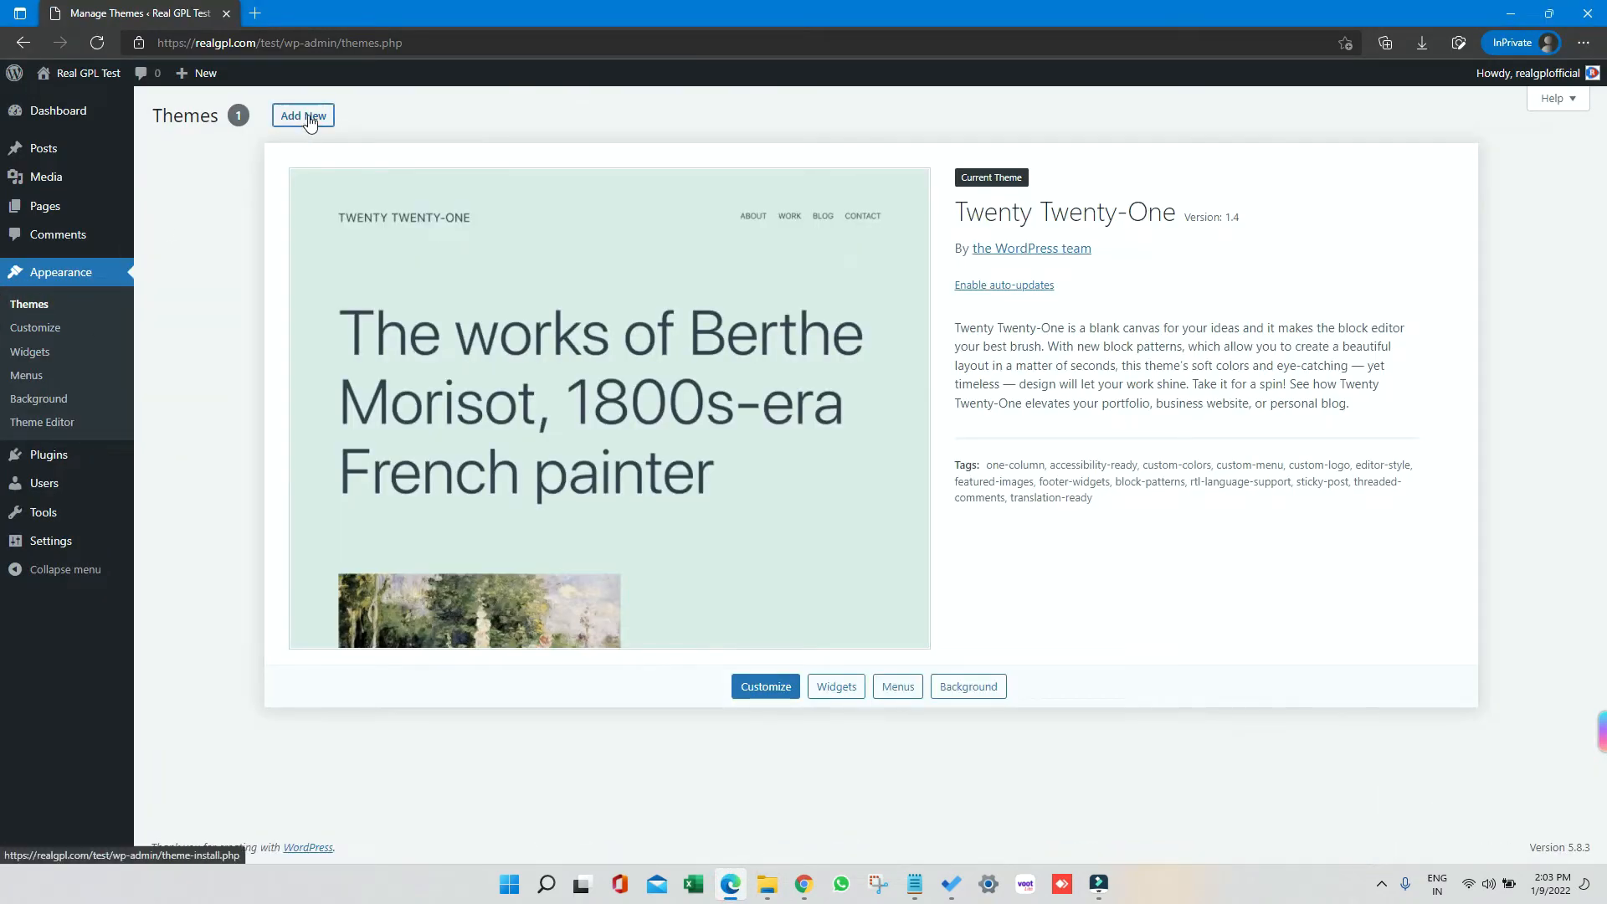
pyautogui.click(301, 115)
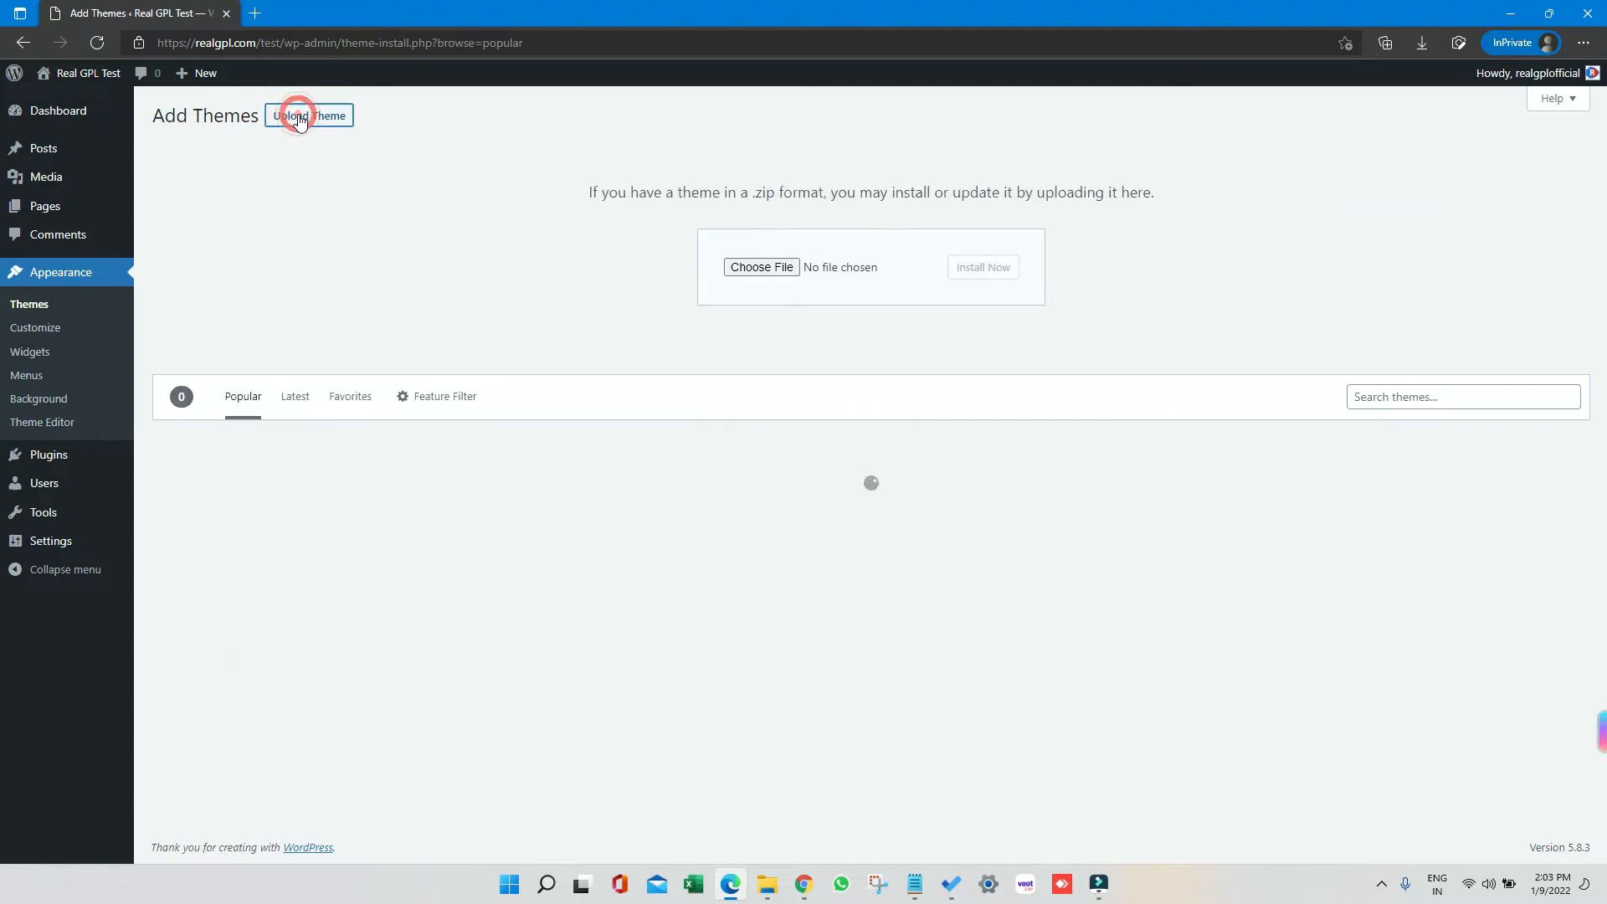
pyautogui.click(761, 266)
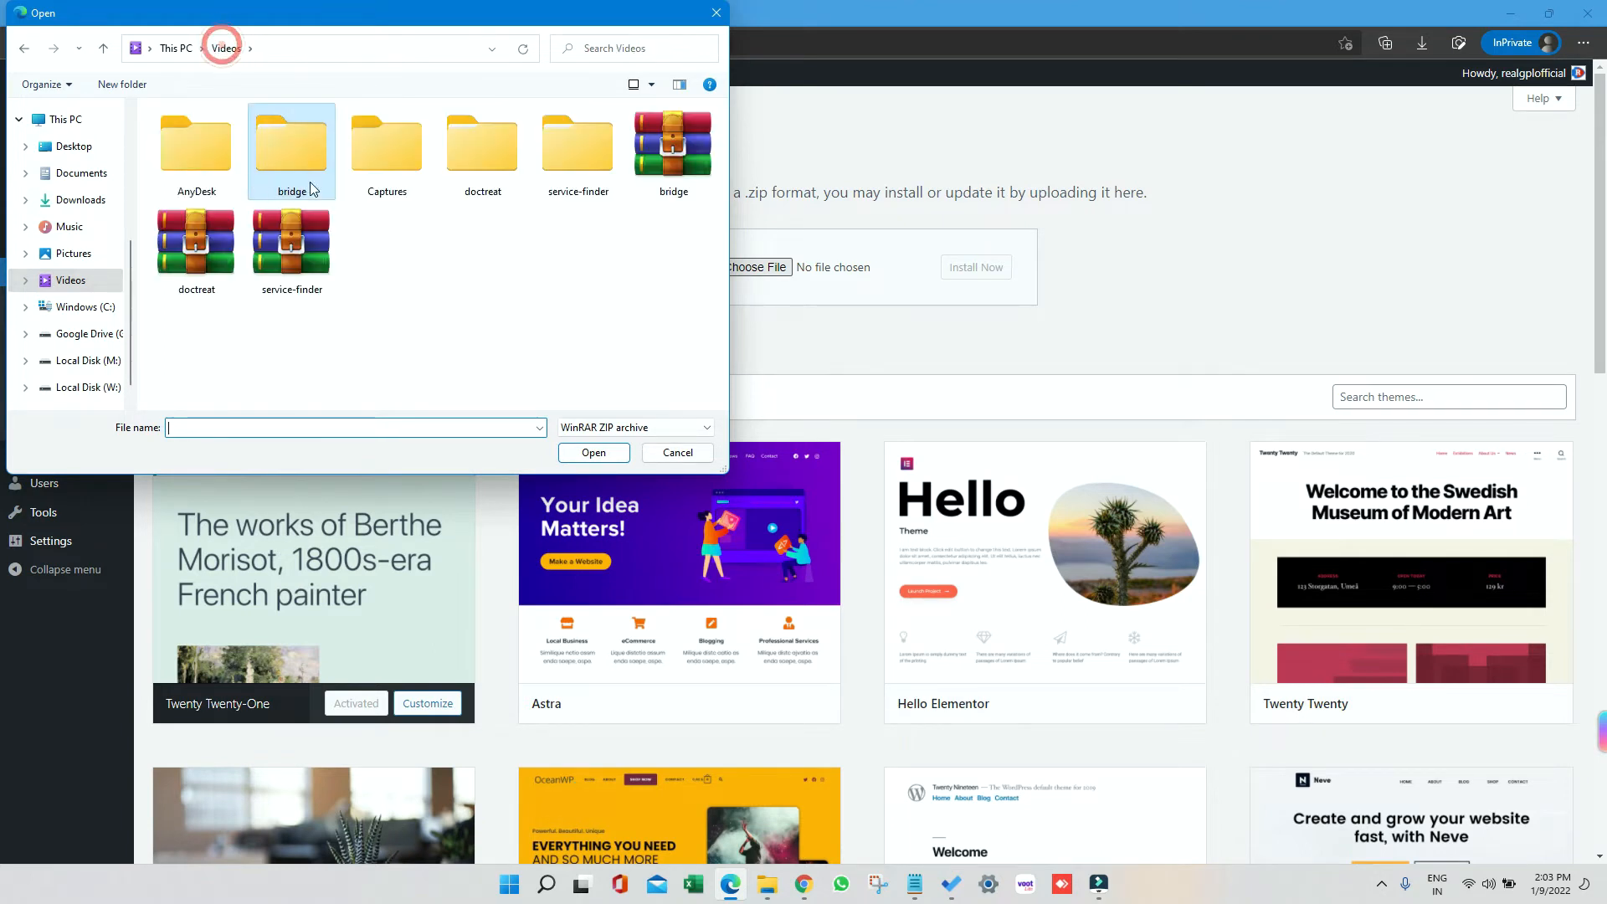
pyautogui.doubleClick(482, 143)
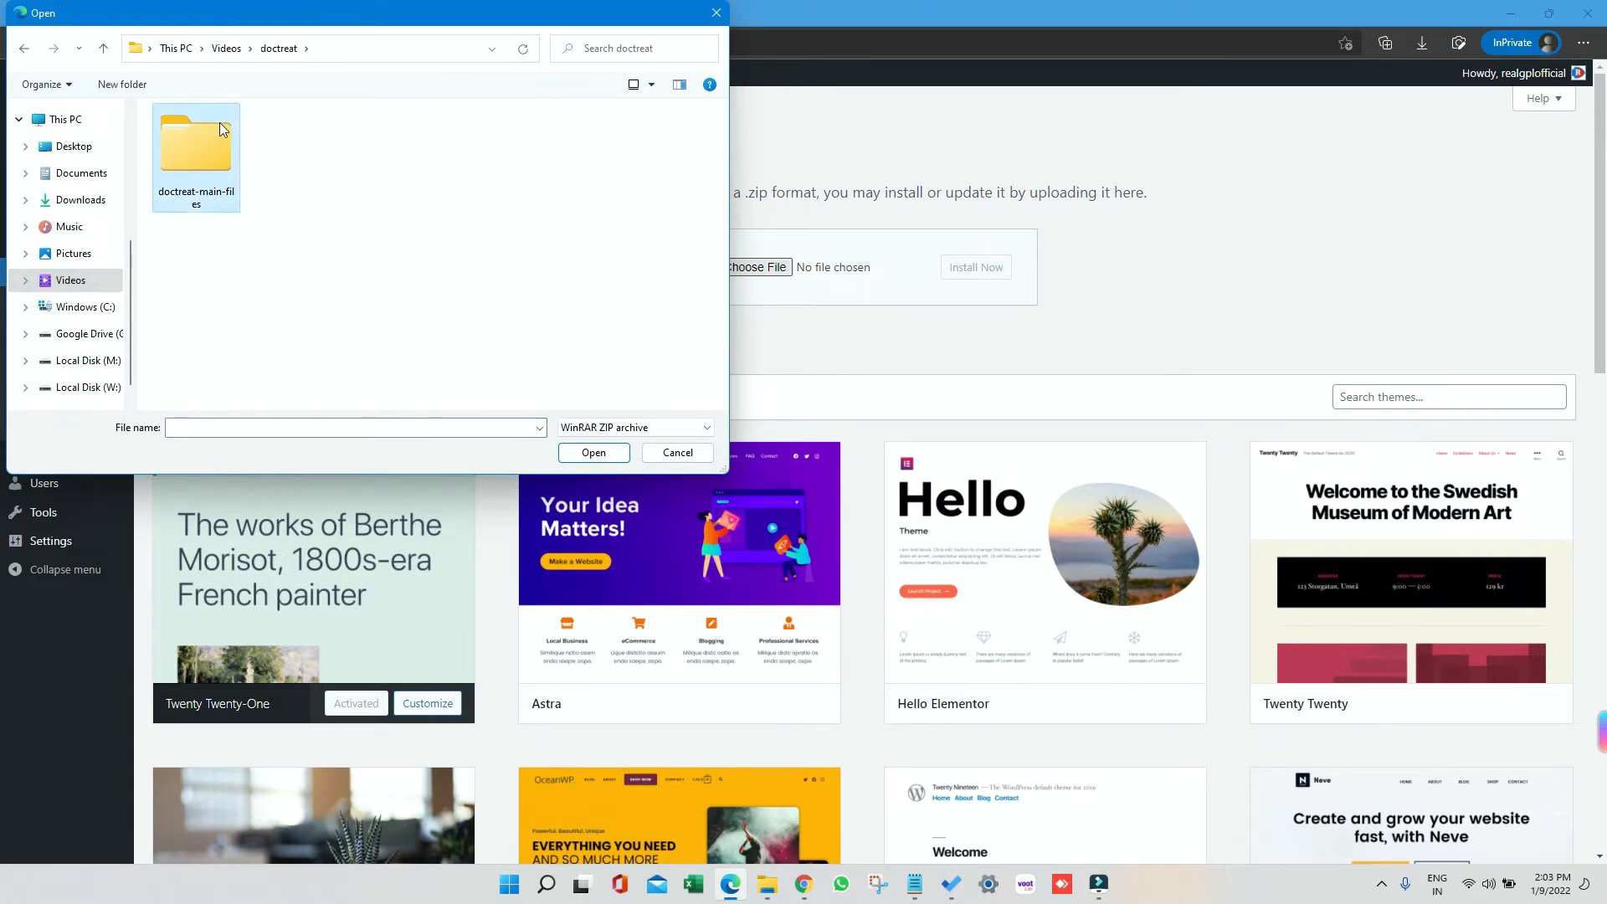
pyautogui.doubleClick(195, 149)
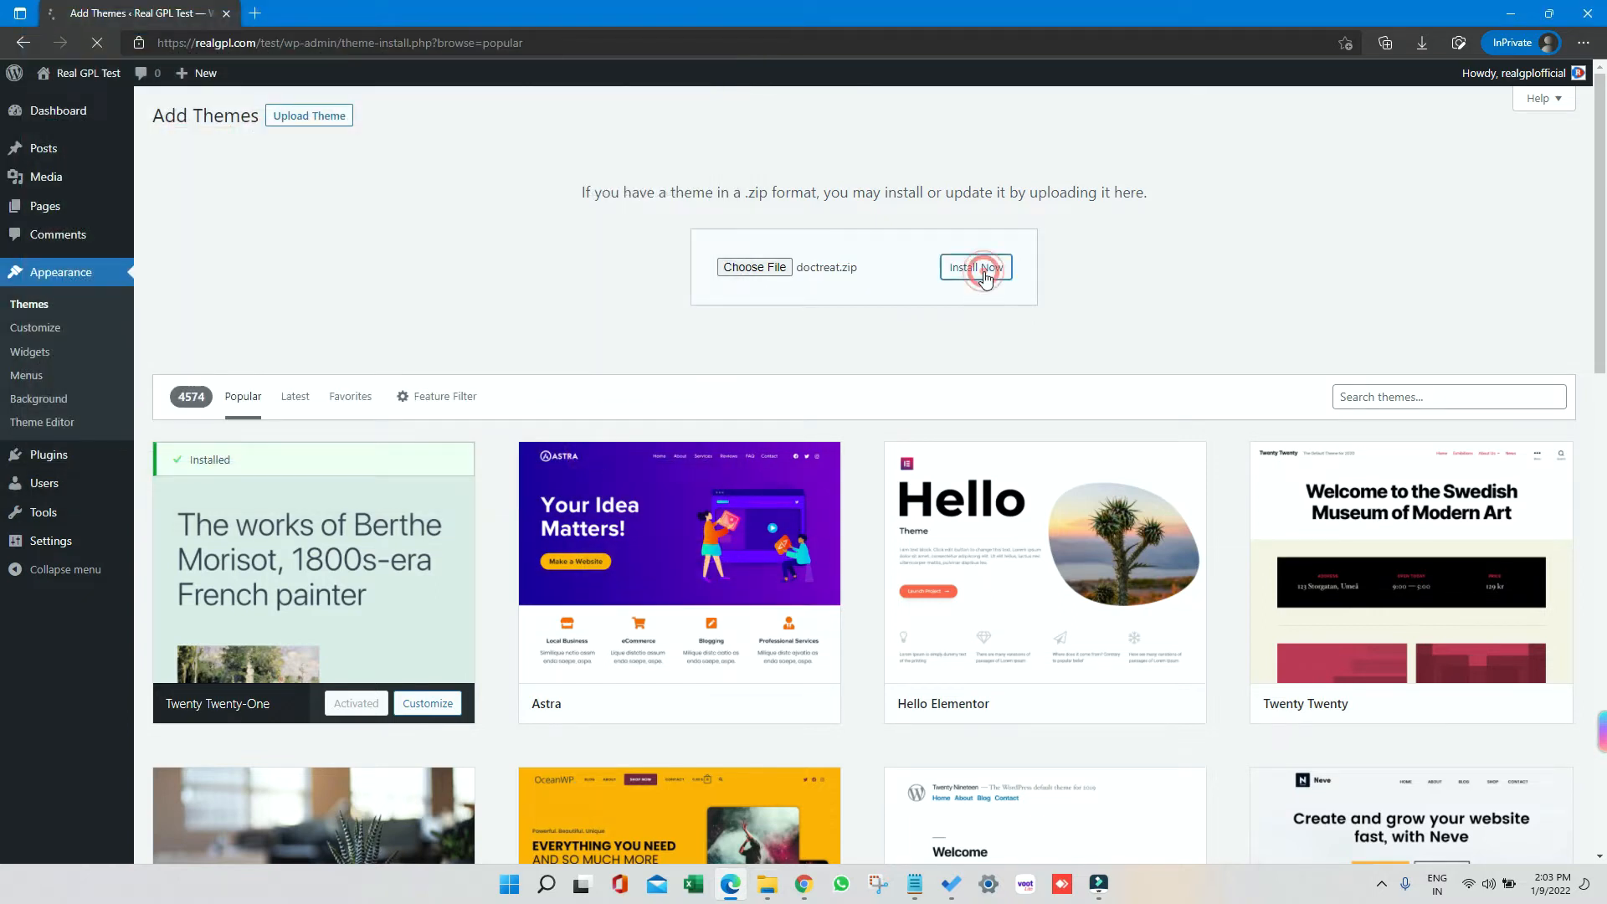
# Step: Install the chosen doctreat.zip theme package with Install Now
pyautogui.click(975, 268)
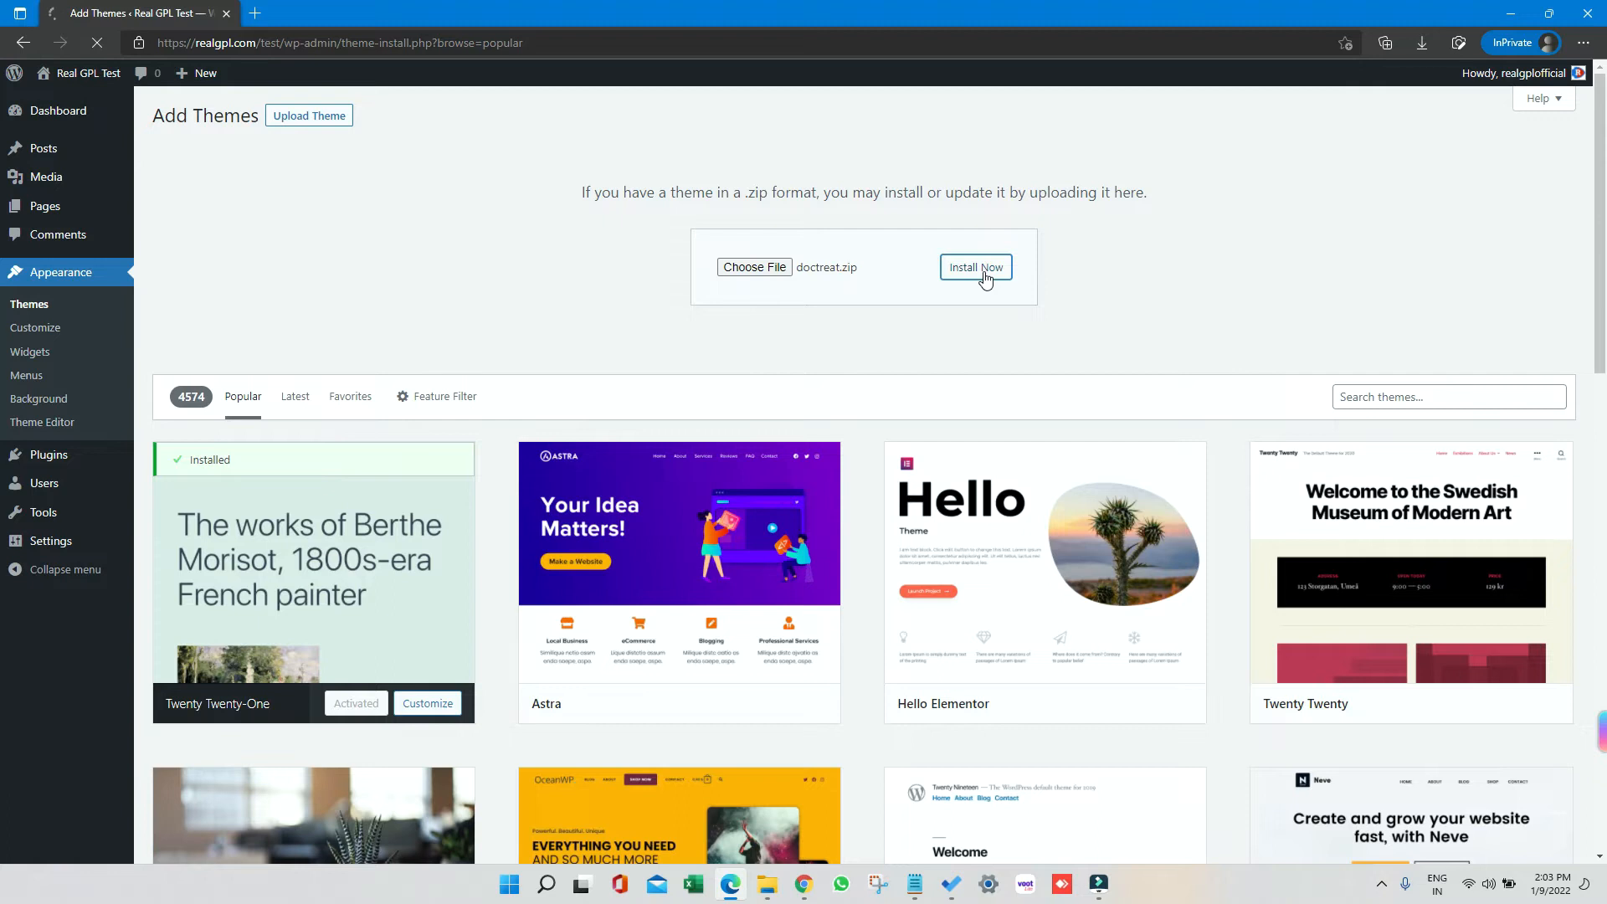
pyautogui.click(974, 273)
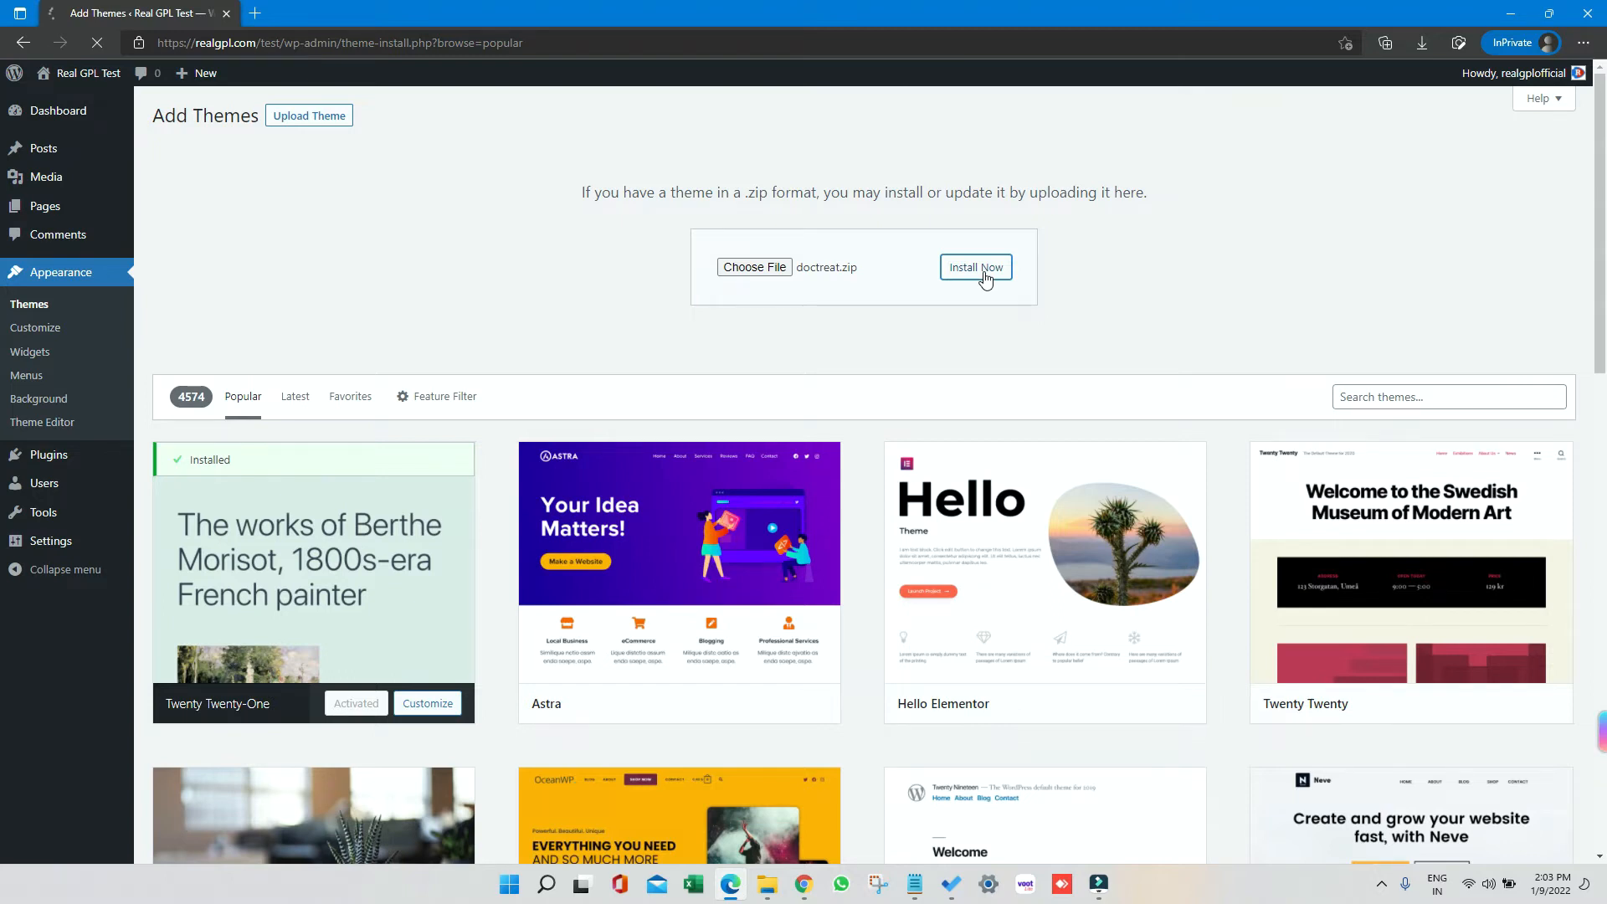
pyautogui.click(974, 268)
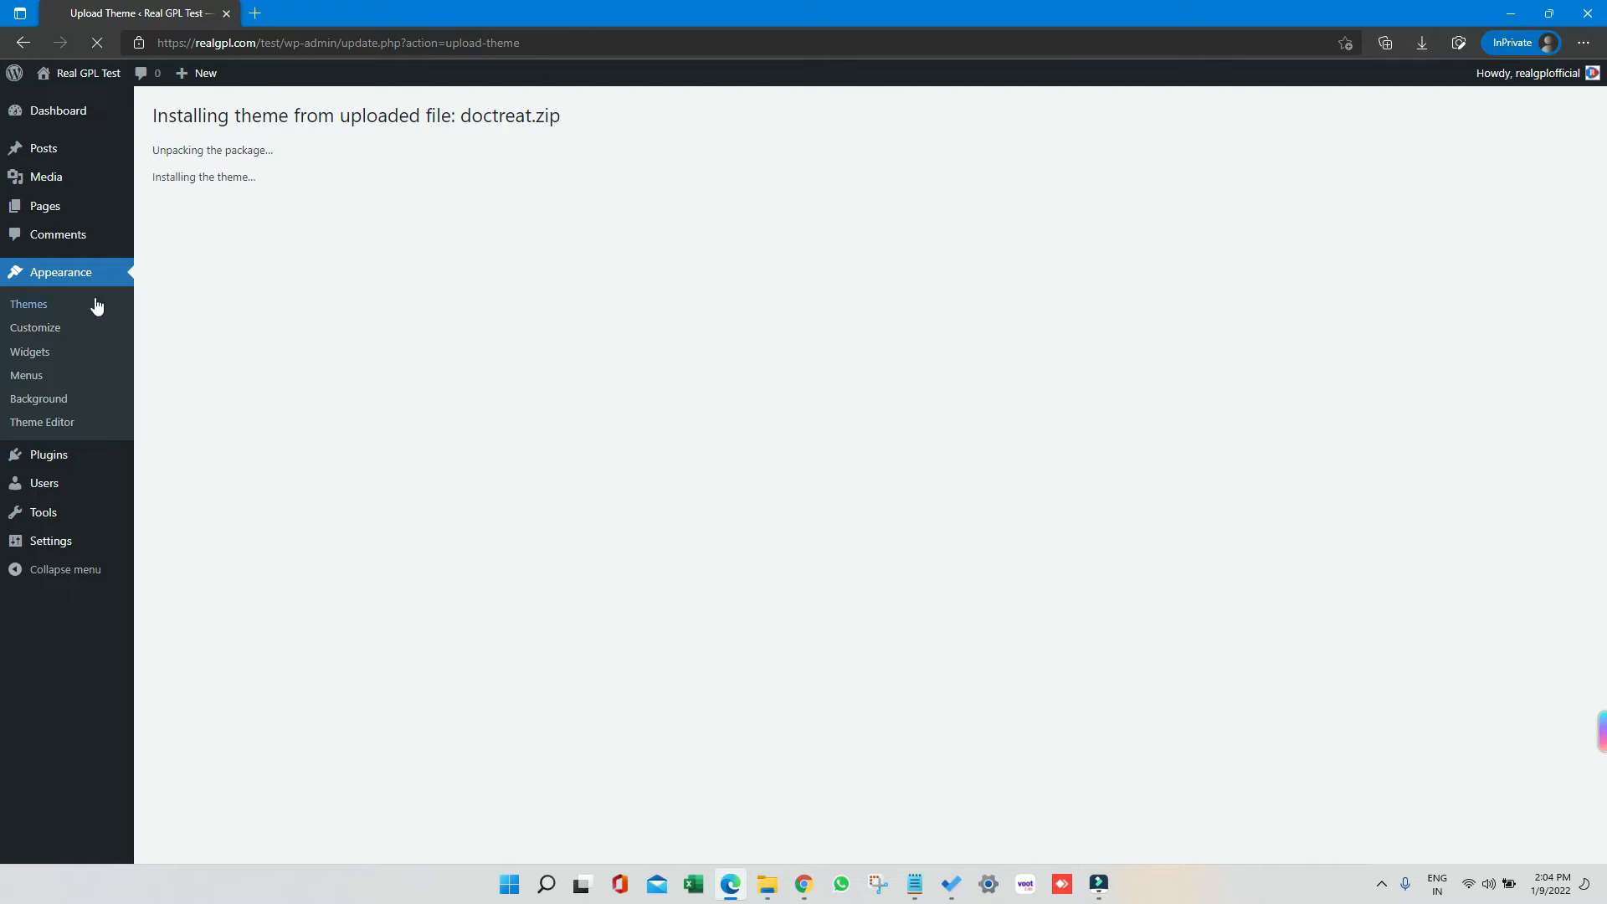
pyautogui.moveTo(28, 304)
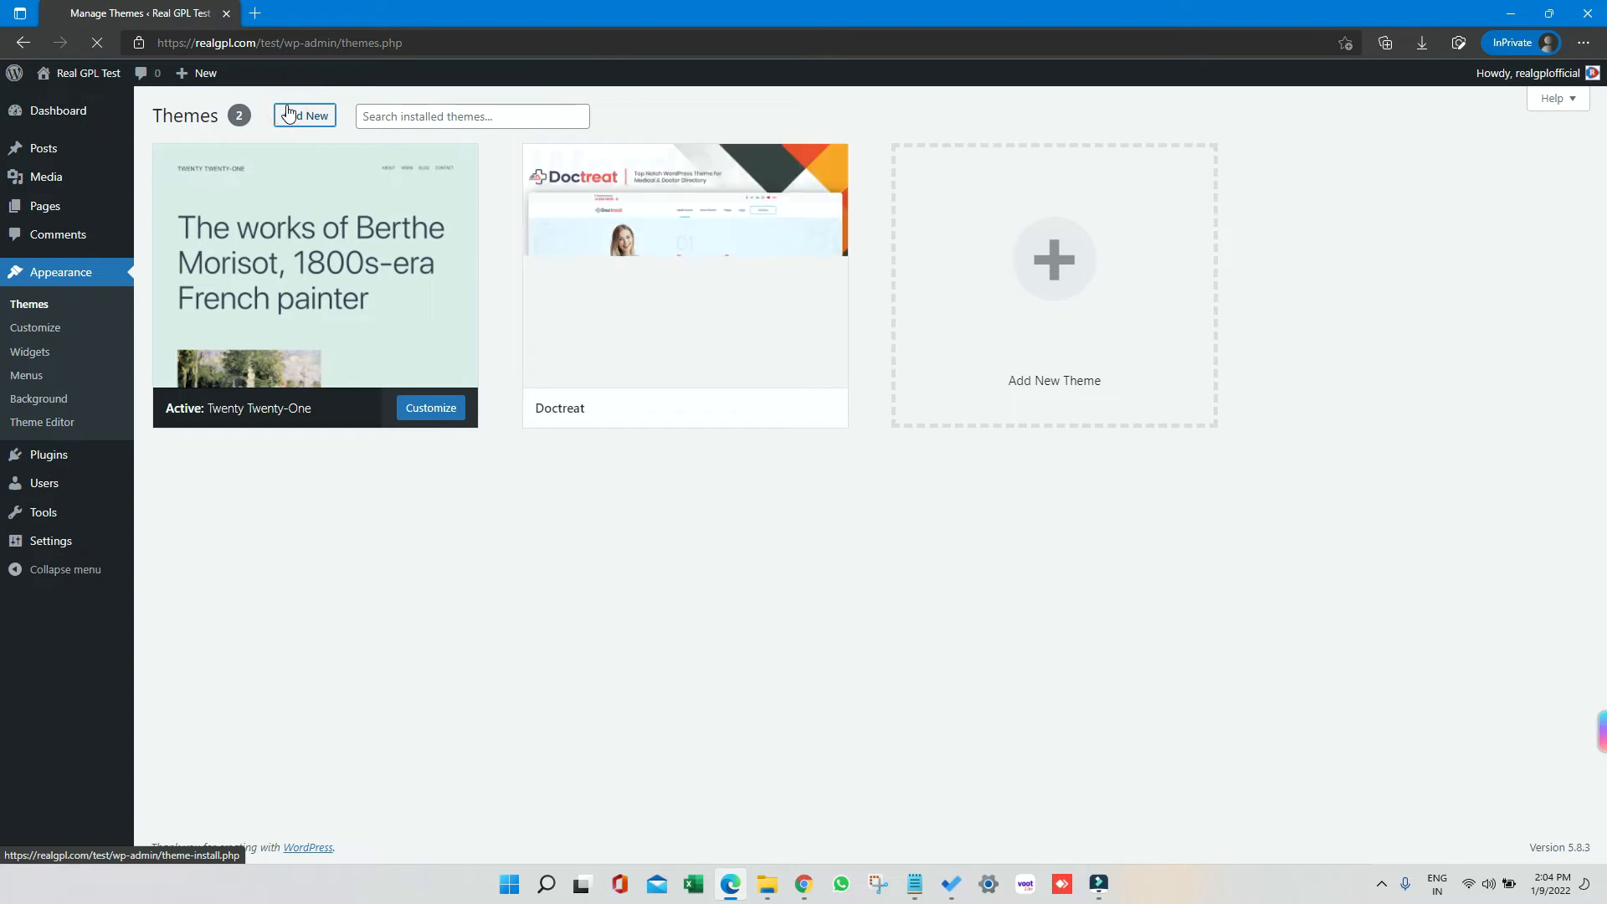
# Step: Once Doctreat finishes installing, return to the Add Themes page
pyautogui.click(305, 115)
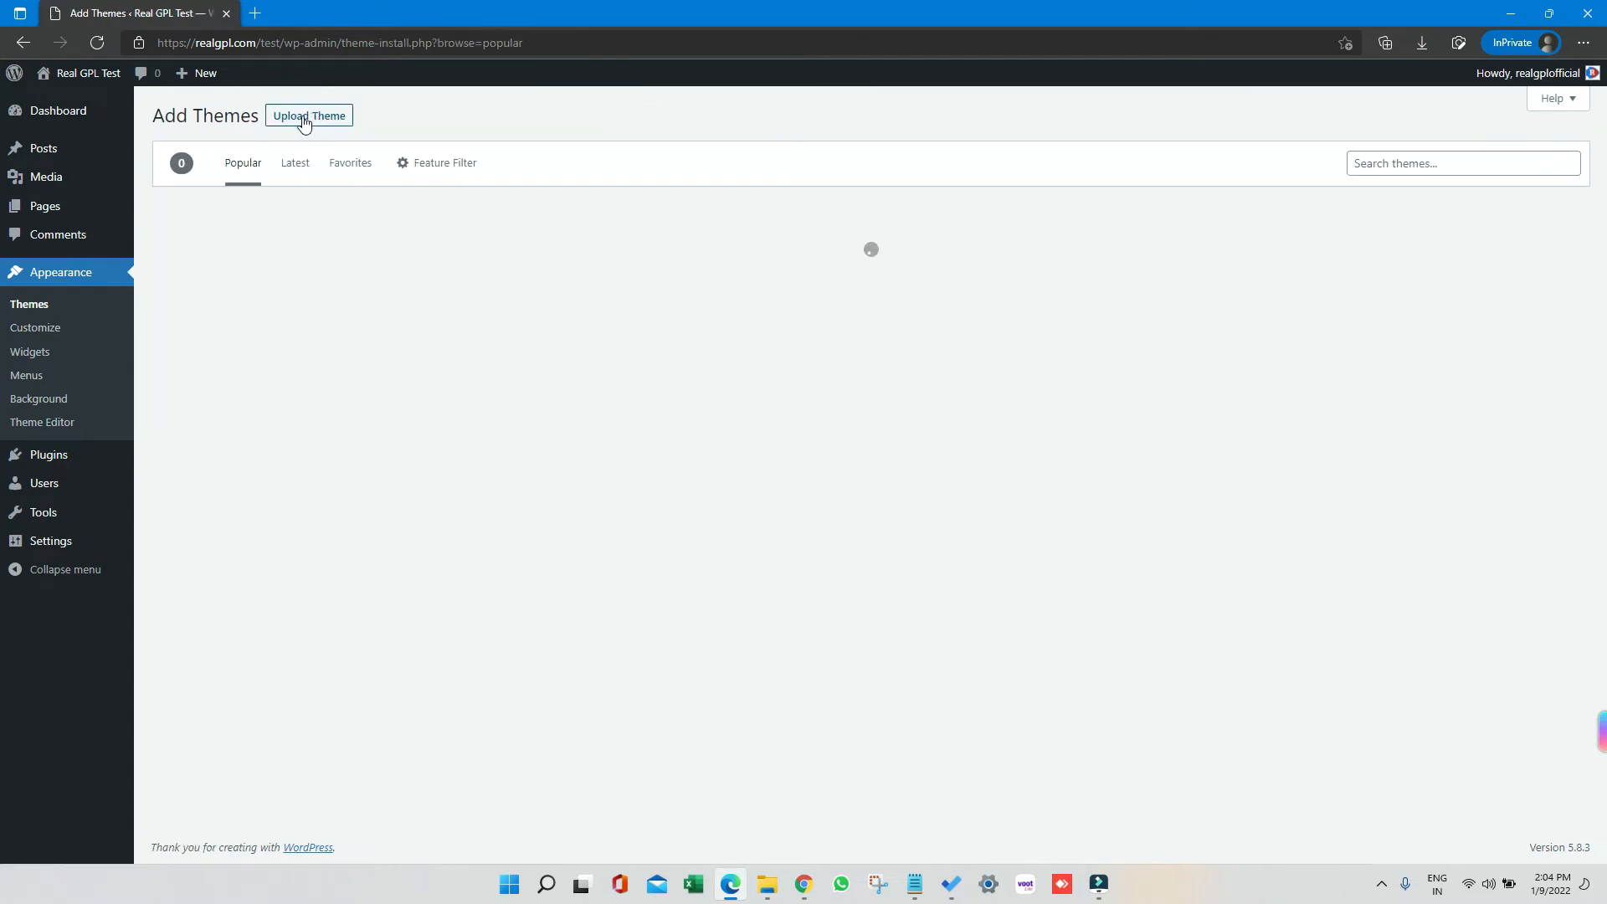
# Step: Upload and install doctreat-child.zip, then activate the Doctreat child theme
pyautogui.click(309, 115)
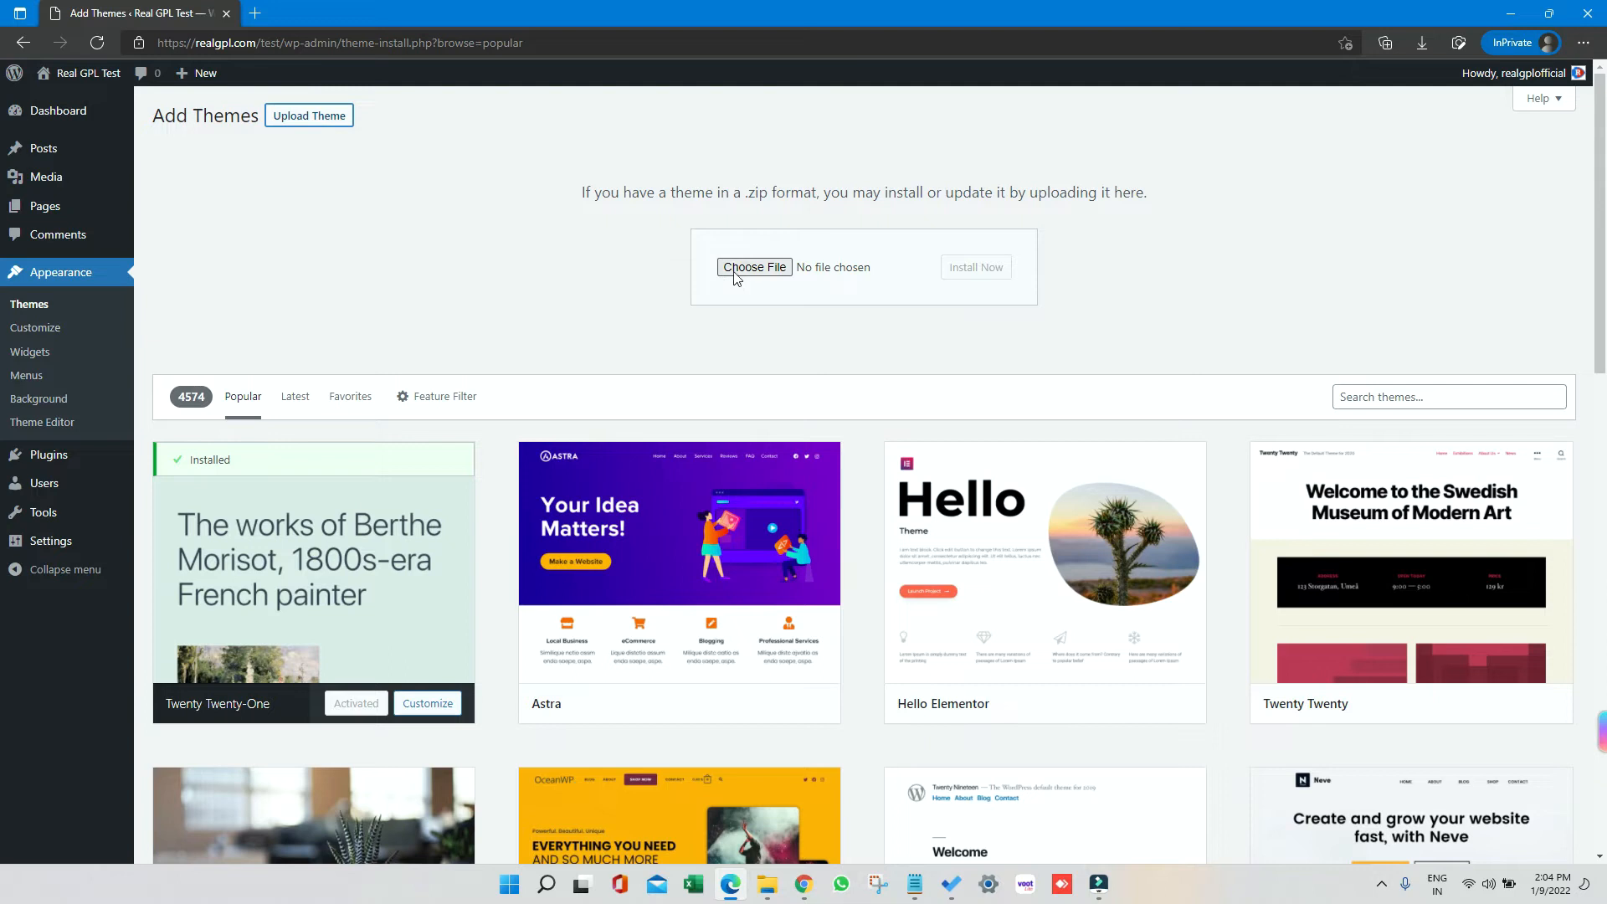
pyautogui.click(754, 266)
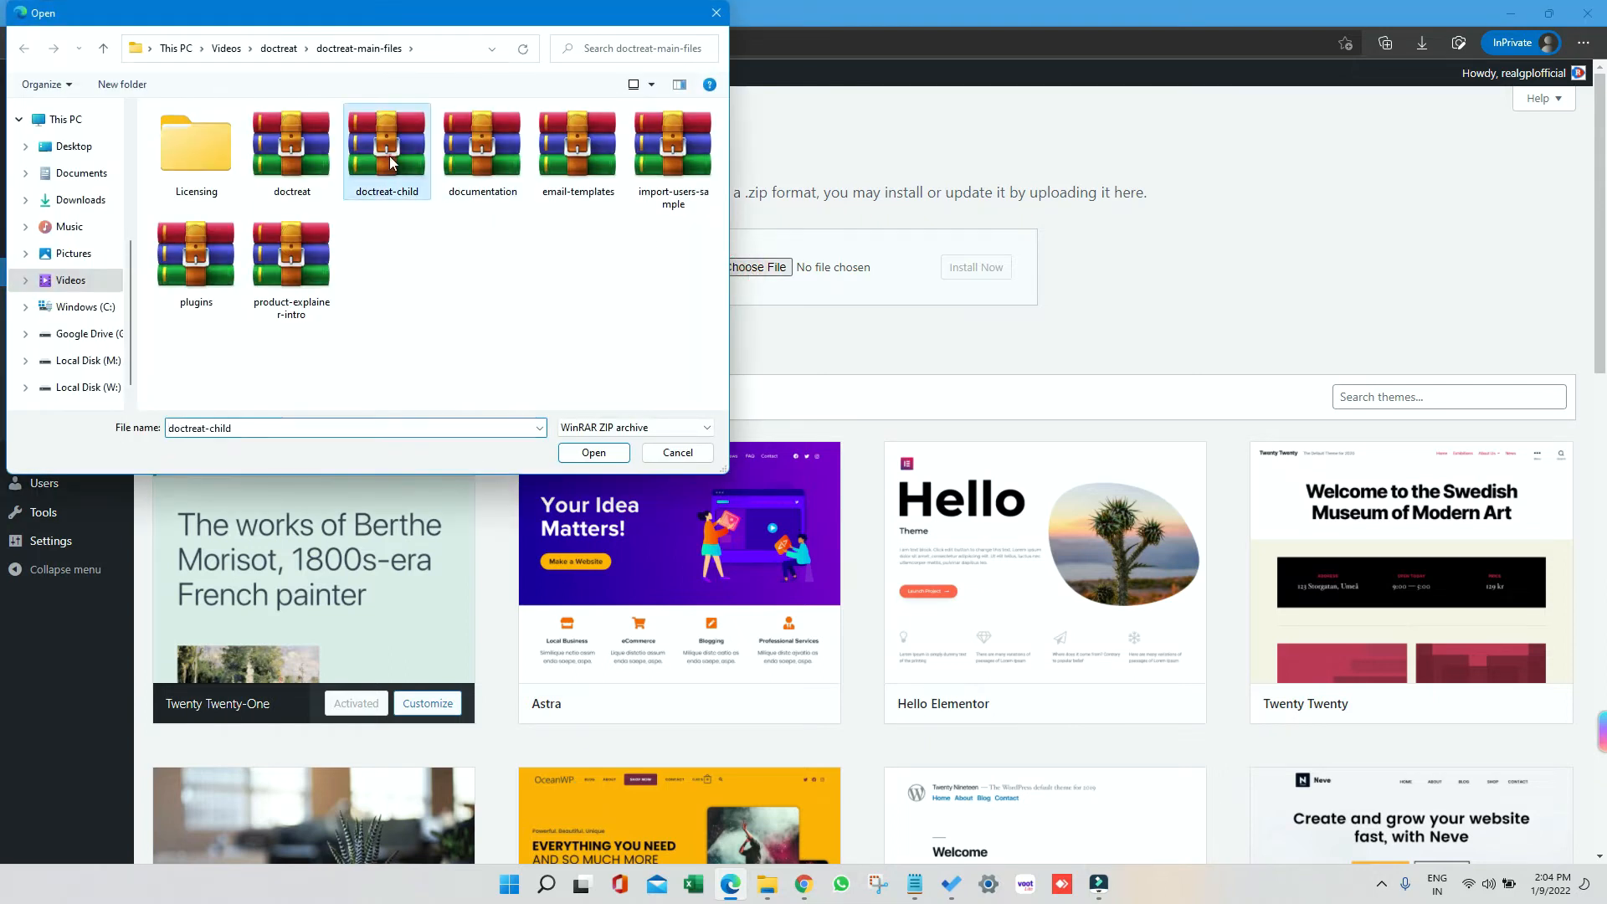
pyautogui.click(592, 452)
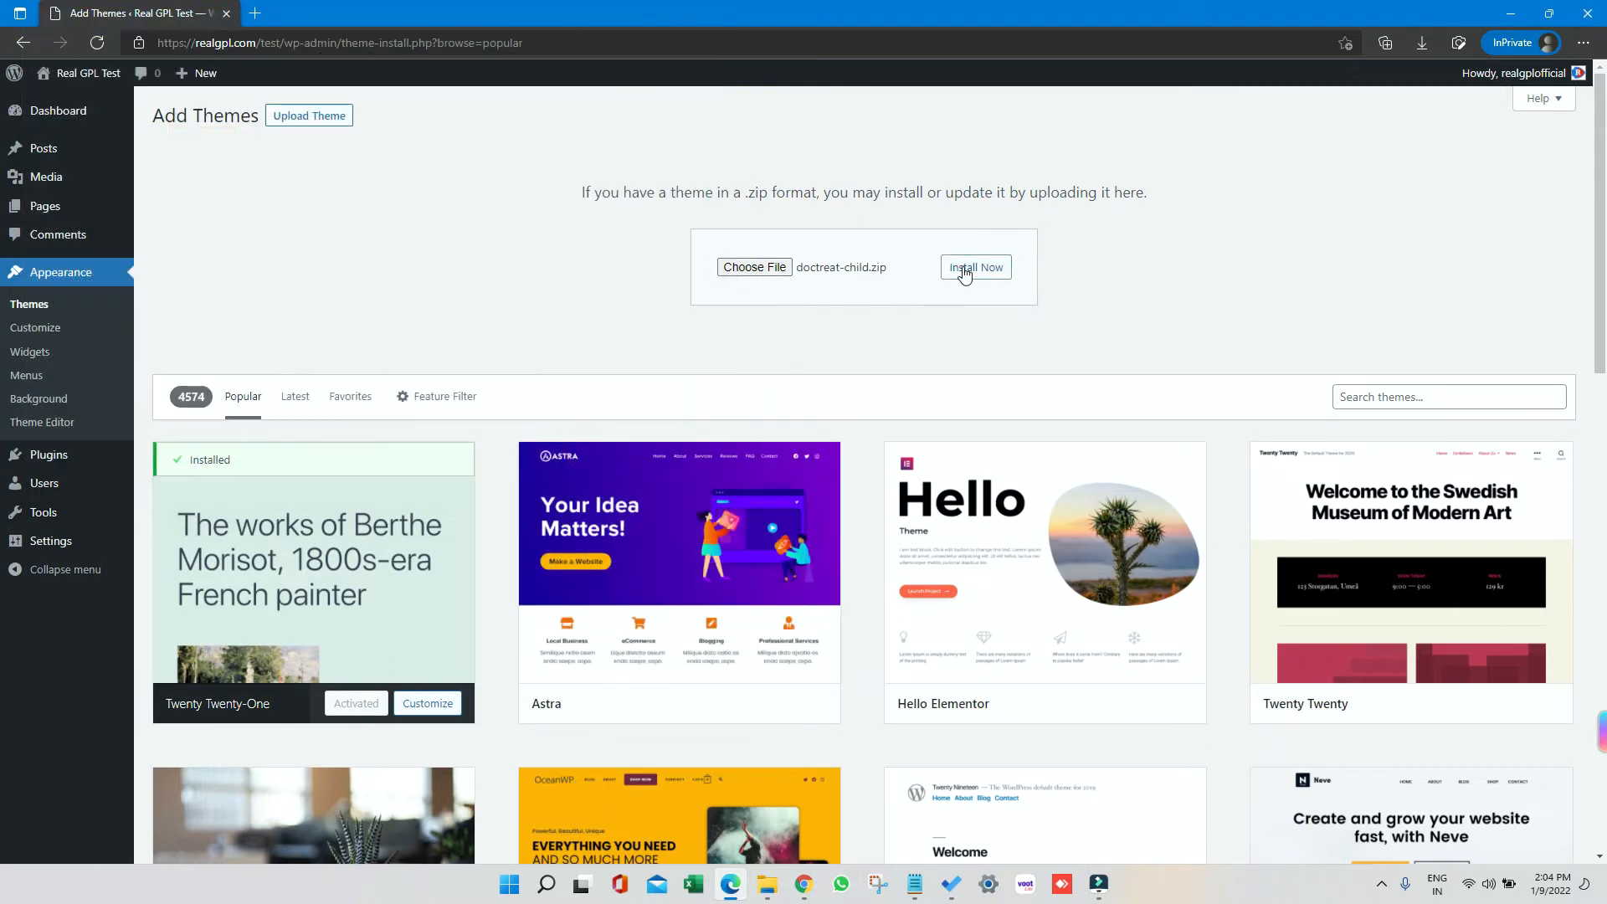
pyautogui.click(974, 268)
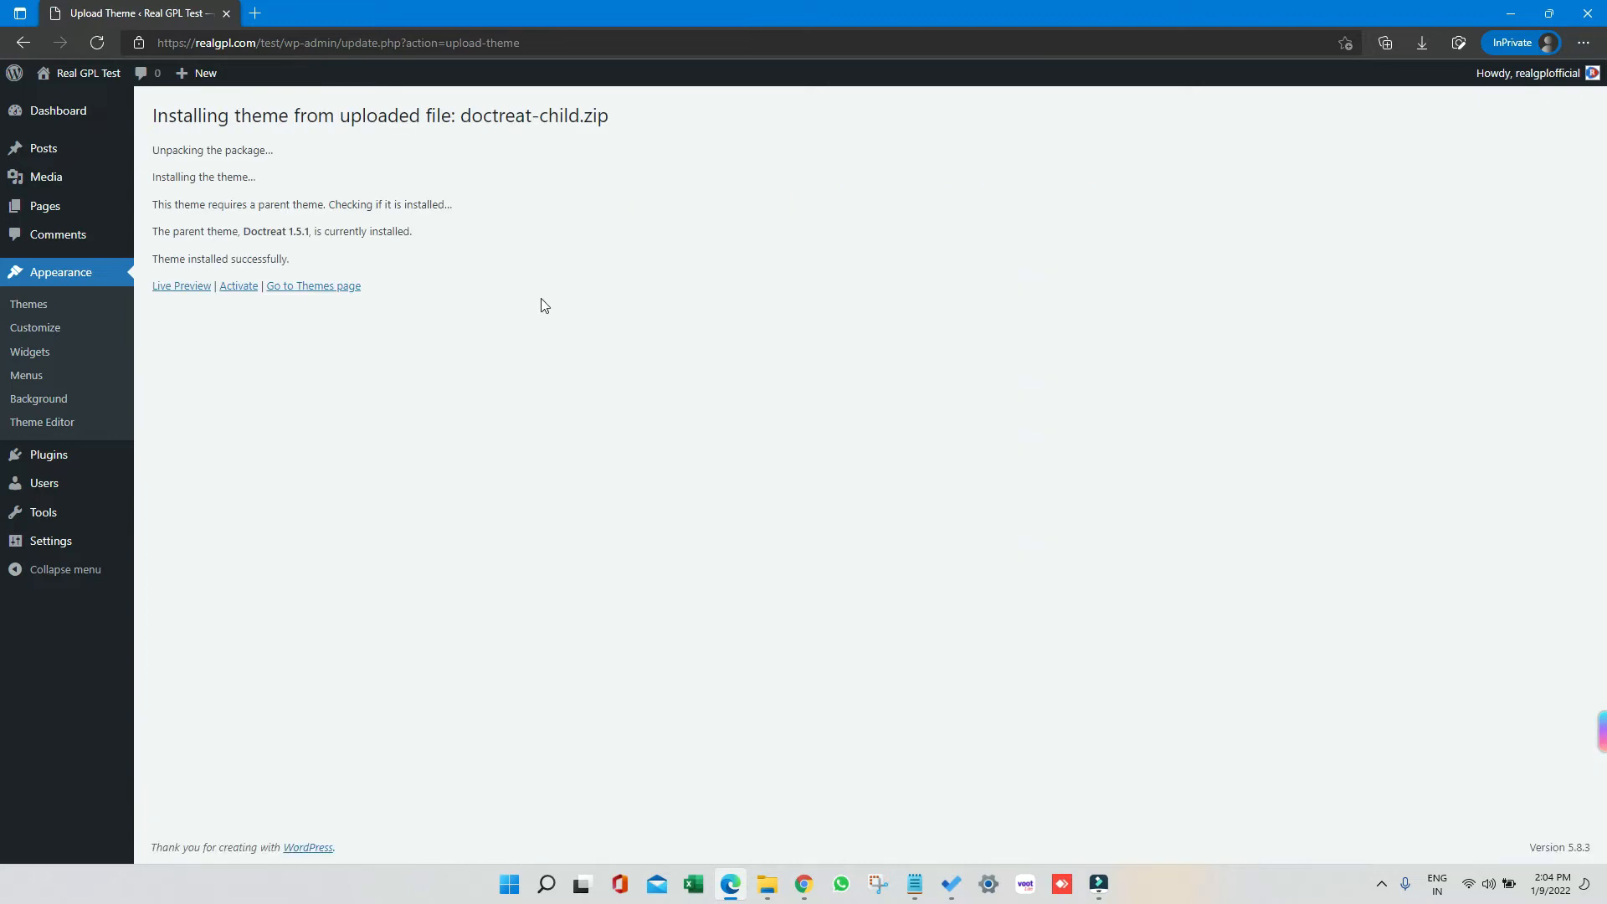
pyautogui.click(238, 286)
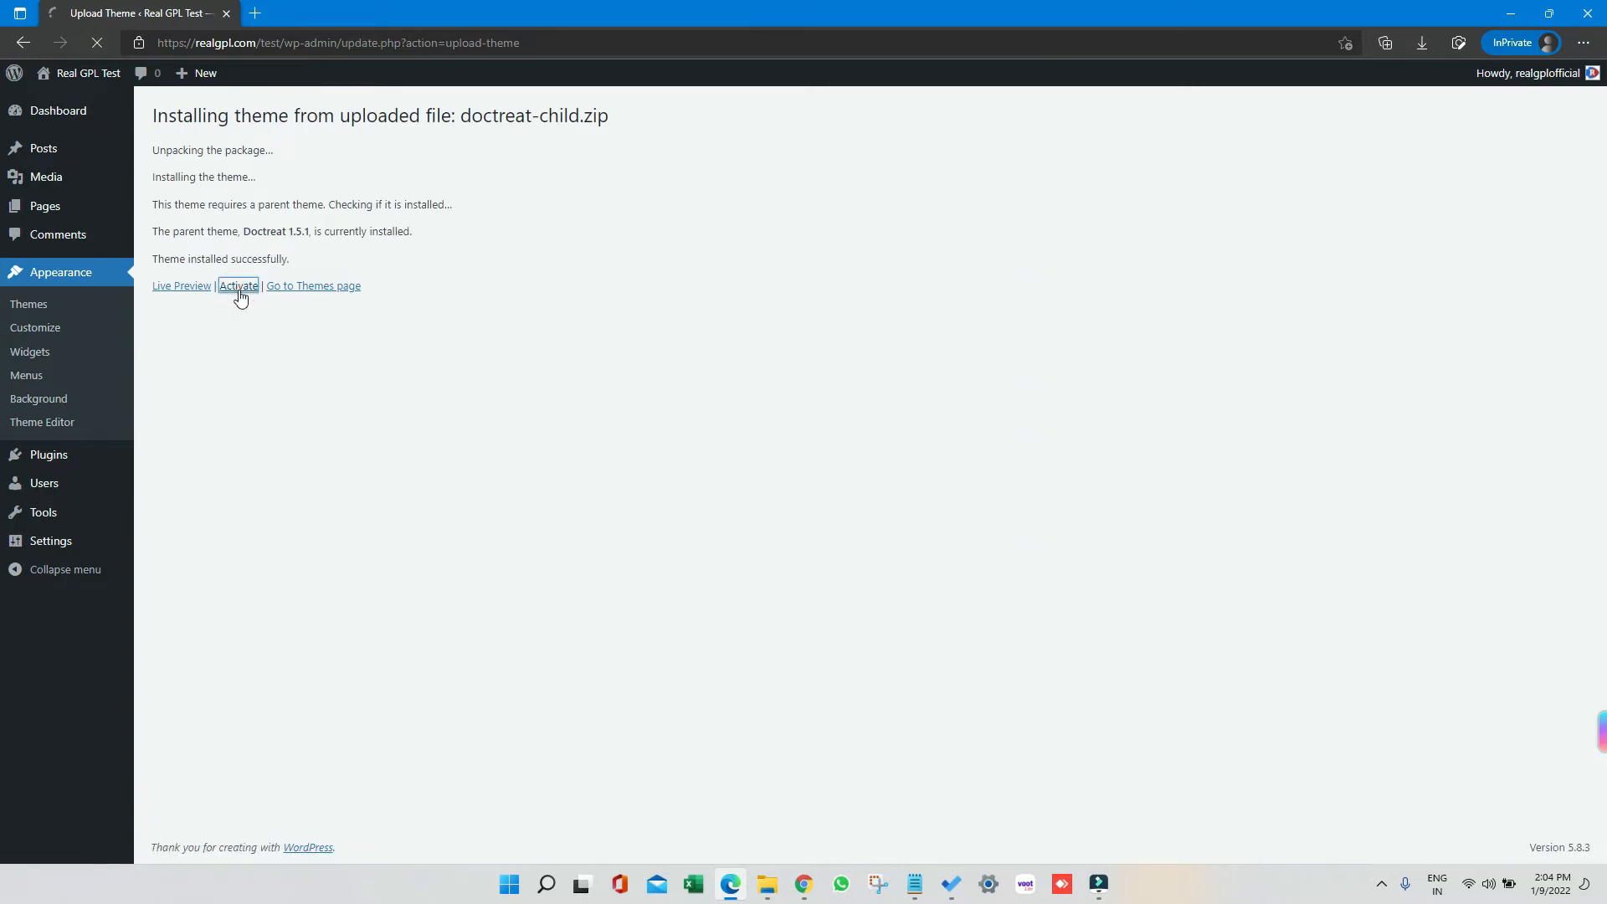
pyautogui.click(237, 285)
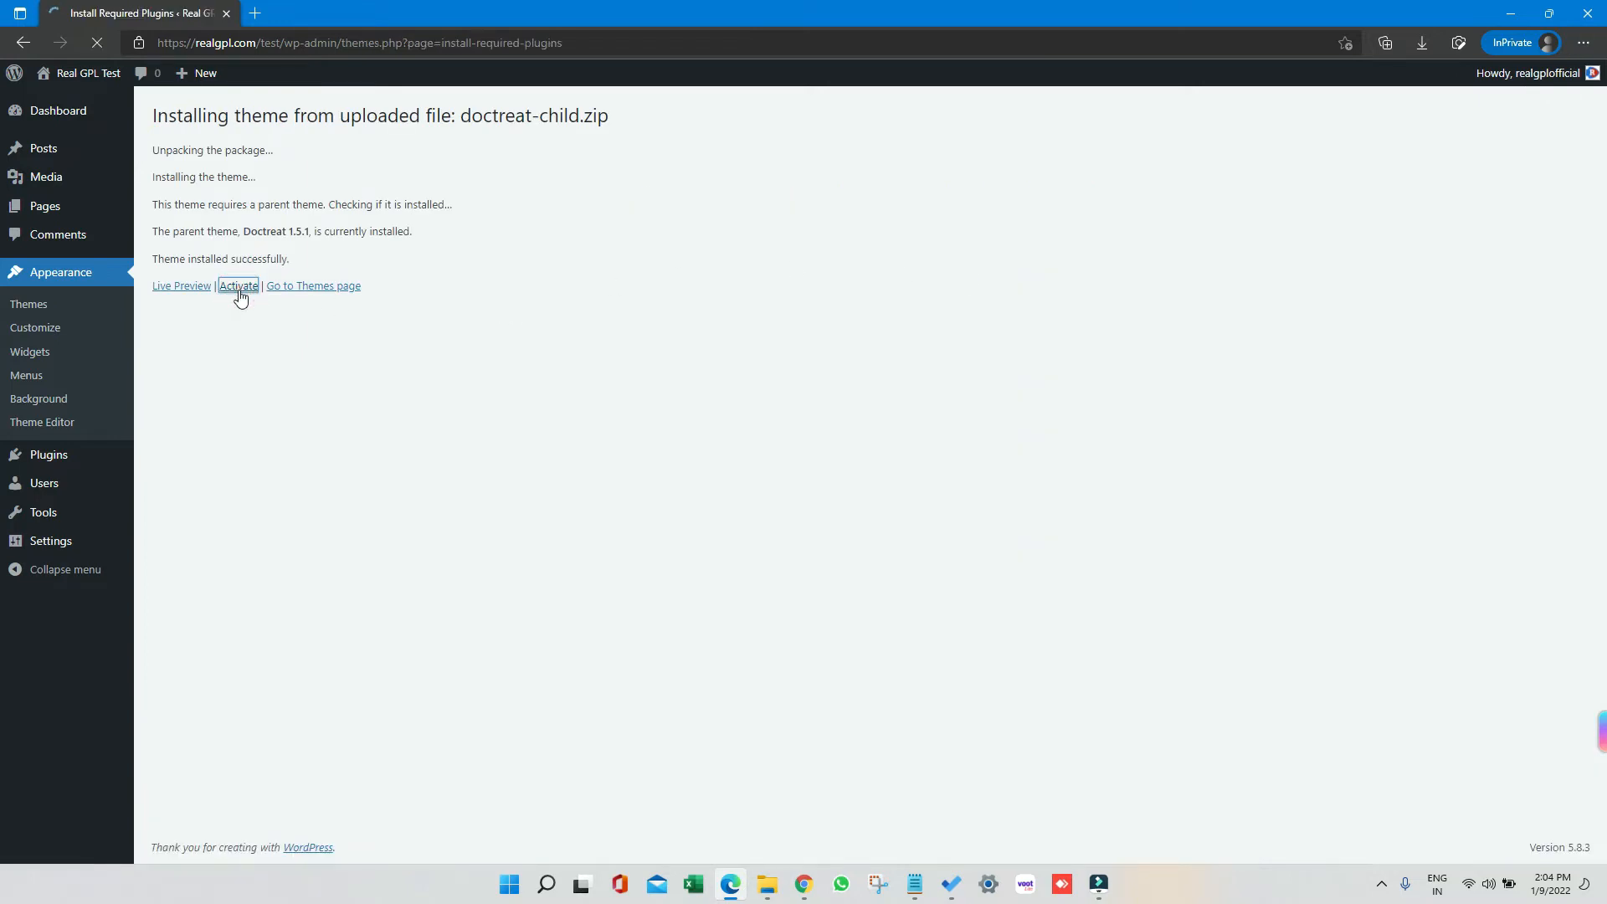
# Step: Select all ten required plugins, bulk-install them, and switch to doctreat-main-files
pyautogui.click(237, 287)
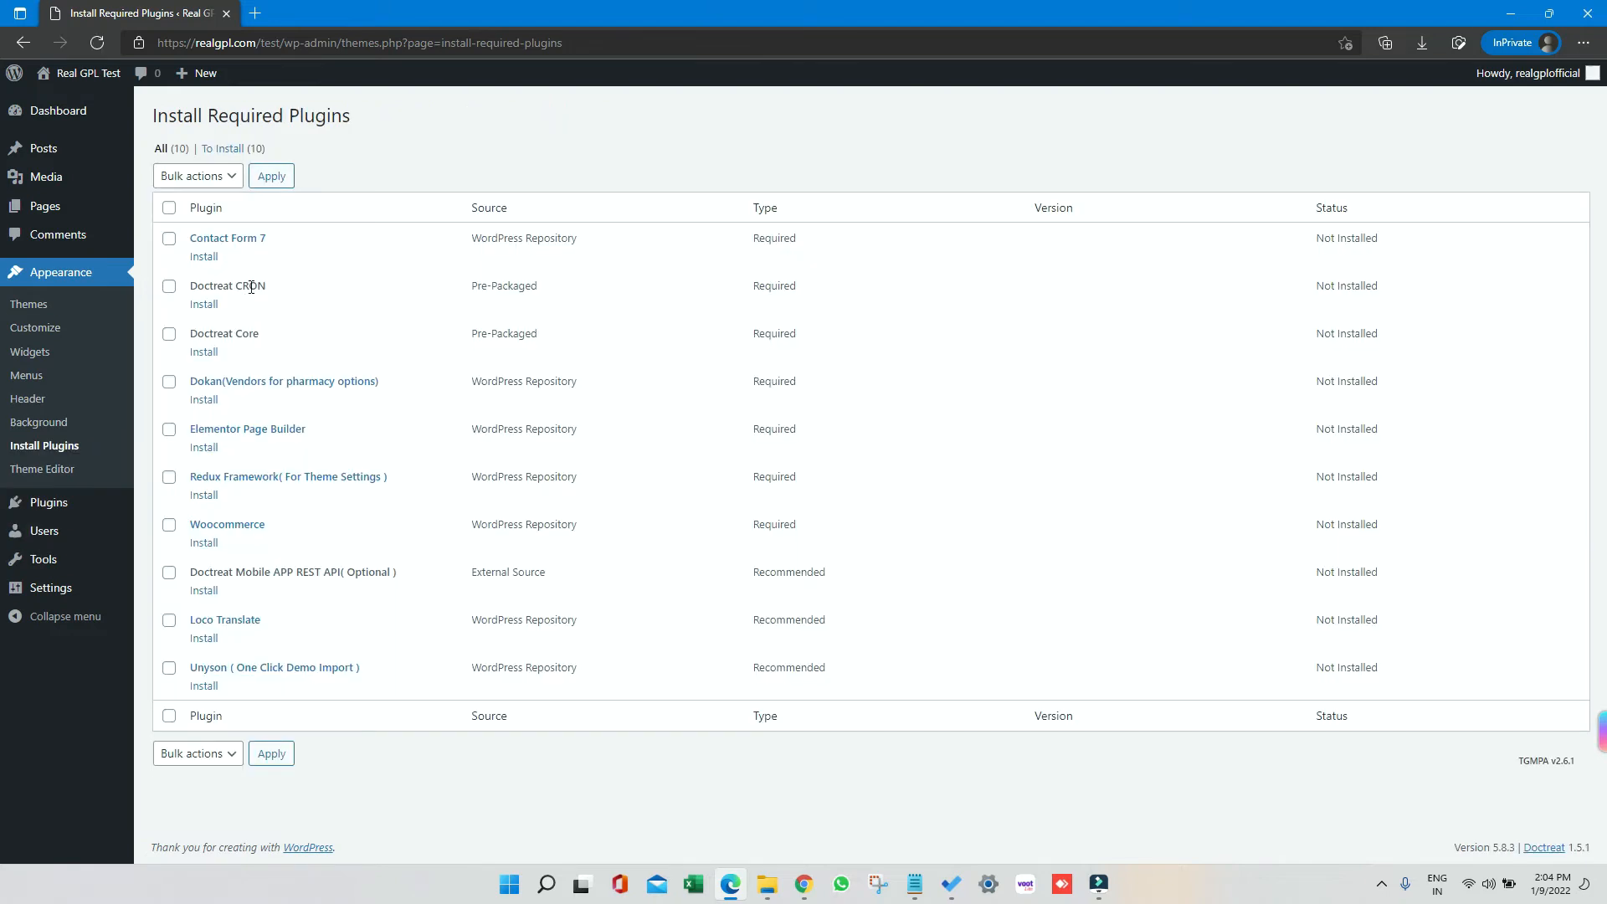
pyautogui.click(169, 206)
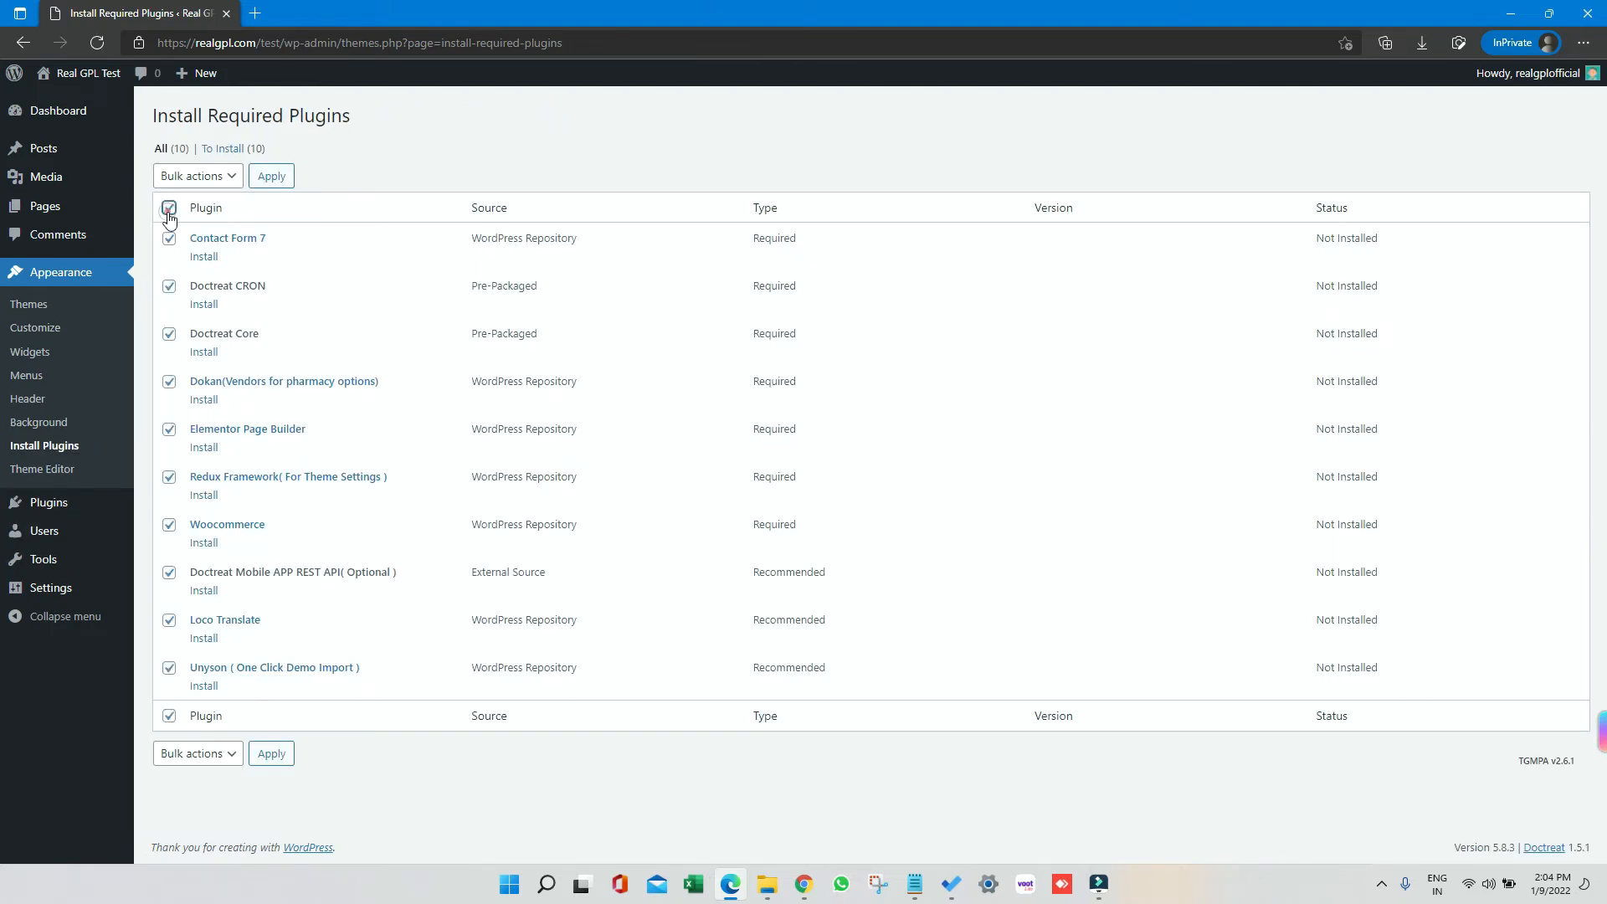
pyautogui.click(191, 175)
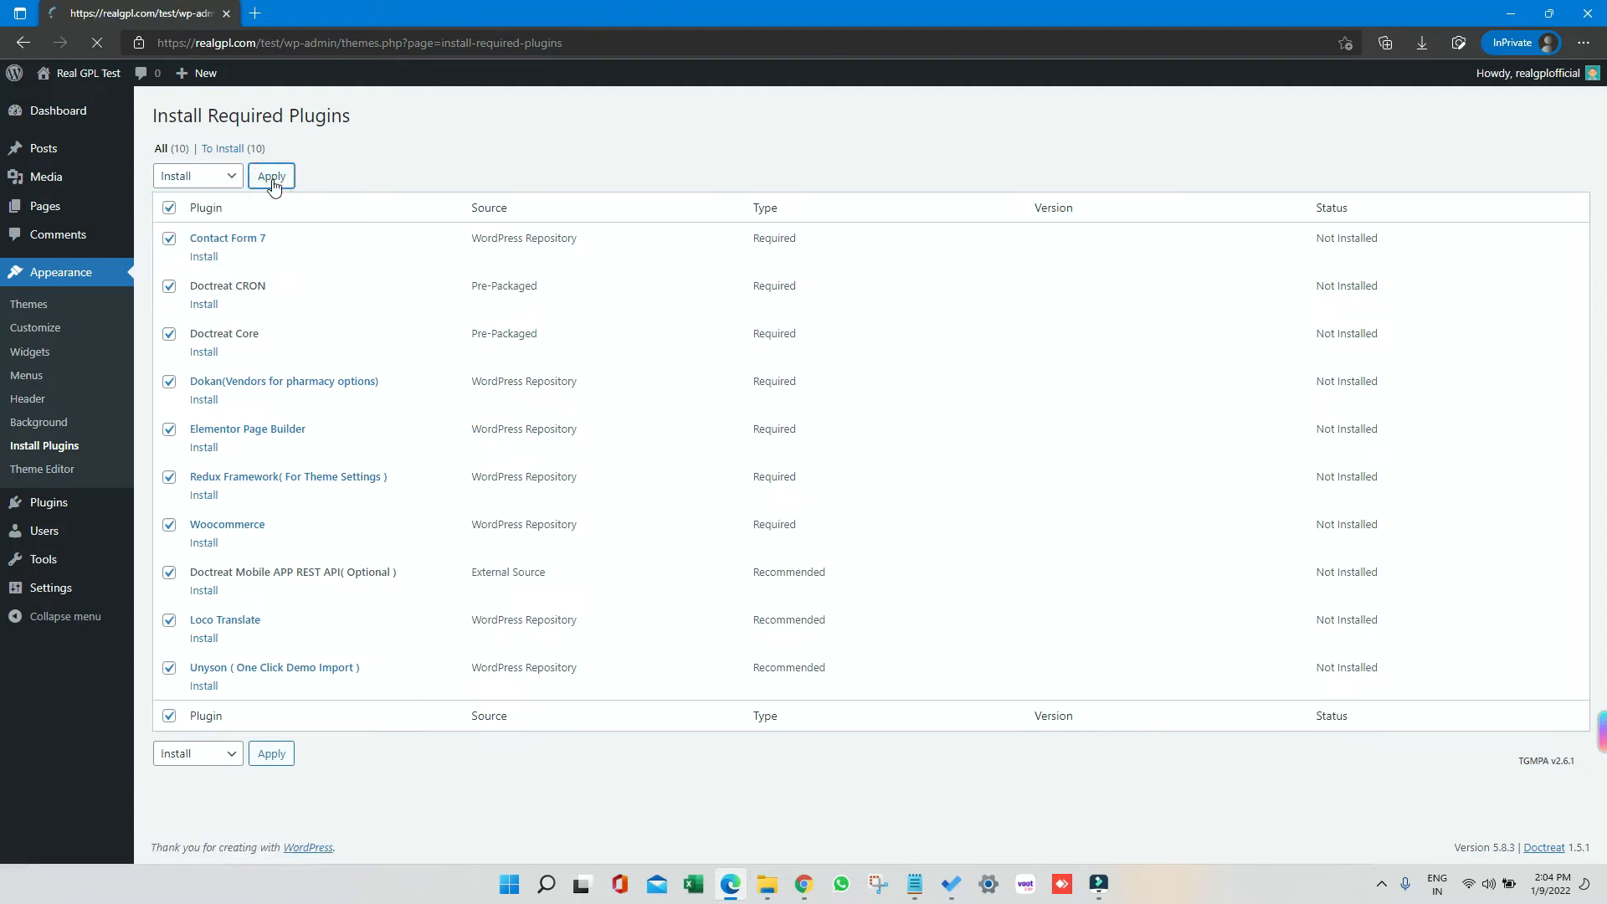
pyautogui.click(271, 175)
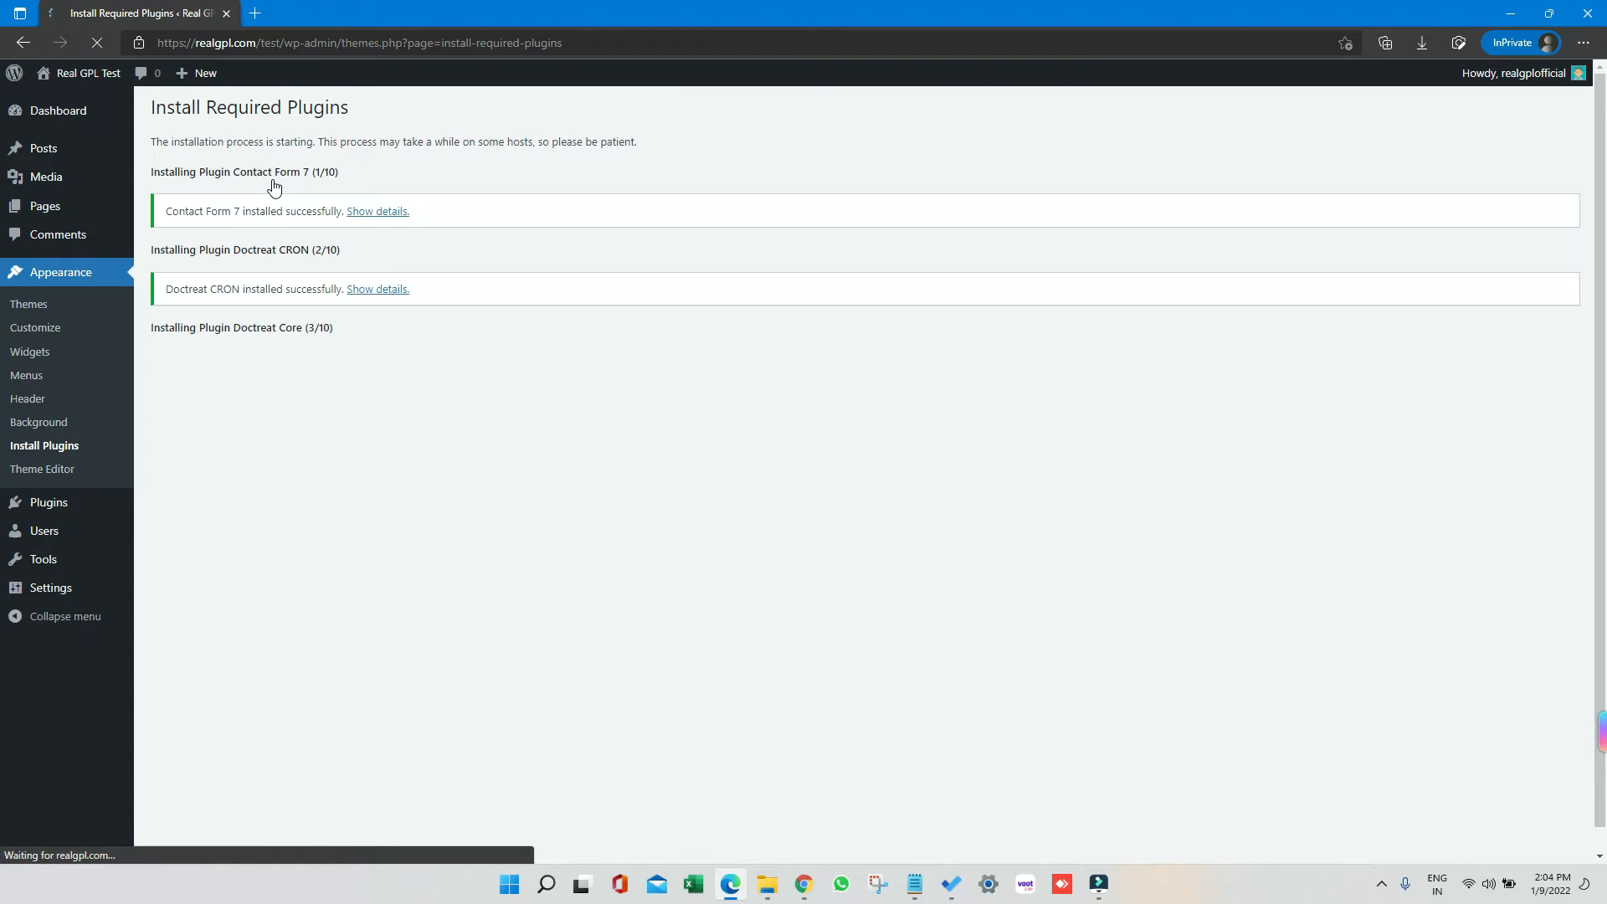
pyautogui.moveTo(305, 210)
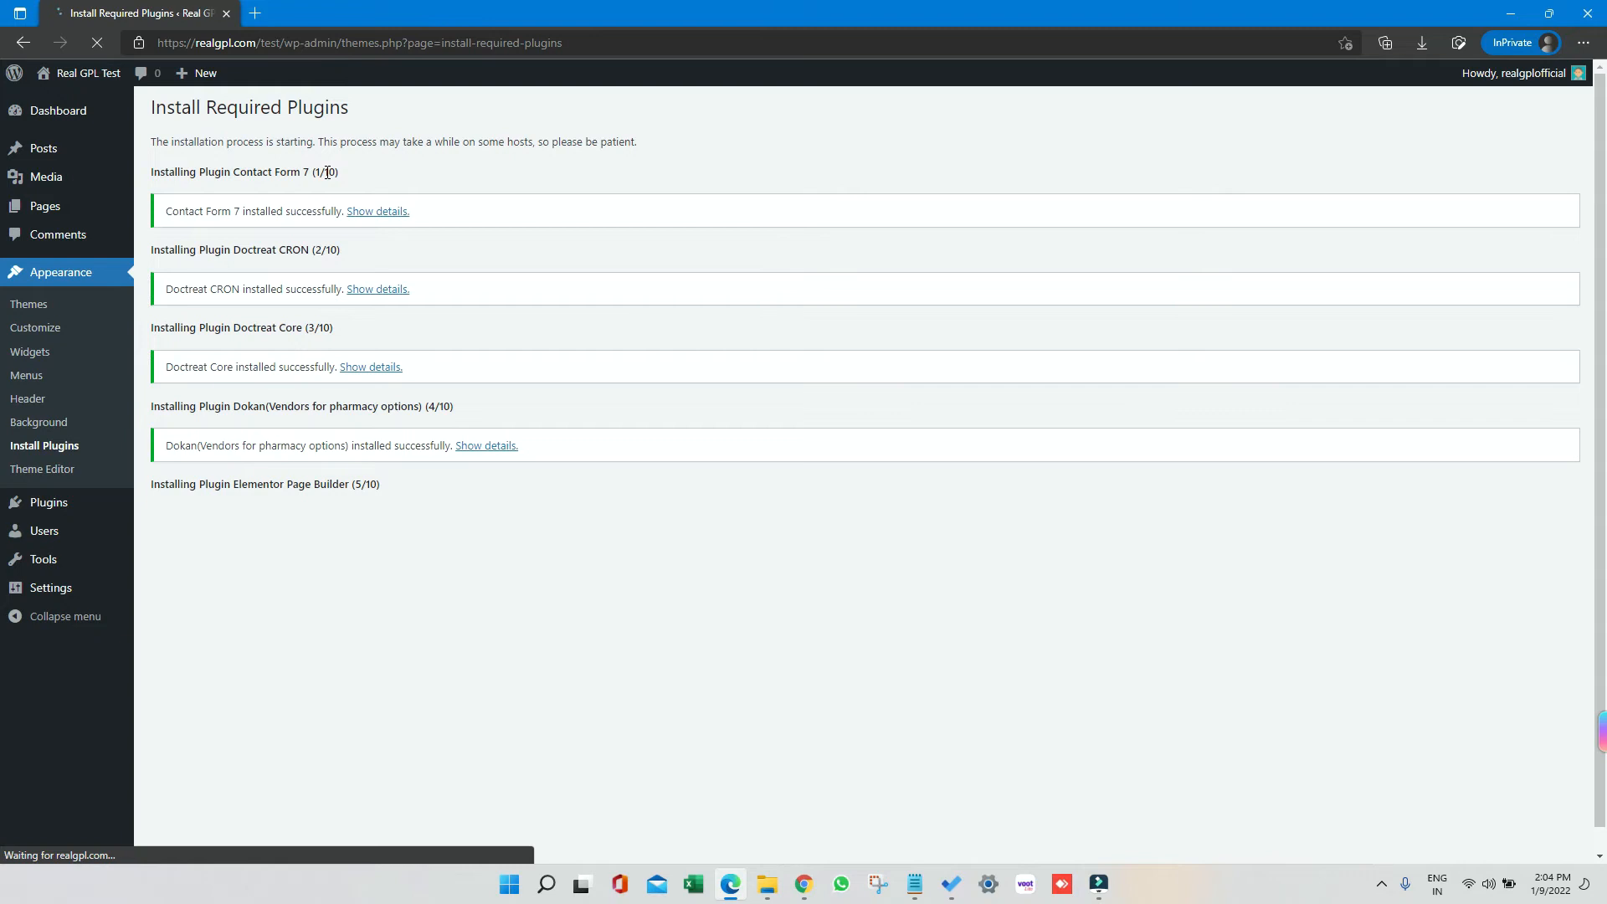
pyautogui.click(766, 884)
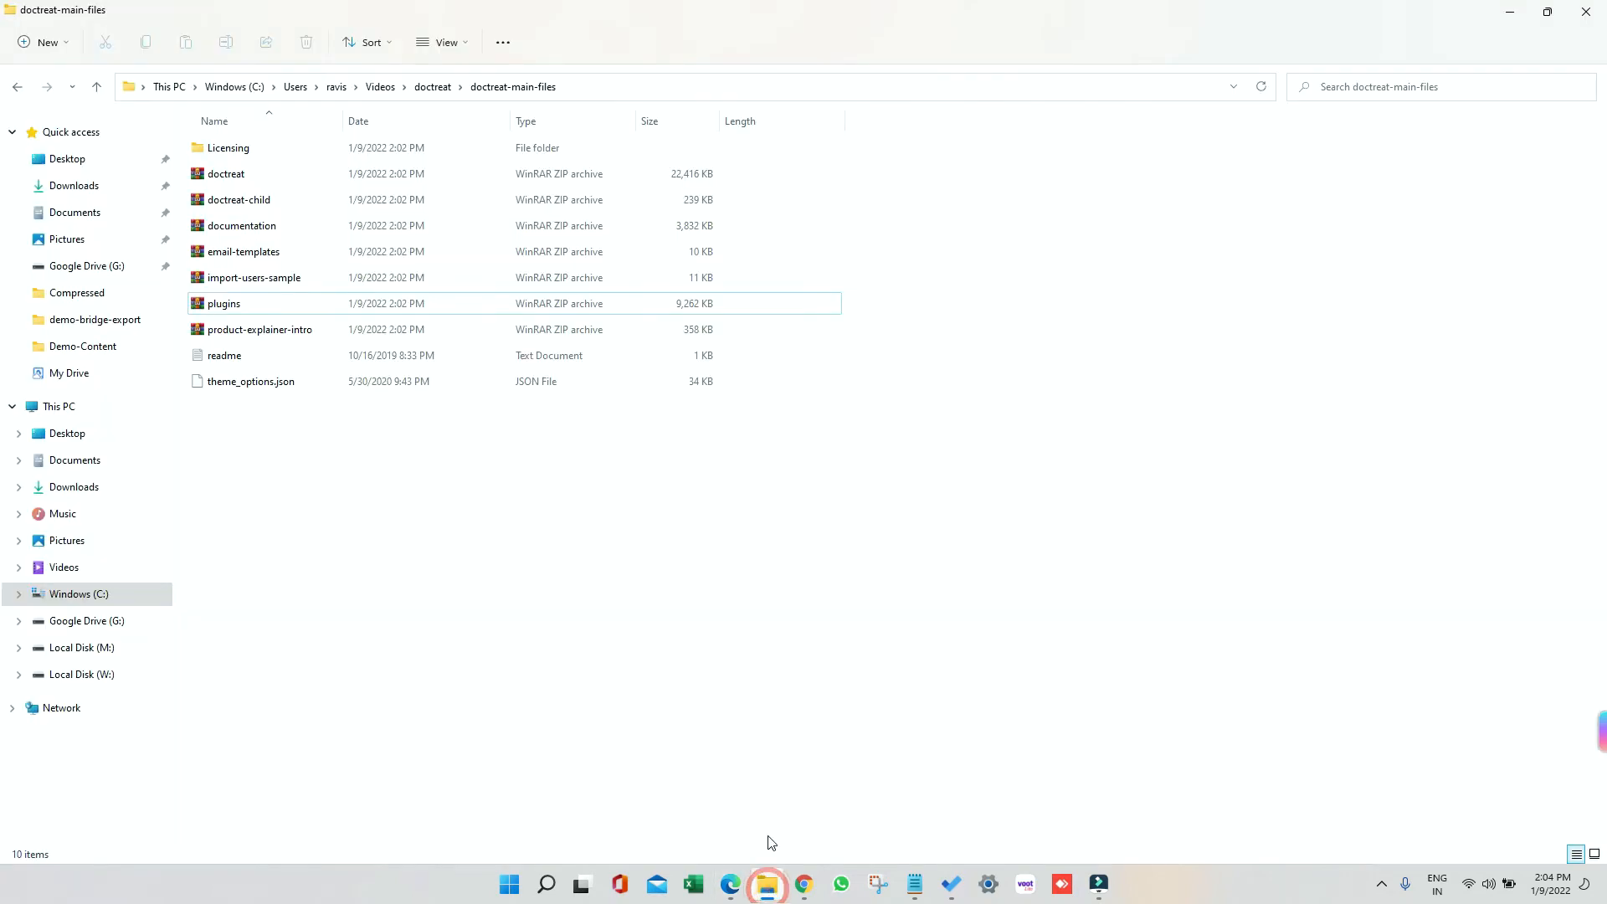
# Step: Extract plugins.zip into a plugins folder, view doctreat_core and doctreat_cron, then minimize
pyautogui.click(224, 303)
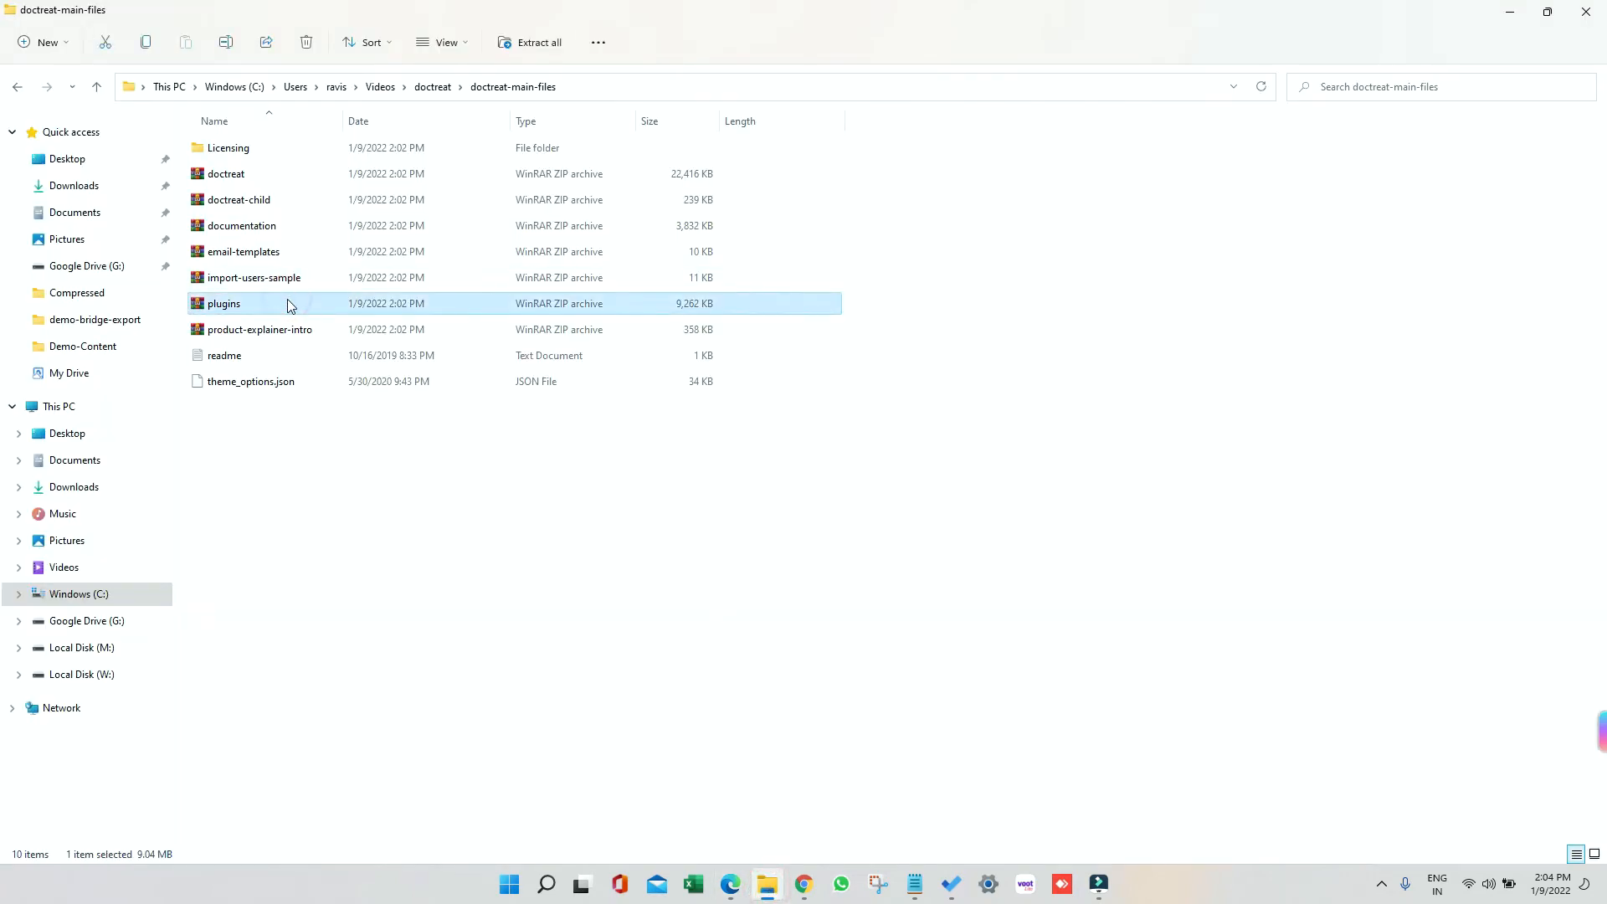
pyautogui.rightClick(223, 303)
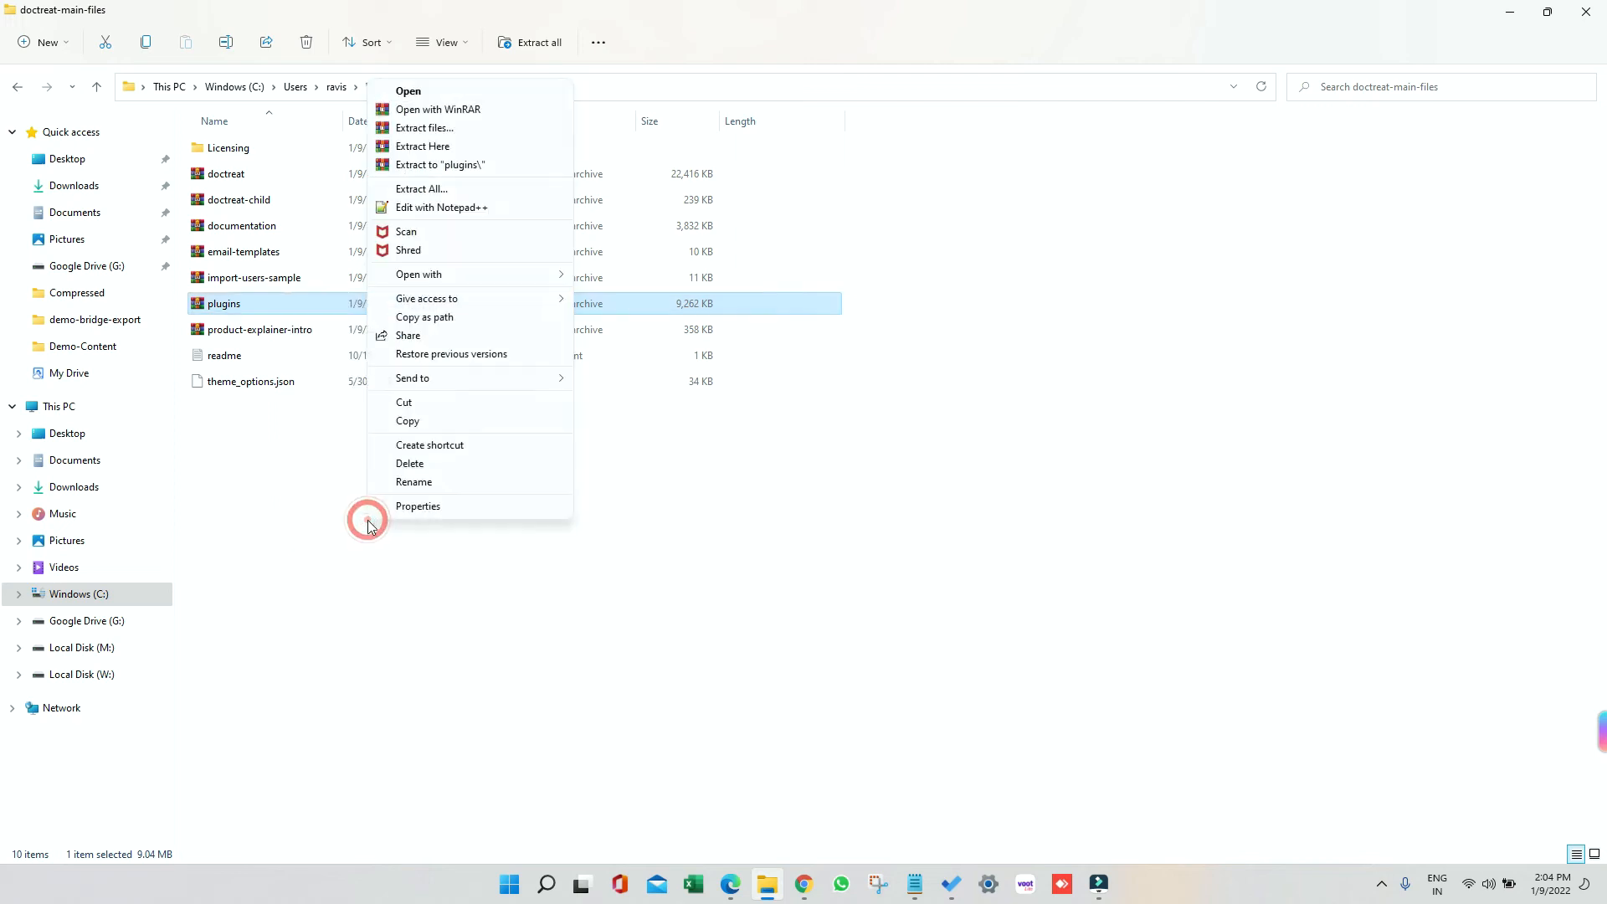
pyautogui.click(423, 127)
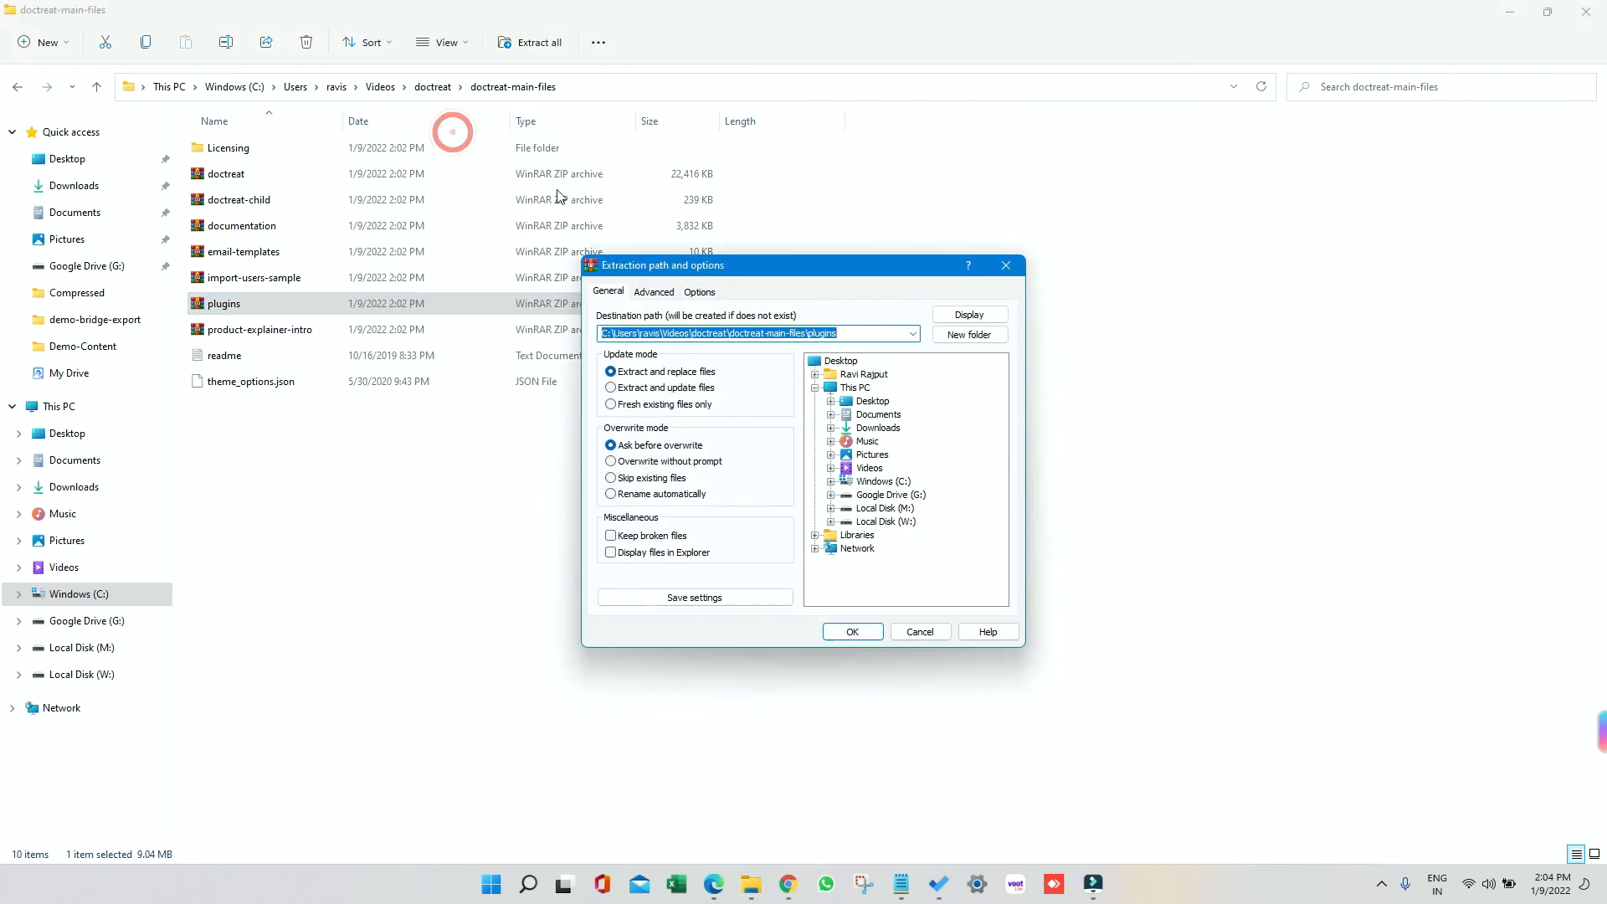
pyautogui.click(851, 631)
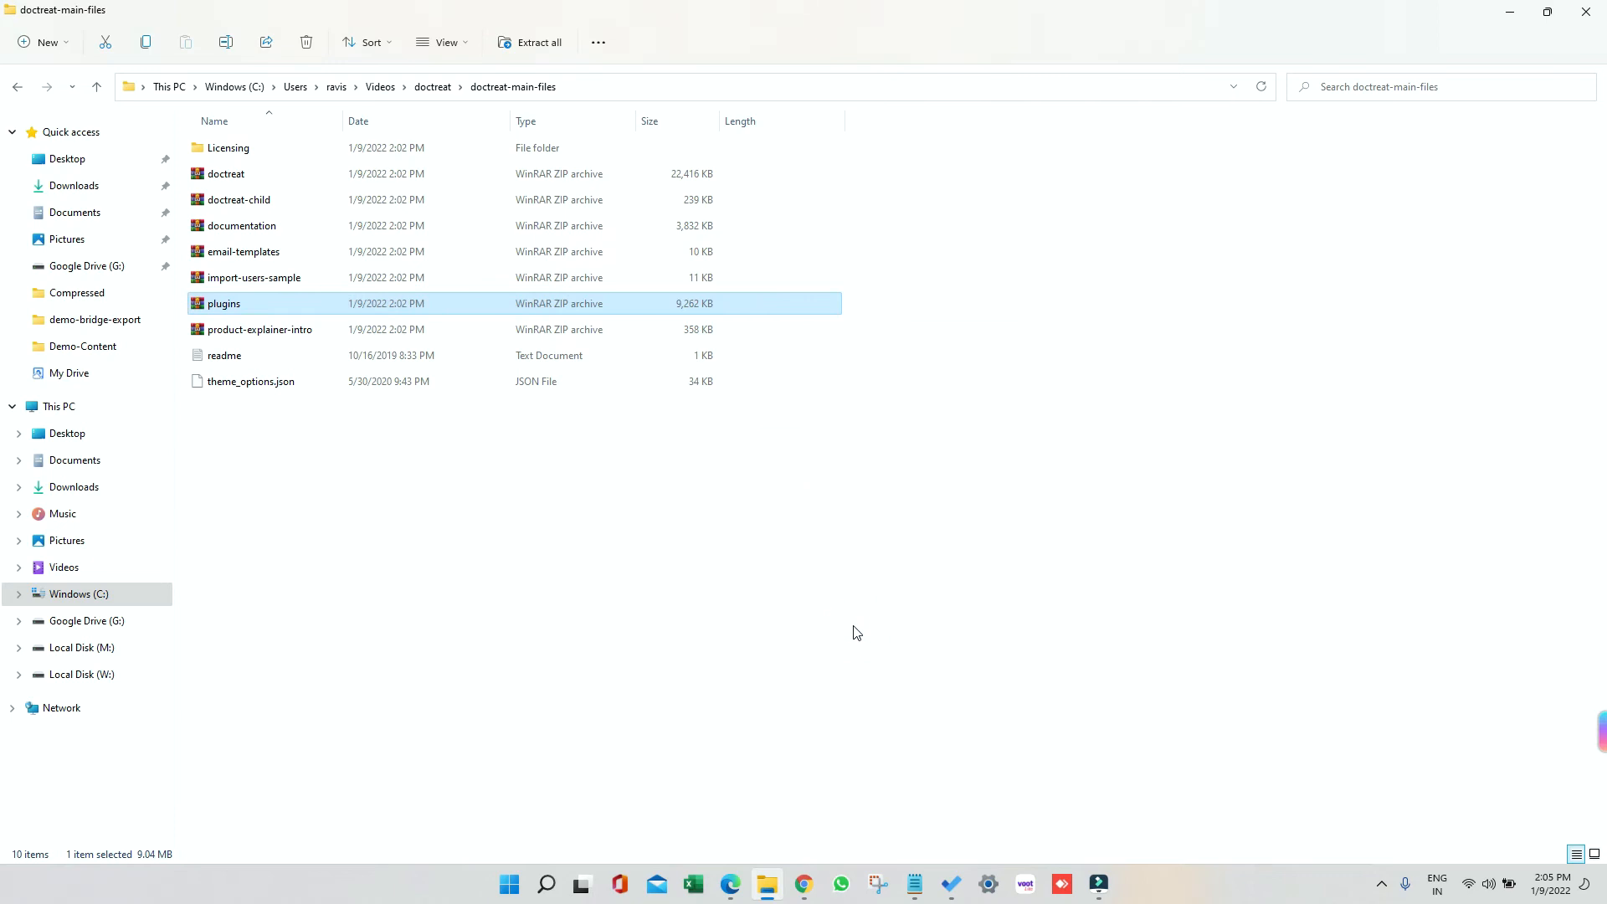
pyautogui.doubleClick(223, 302)
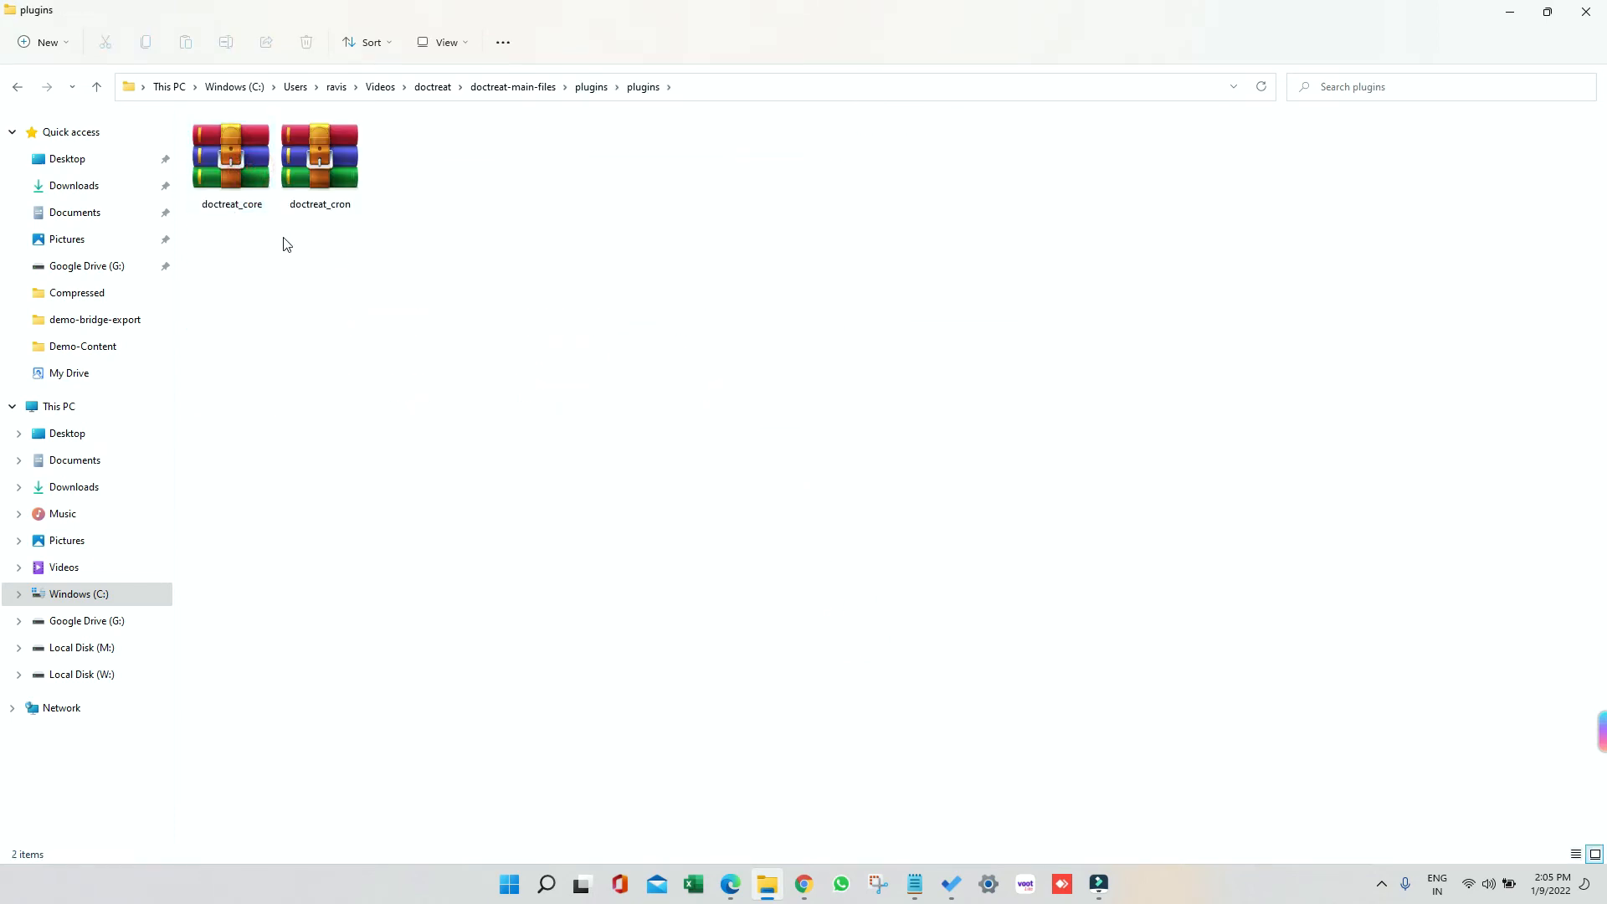
pyautogui.moveTo(1493, 24)
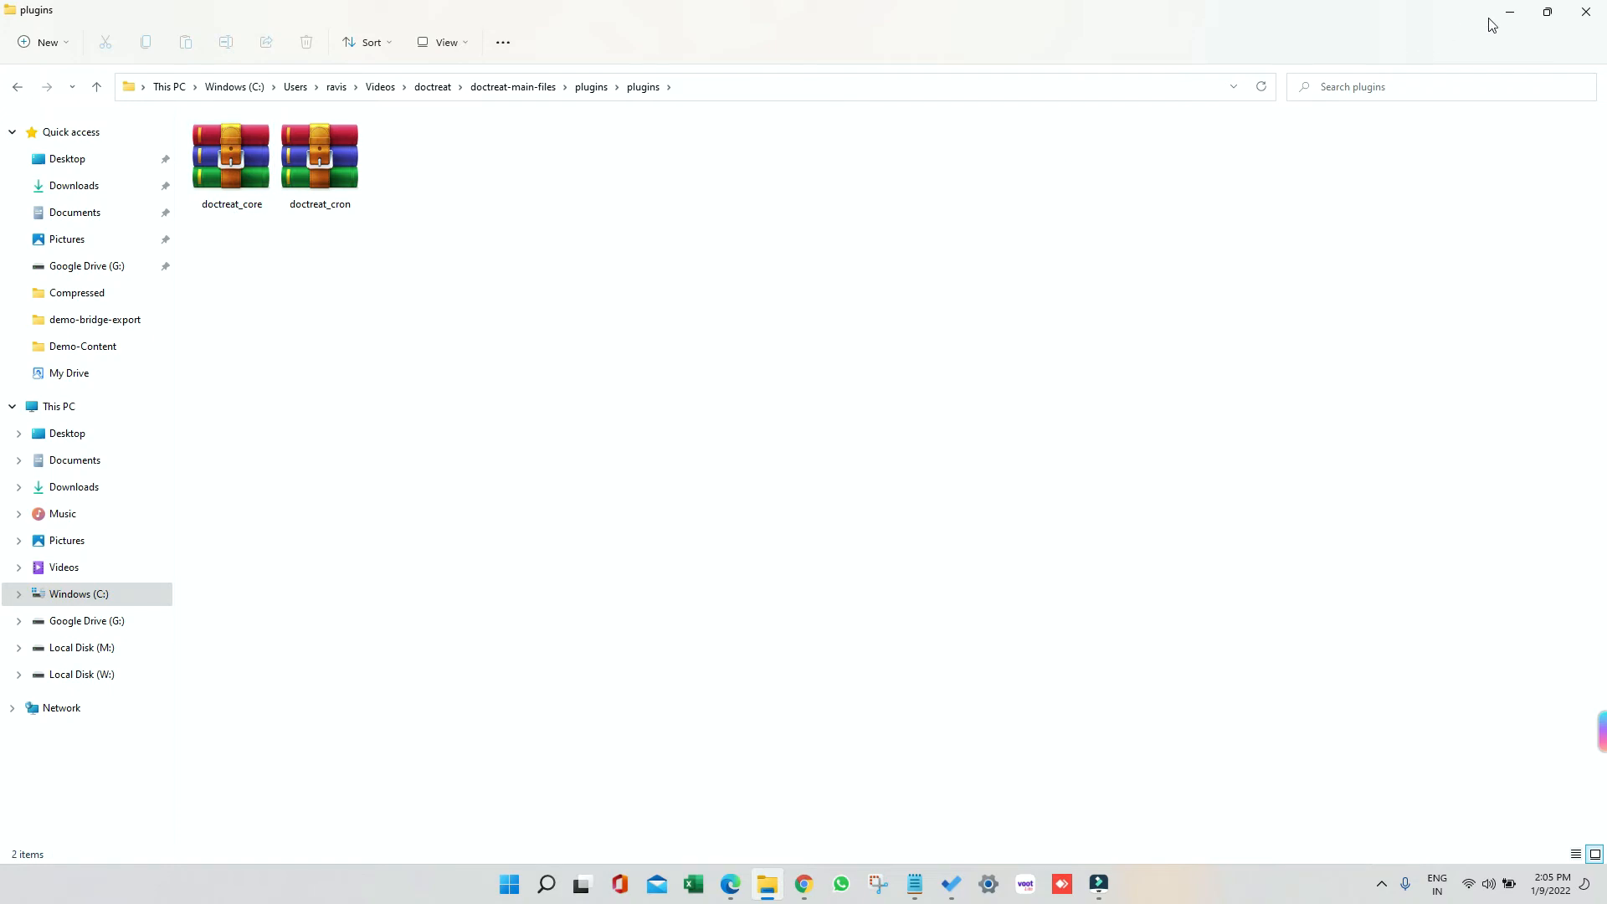
pyautogui.click(730, 884)
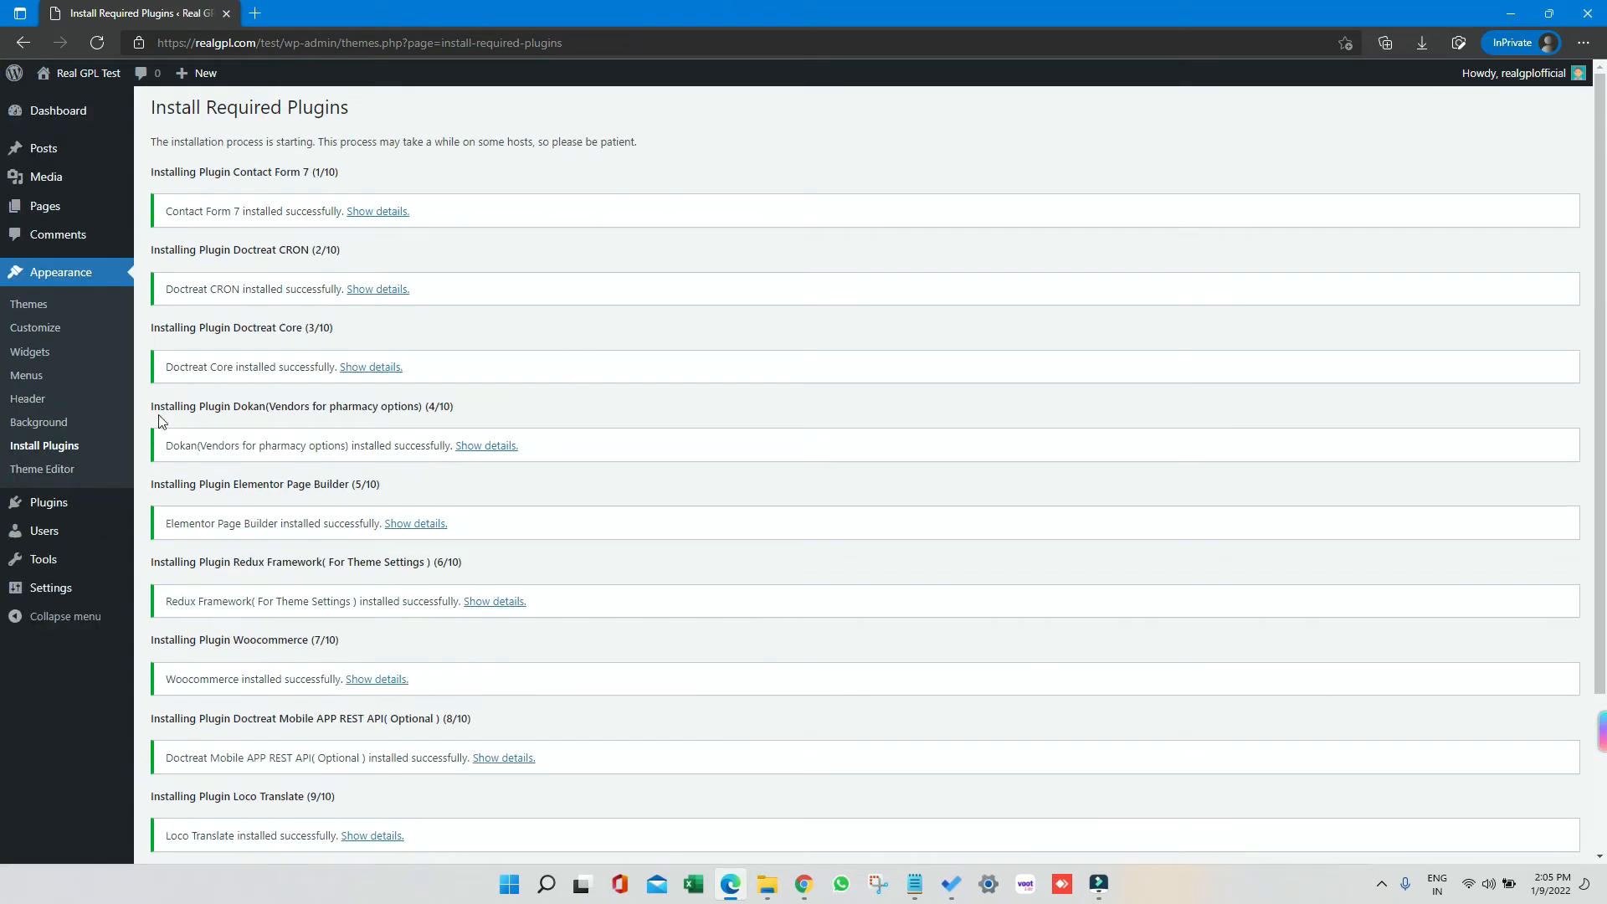
# Step: Bulk-activate all ten Doctreat plugins from the Required Plugins list
pyautogui.click(45, 444)
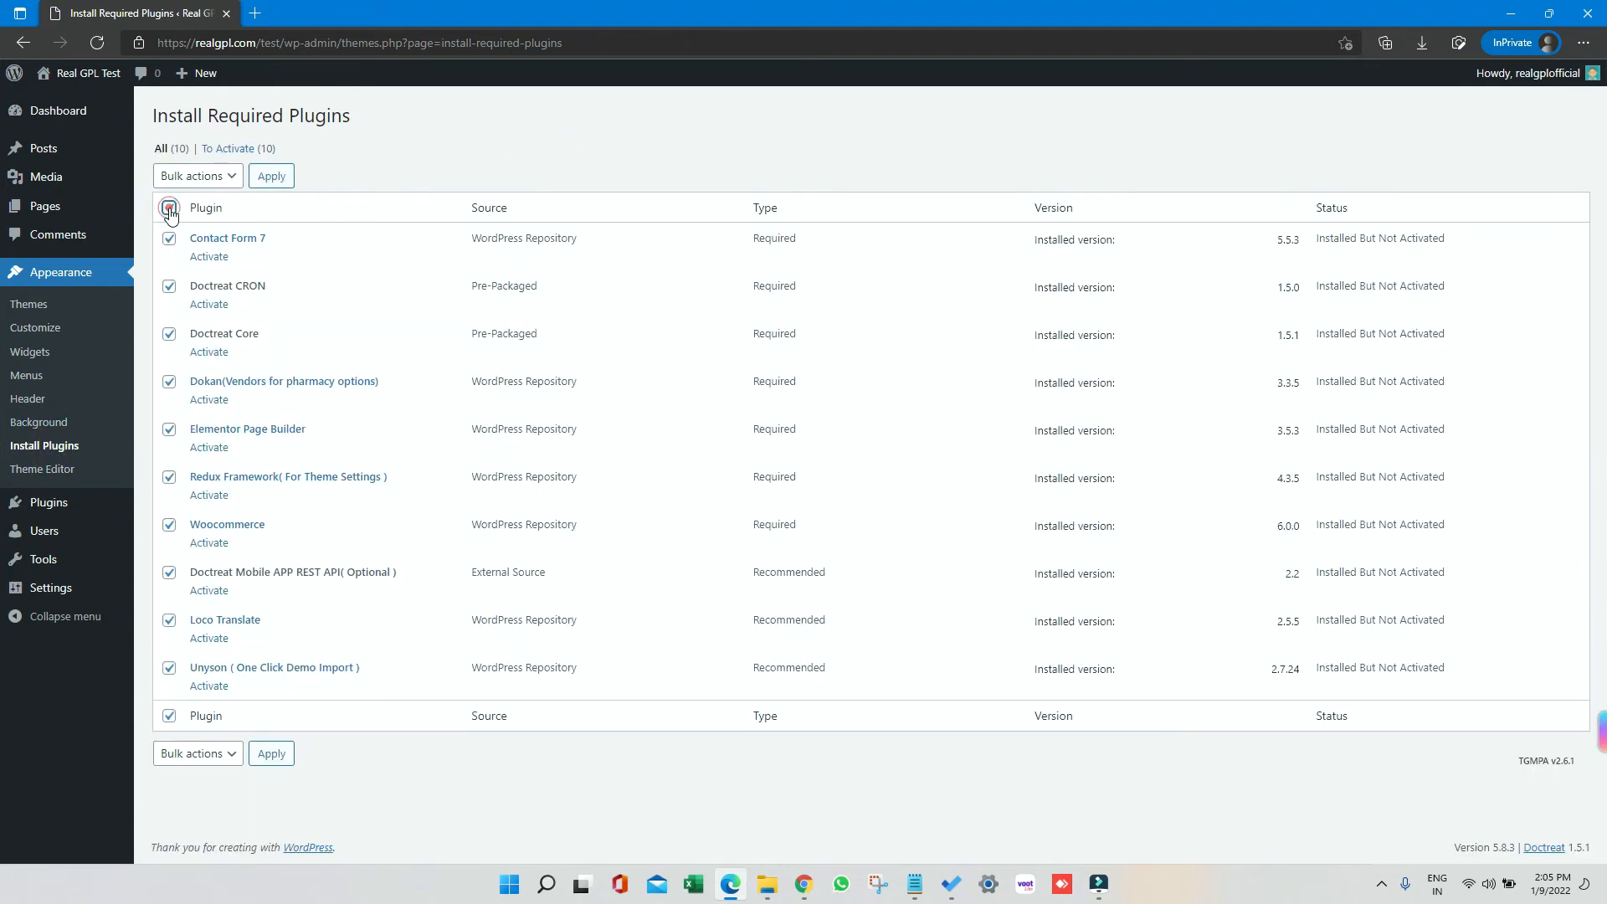
pyautogui.click(192, 175)
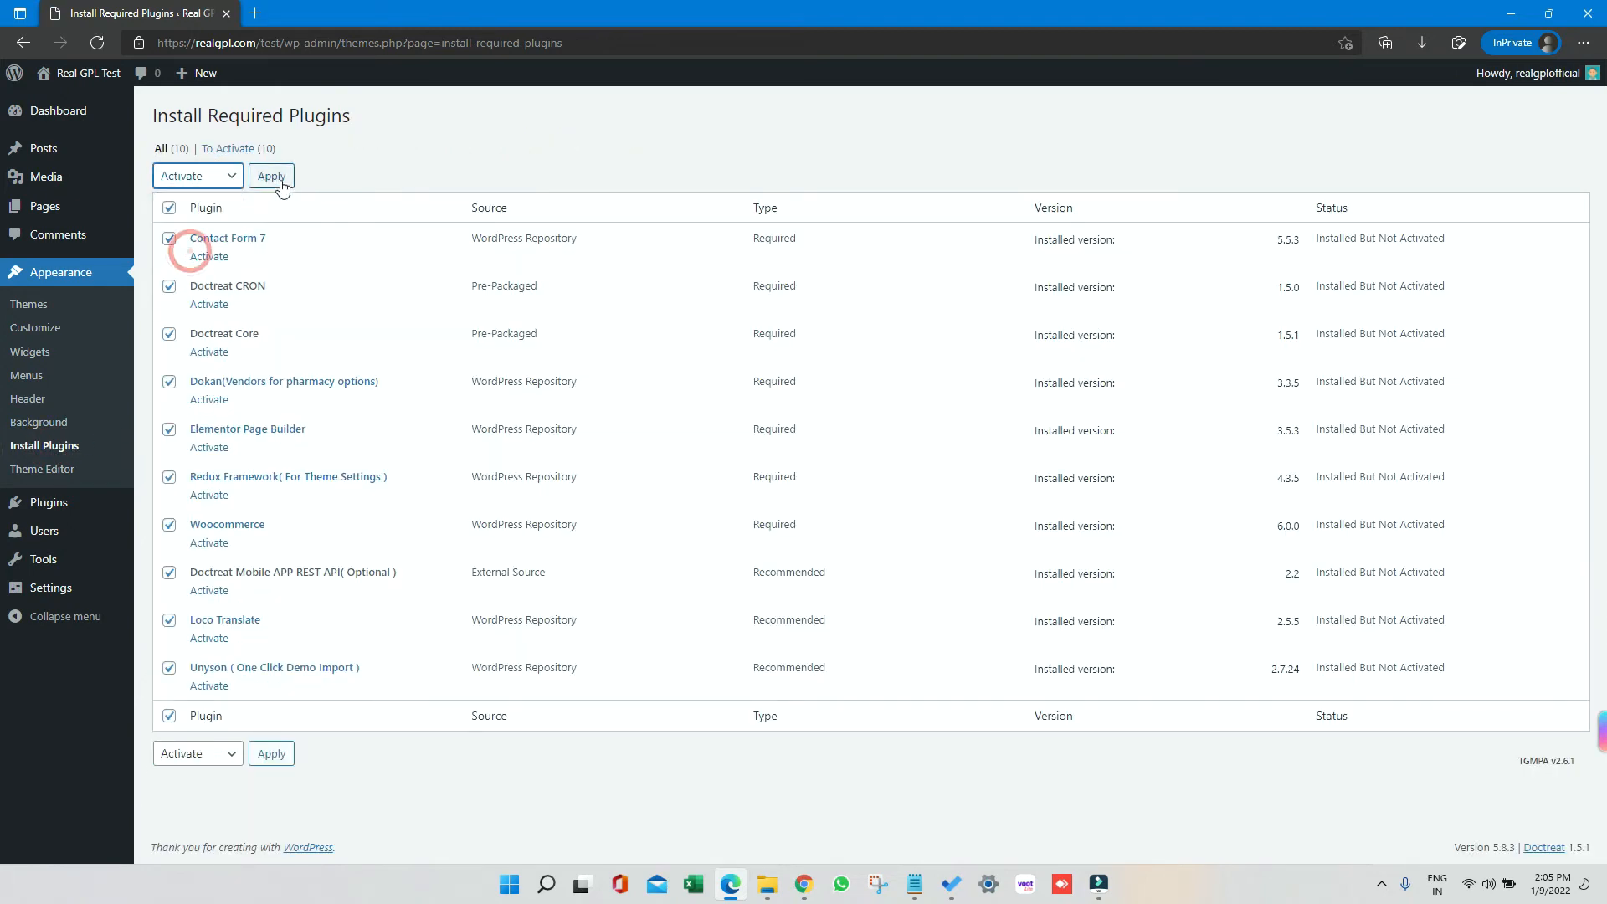
pyautogui.click(270, 175)
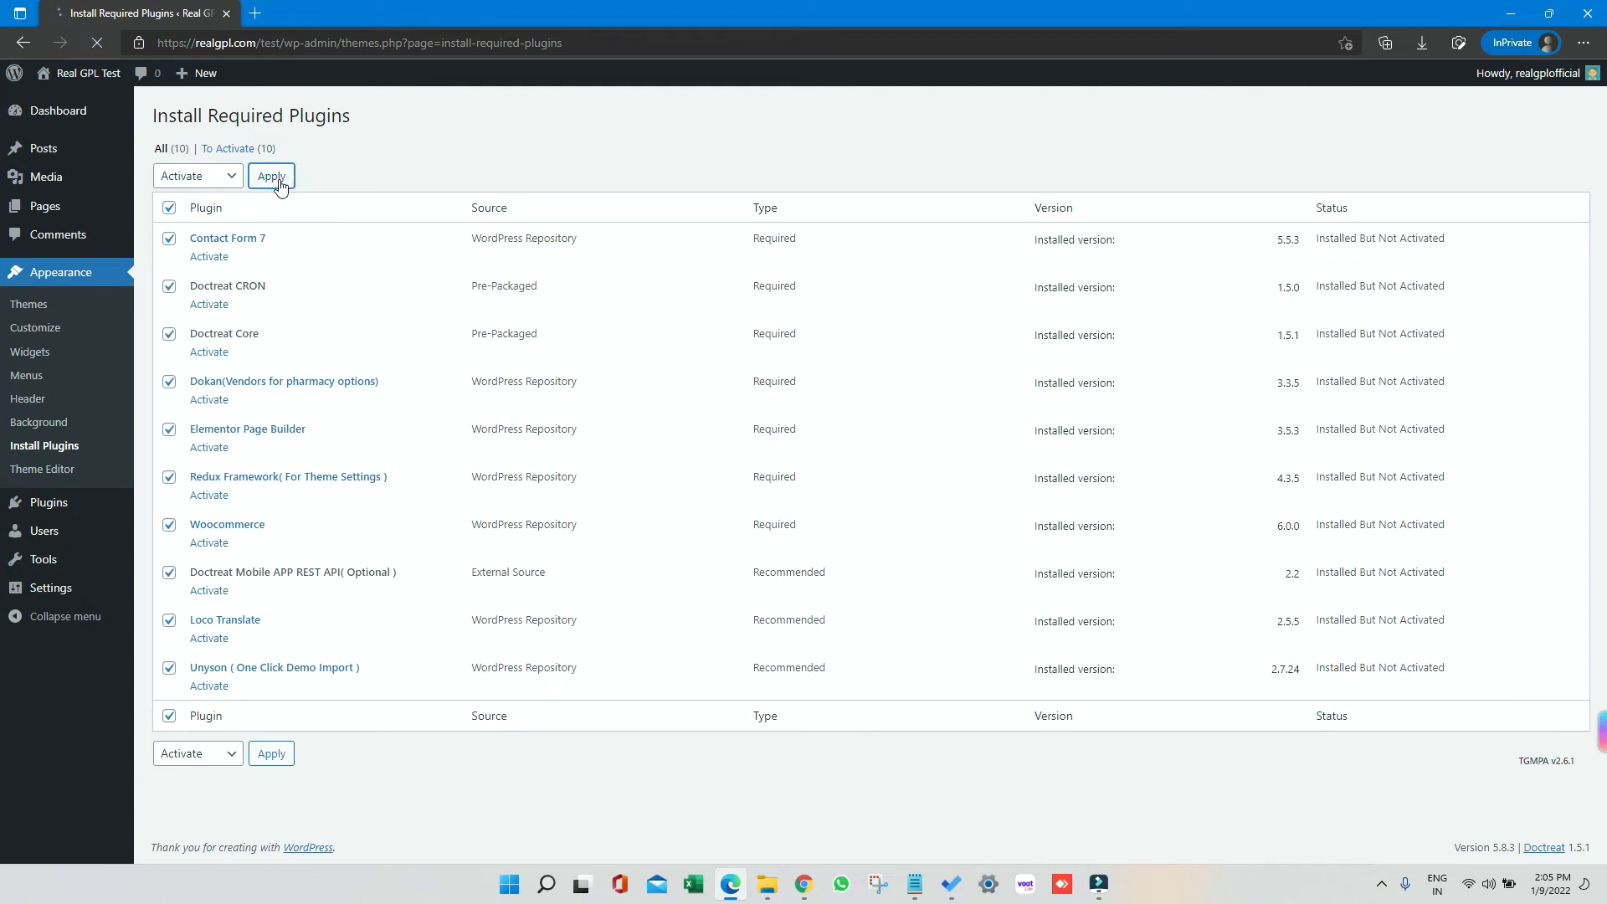
pyautogui.click(270, 177)
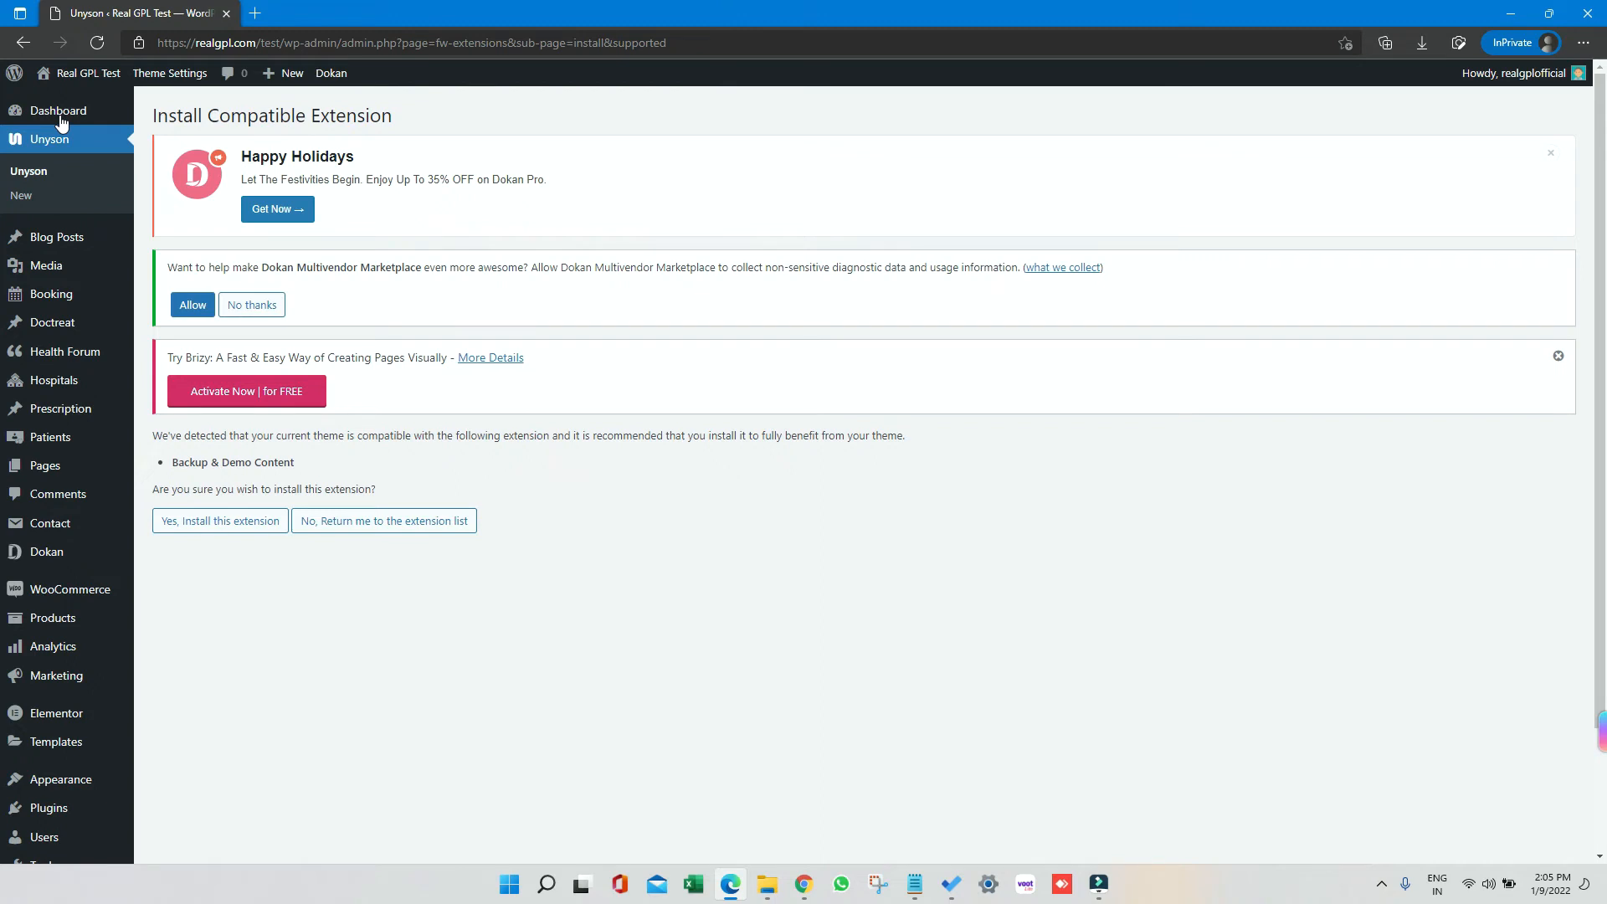
pyautogui.moveTo(225, 461)
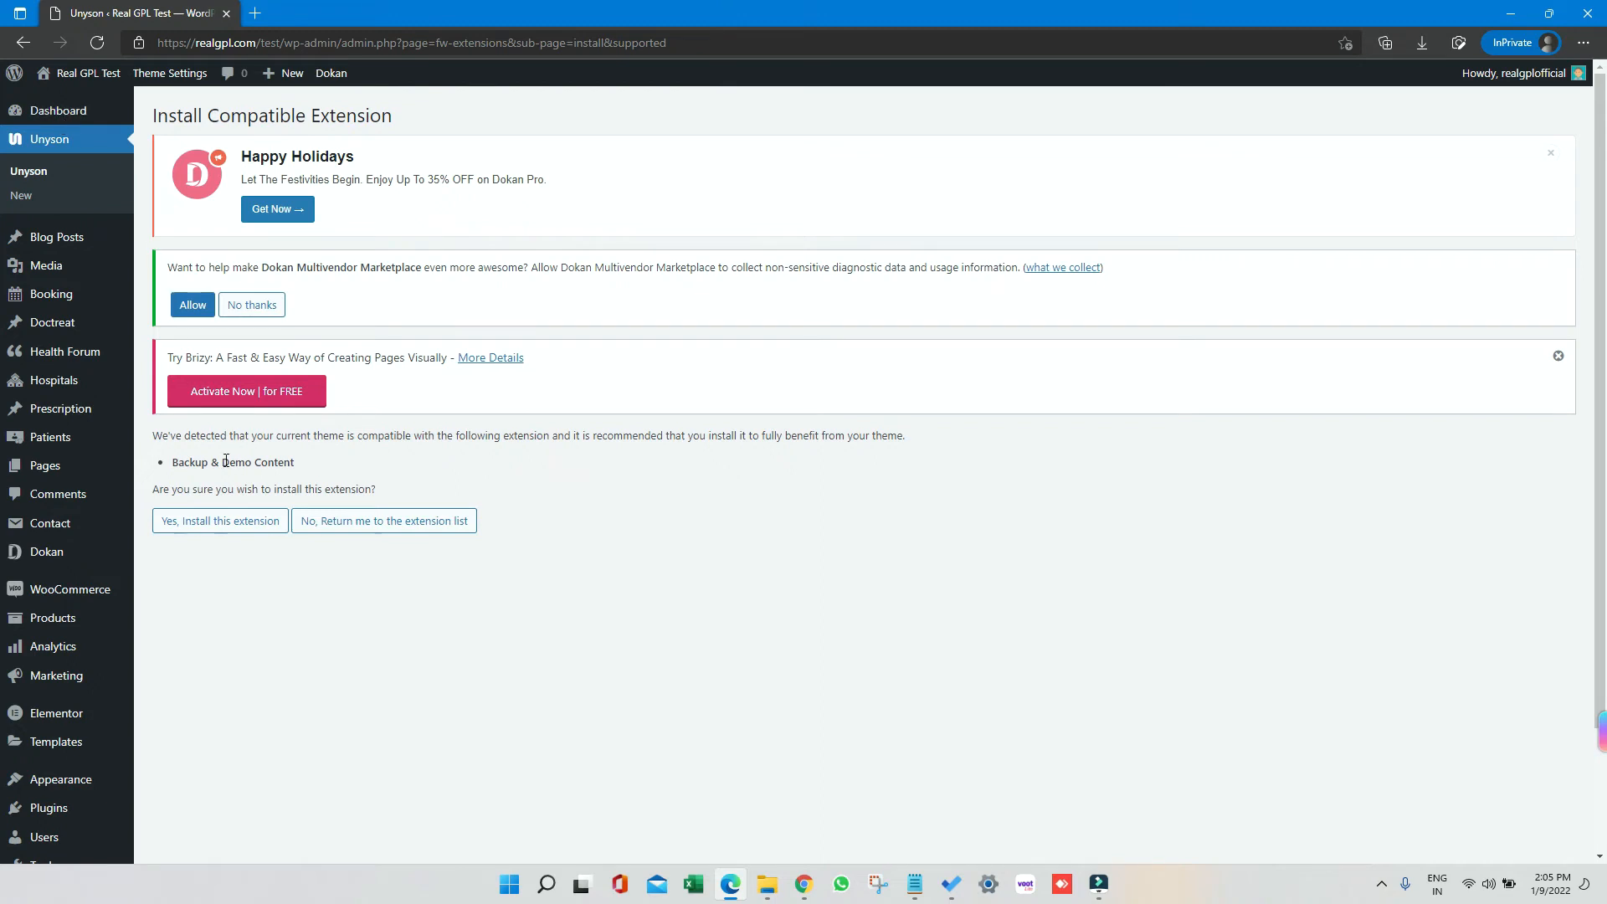
# Step: Confirm installing Unyson's Backup & Demo Content extension
pyautogui.doubleClick(237, 462)
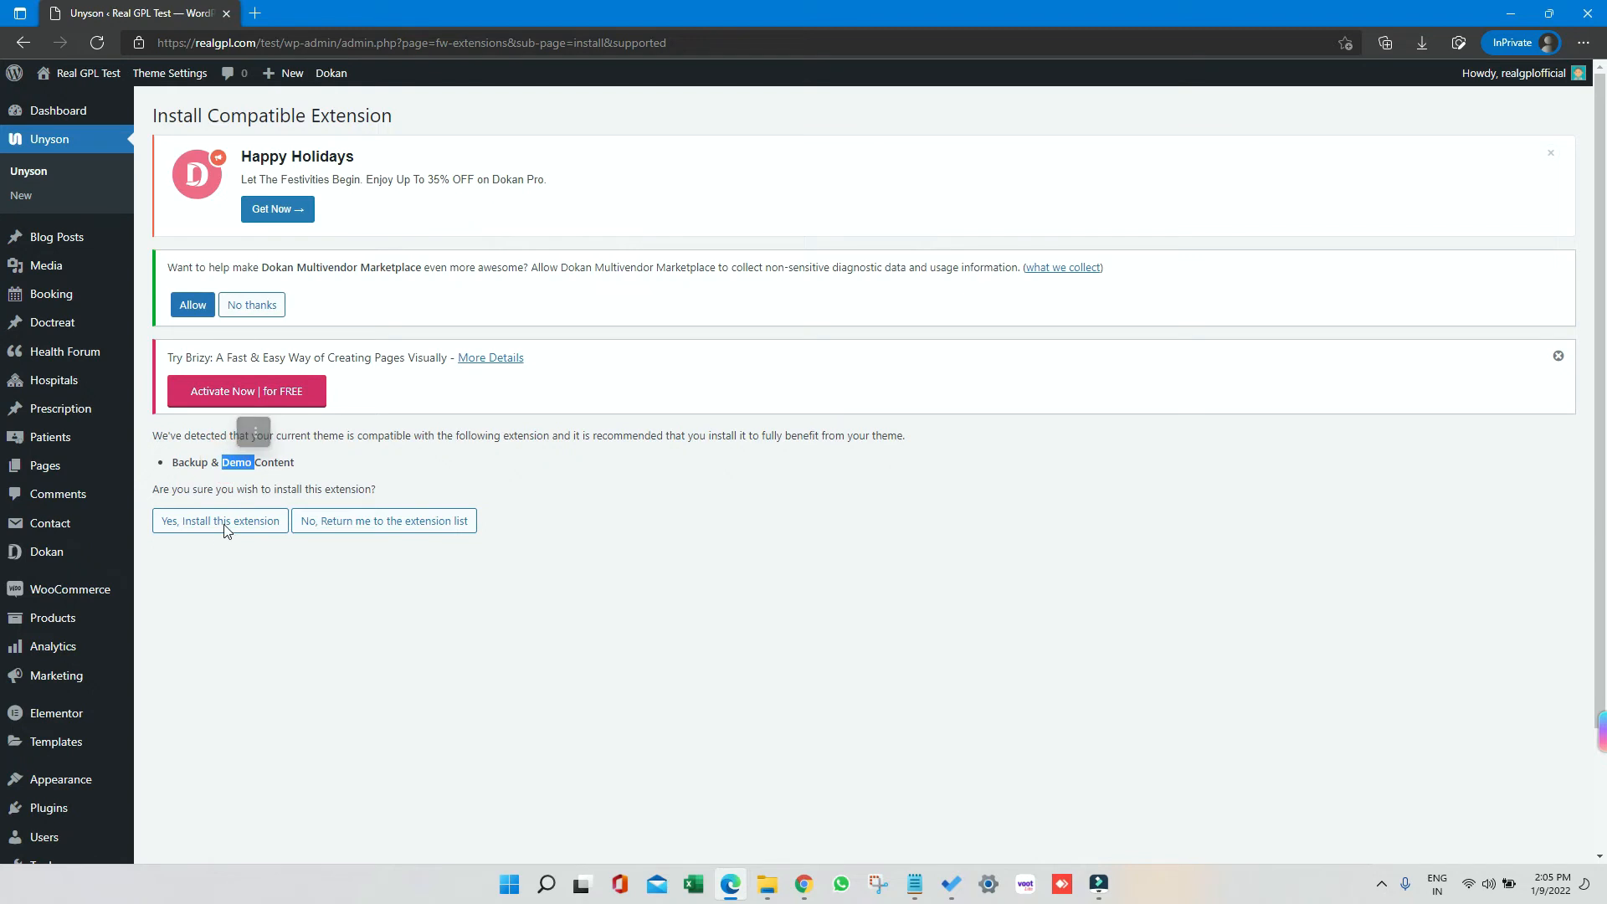
pyautogui.click(219, 520)
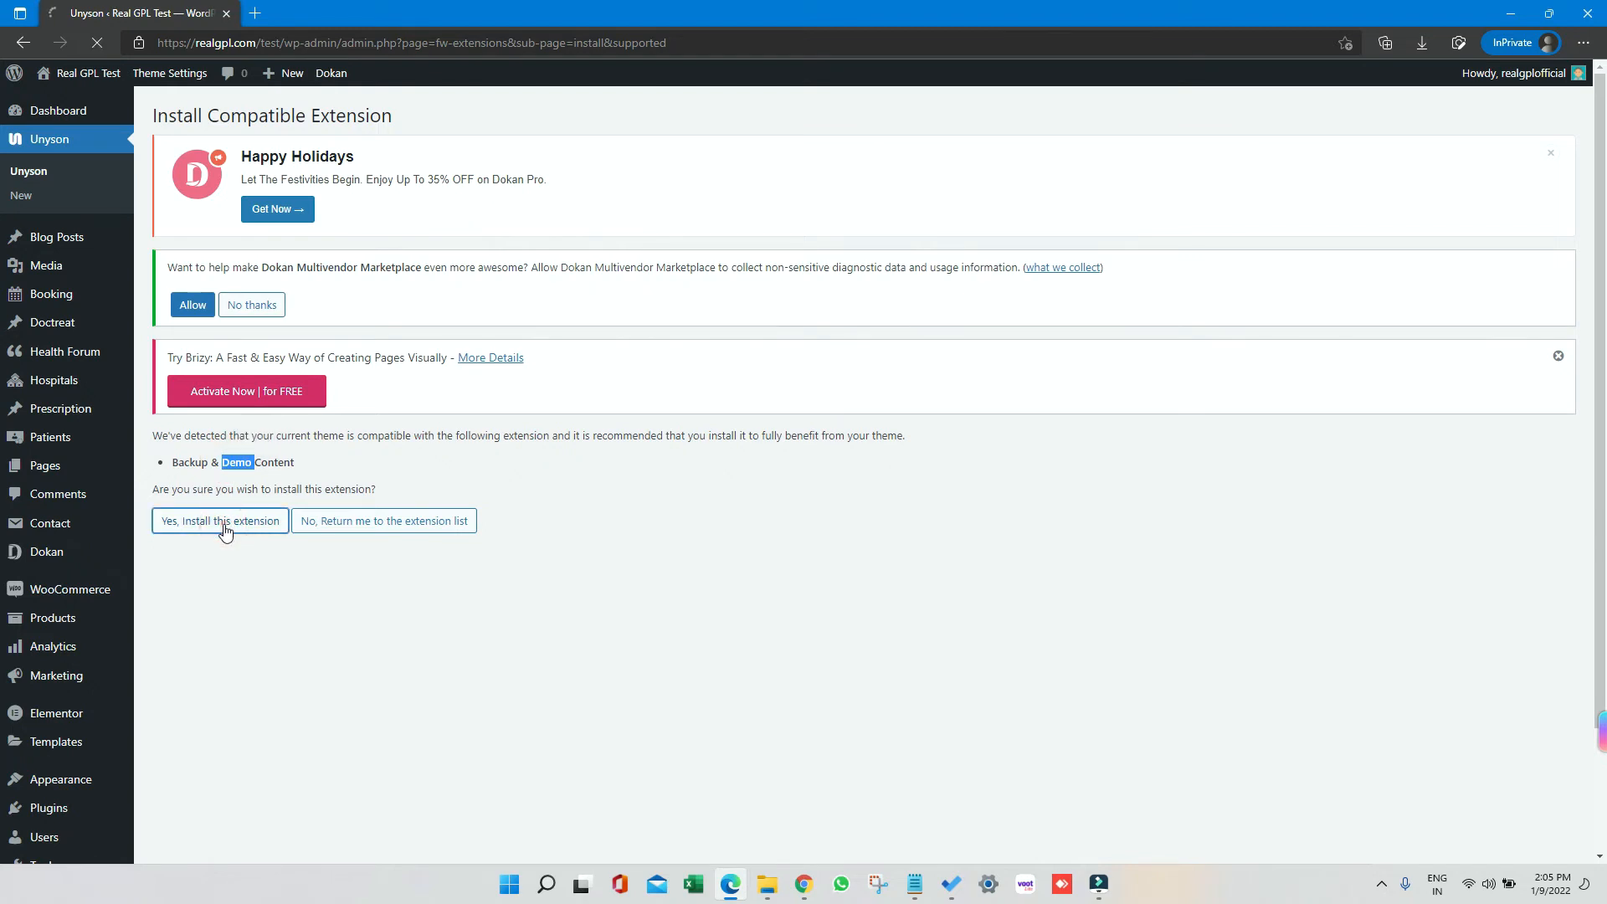
pyautogui.click(219, 520)
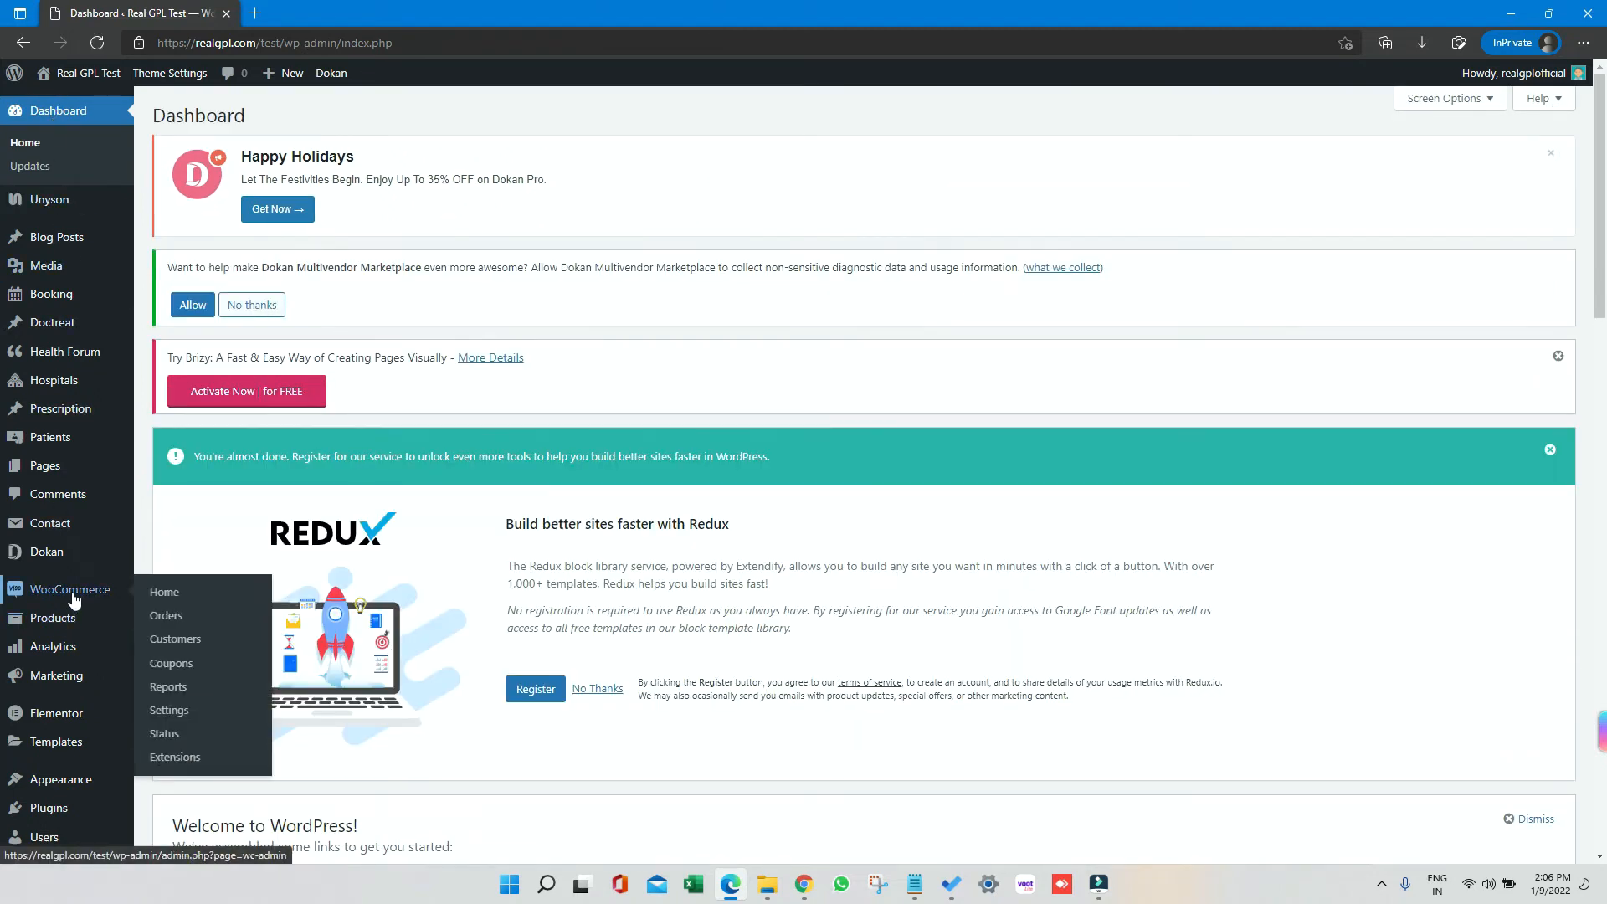
pyautogui.moveTo(55, 712)
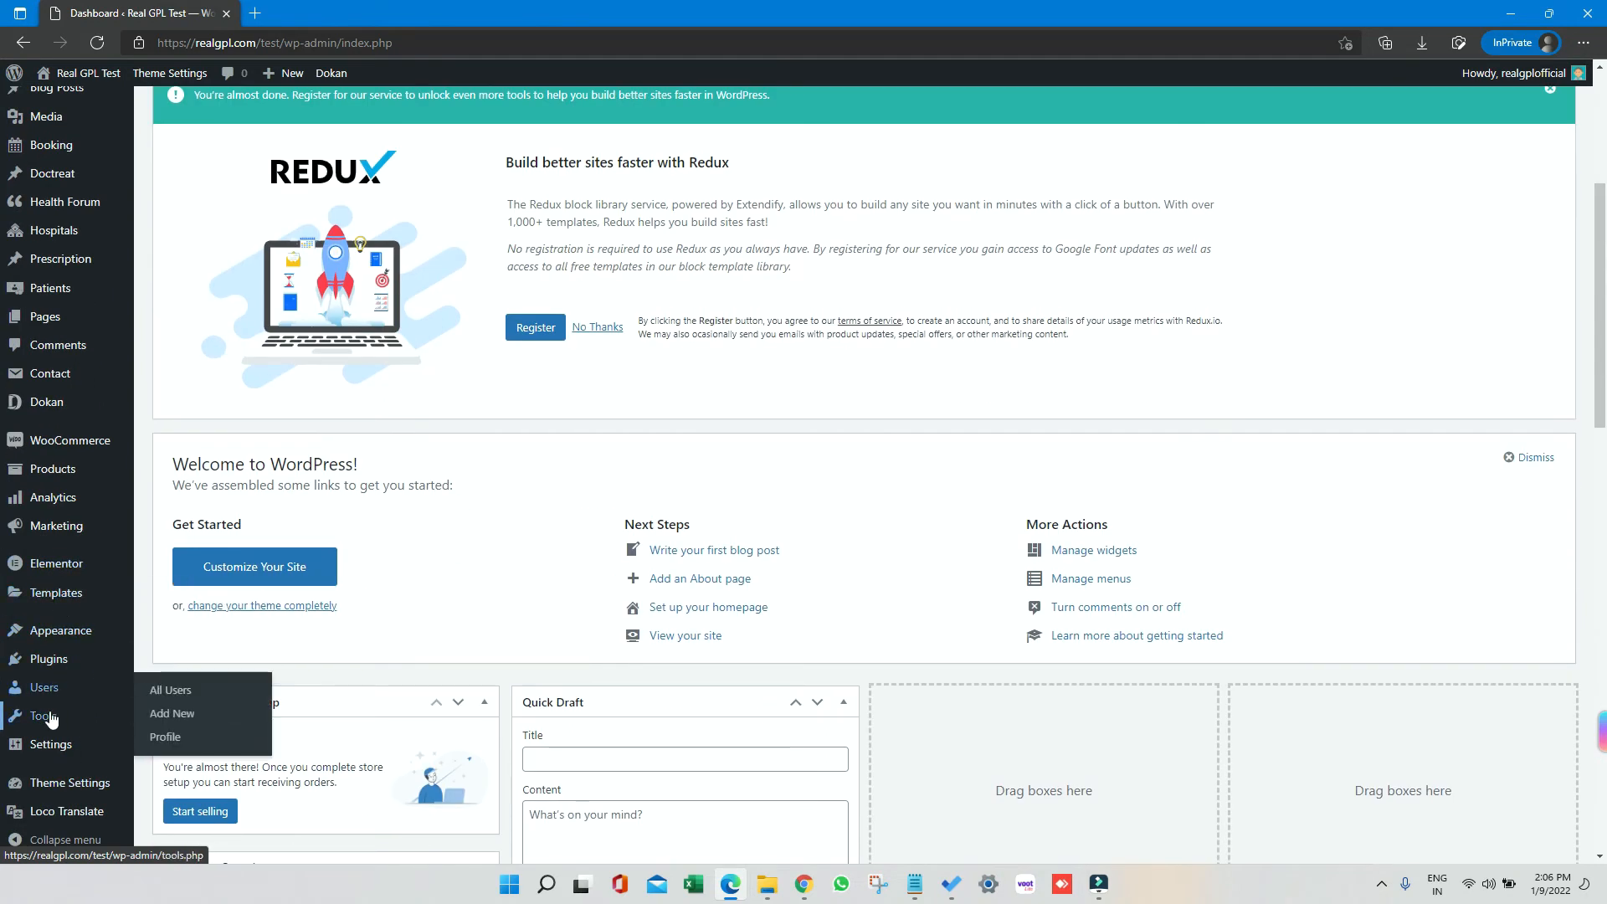
pyautogui.moveTo(45, 715)
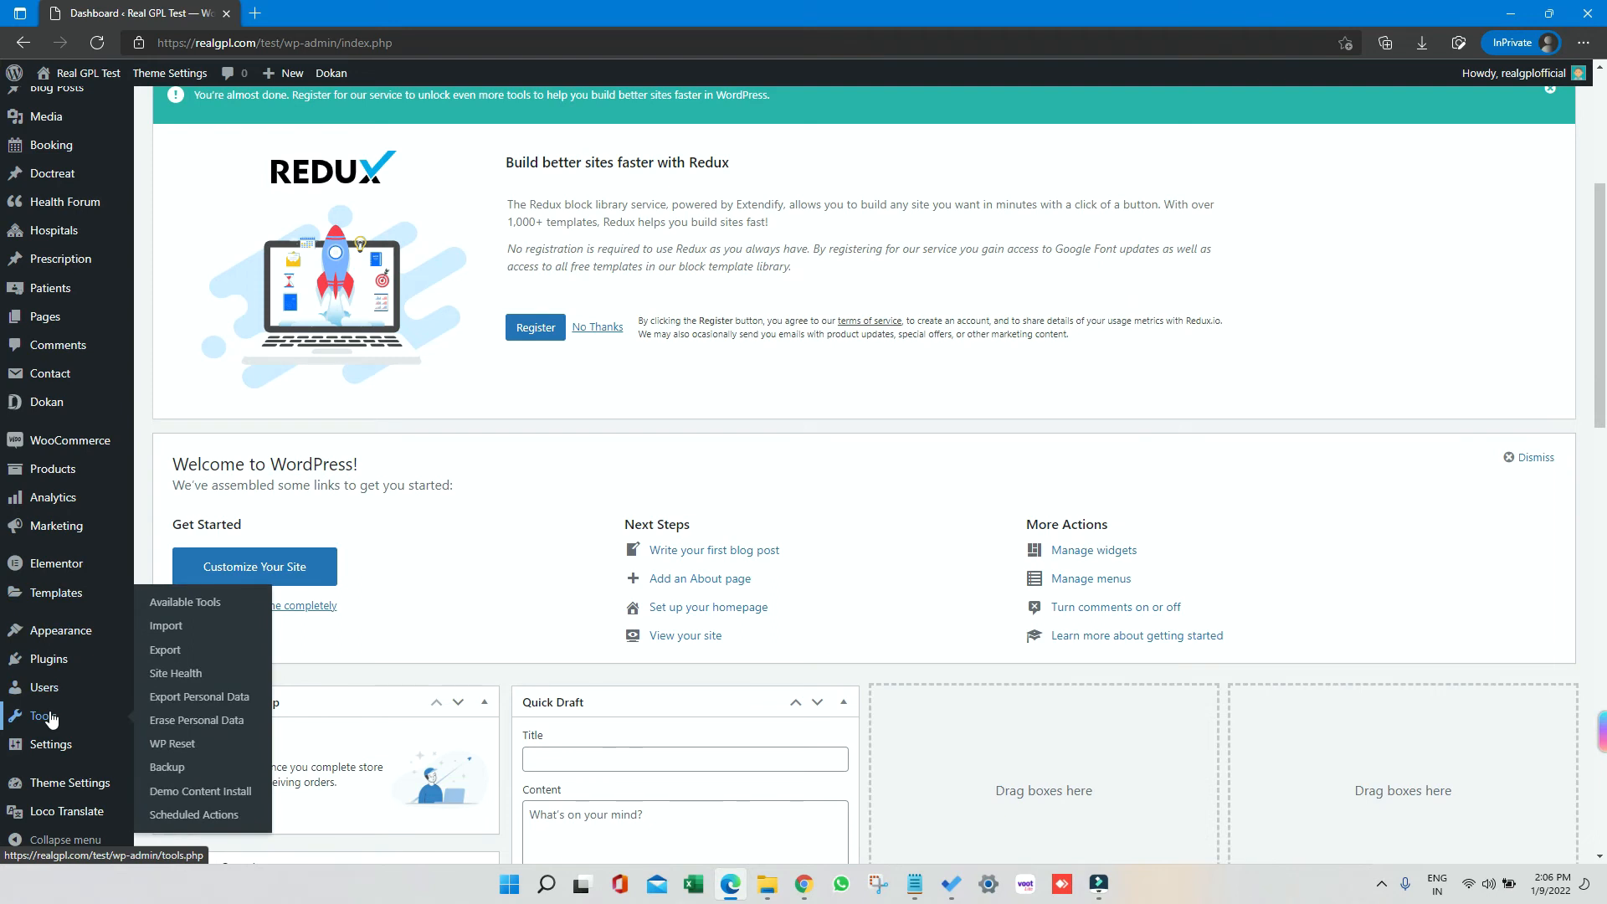
pyautogui.moveTo(85, 741)
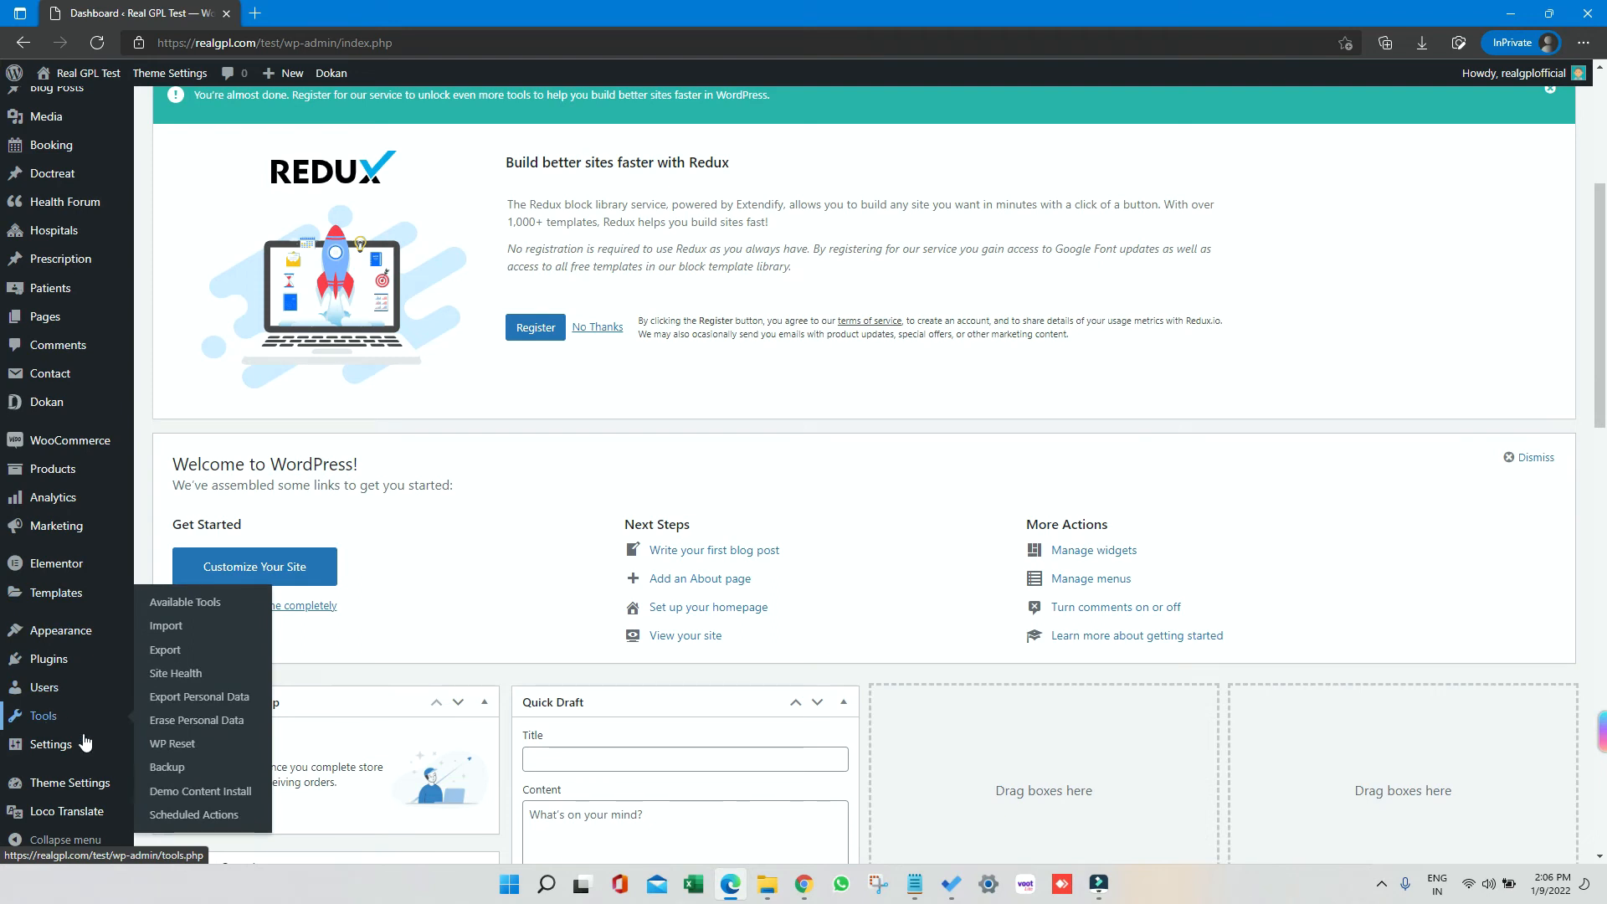
# Step: Install the Doctreat Main demo from Demo Content Install, accepting that current content is replaced
pyautogui.click(200, 790)
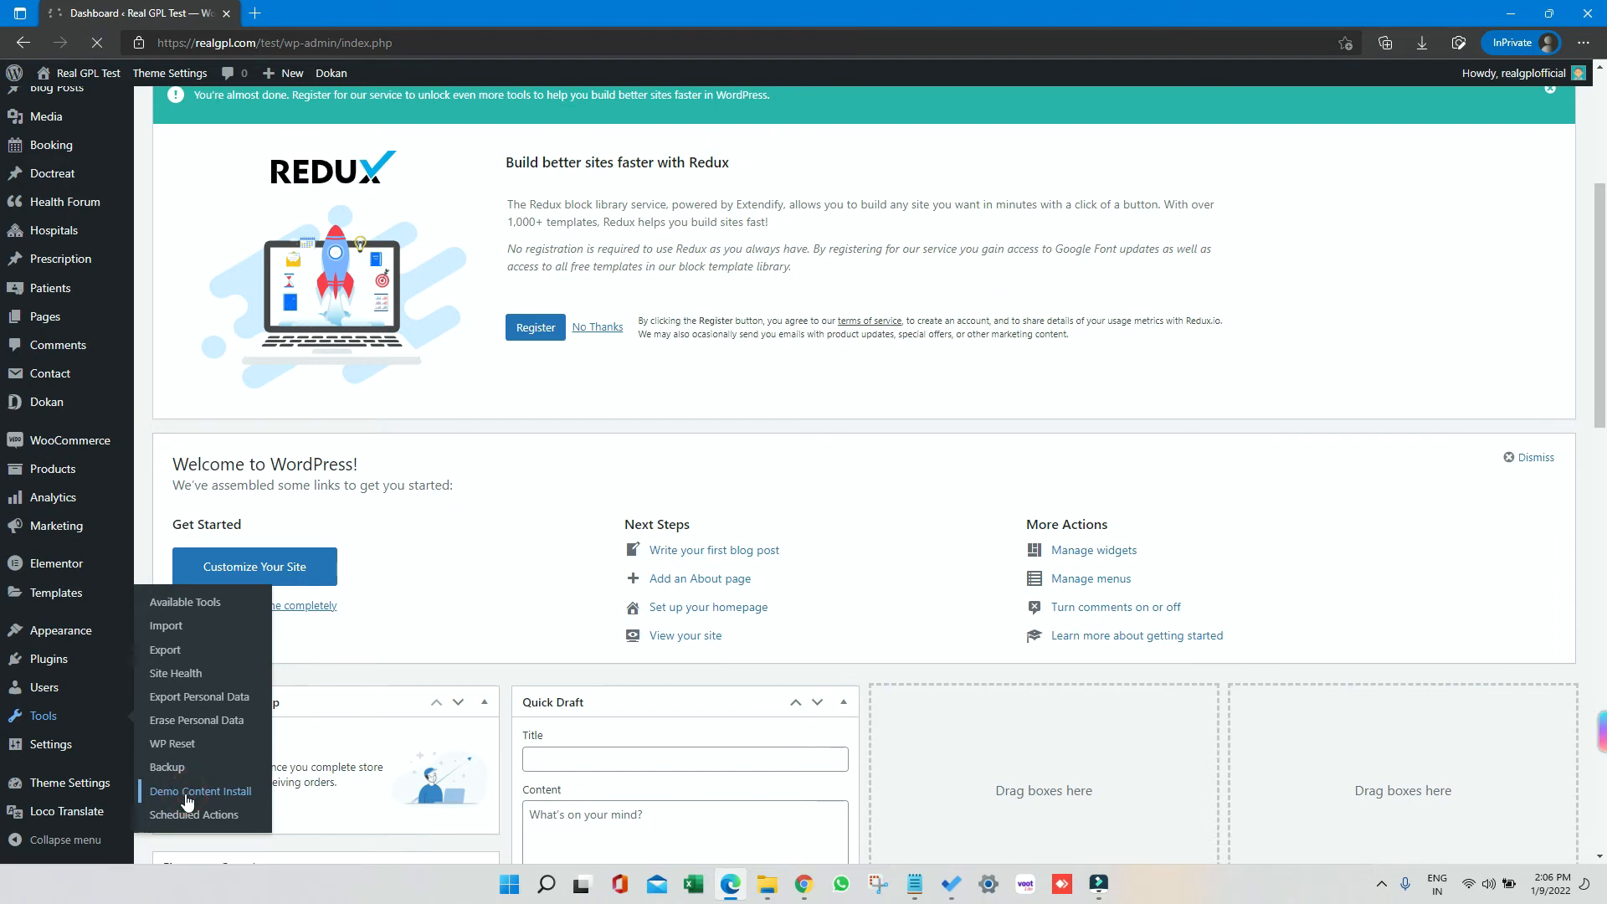
pyautogui.click(200, 790)
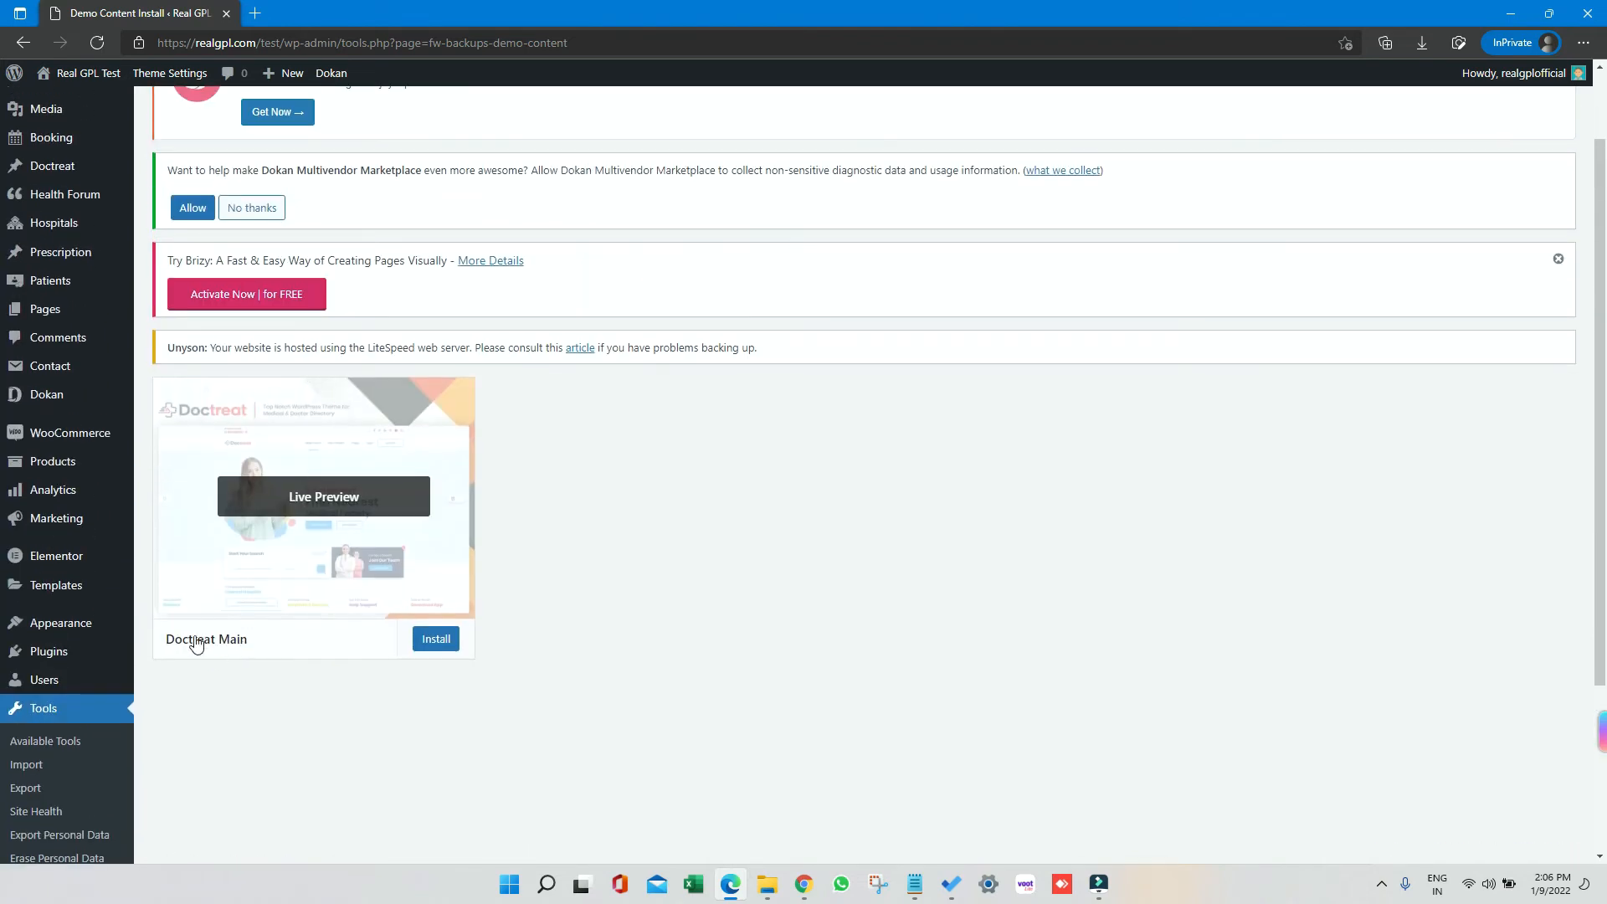
pyautogui.moveTo(435, 638)
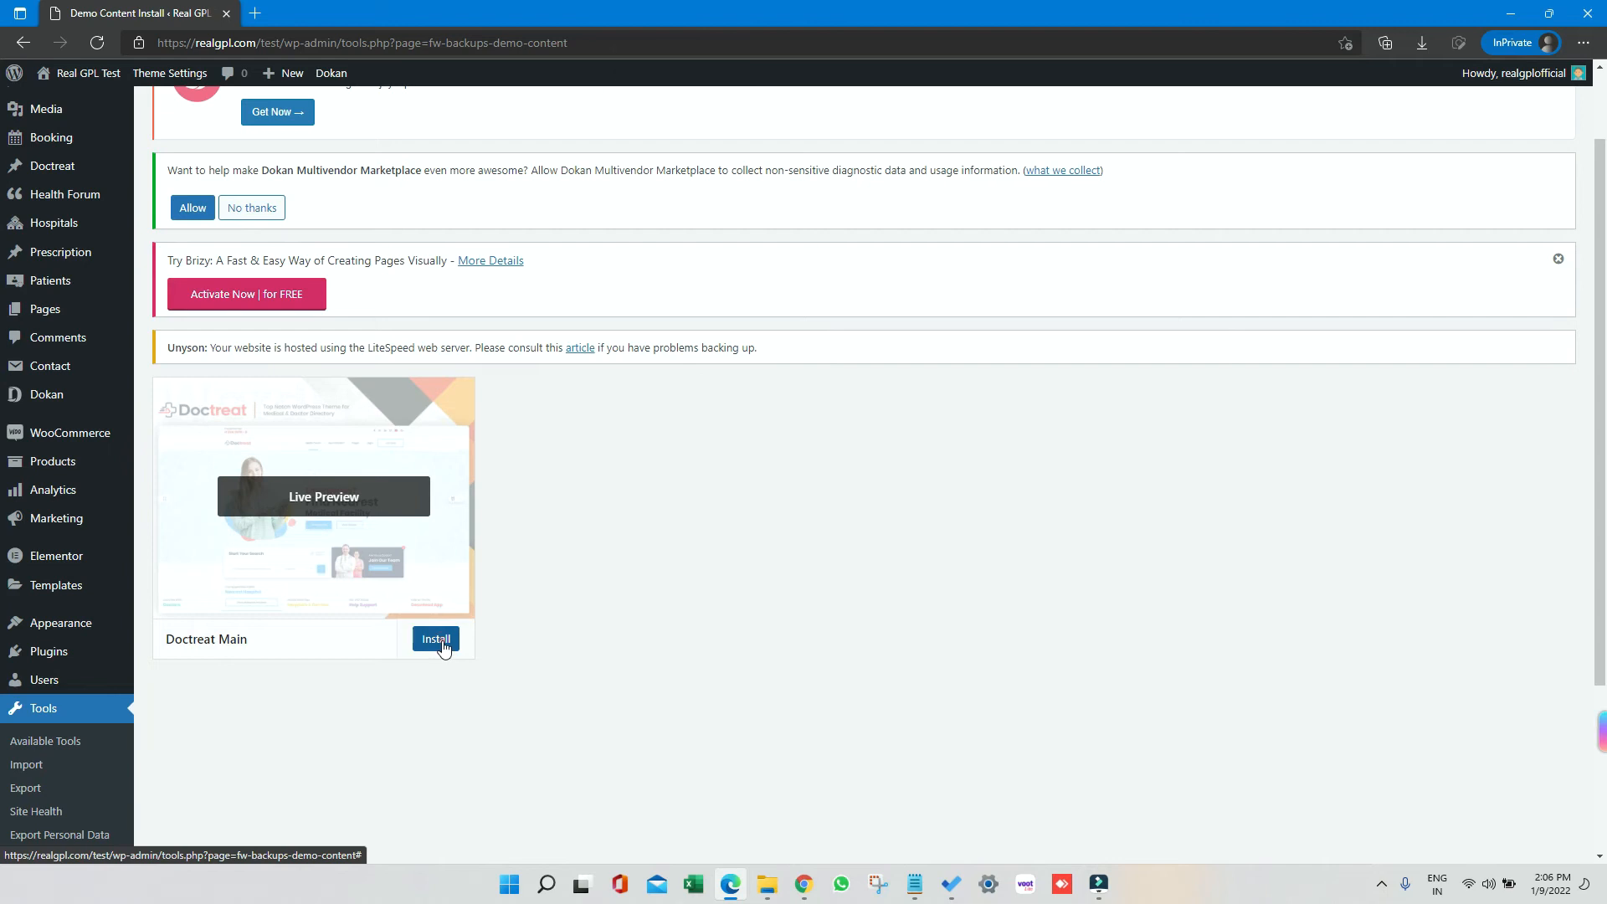
pyautogui.click(434, 638)
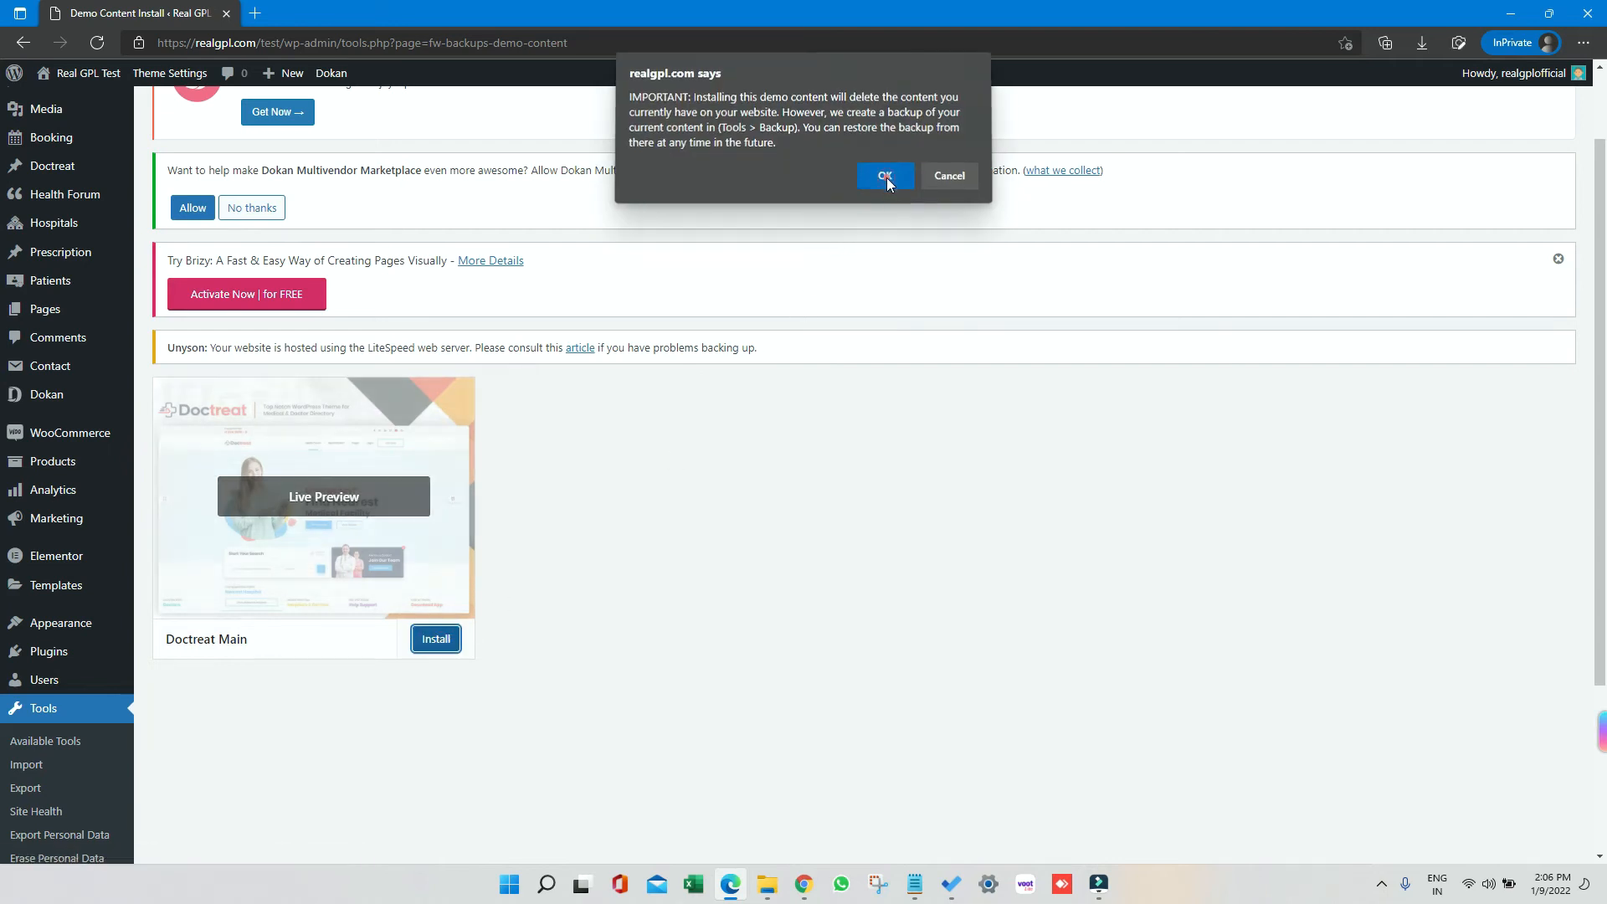
pyautogui.click(885, 175)
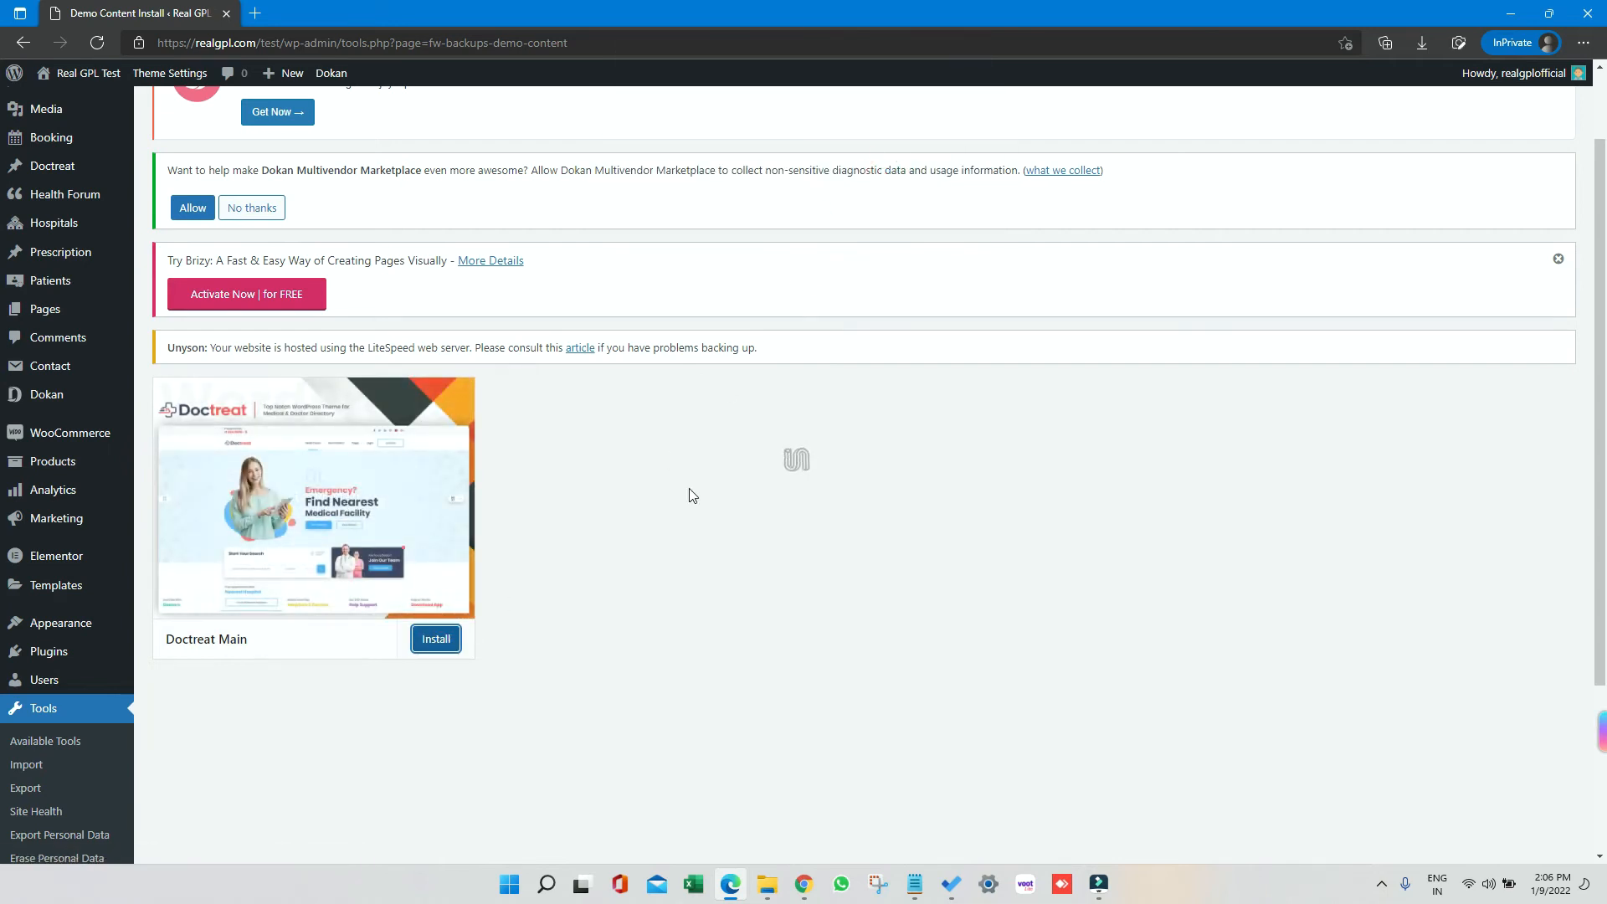
pyautogui.click(434, 639)
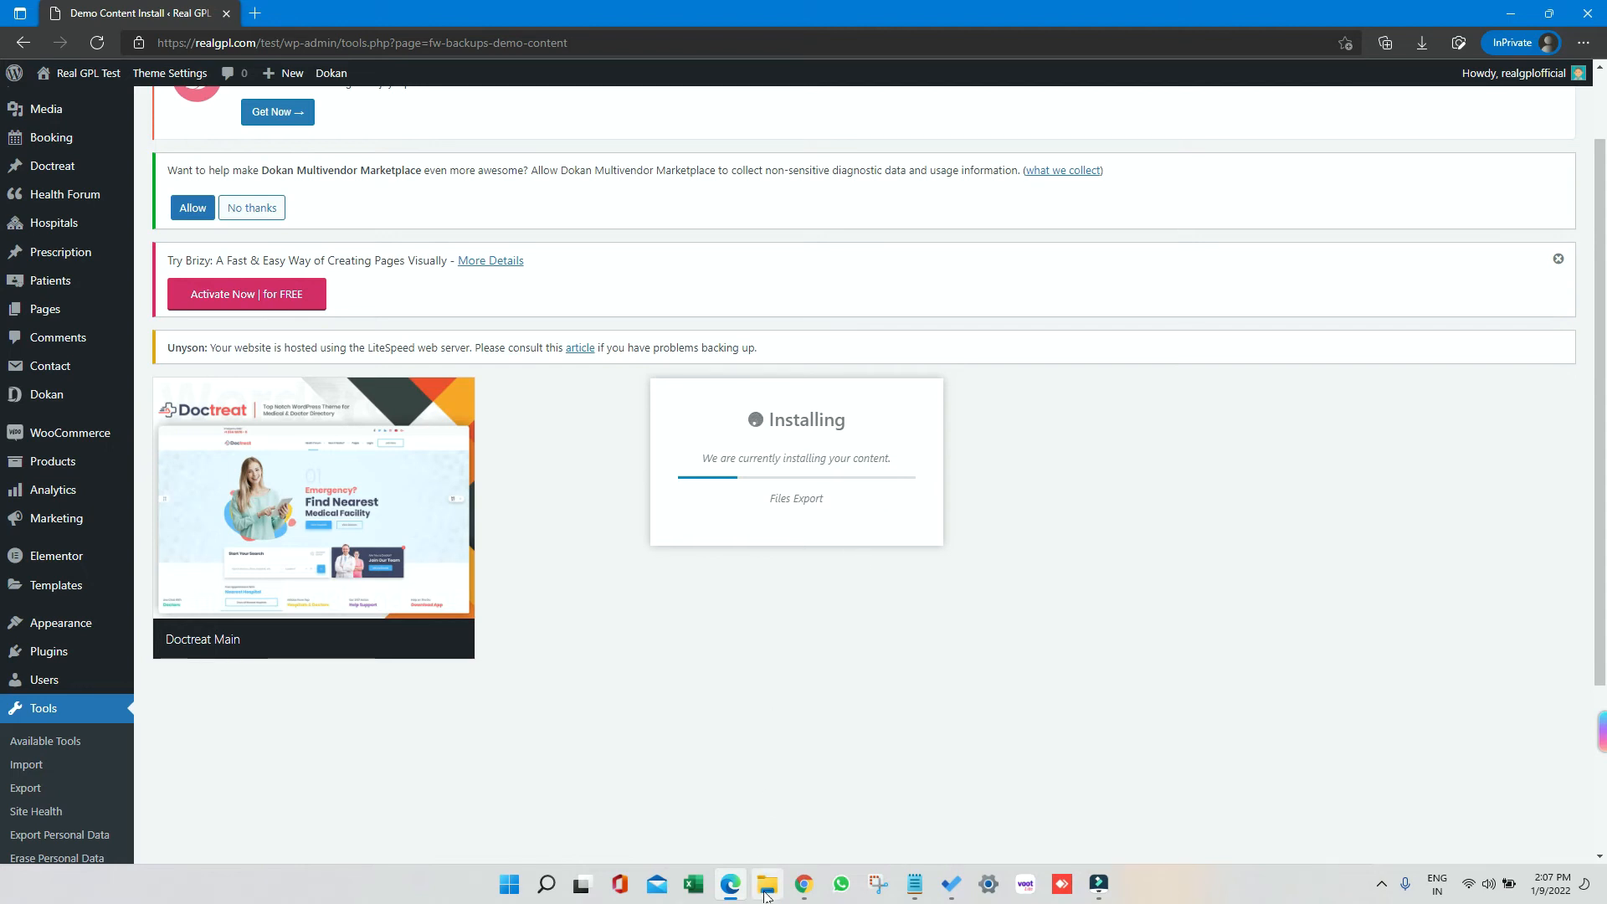
pyautogui.click(767, 884)
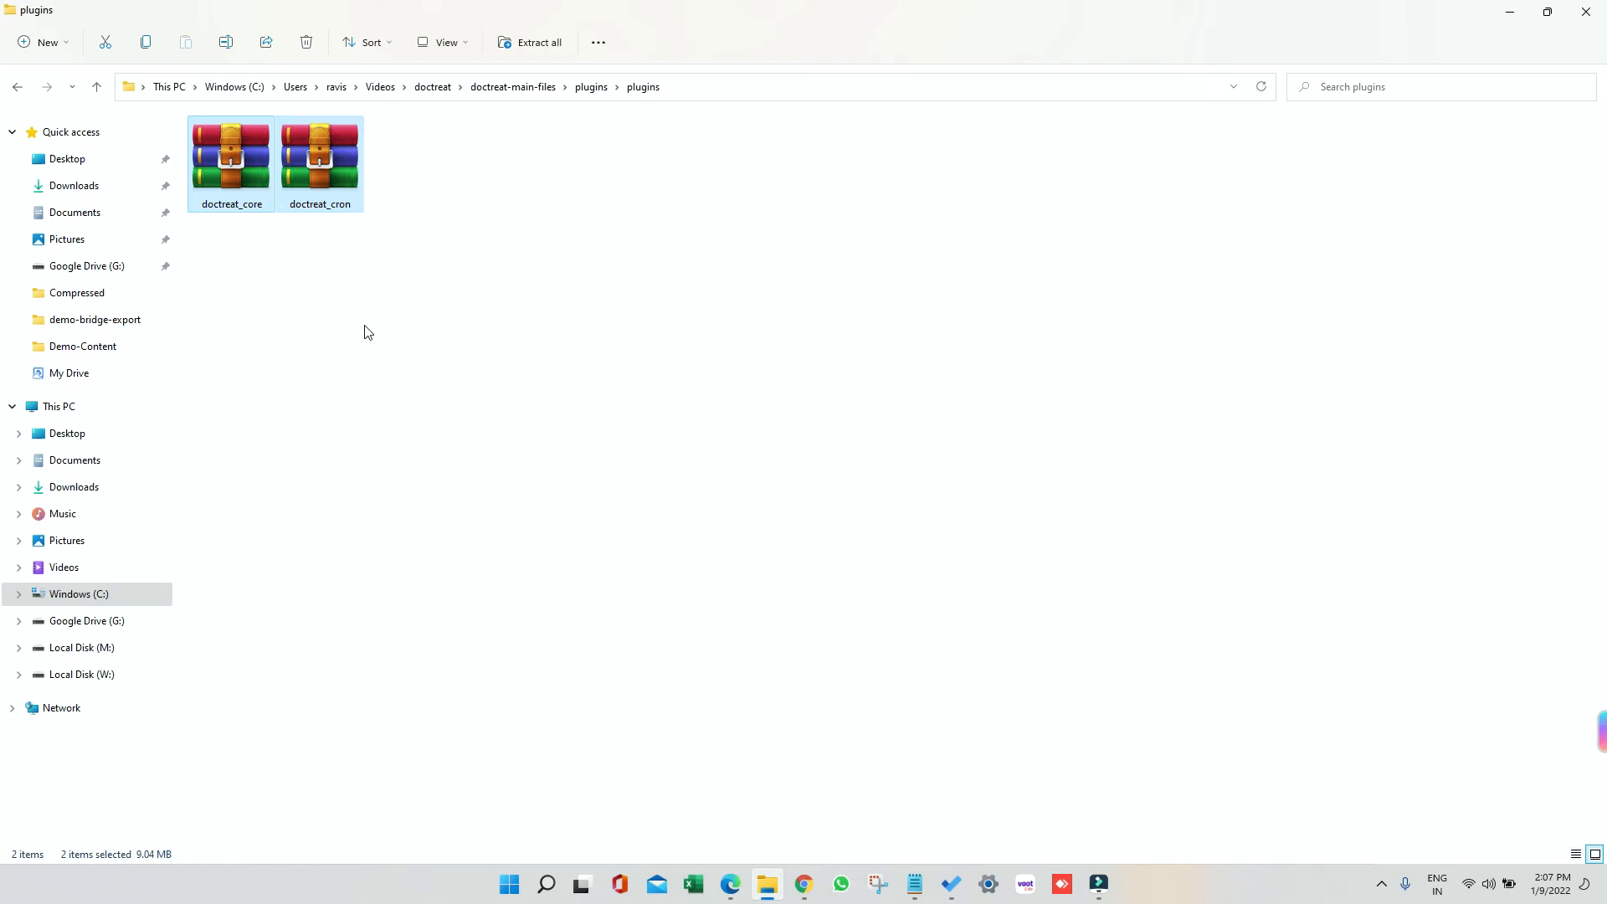
pyautogui.moveTo(287, 270)
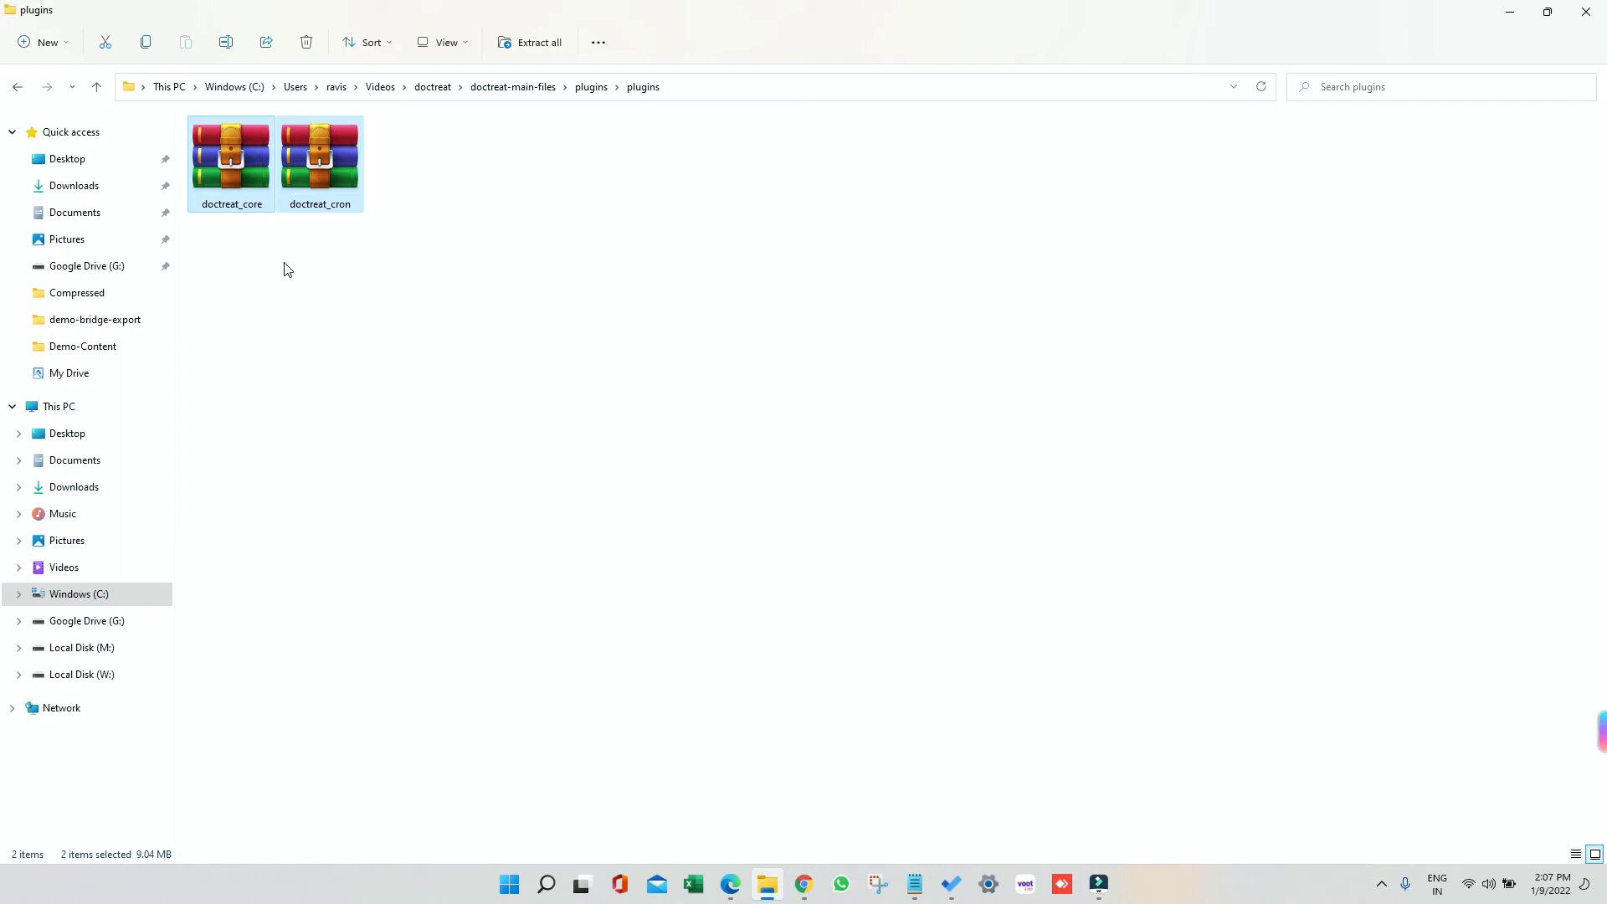
pyautogui.moveTo(275, 366)
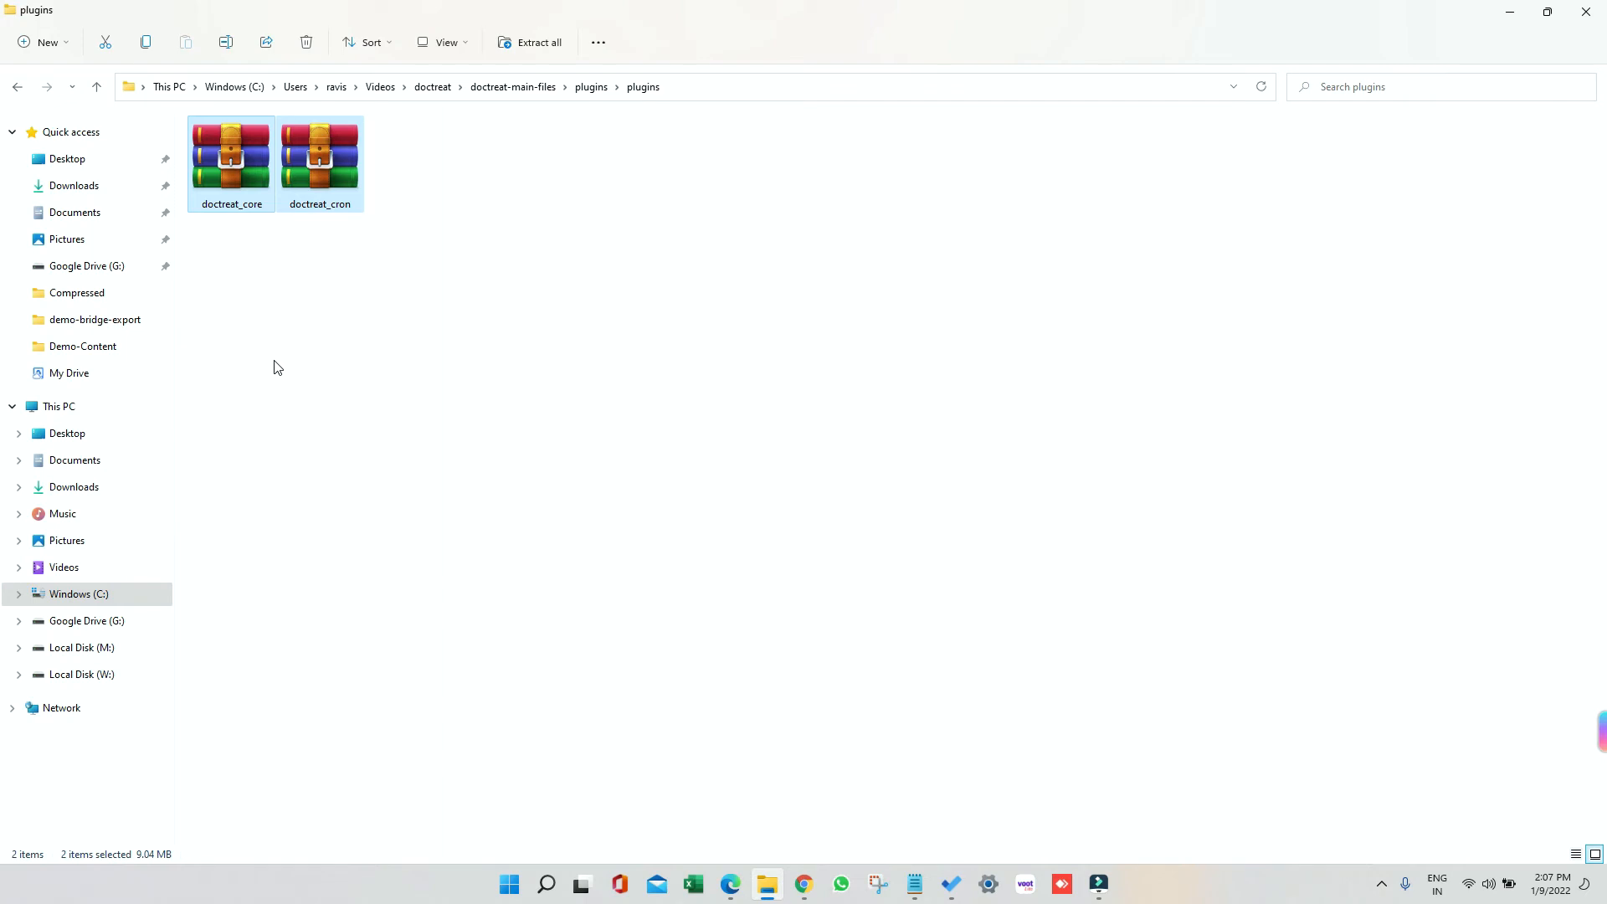
pyautogui.moveTo(1501, 41)
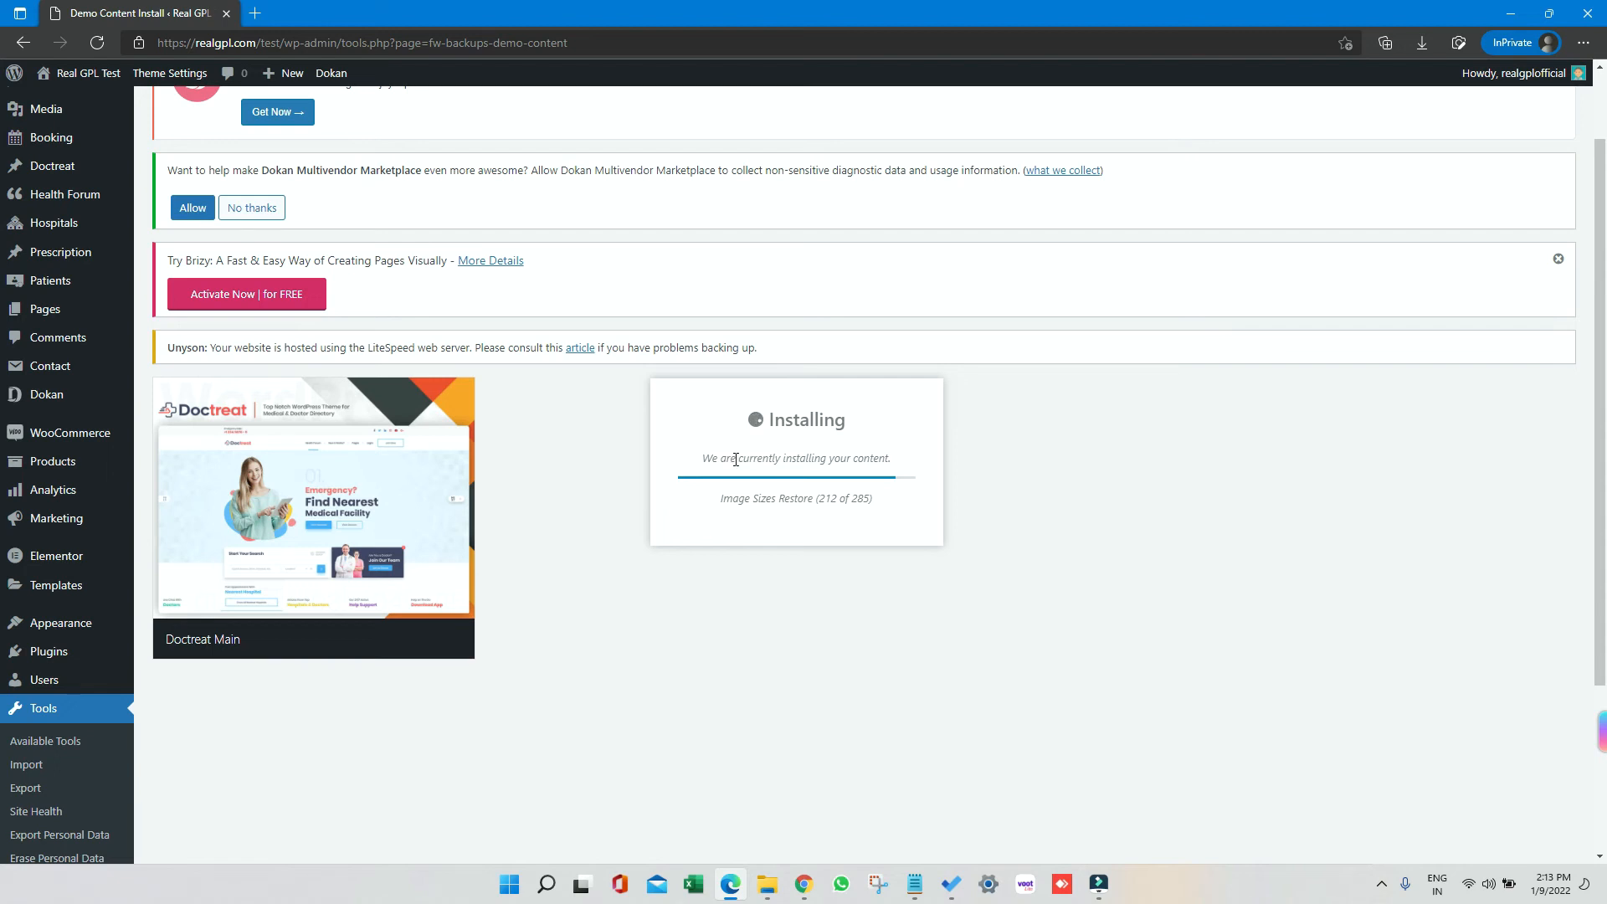
pyautogui.moveTo(740, 474)
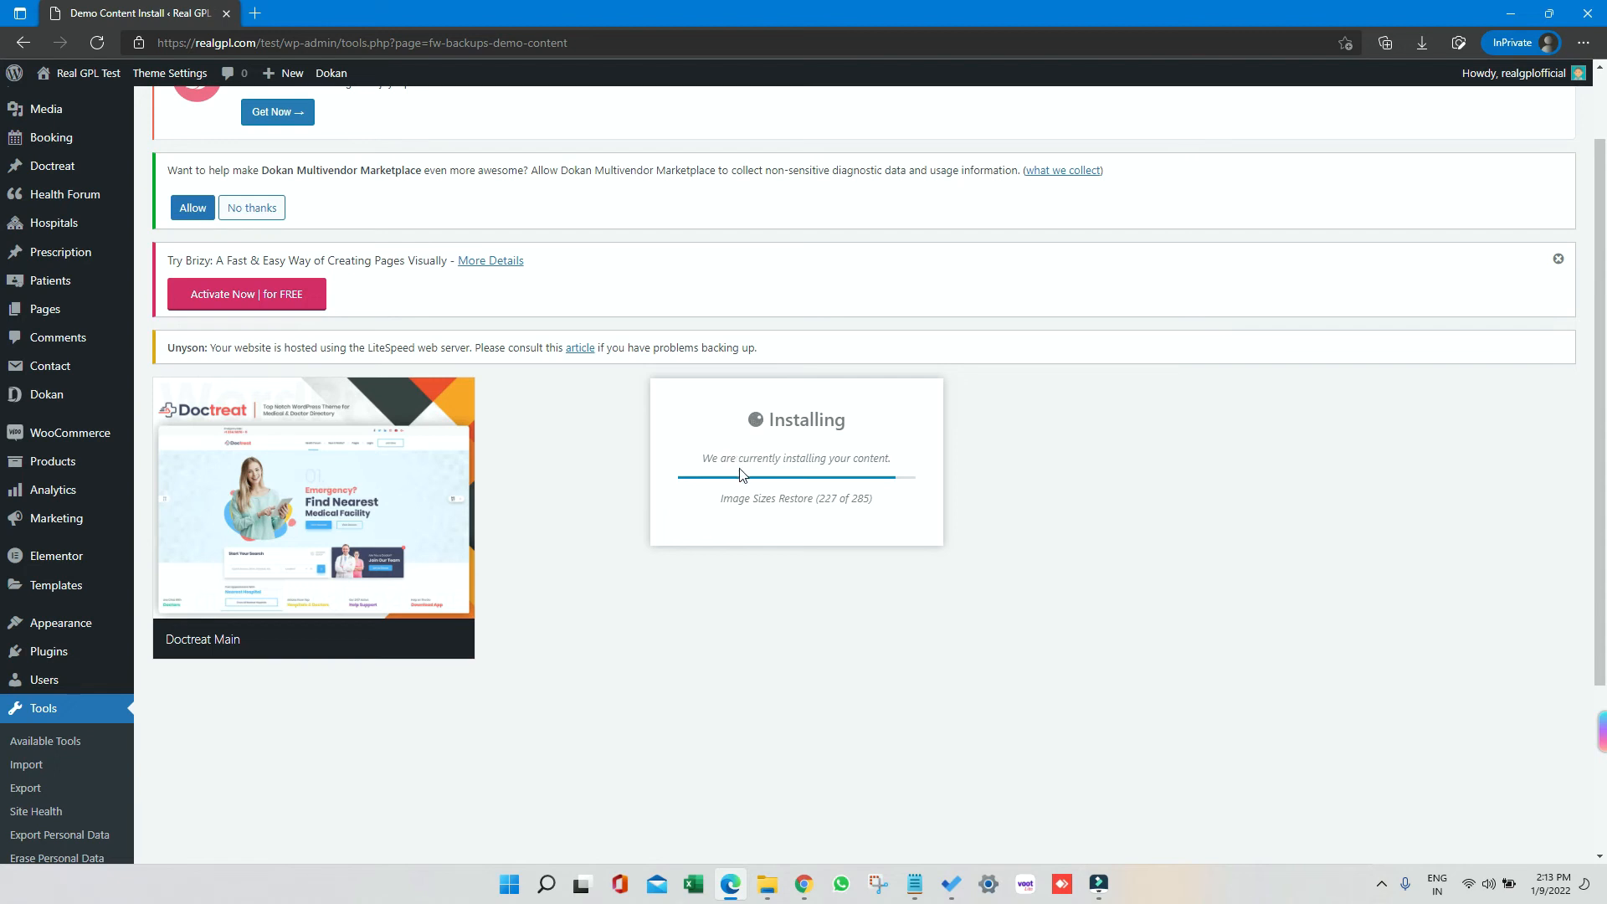
pyautogui.moveTo(818, 521)
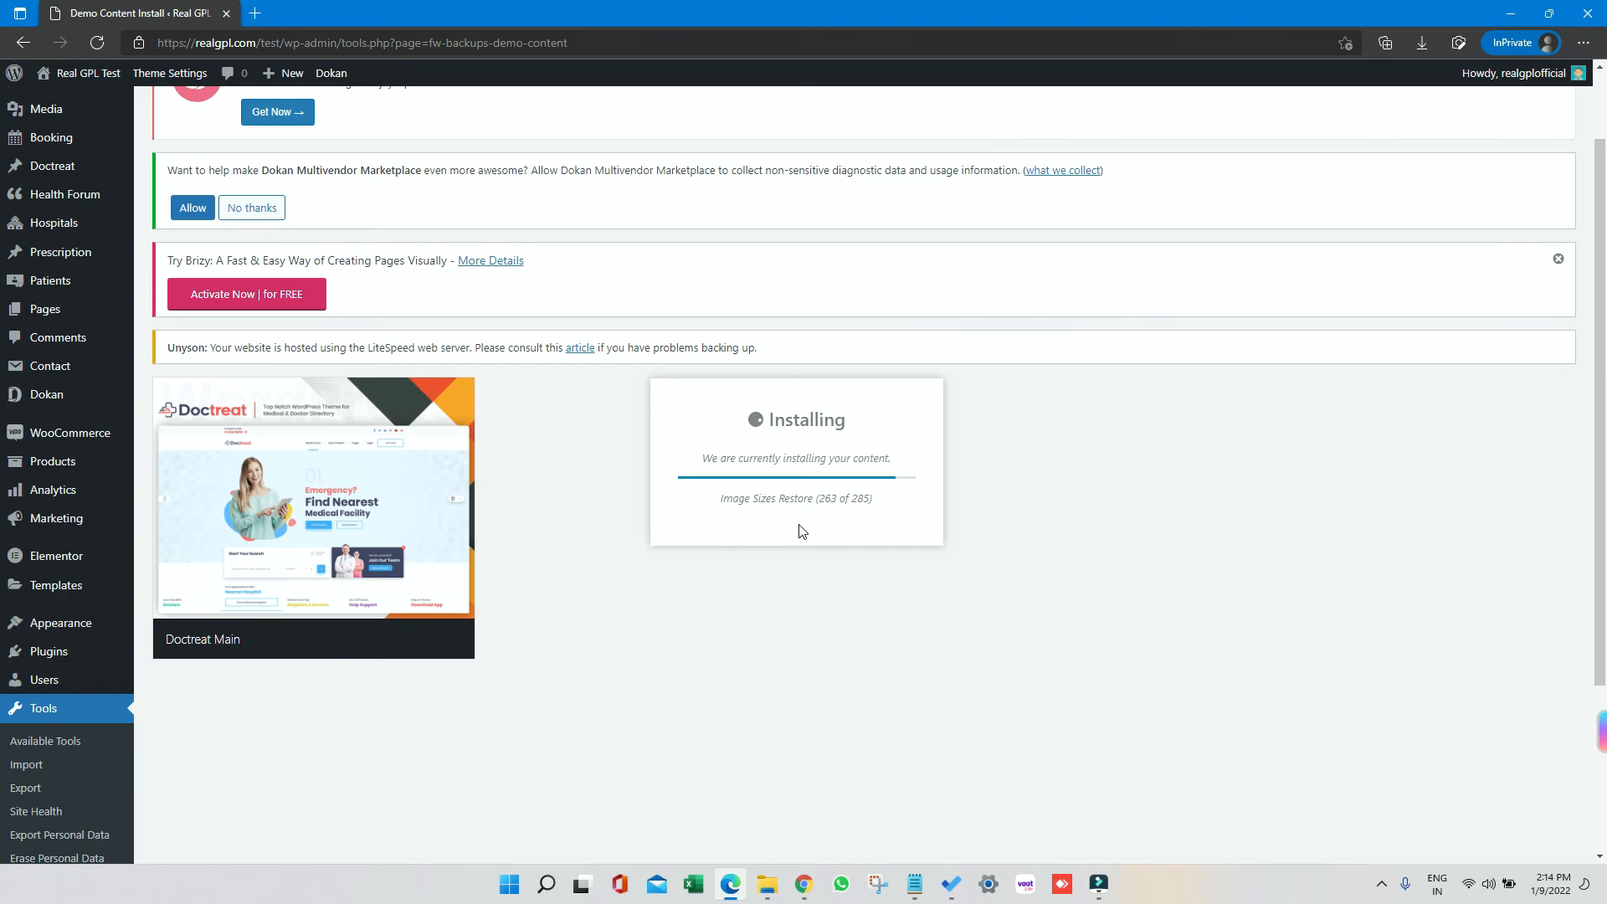
pyautogui.moveTo(812, 524)
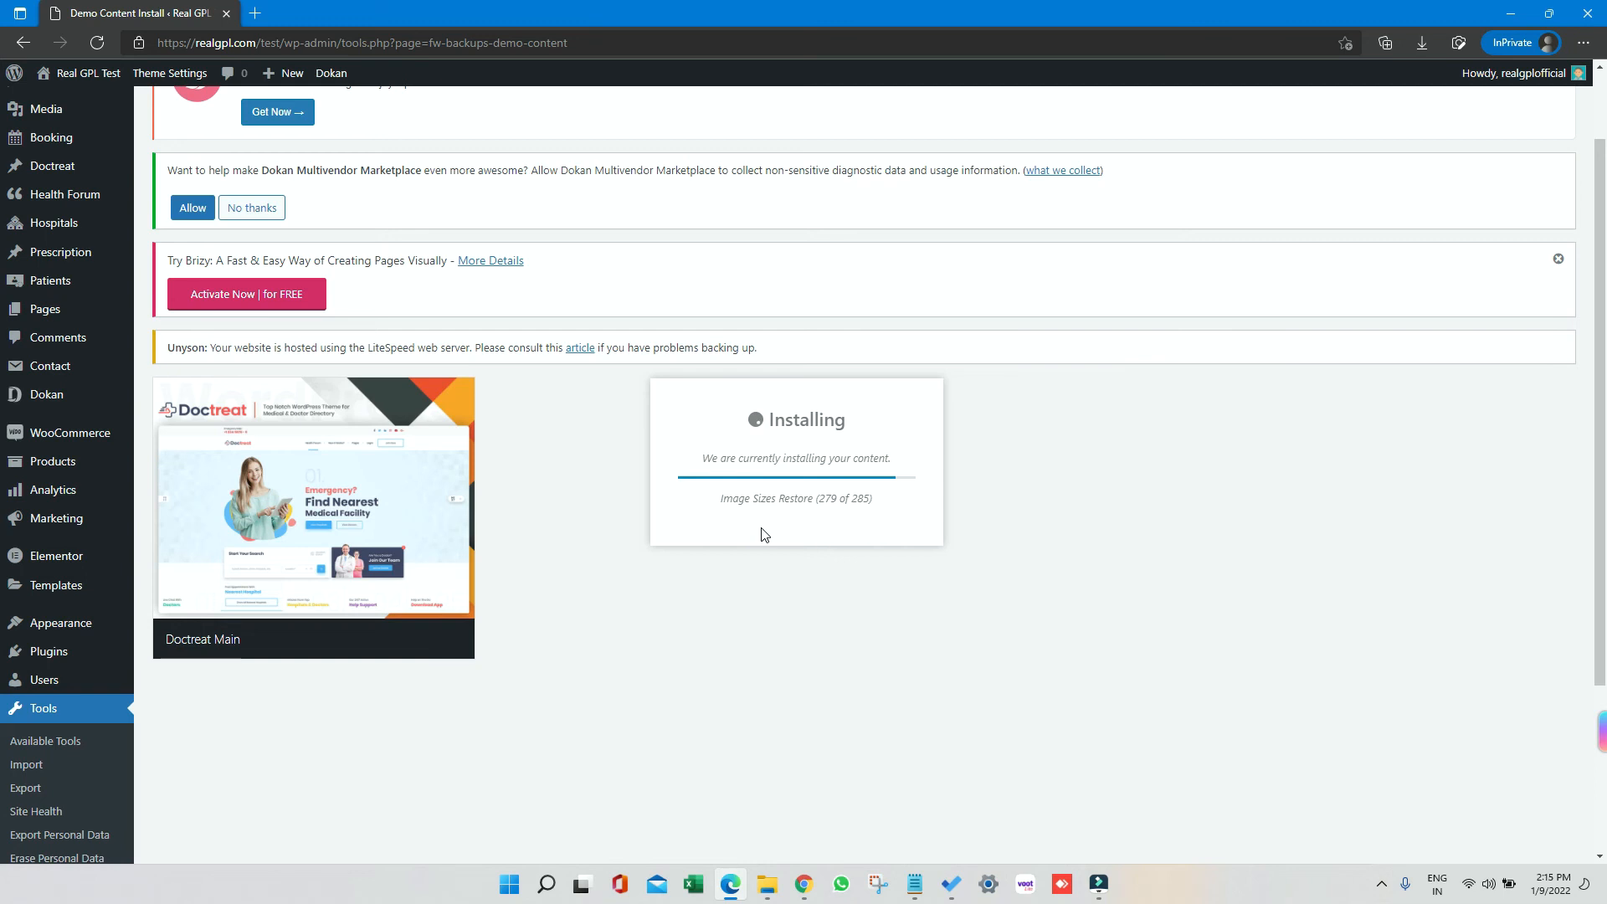
pyautogui.moveTo(805, 525)
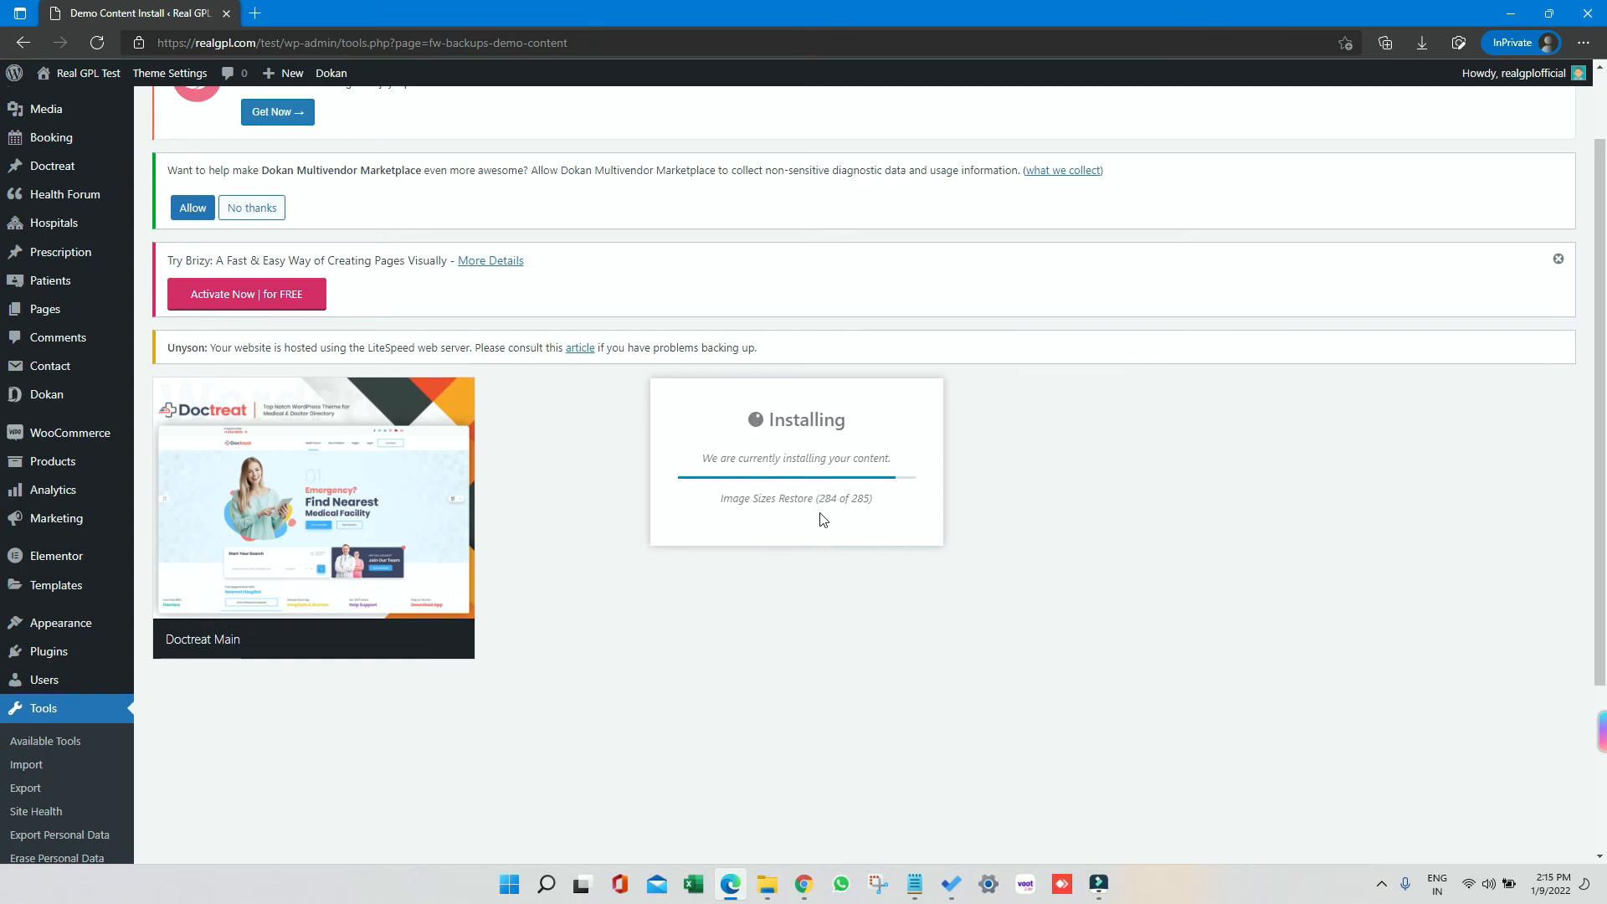
# Step: Browse the front-end homepage through its emergency slider, top rated specialists and latest articles
pyautogui.doubleClick(828, 498)
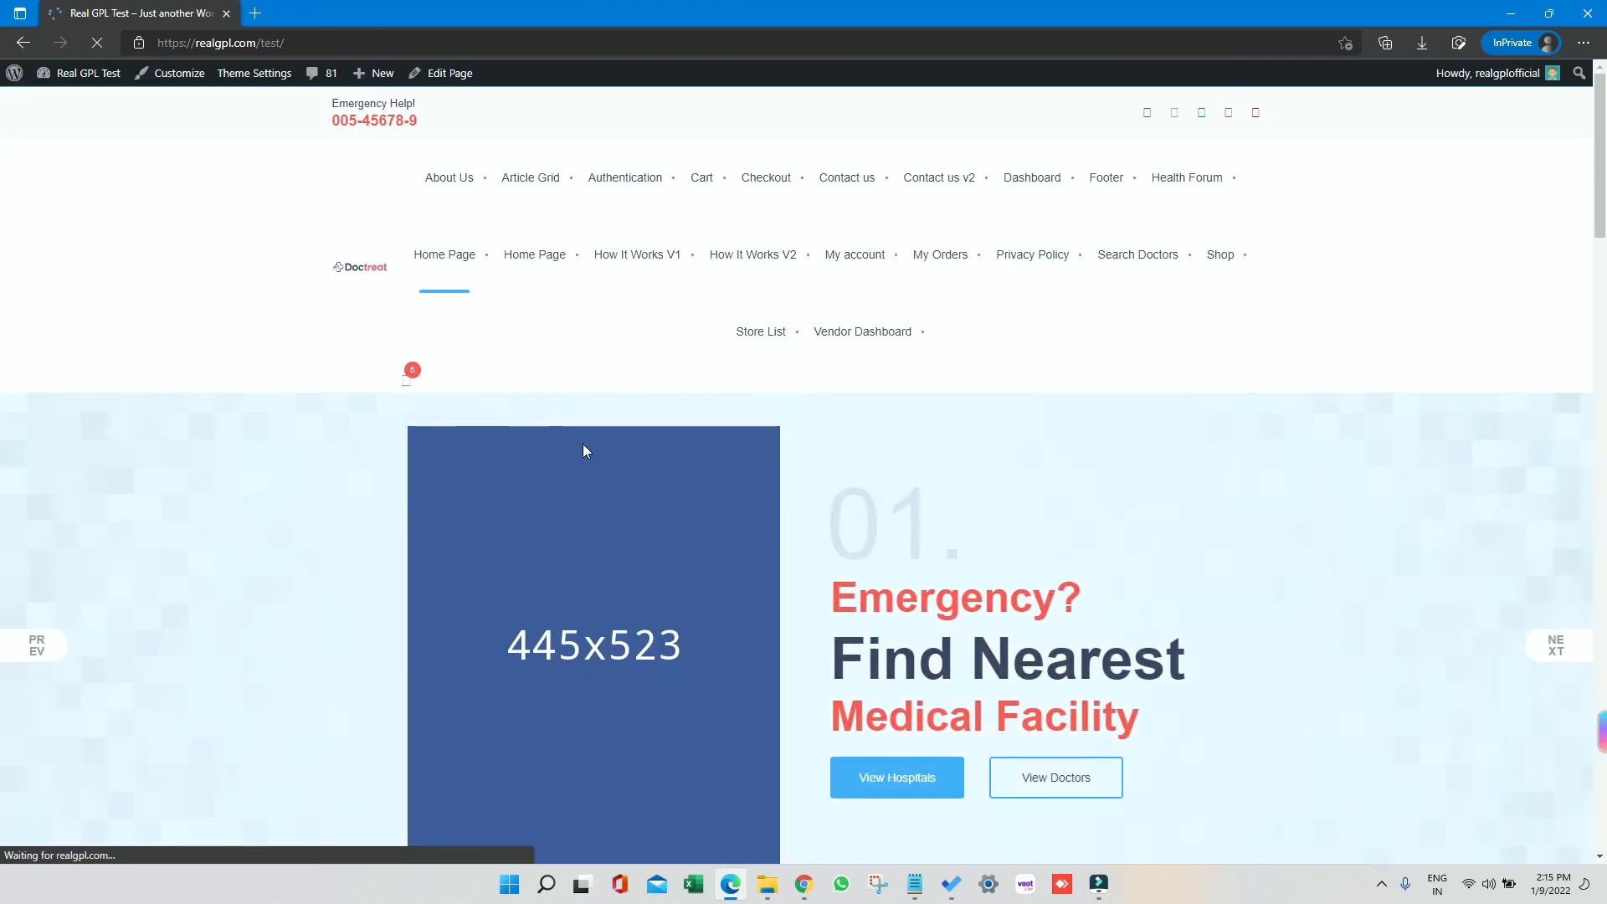
pyautogui.scroll(-3)
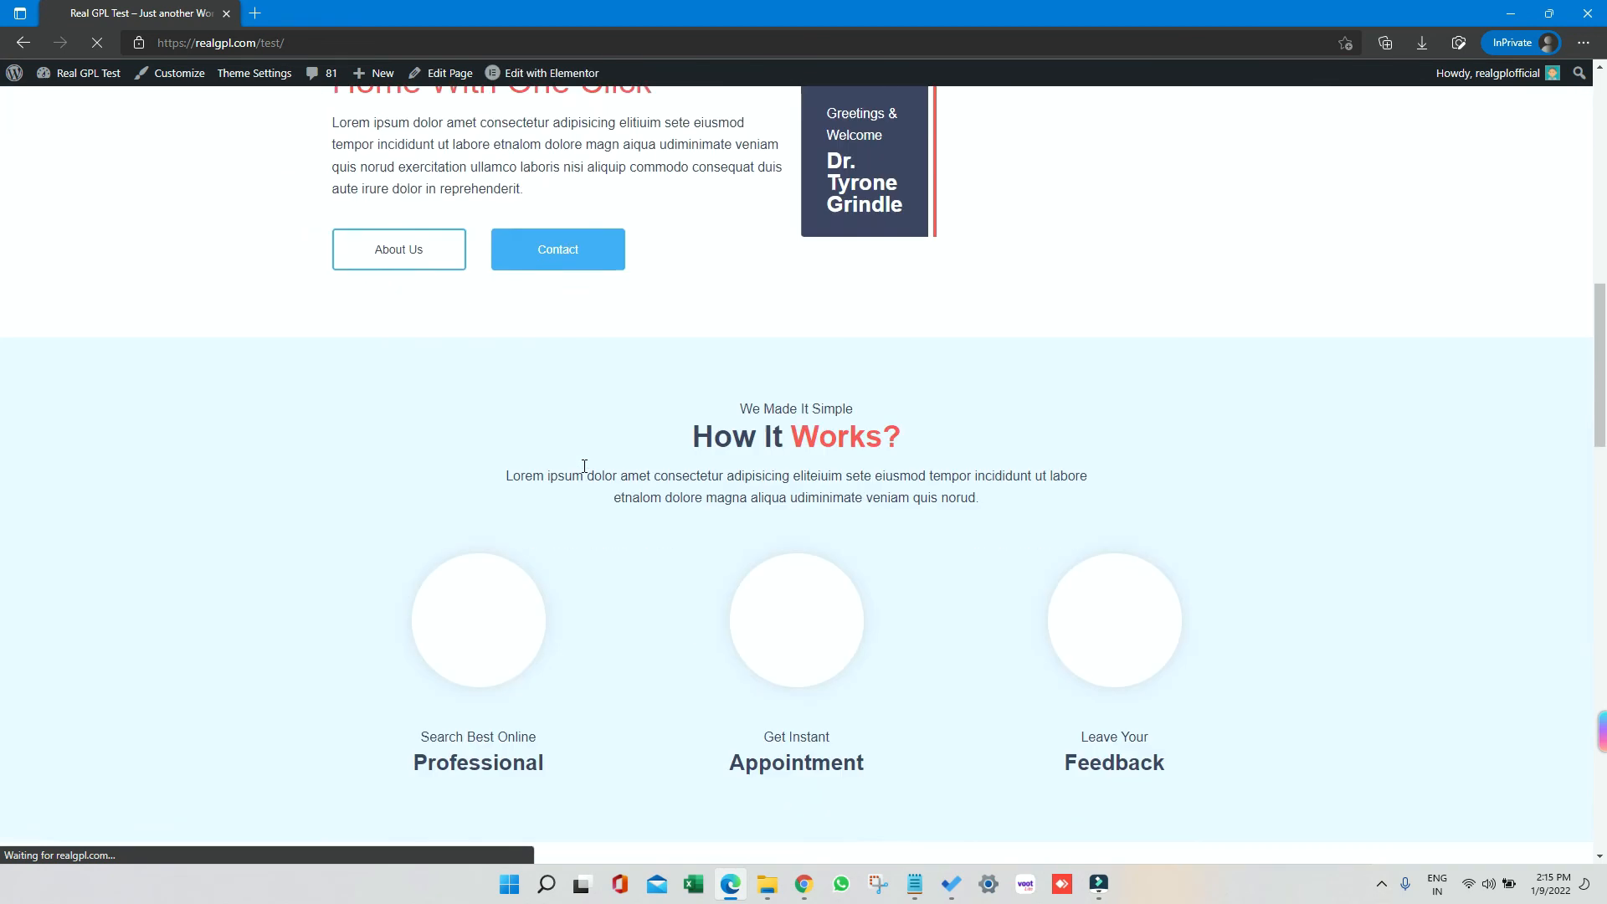
pyautogui.scroll(-3)
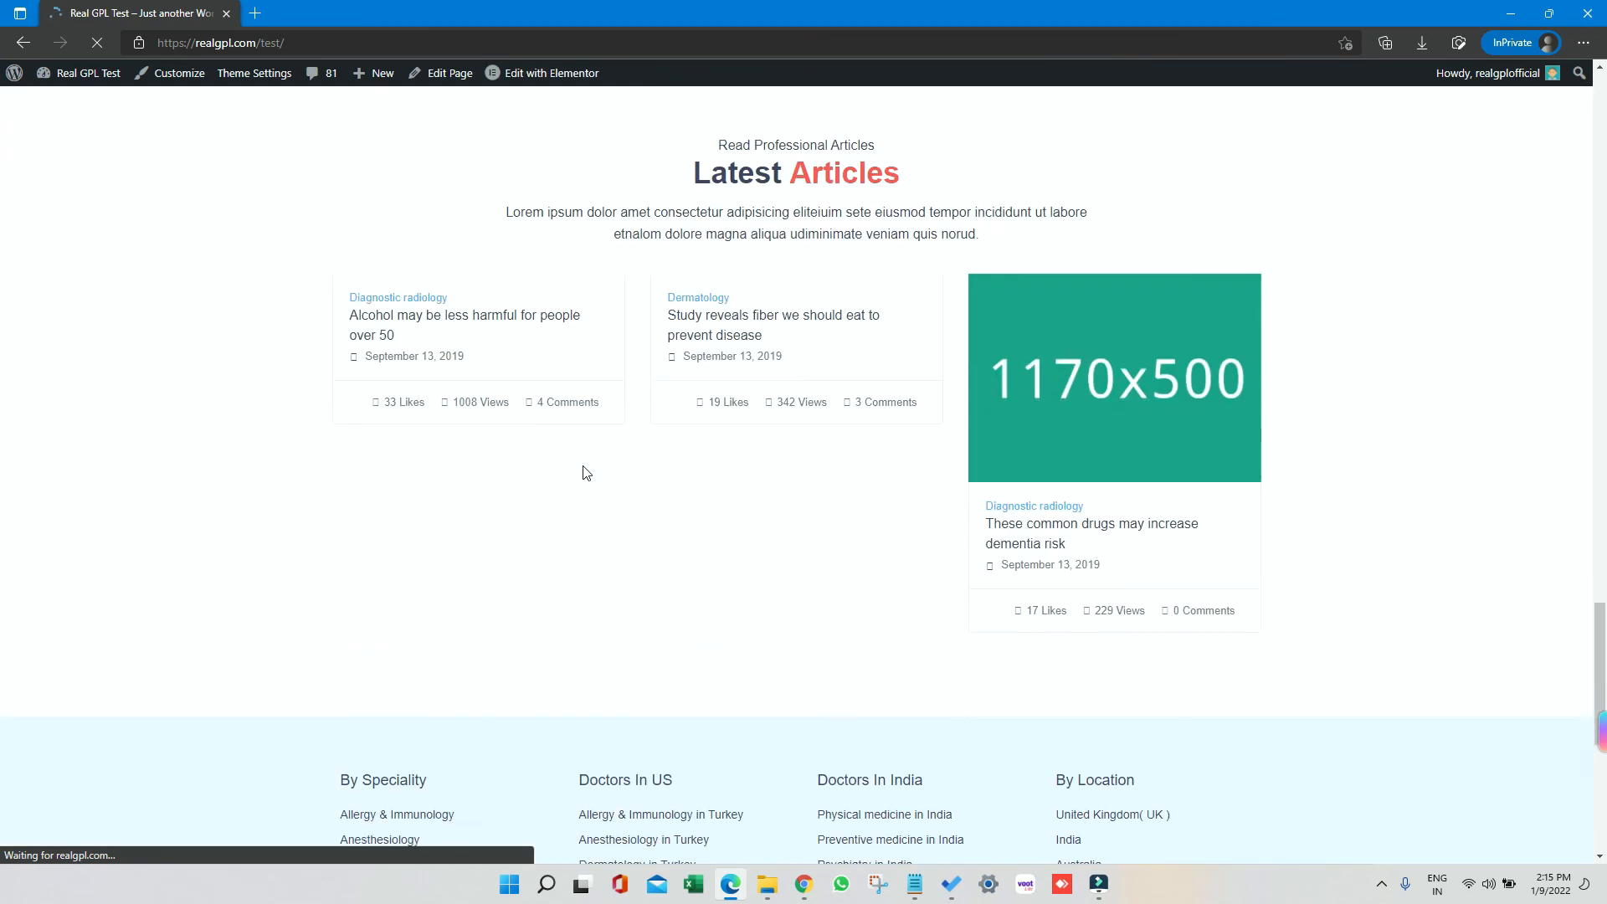
pyautogui.scroll(-3)
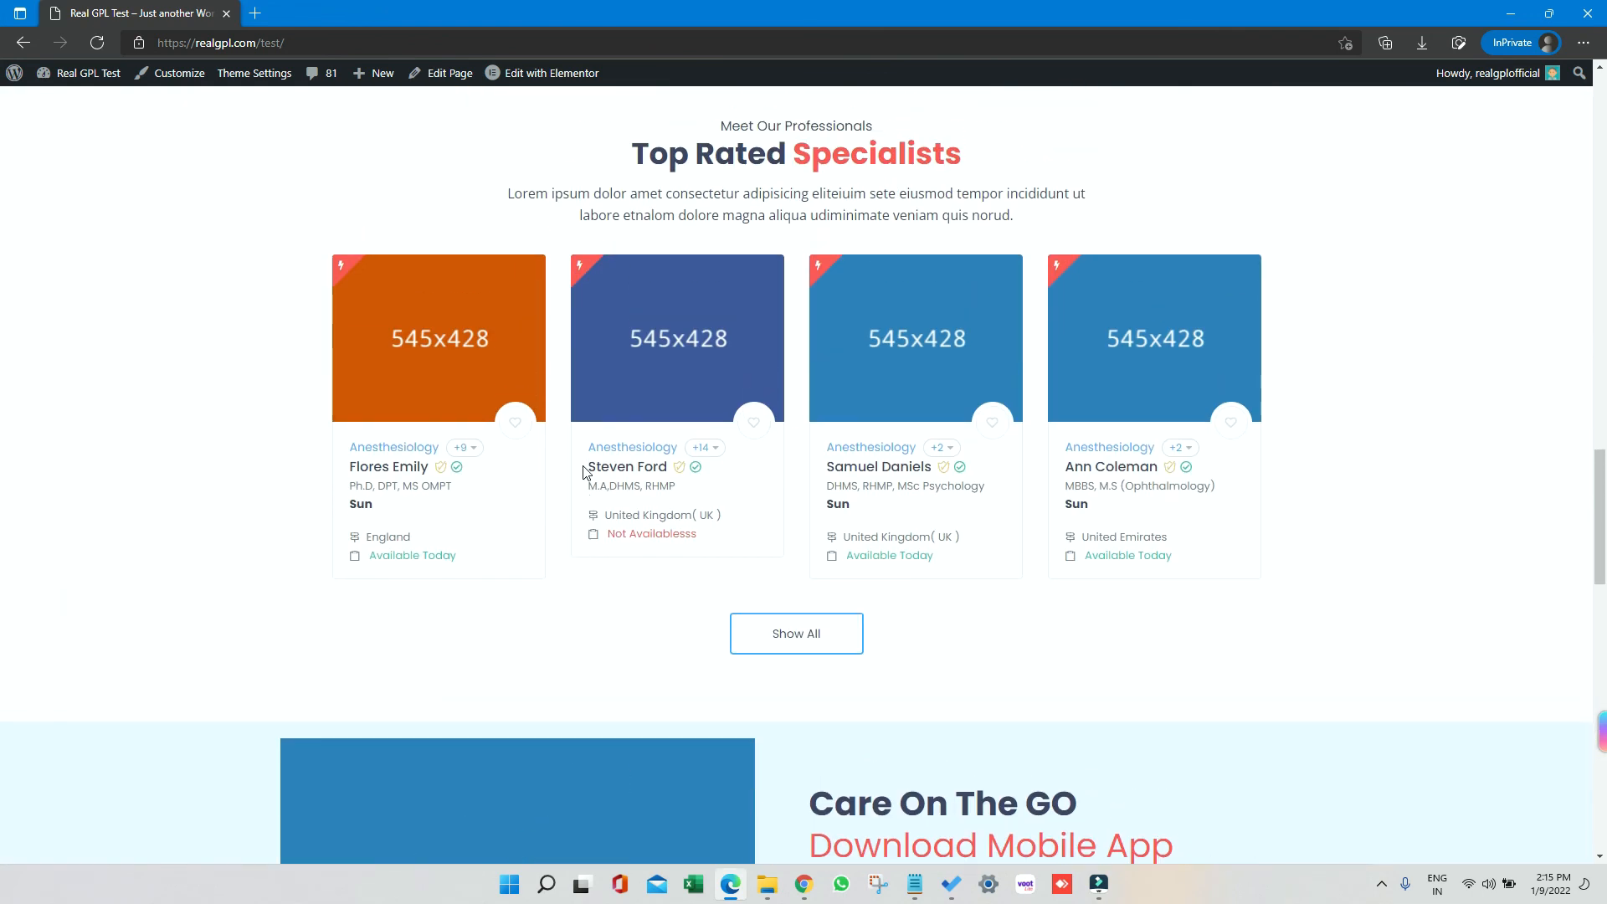
pyautogui.scroll(3)
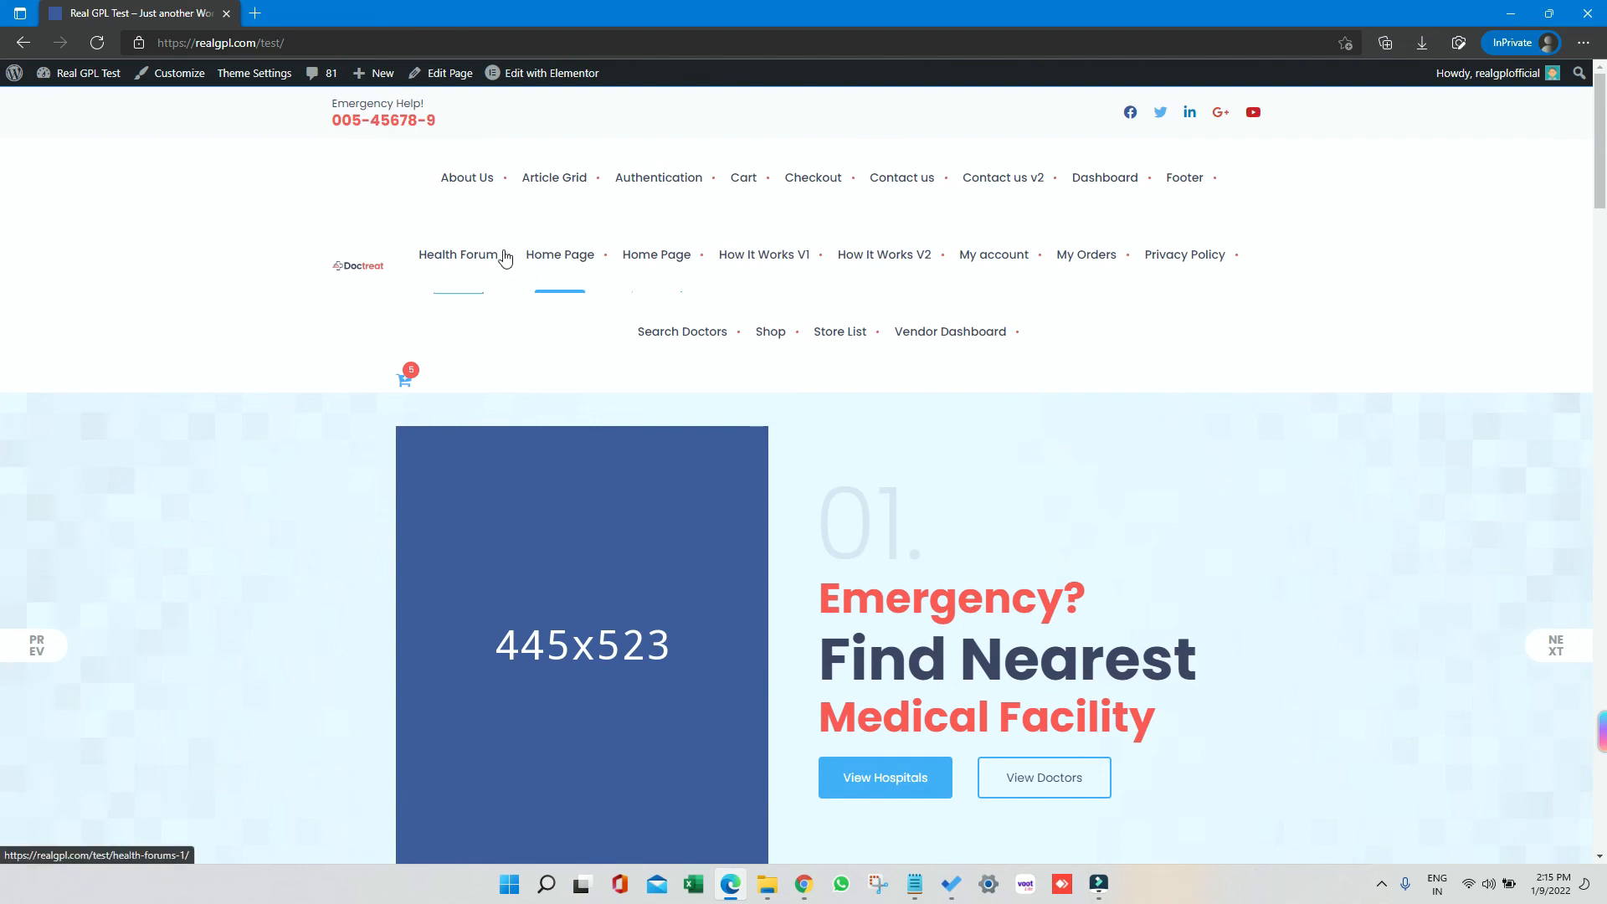
pyautogui.moveTo(510, 202)
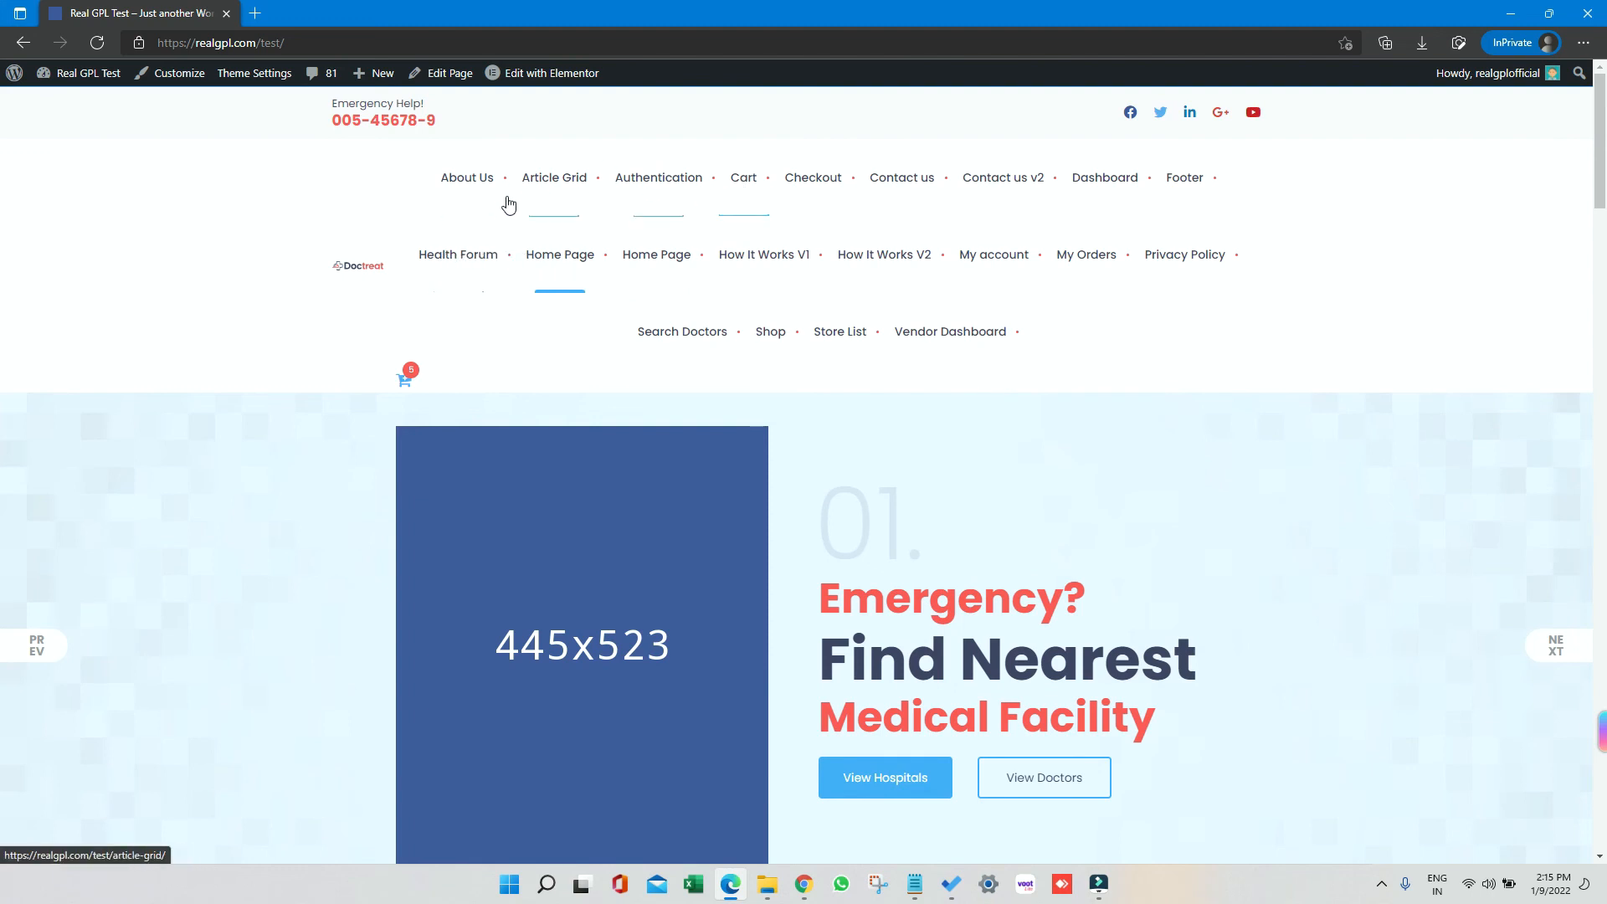
pyautogui.click(96, 41)
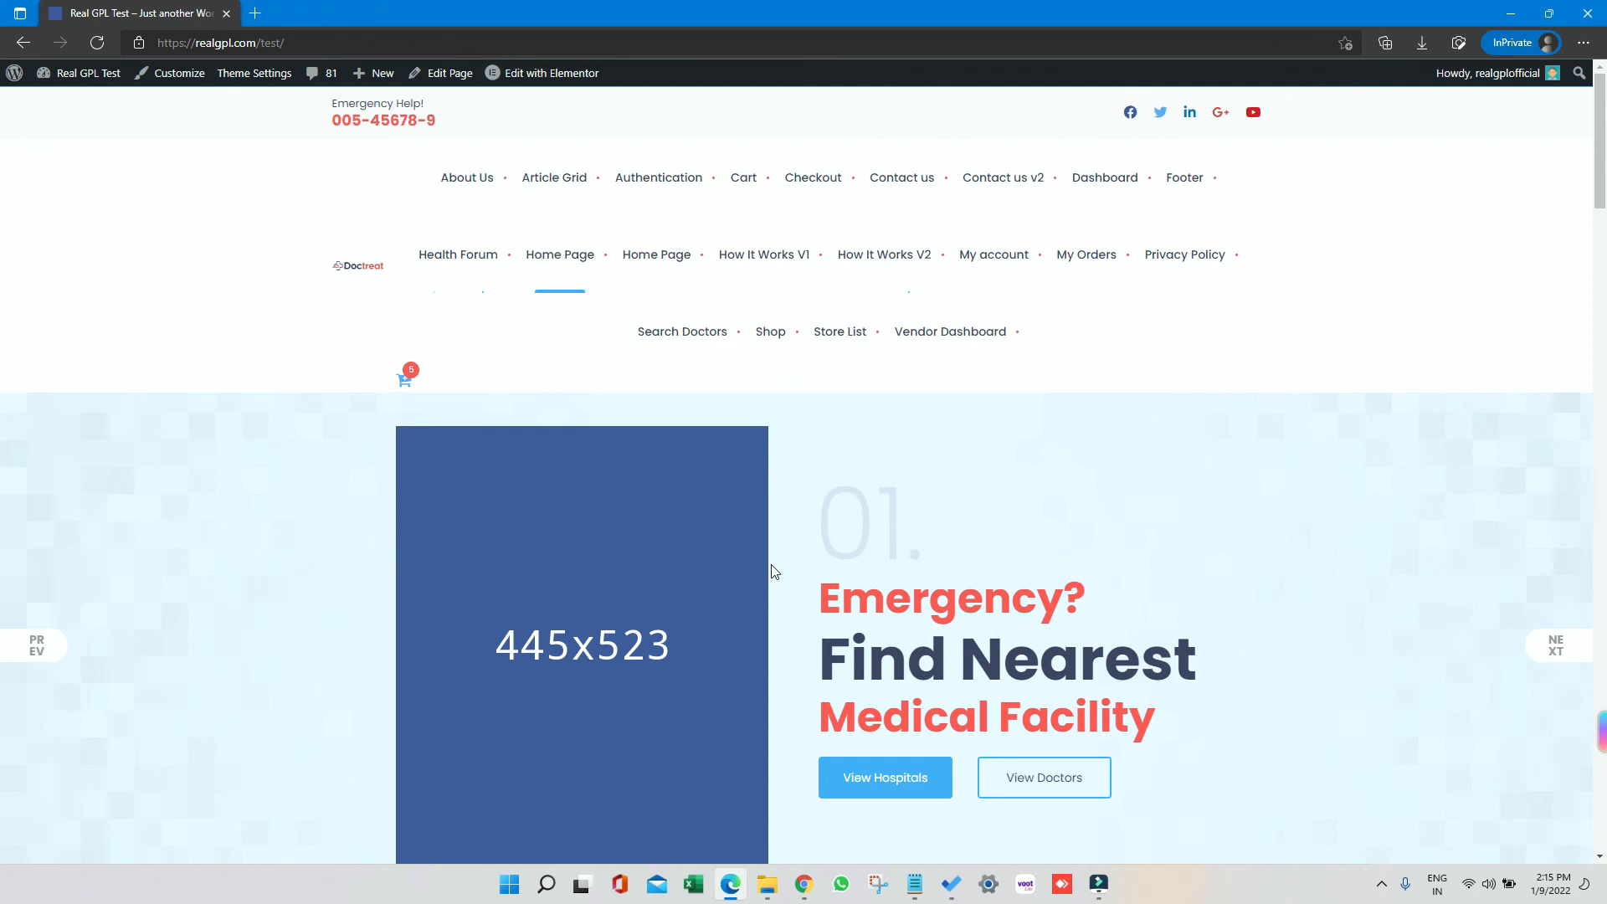
pyautogui.moveTo(200, 181)
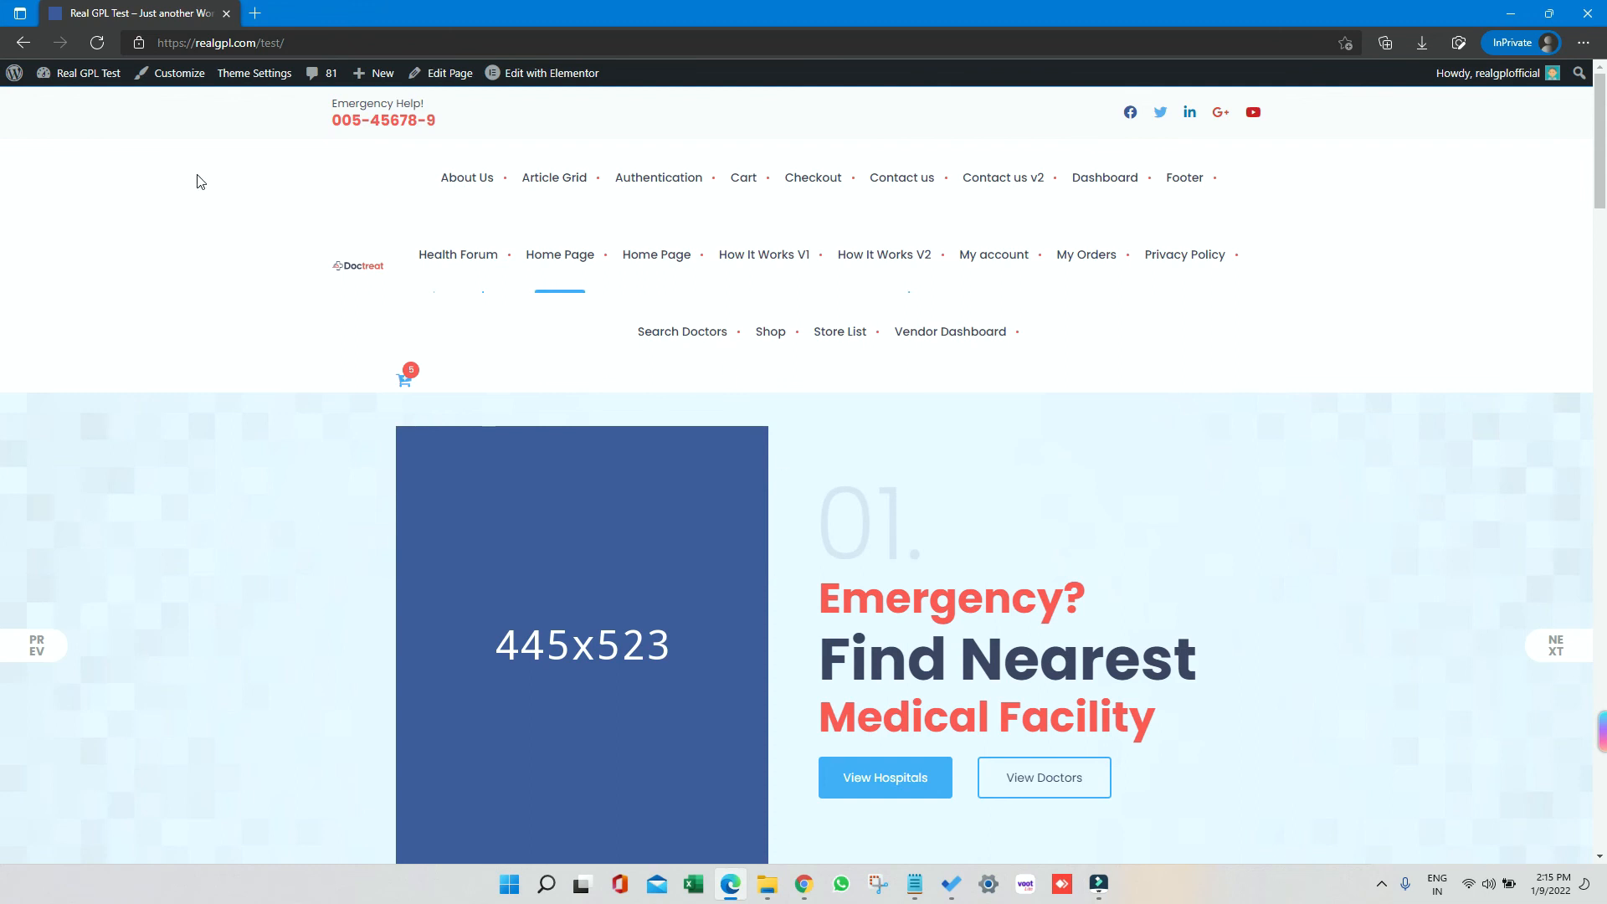
pyautogui.click(89, 73)
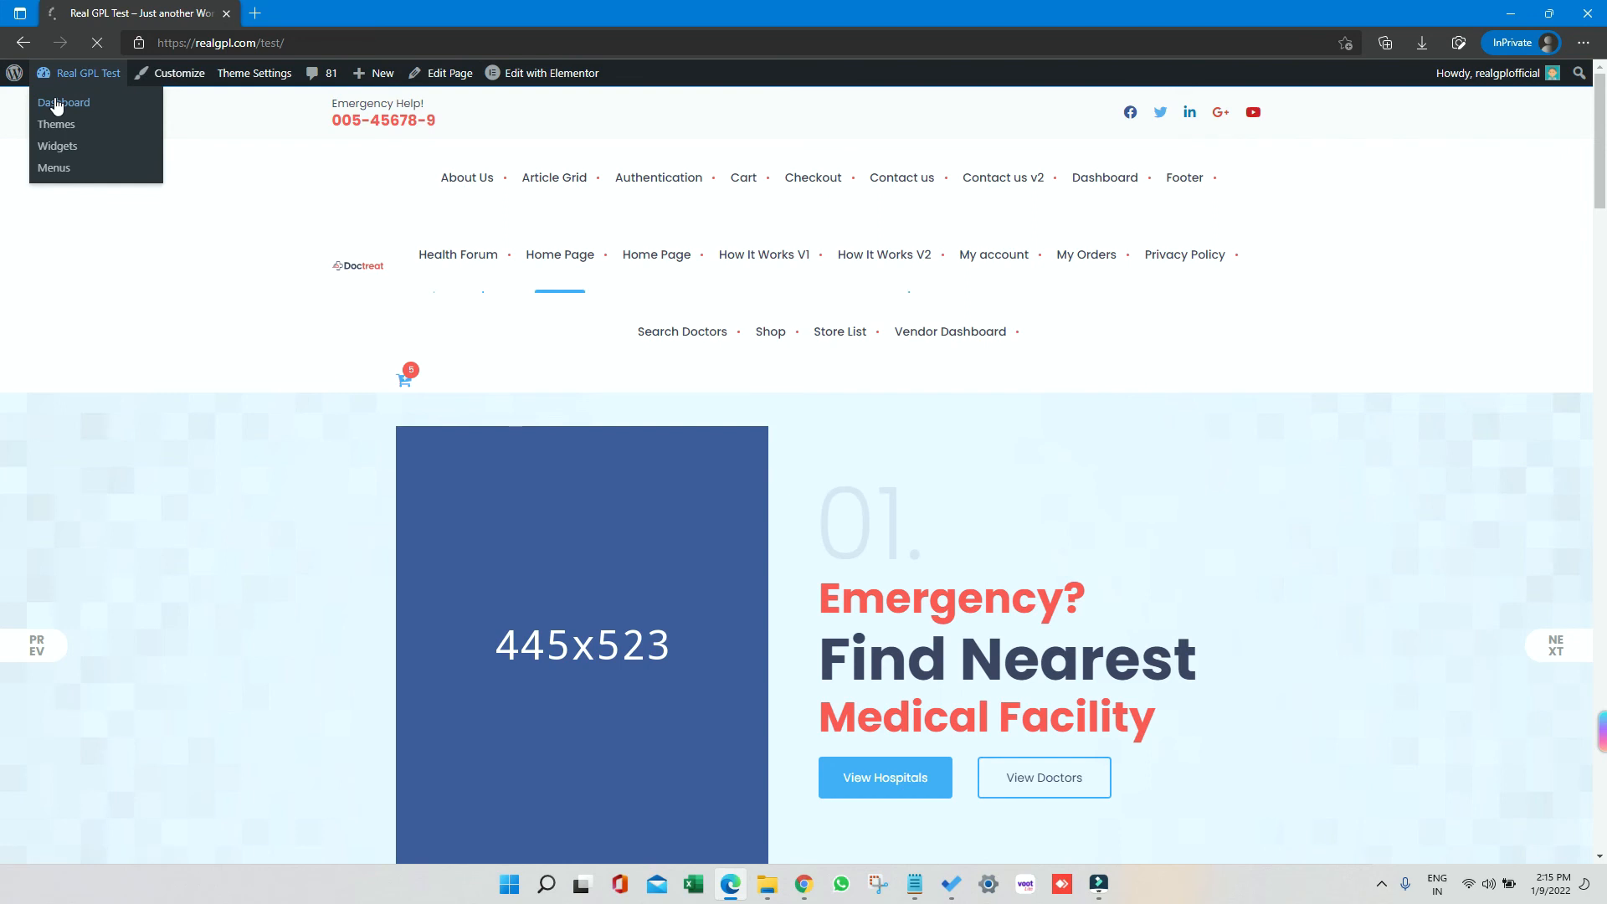
# Step: Open Appearance > Menus from the Dashboard to view the Header menu items
pyautogui.click(62, 102)
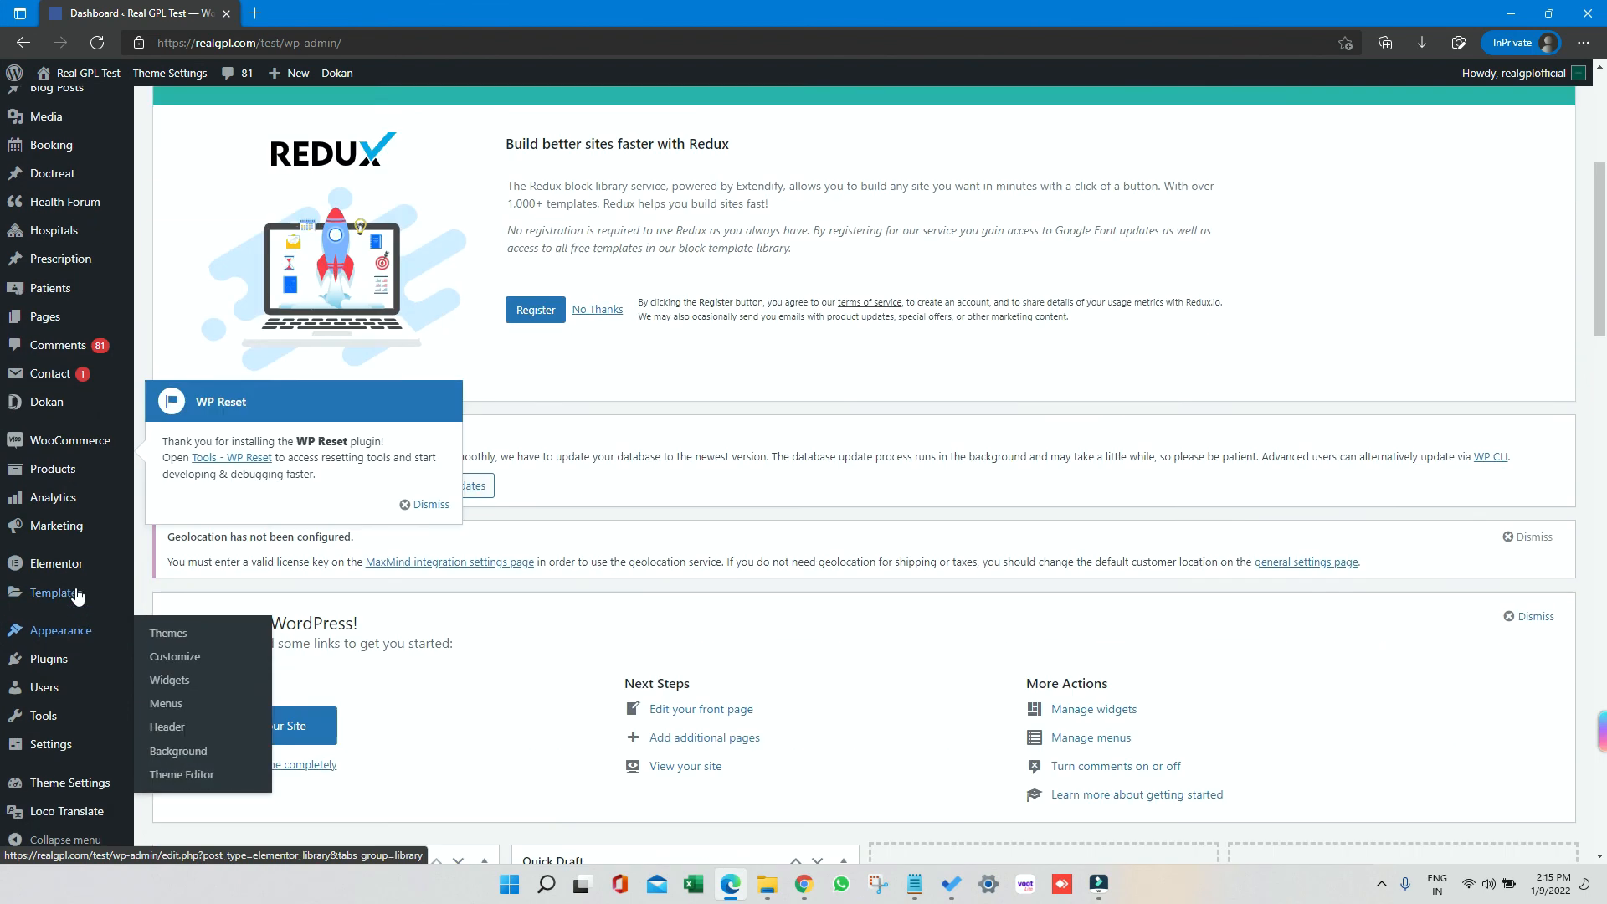
pyautogui.scroll(-3)
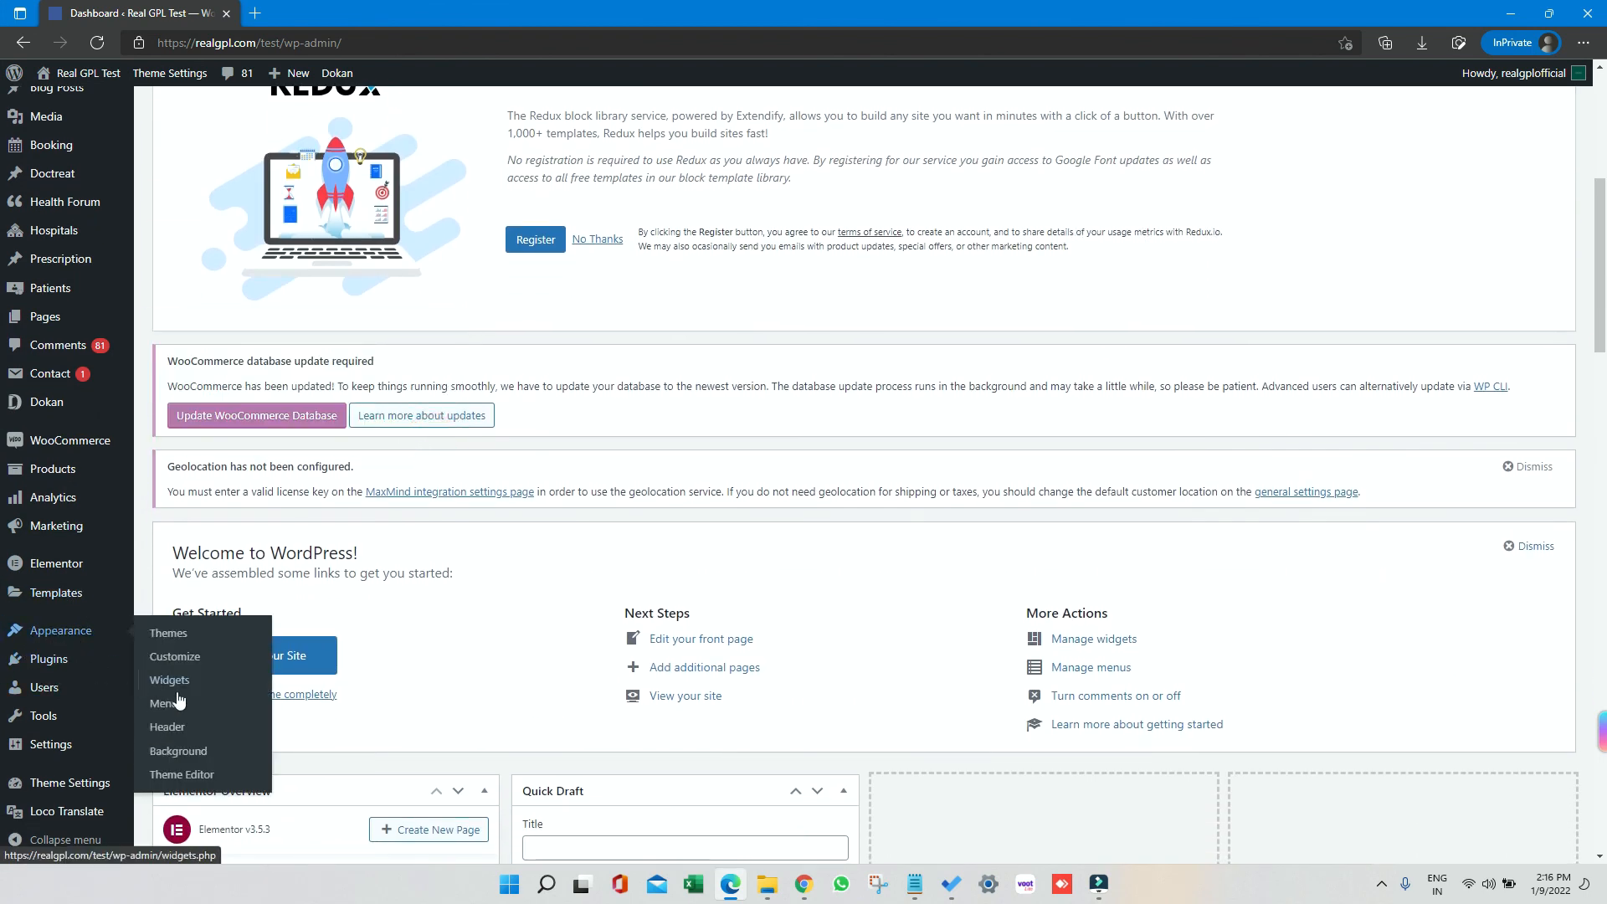
pyautogui.click(165, 704)
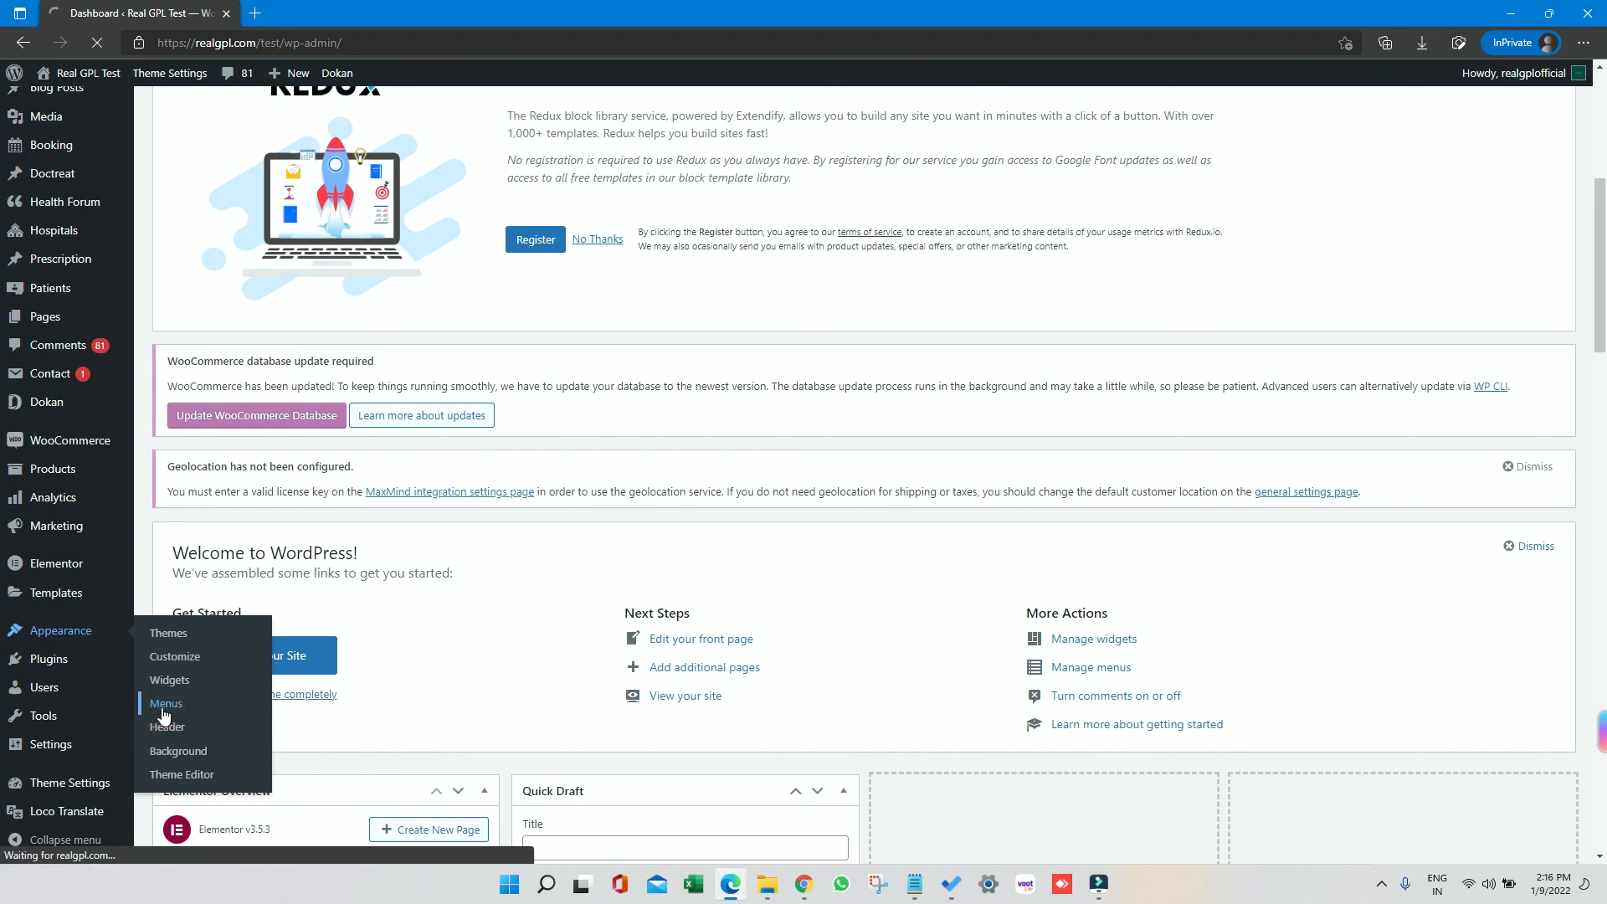
pyautogui.click(166, 703)
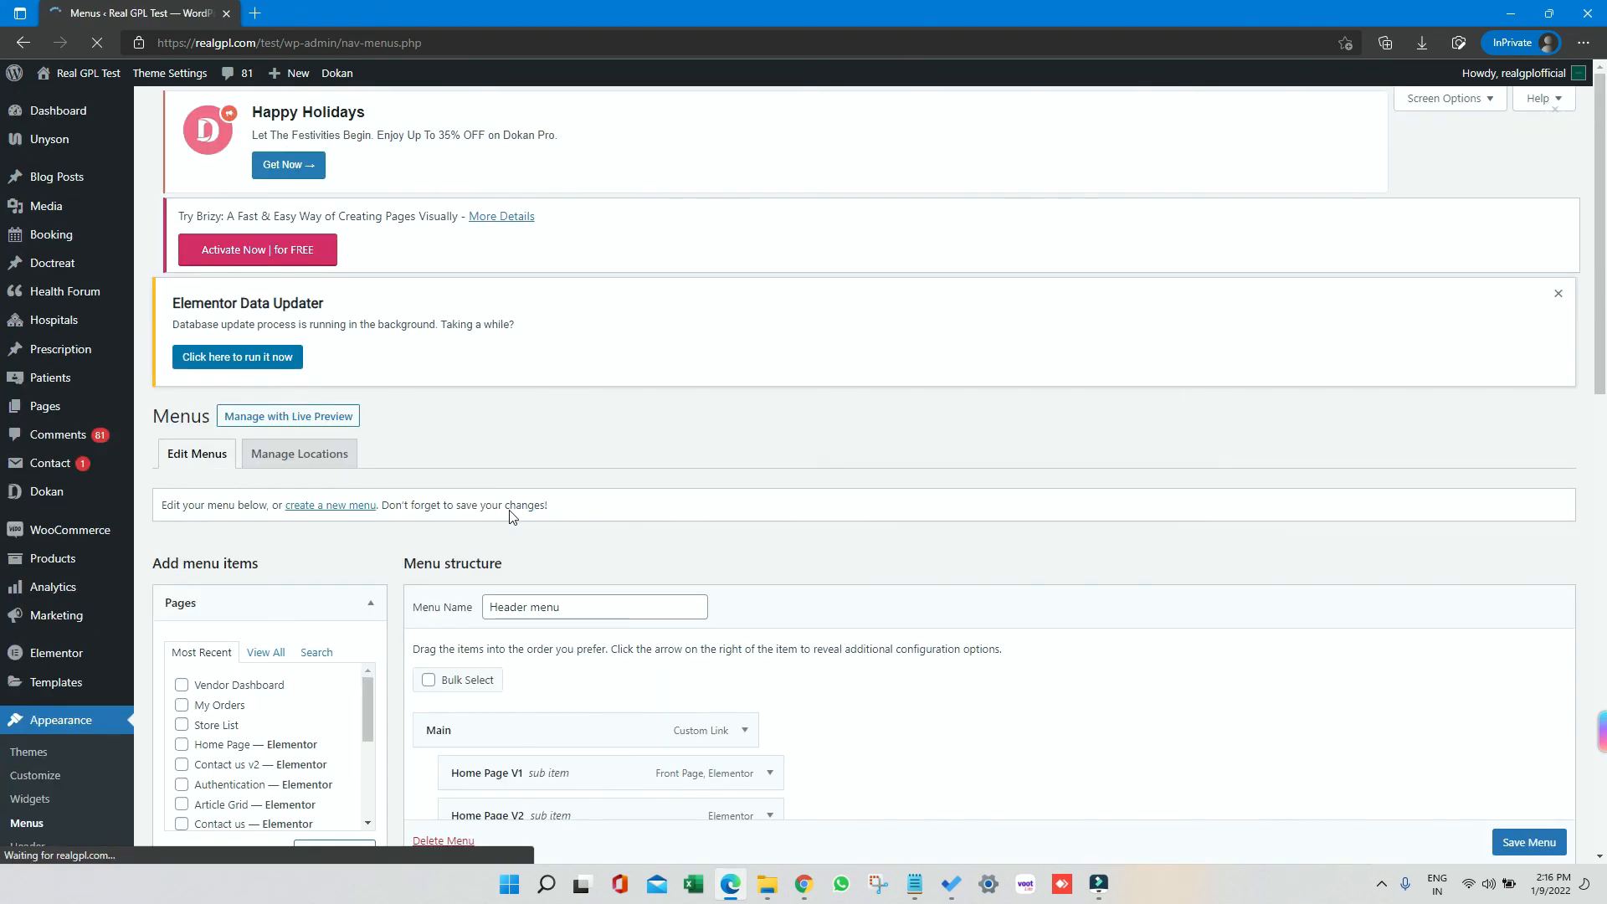
pyautogui.scroll(-3)
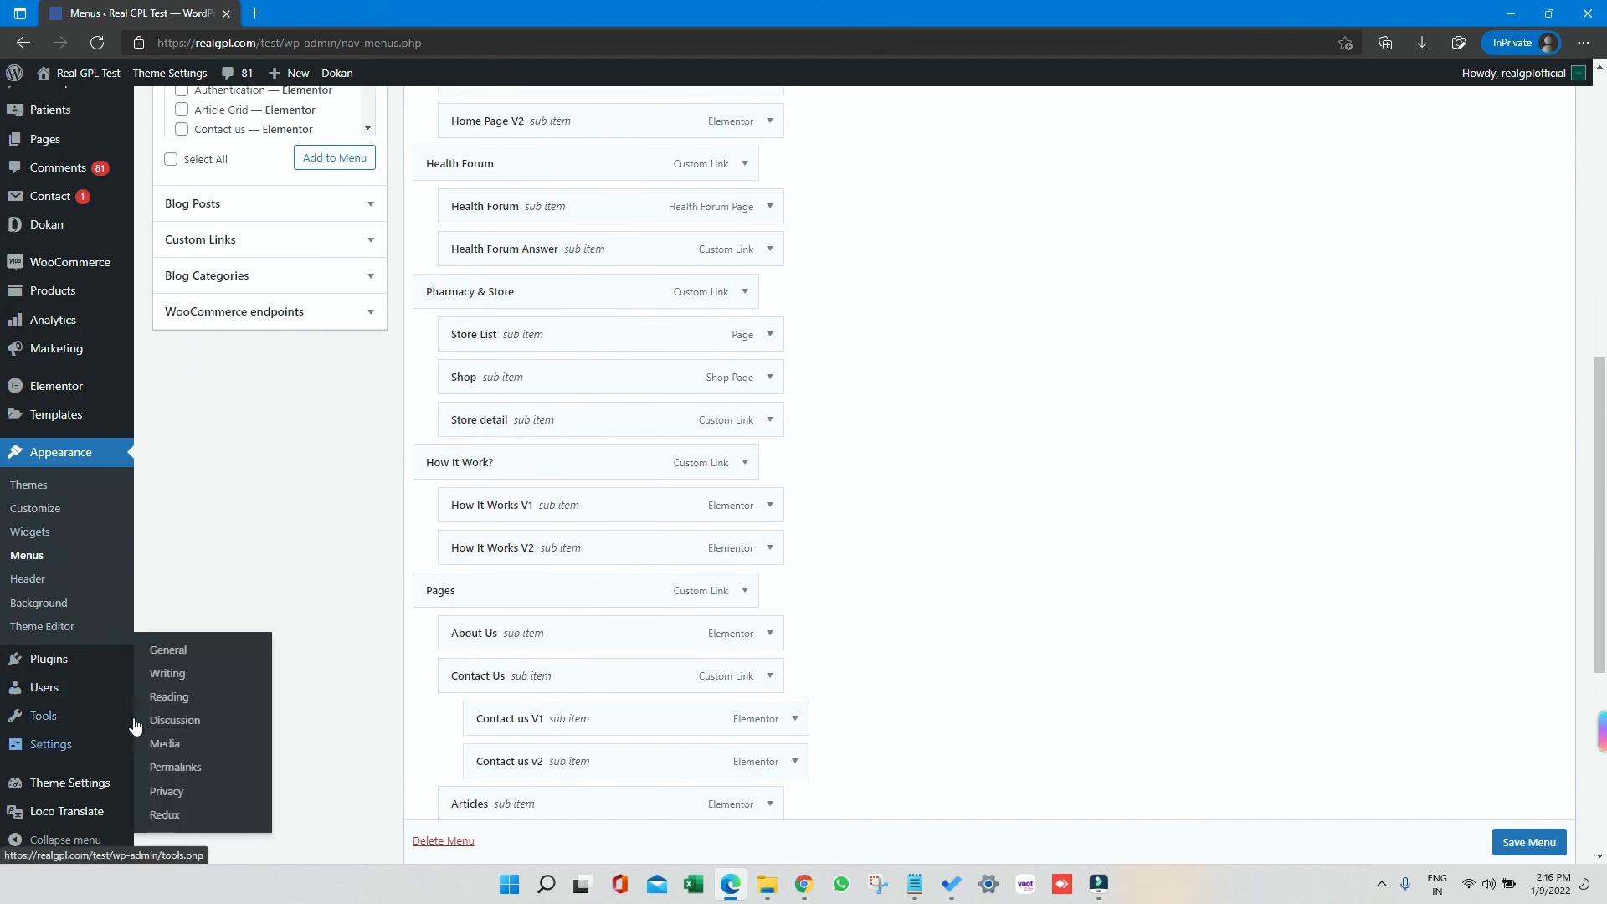
pyautogui.moveTo(168, 673)
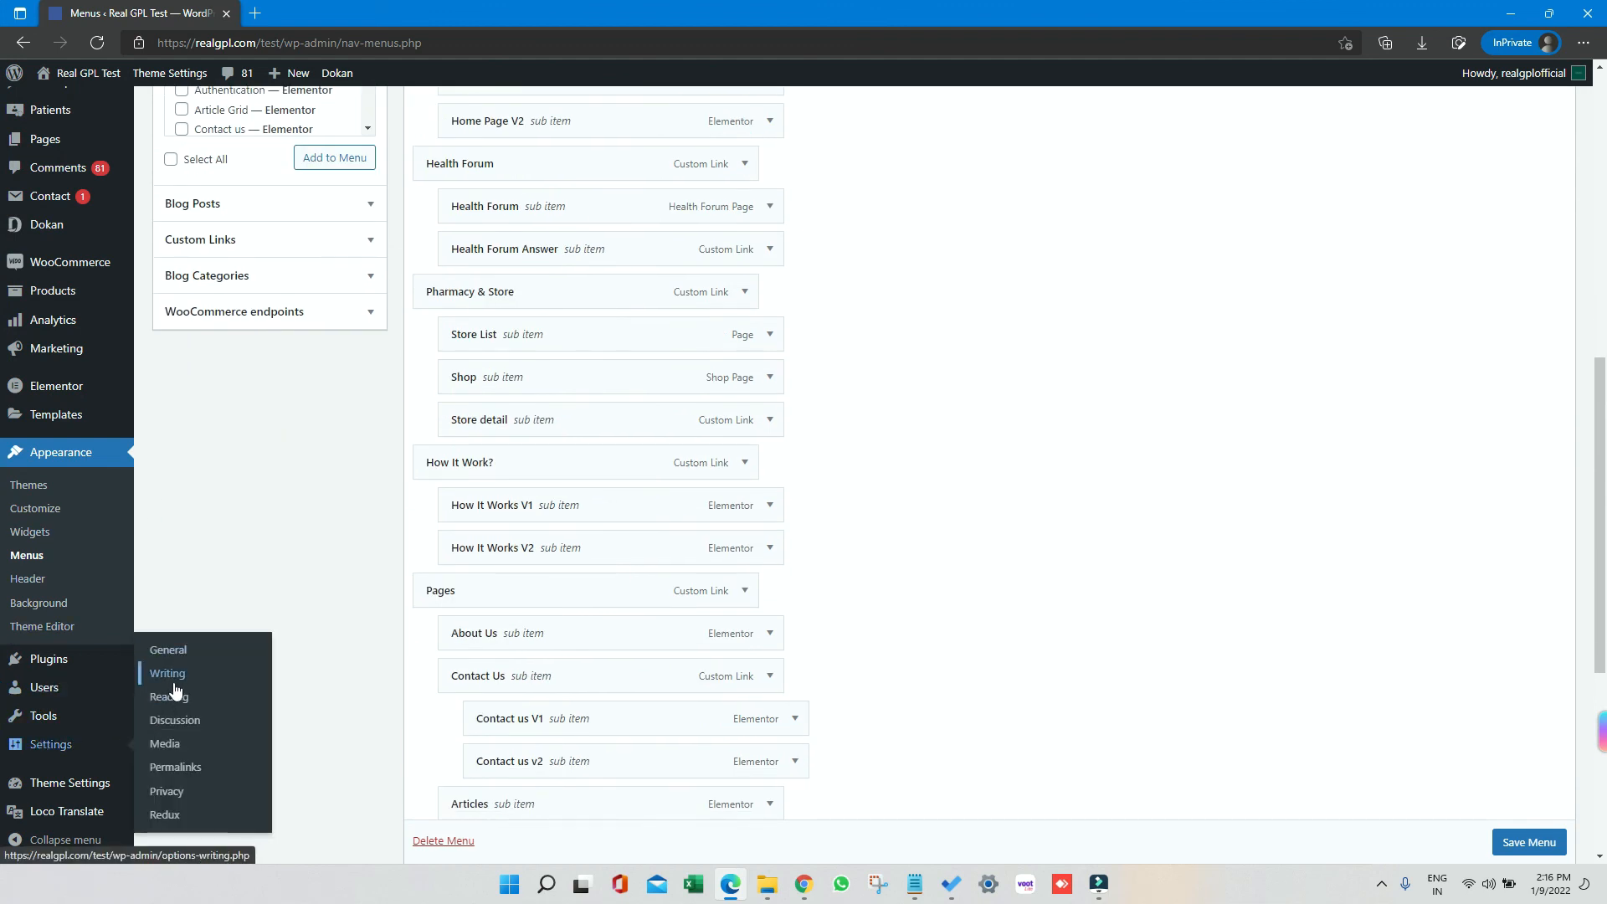
# Step: Set the static homepage to 'Home Page' in Reading Settings
pyautogui.click(168, 698)
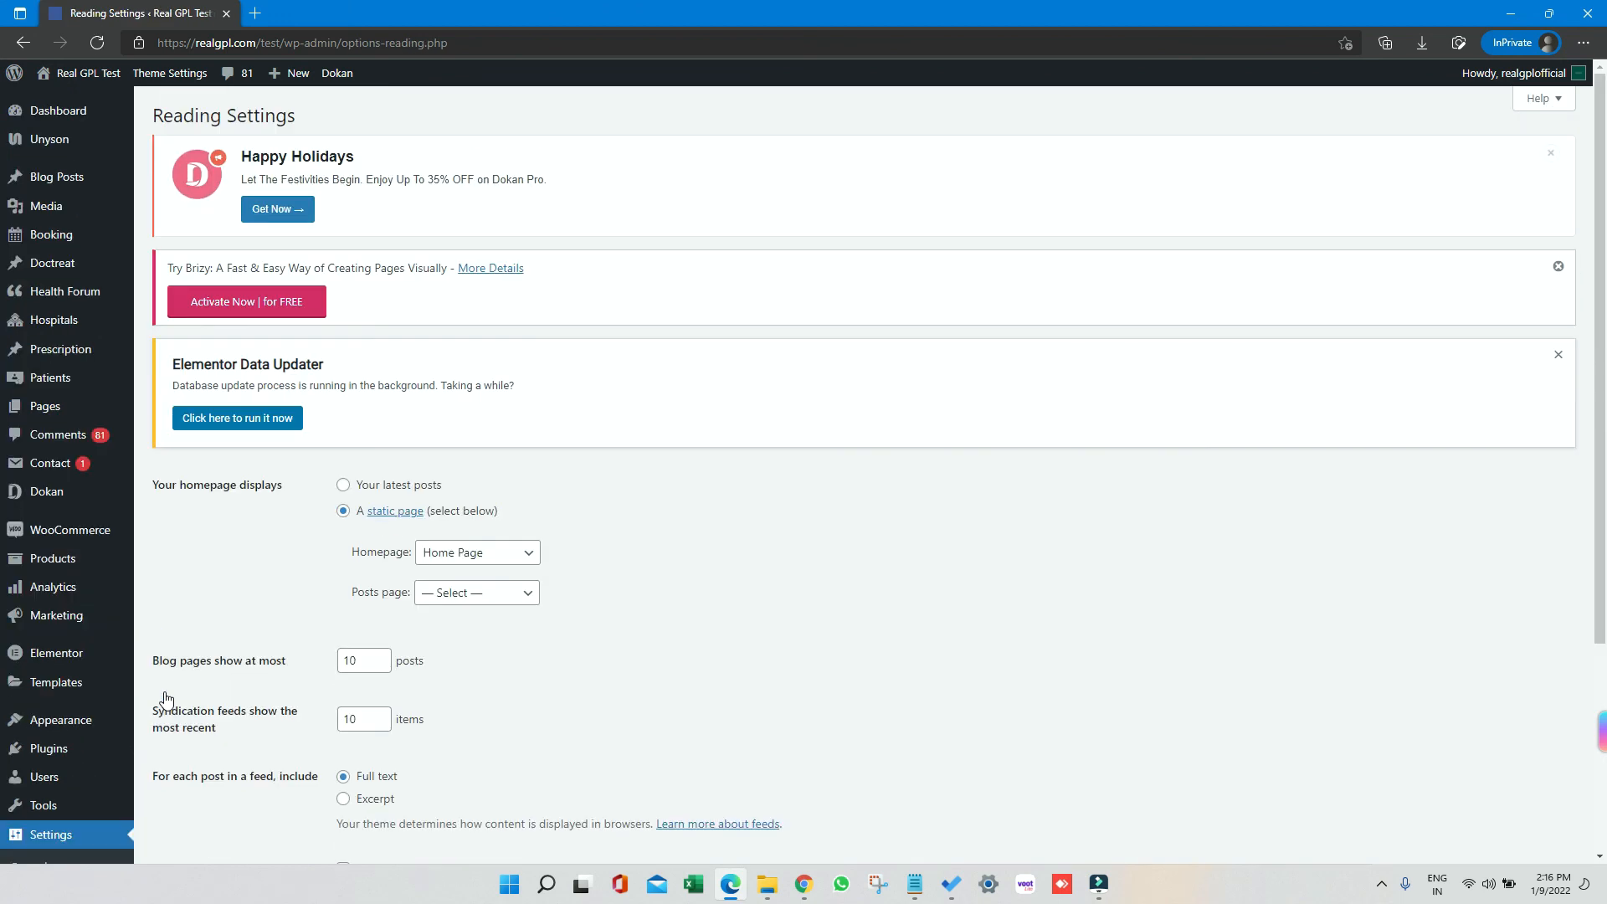
pyautogui.moveTo(463, 538)
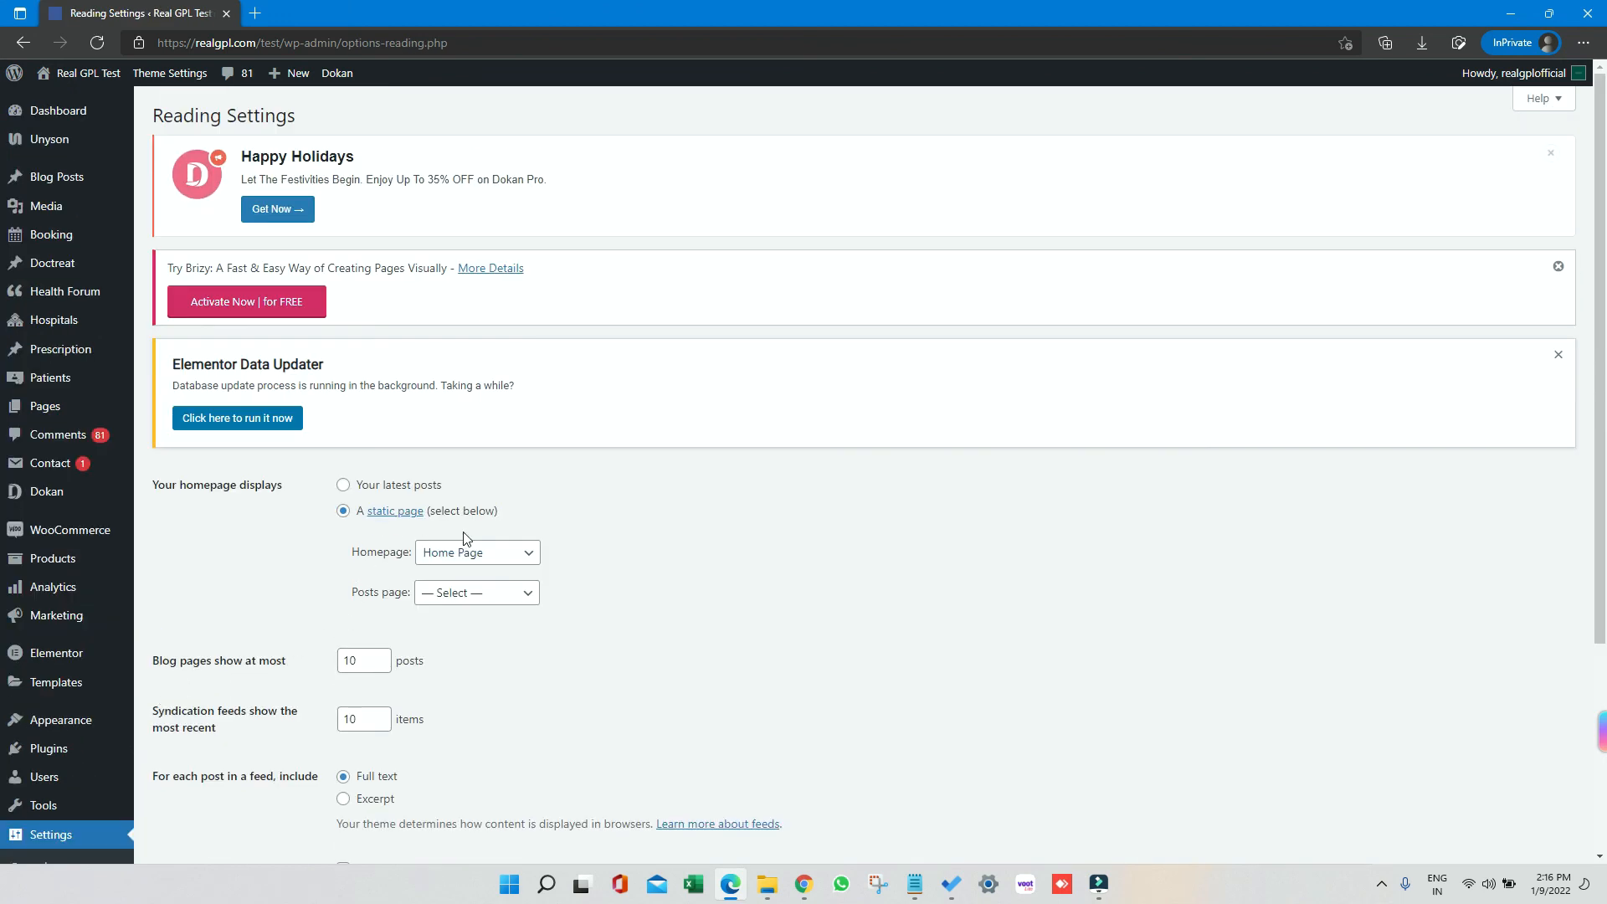
pyautogui.moveTo(457, 558)
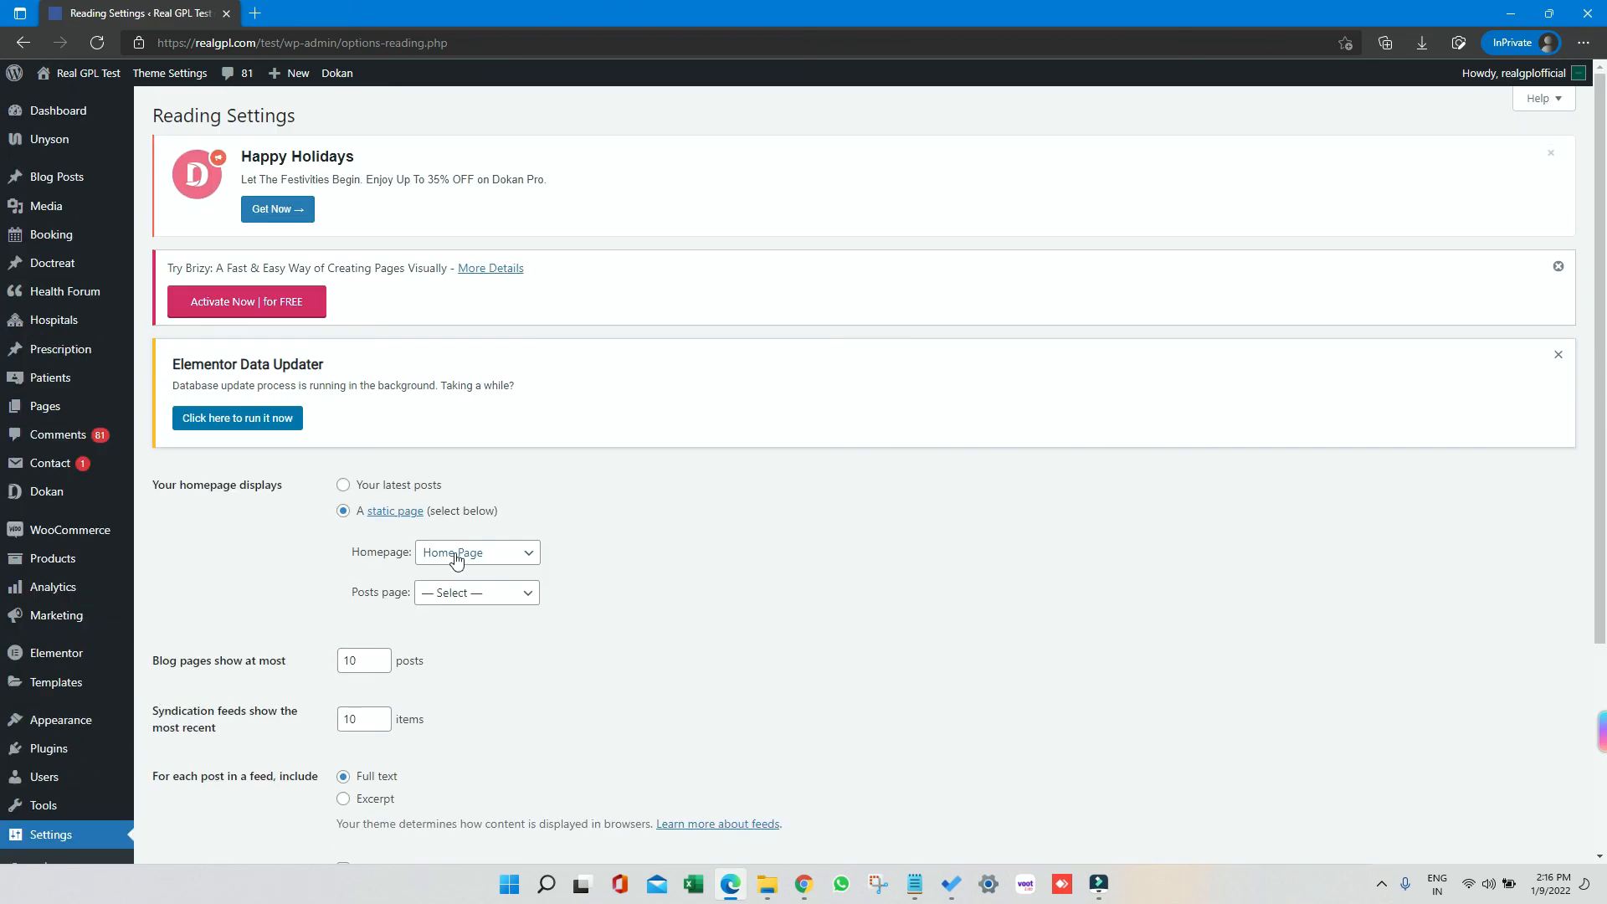
pyautogui.click(476, 552)
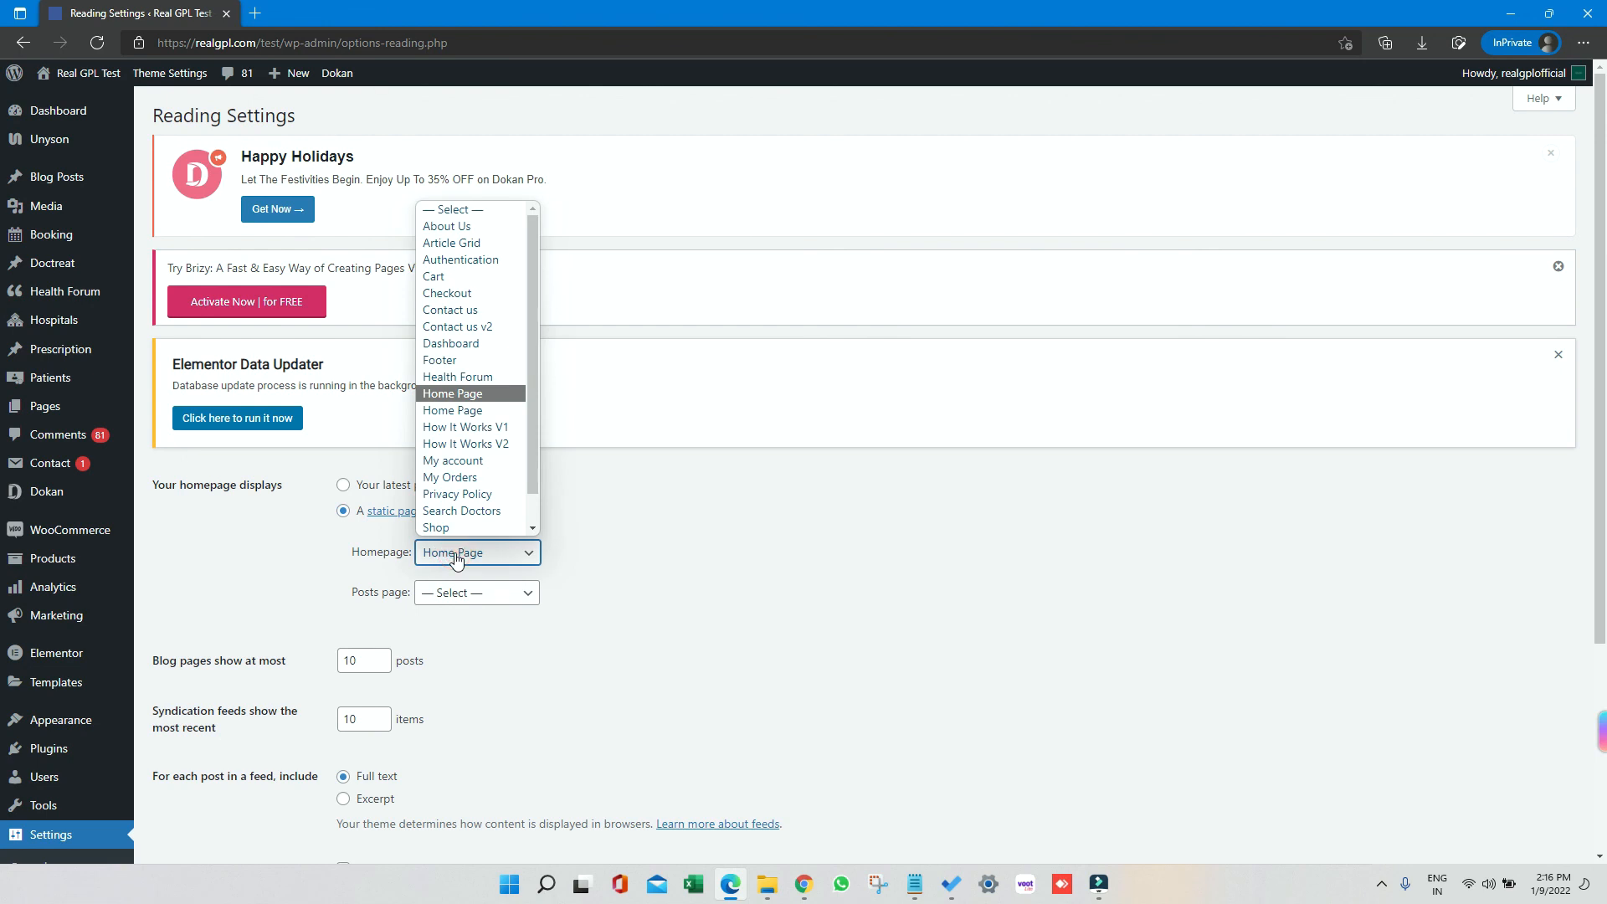
pyautogui.click(452, 410)
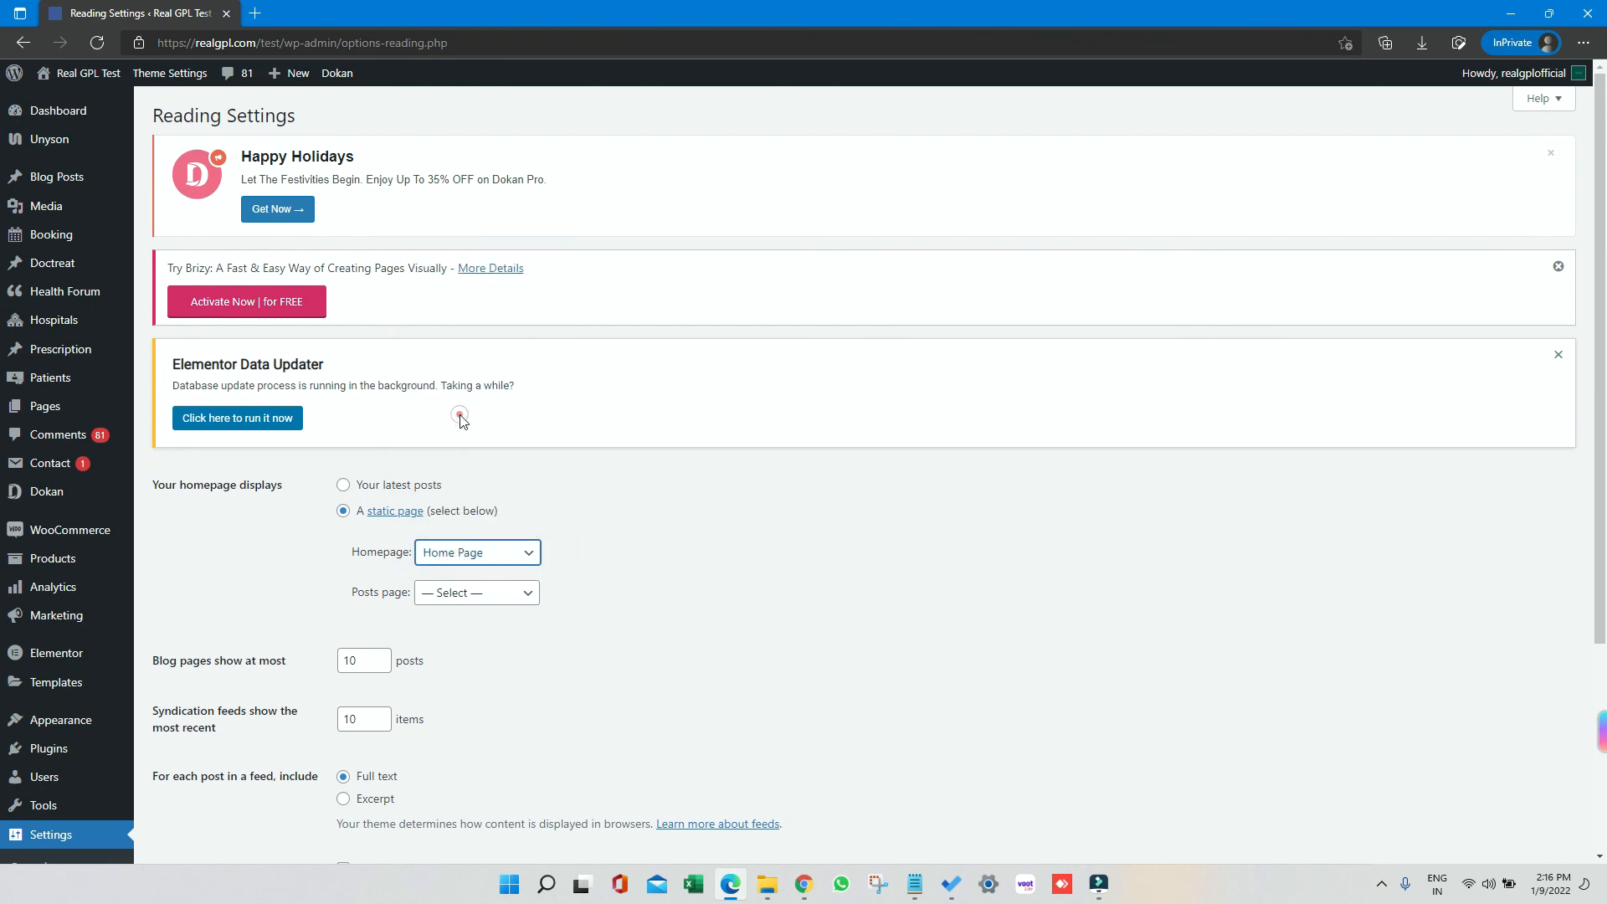
pyautogui.click(193, 653)
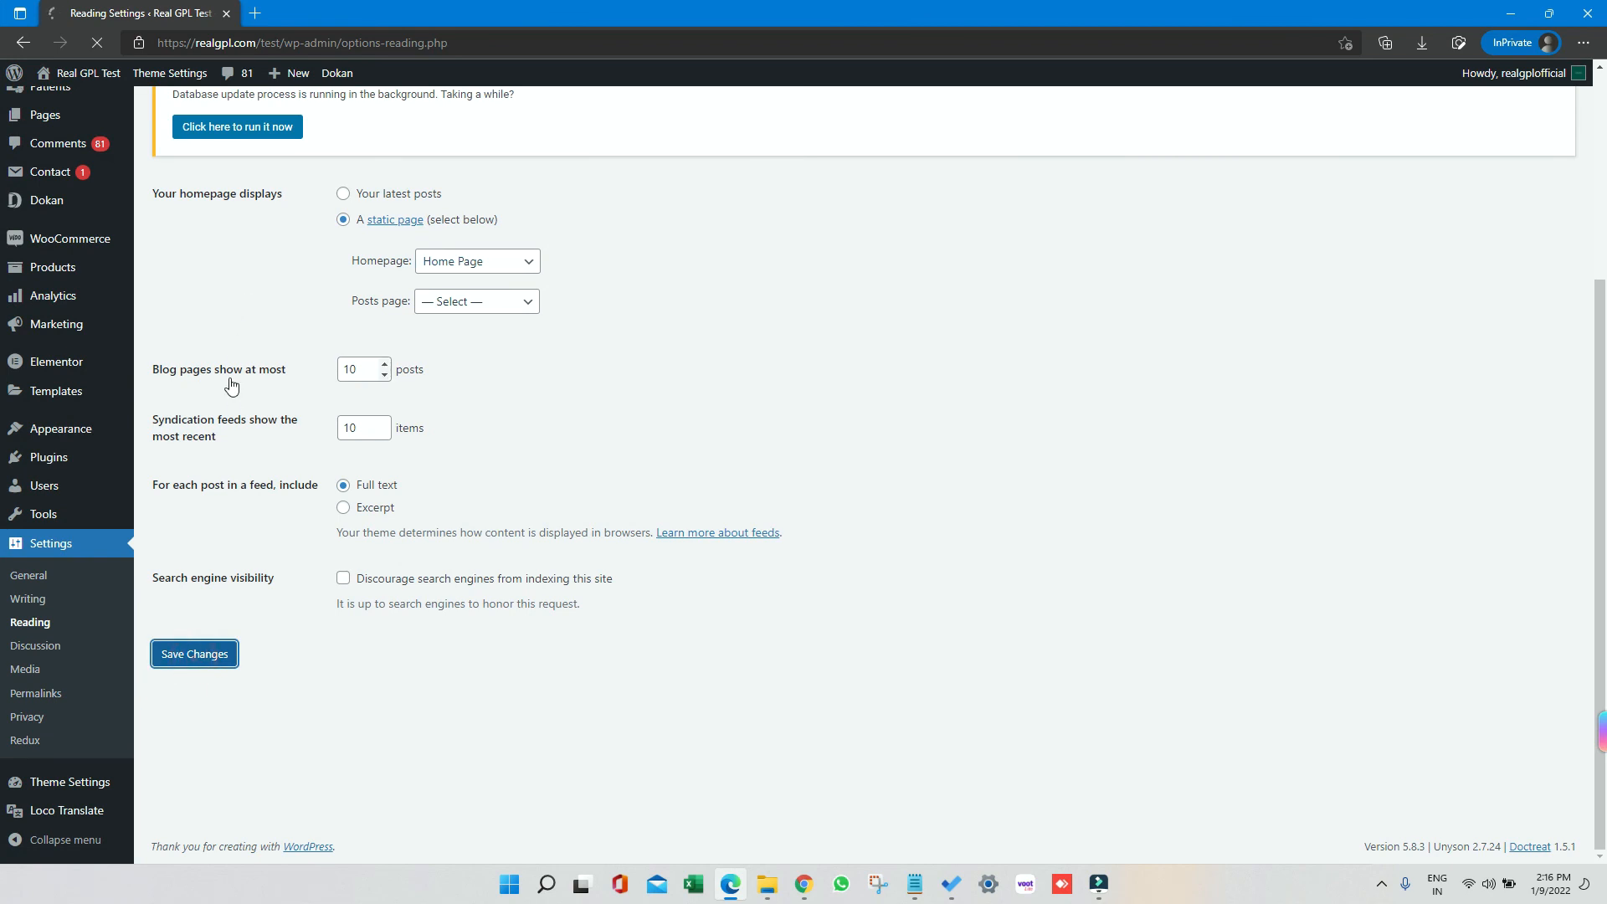
# Step: Save Reading Settings and scroll the live Doctreat homepage via Visit Site
pyautogui.click(193, 654)
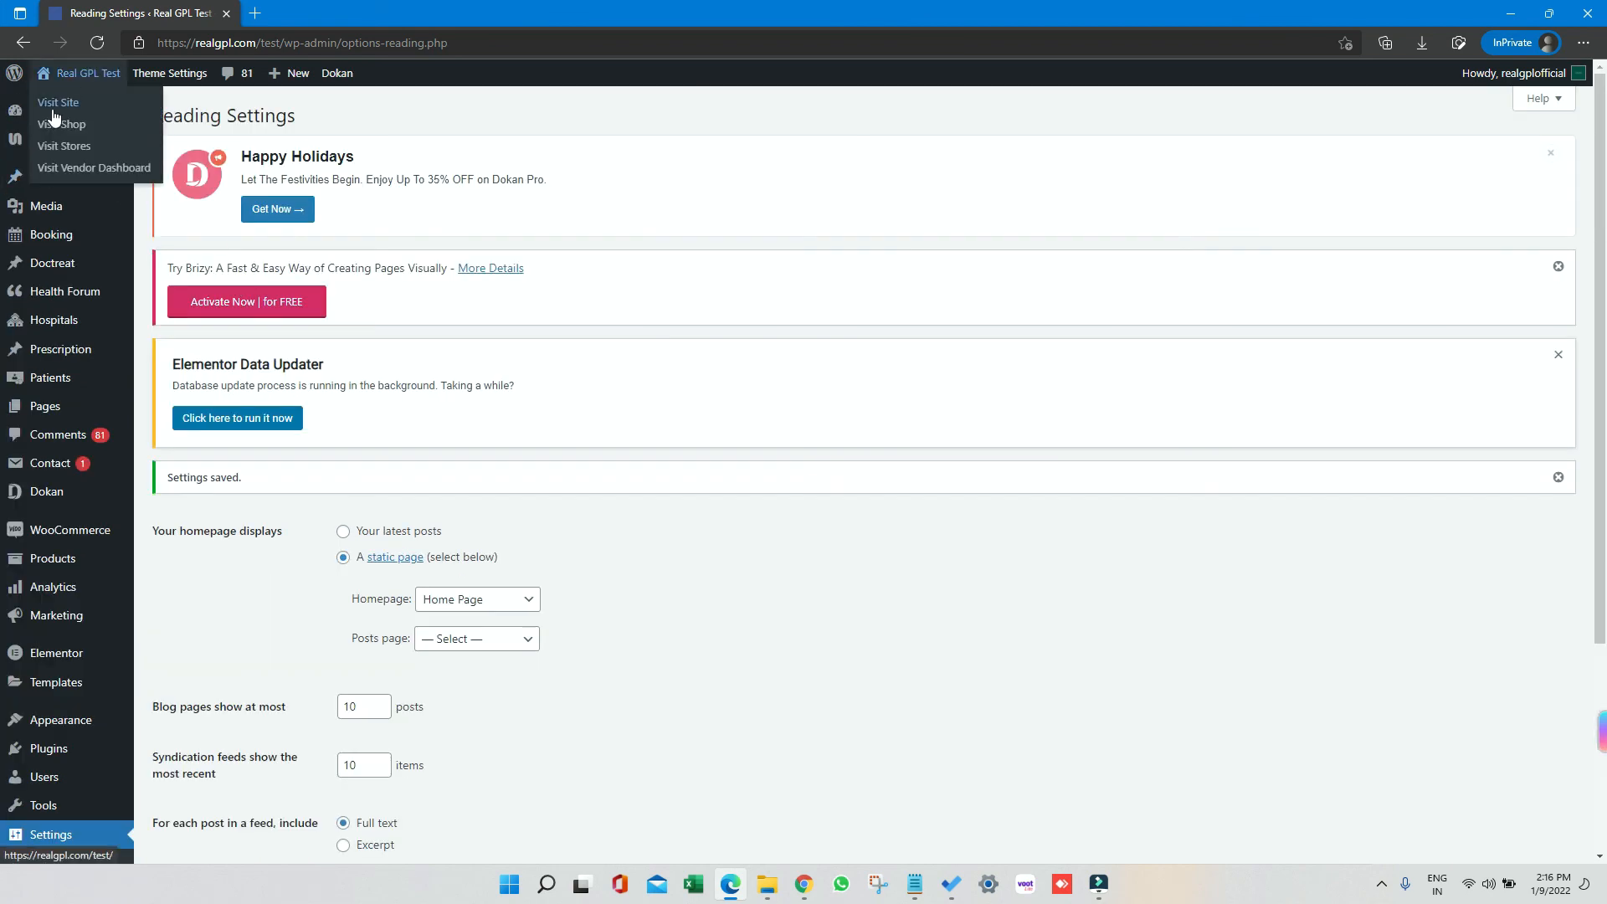
pyautogui.click(62, 124)
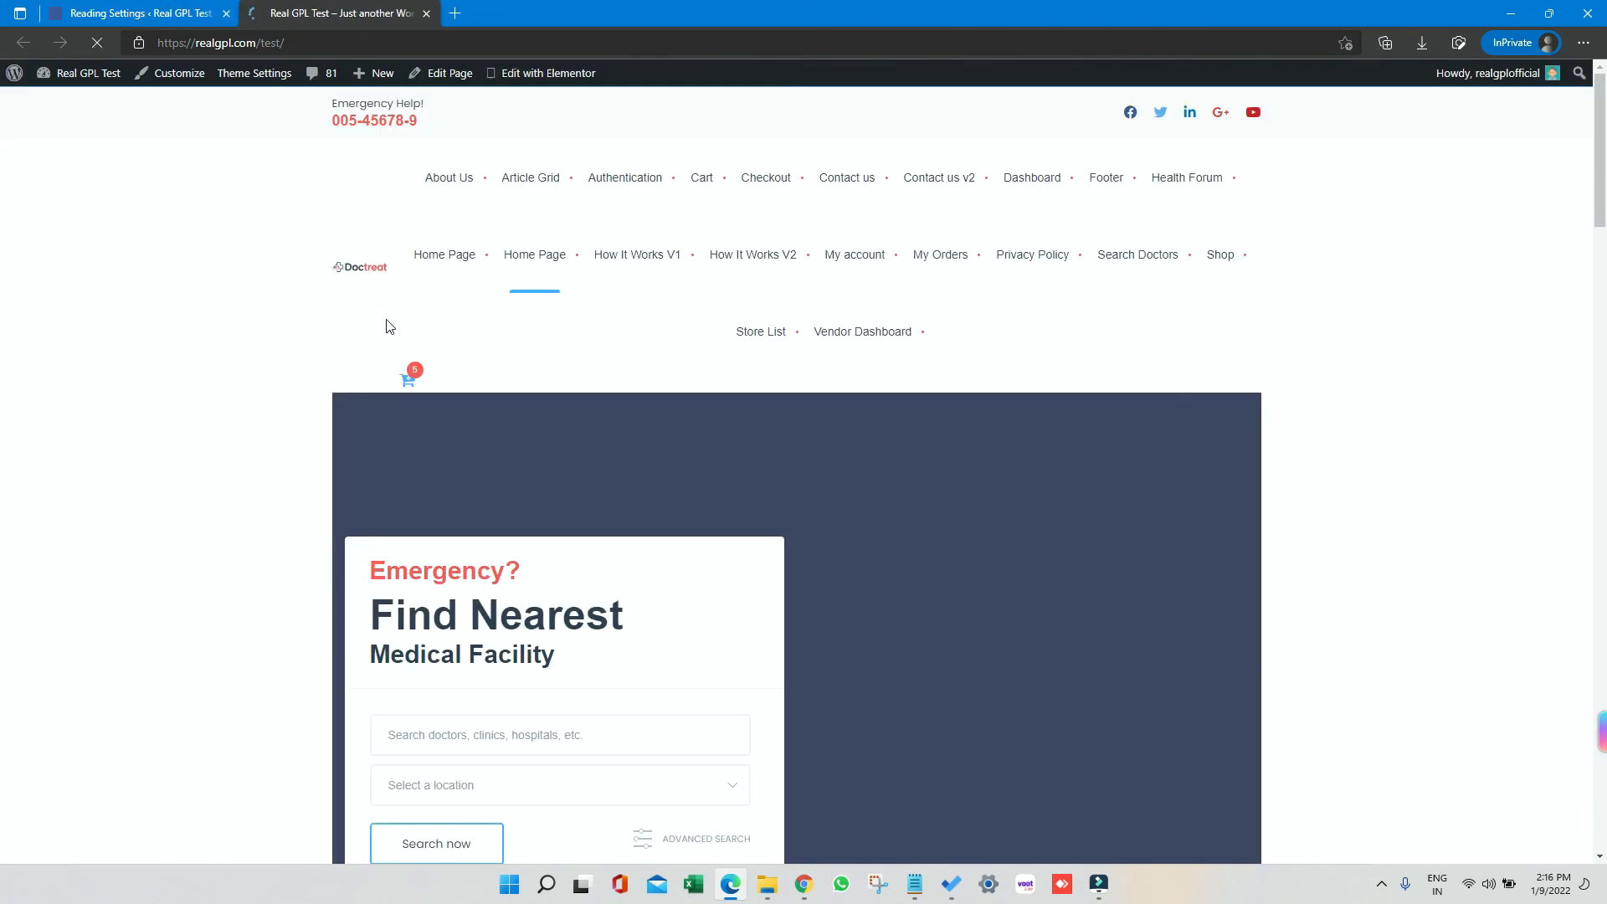
pyautogui.scroll(-3)
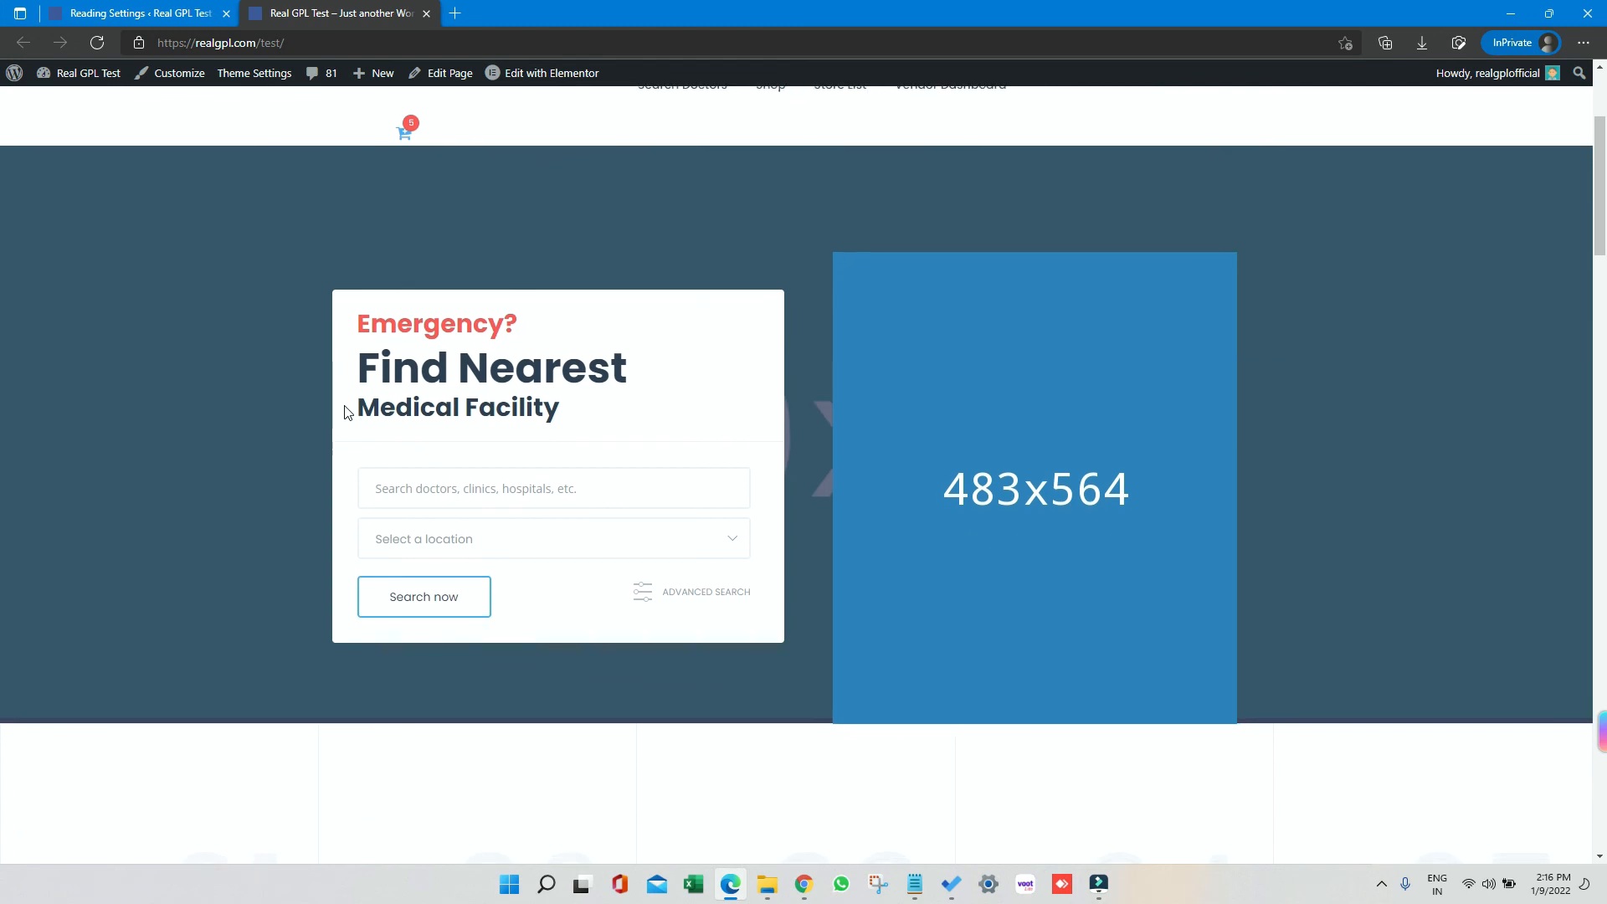